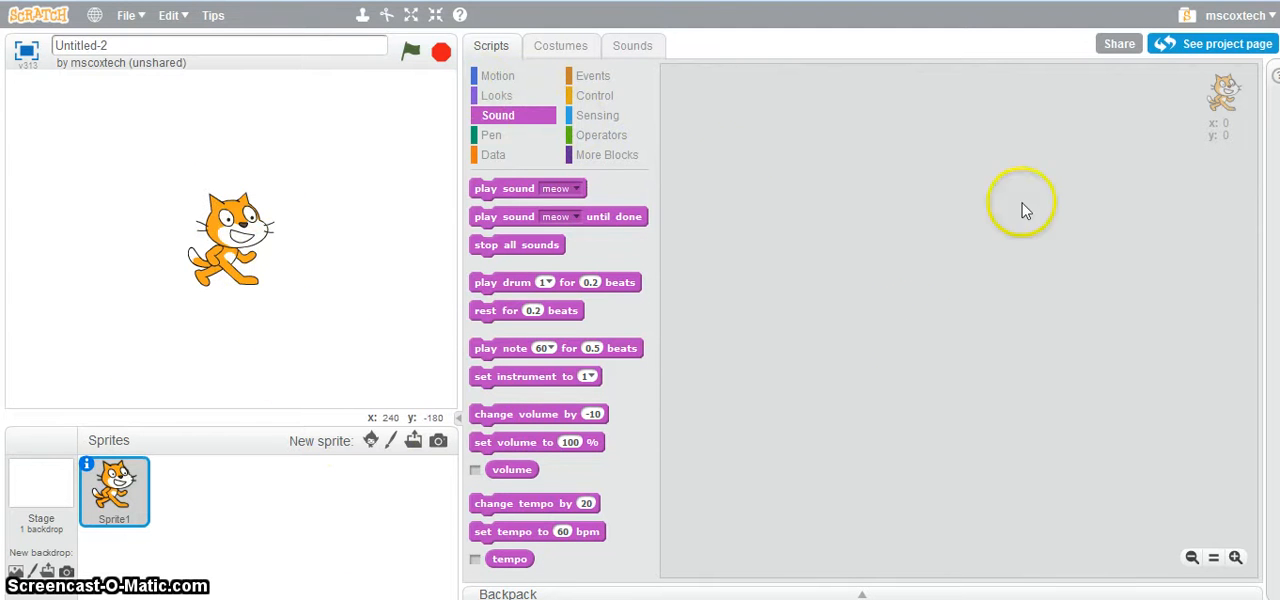
pyautogui.moveTo(460, 404)
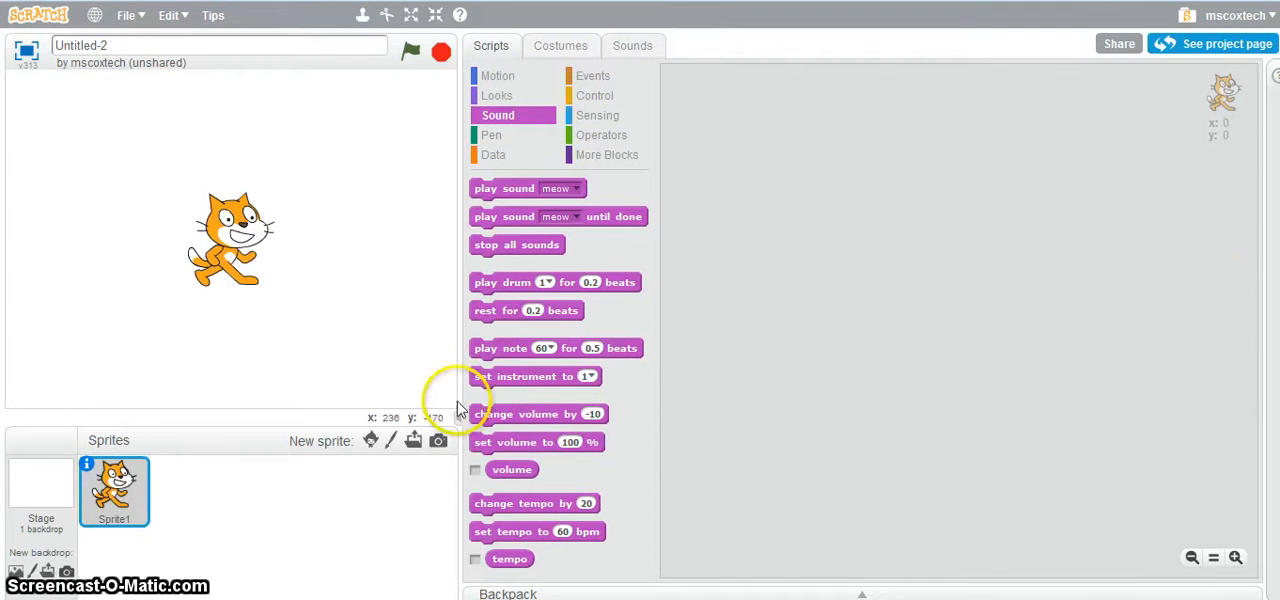
pyautogui.moveTo(668, 288)
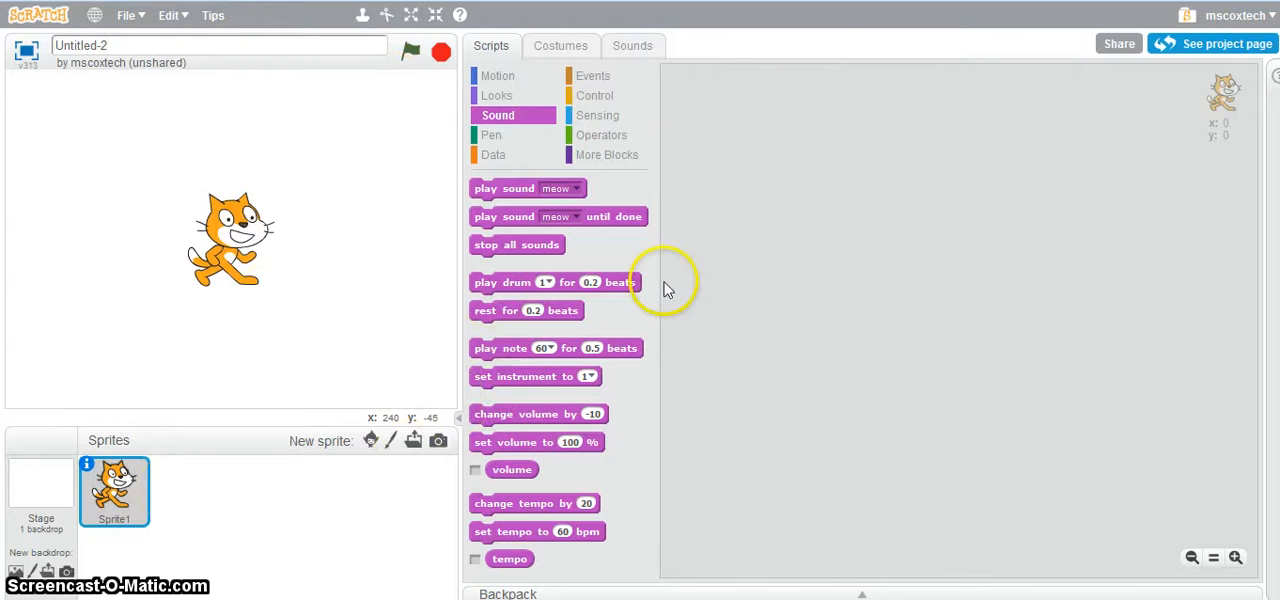
pyautogui.moveTo(640, 244)
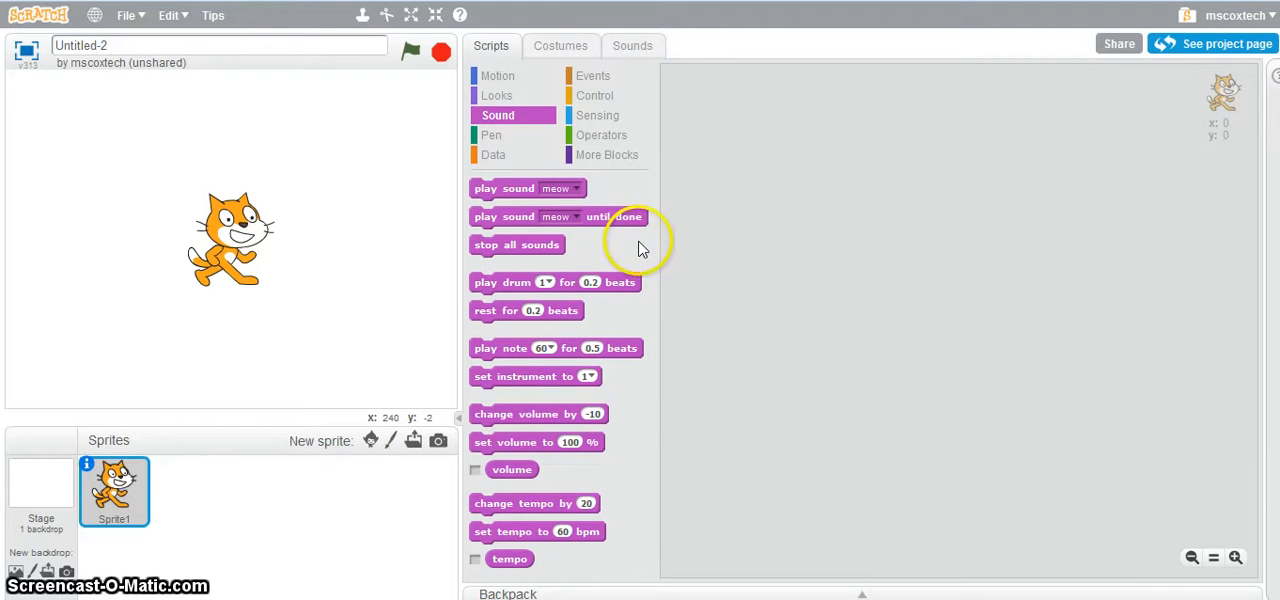
pyautogui.moveTo(270, 436)
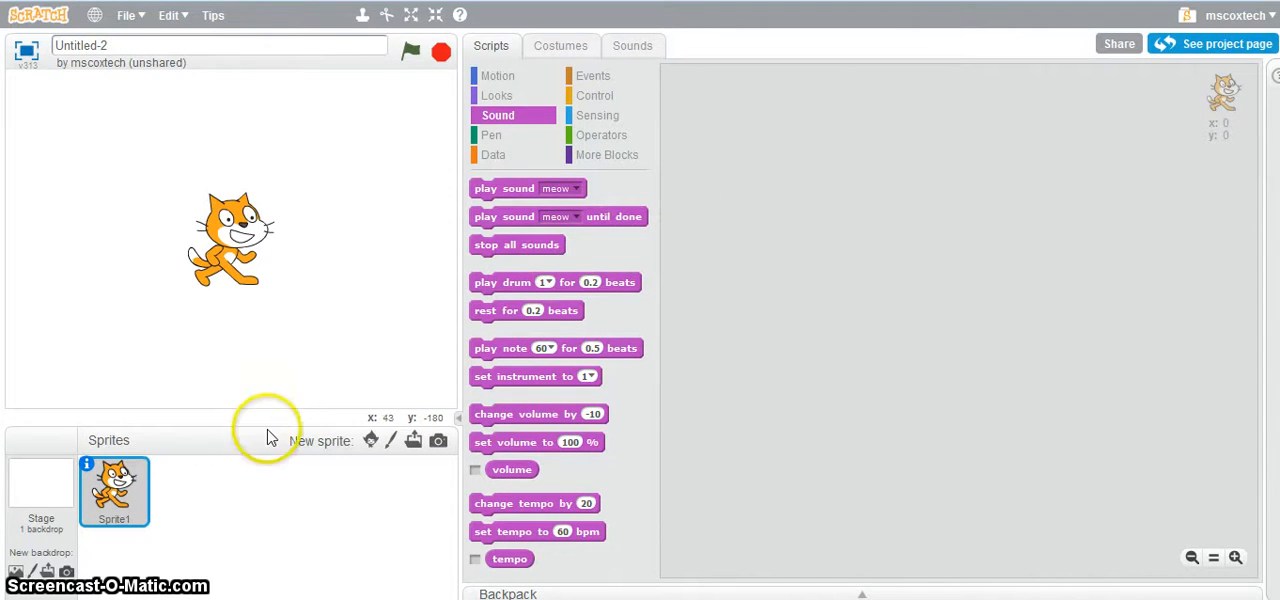
pyautogui.moveTo(484, 386)
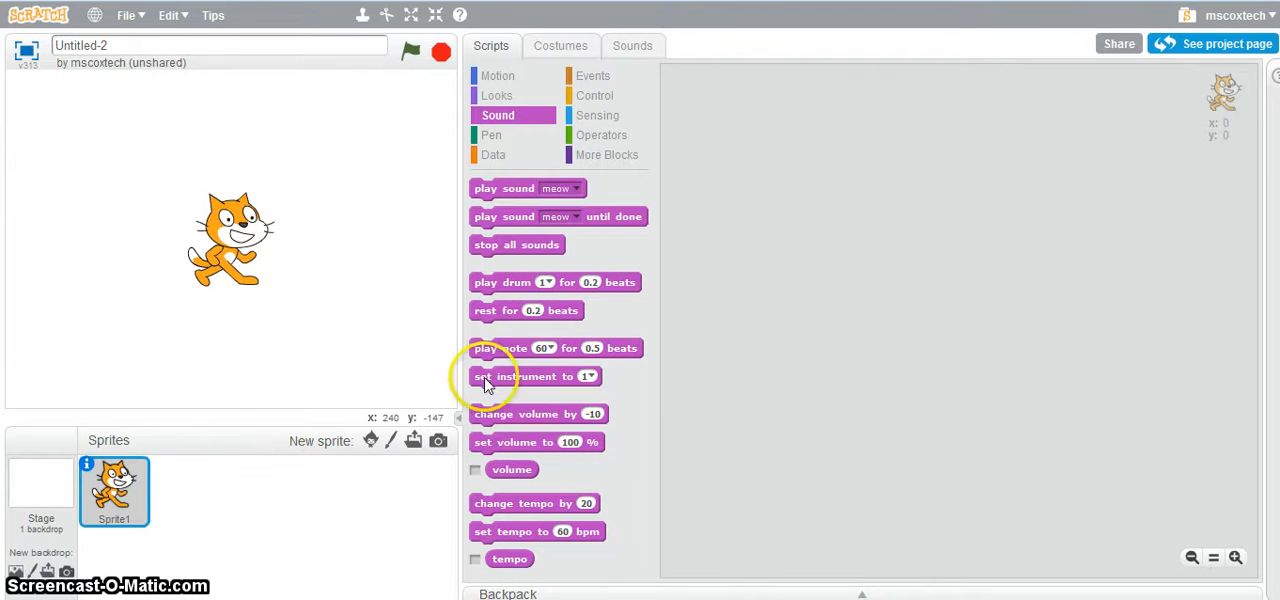
pyautogui.moveTo(680, 270)
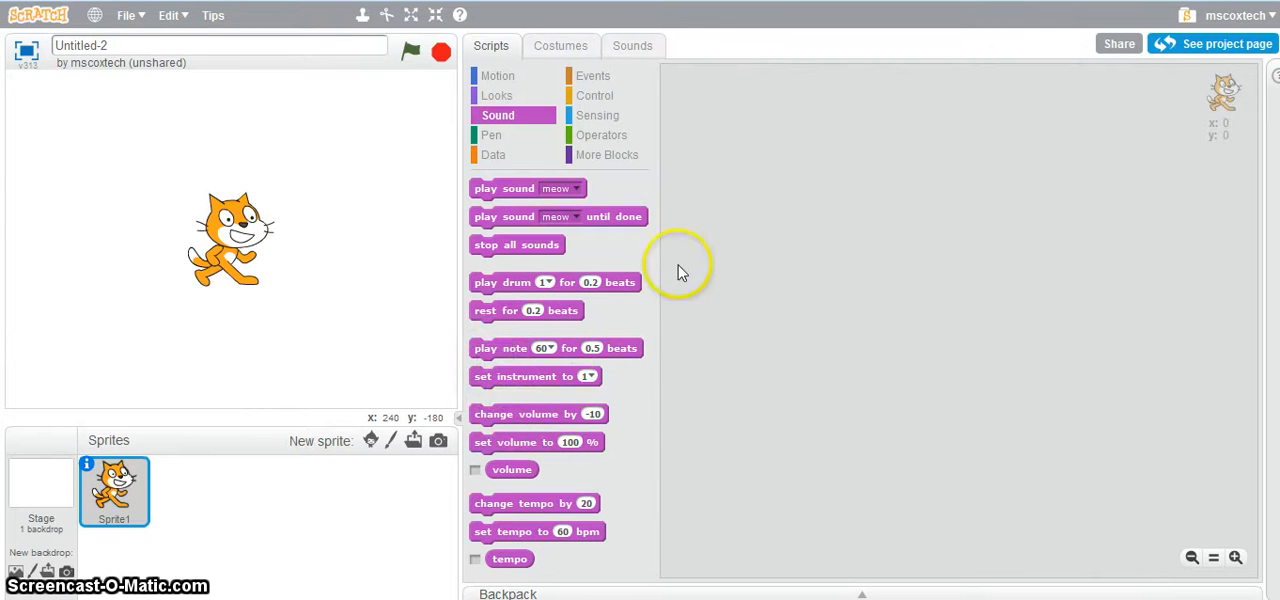
pyautogui.moveTo(460, 304)
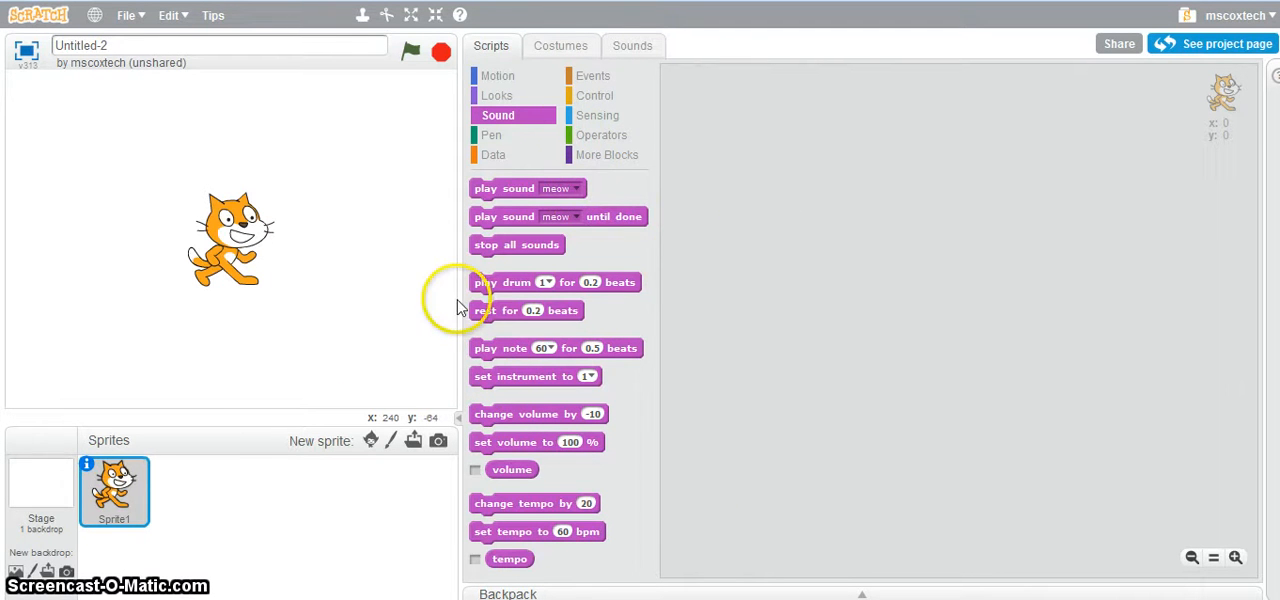
pyautogui.moveTo(332, 298)
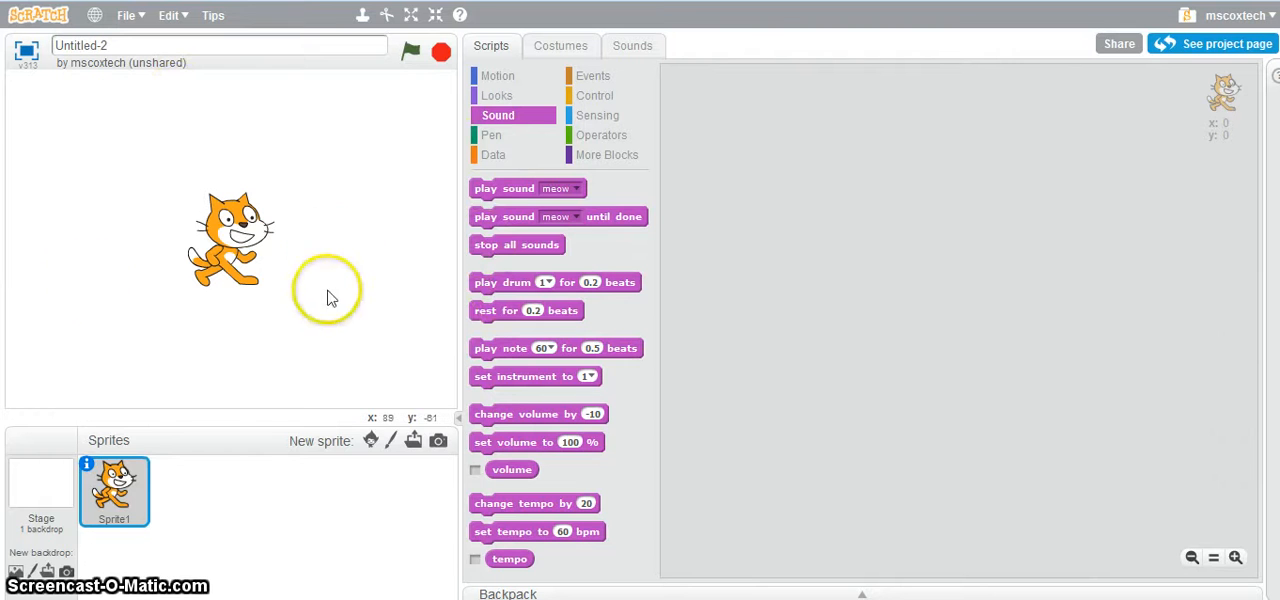
pyautogui.moveTo(24, 158)
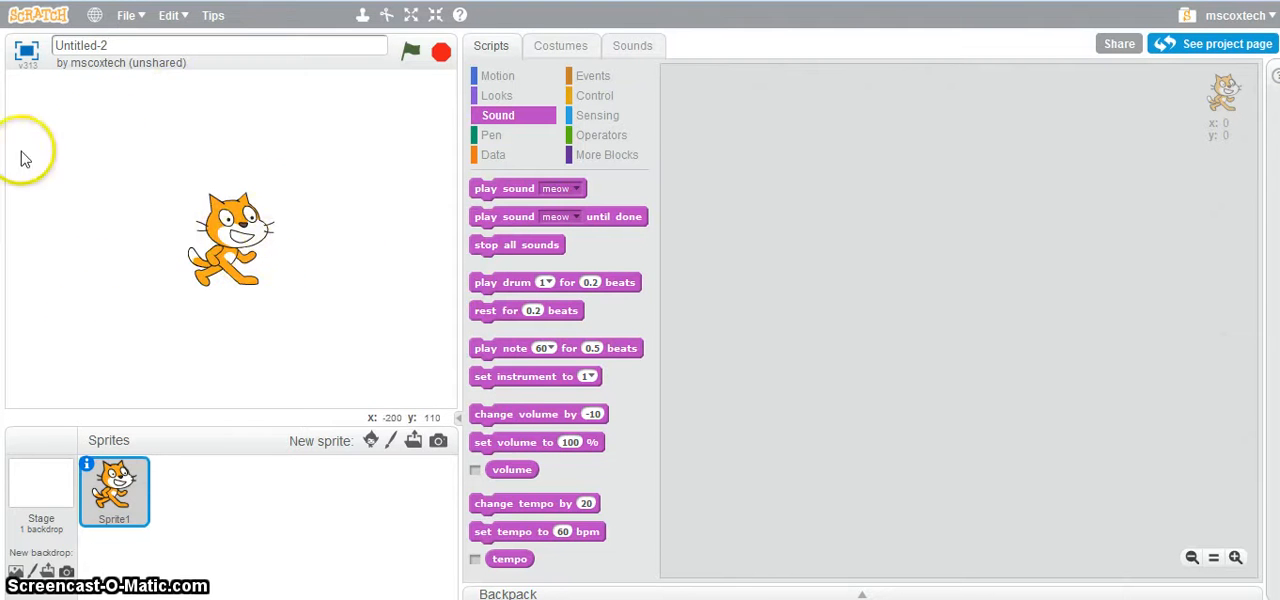
pyautogui.moveTo(40, 156)
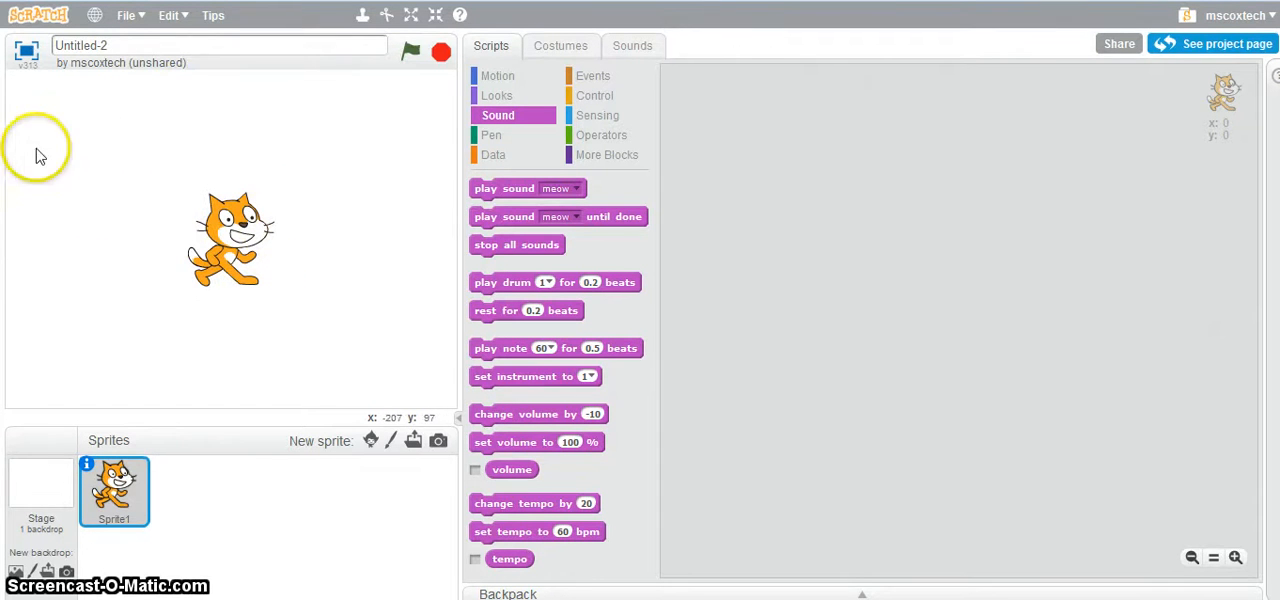
pyautogui.moveTo(224, 108)
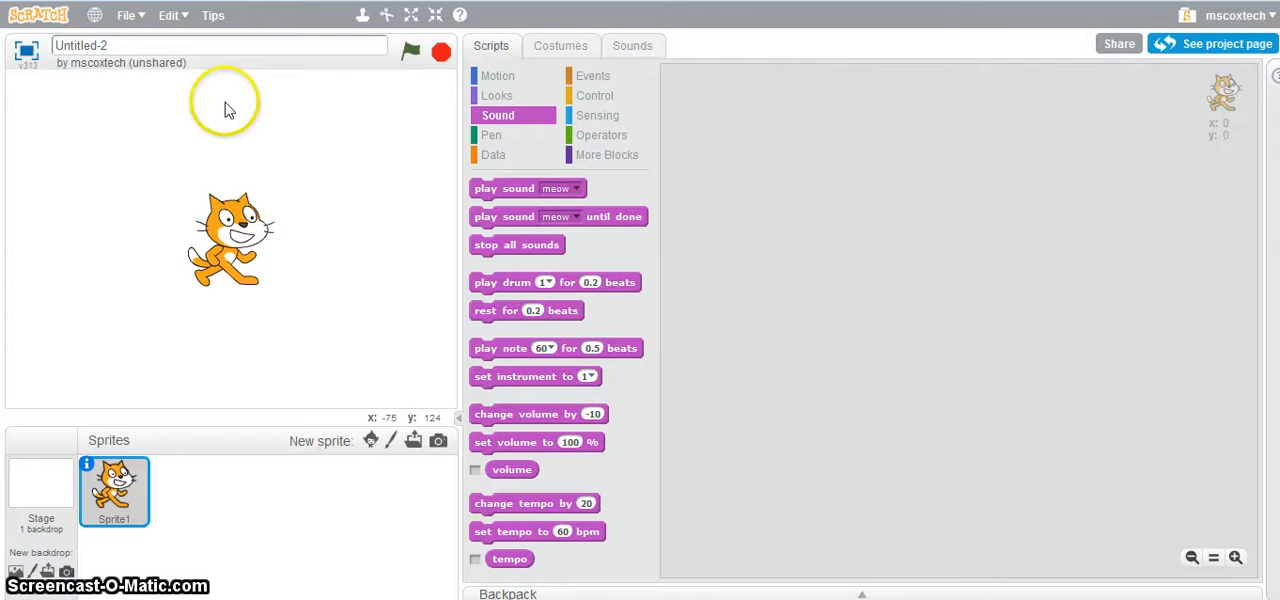
pyautogui.moveTo(380, 296)
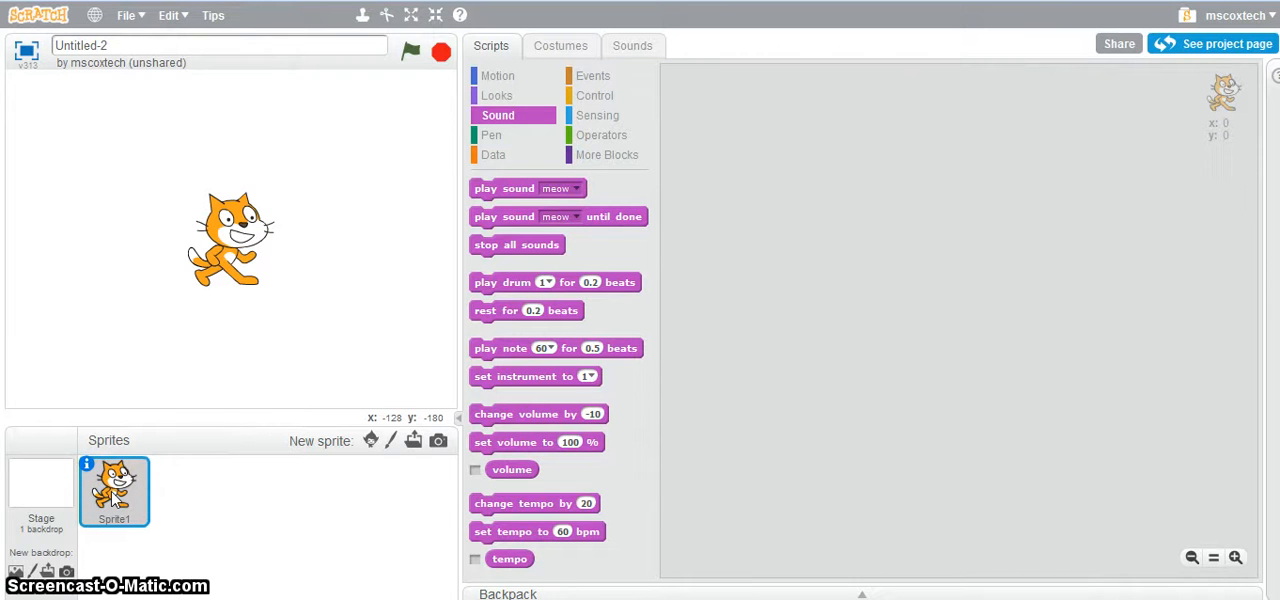
pyautogui.moveTo(16, 528)
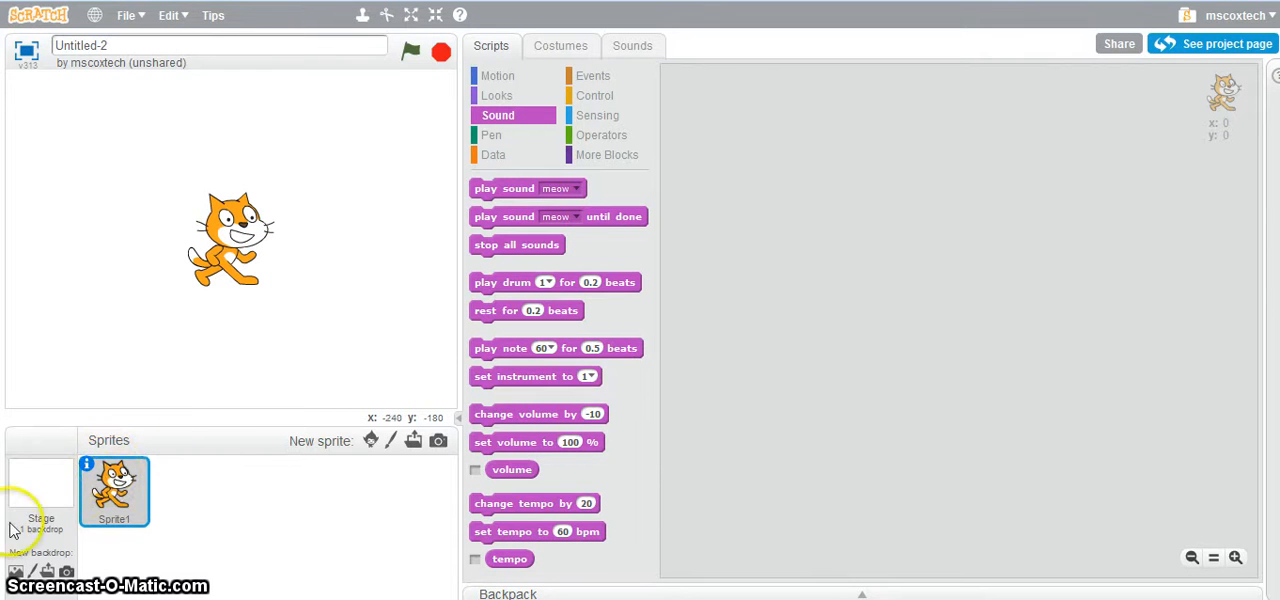
pyautogui.moveTo(56, 480)
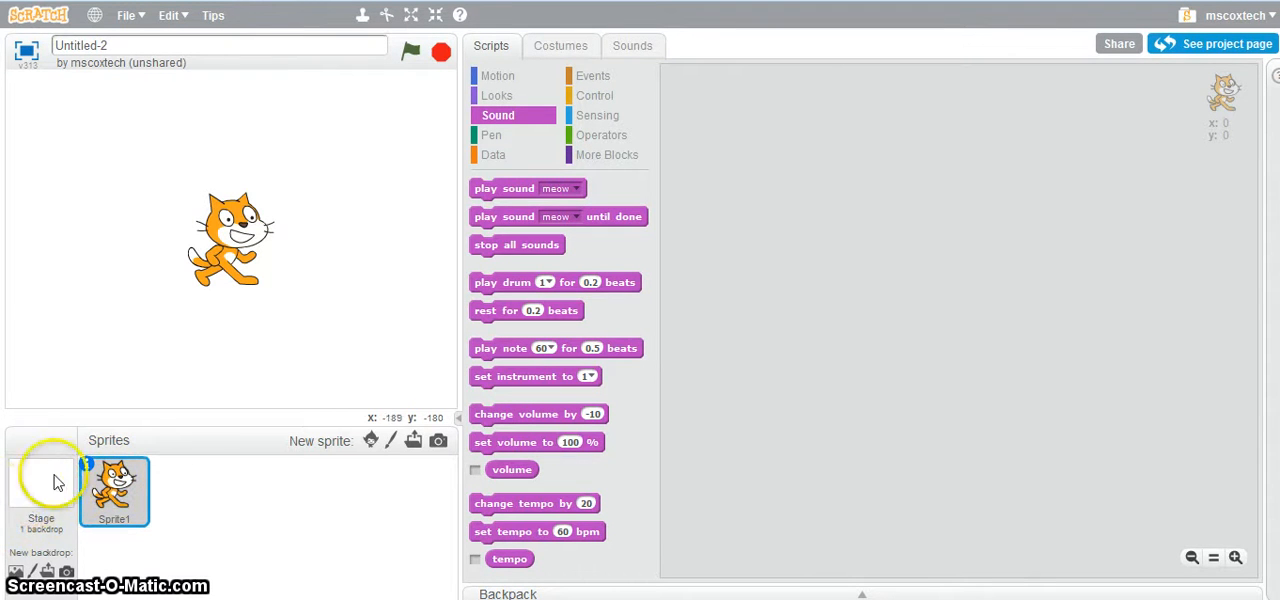
pyautogui.moveTo(36, 484)
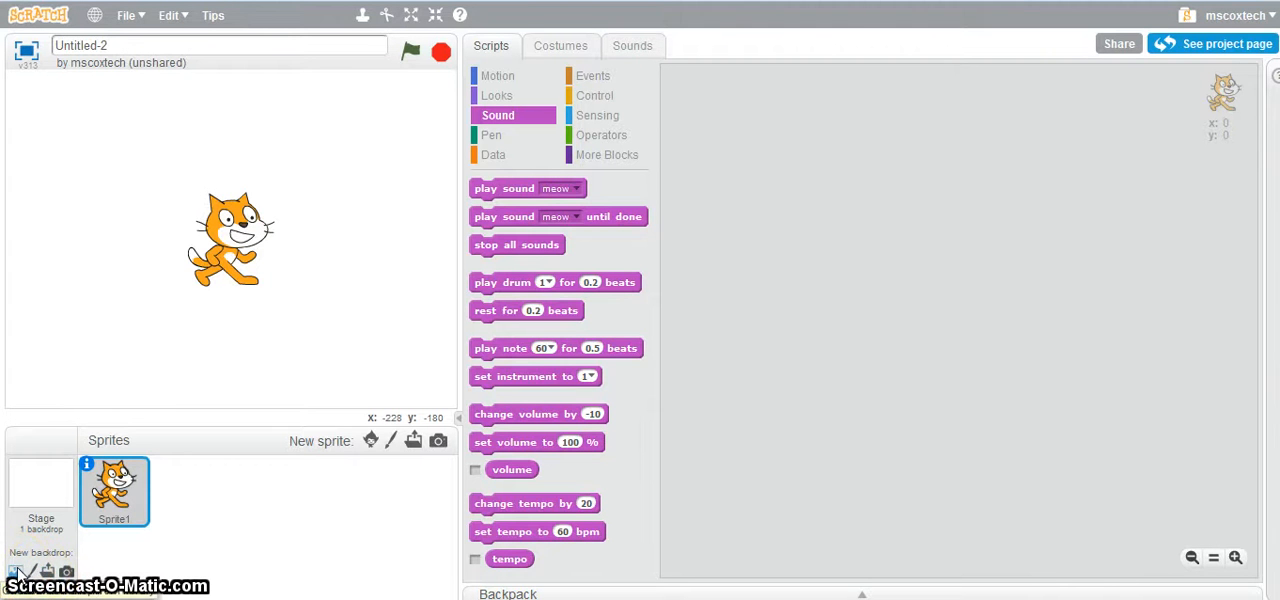
pyautogui.moveTo(956, 24)
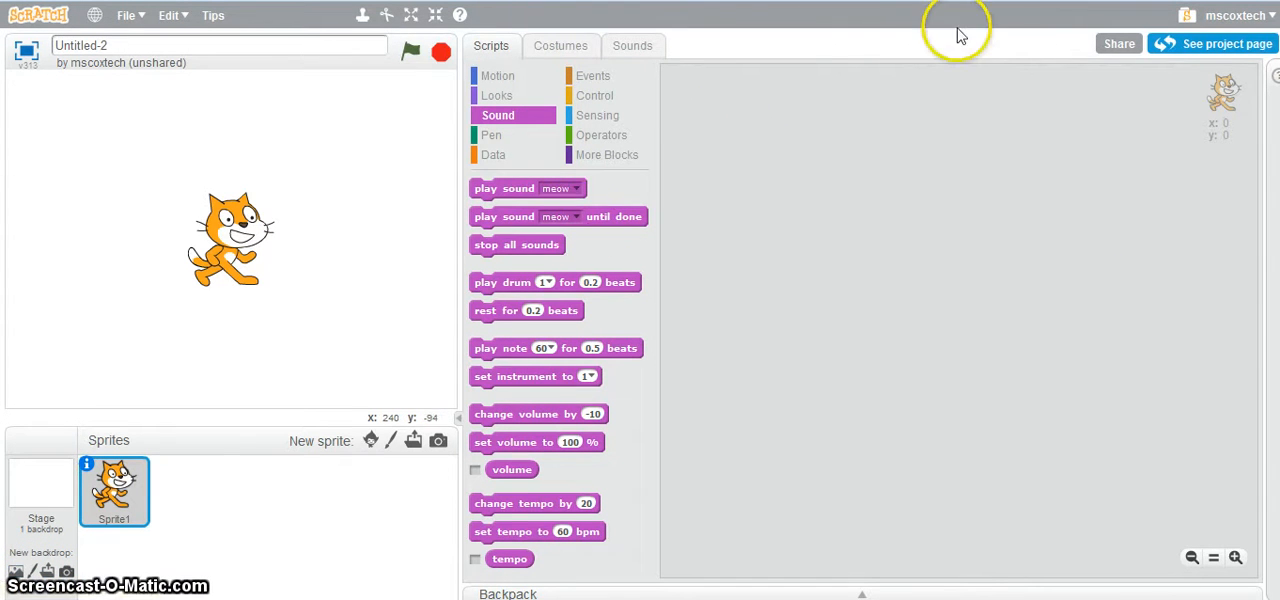
pyautogui.moveTo(1128, 162)
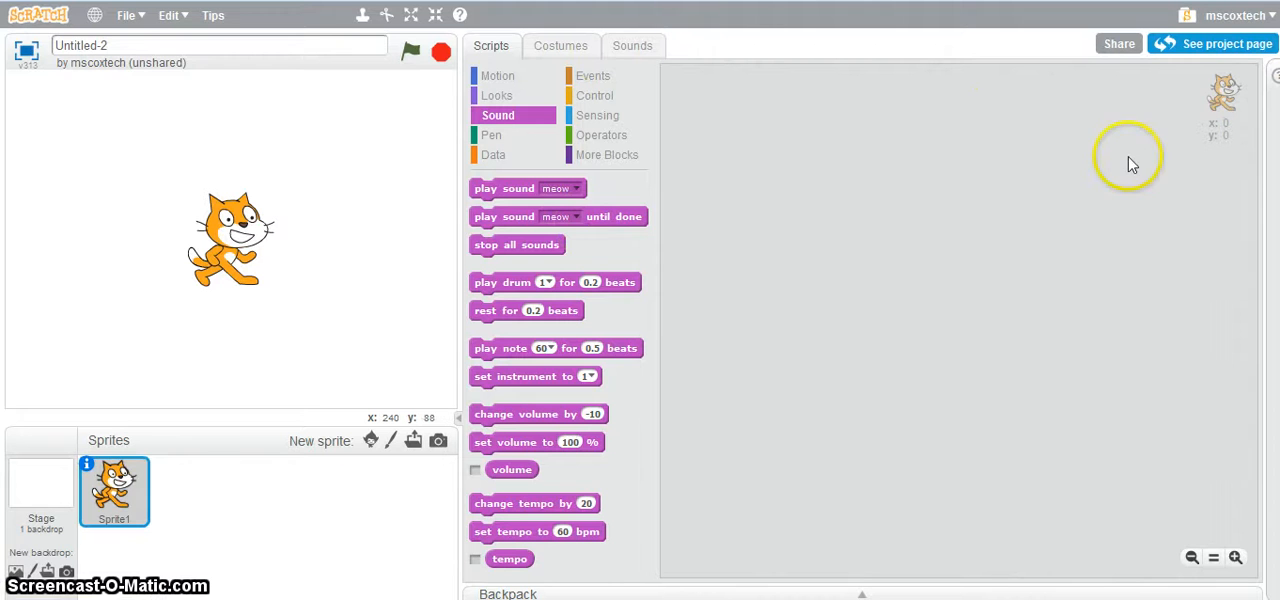
pyautogui.moveTo(1104, 268)
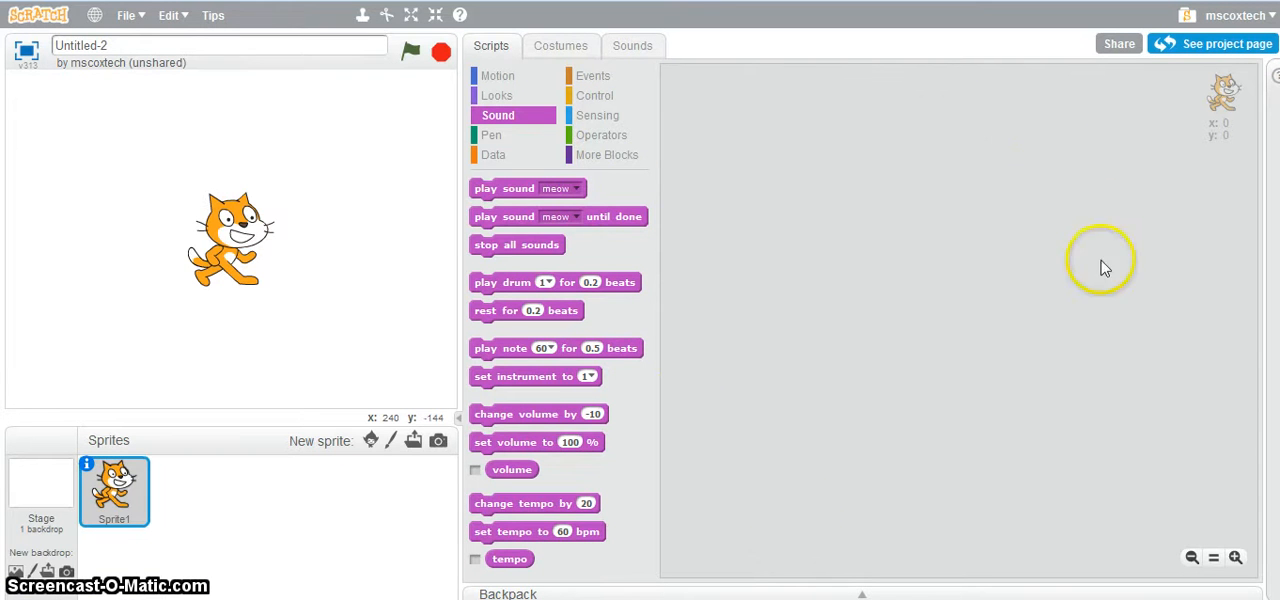
pyautogui.moveTo(724, 200)
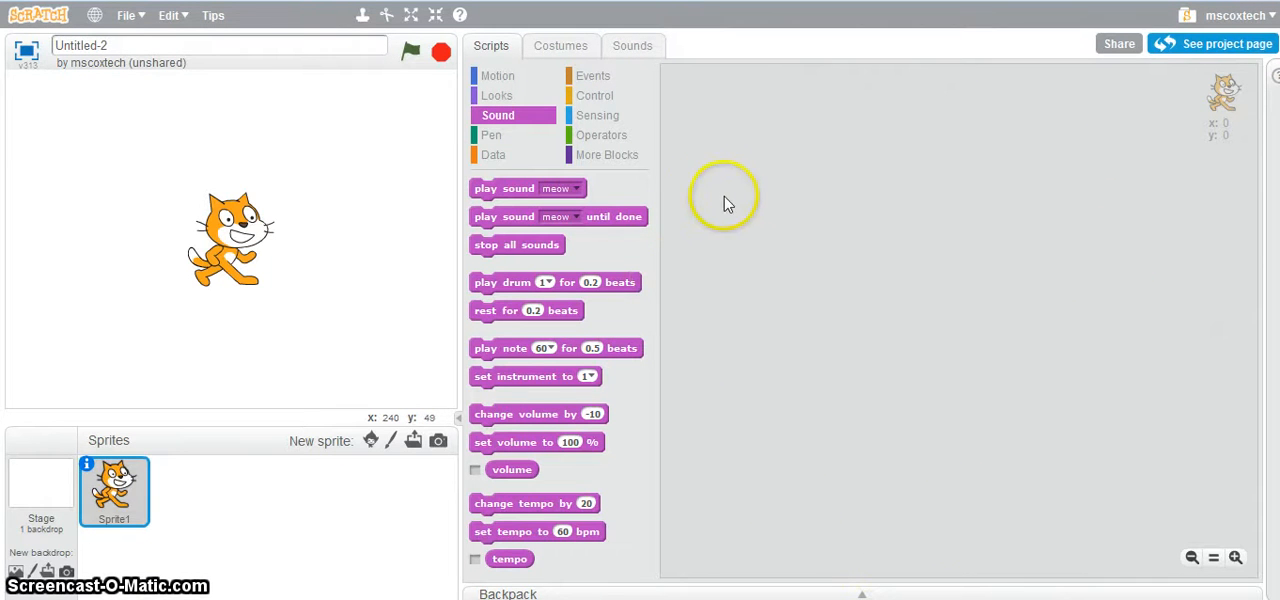
pyautogui.moveTo(516, 188)
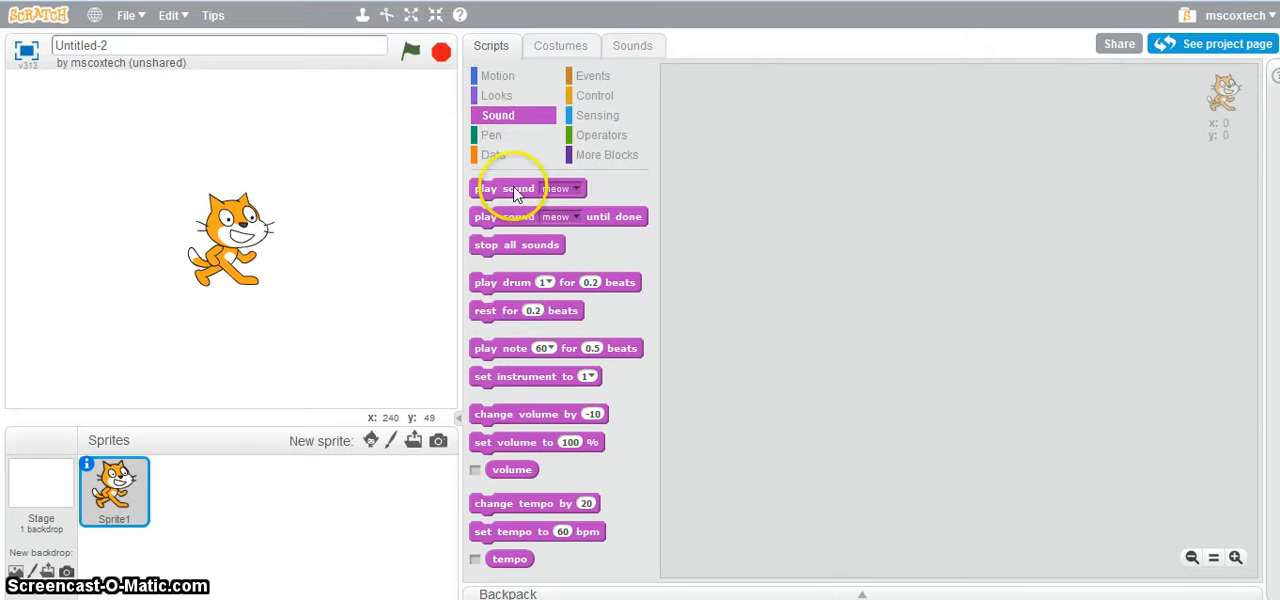
pyautogui.moveTo(512, 116)
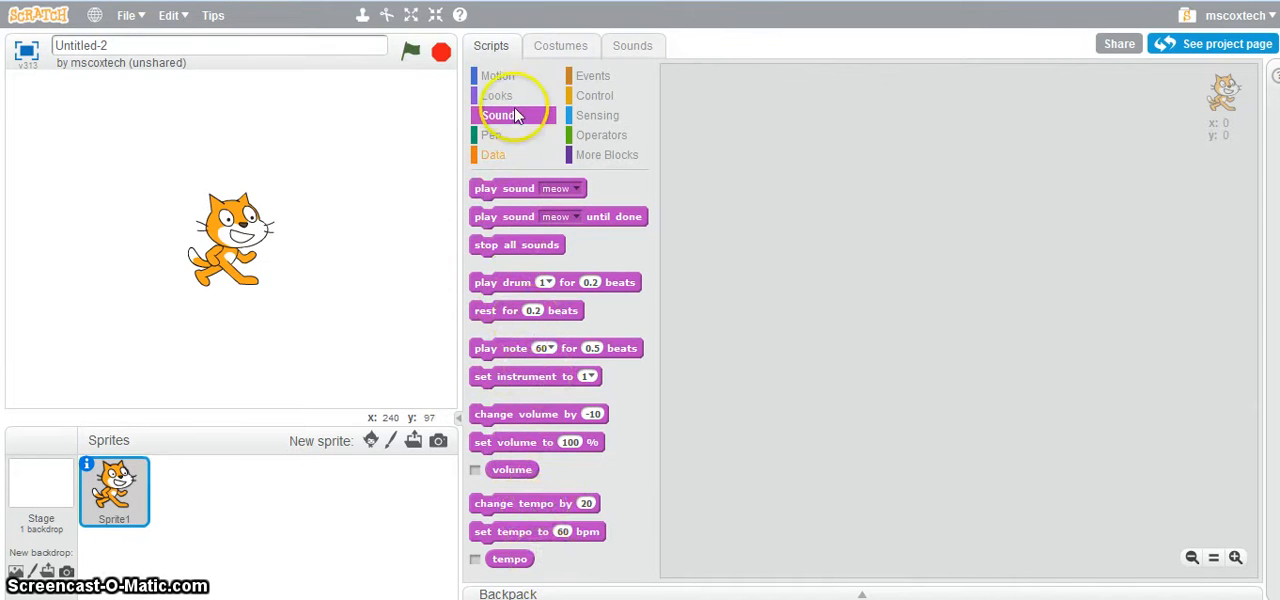
# Step: Browse the Looks and Operators categories, then list the Motion blocks
pyautogui.click(496, 96)
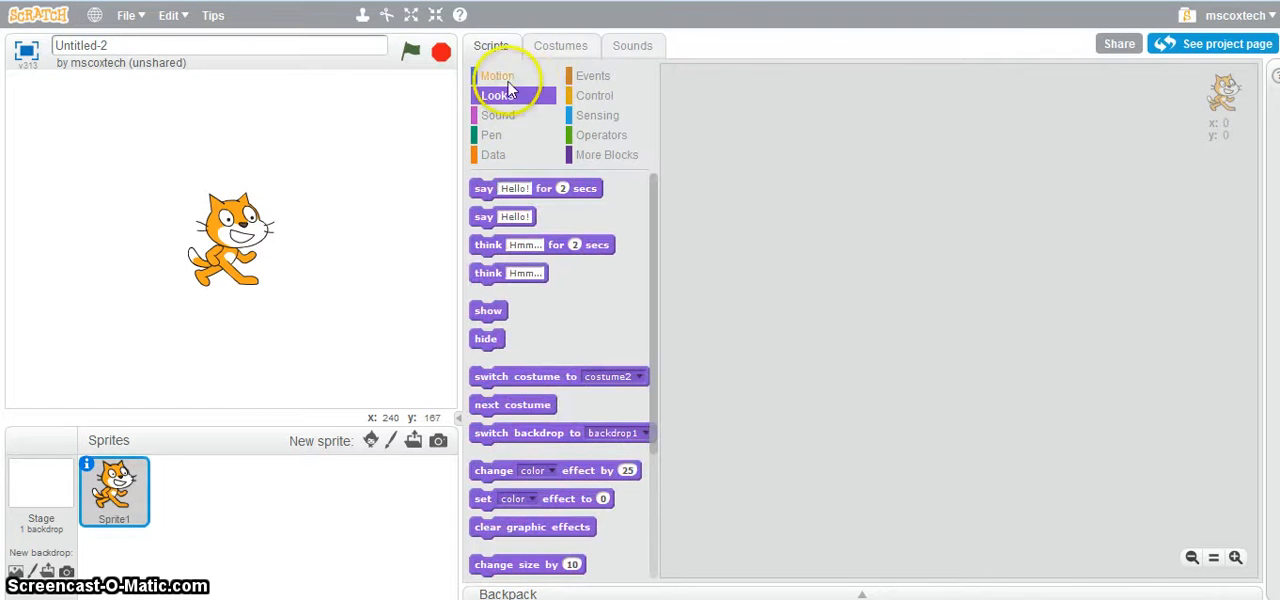
pyautogui.click(600, 134)
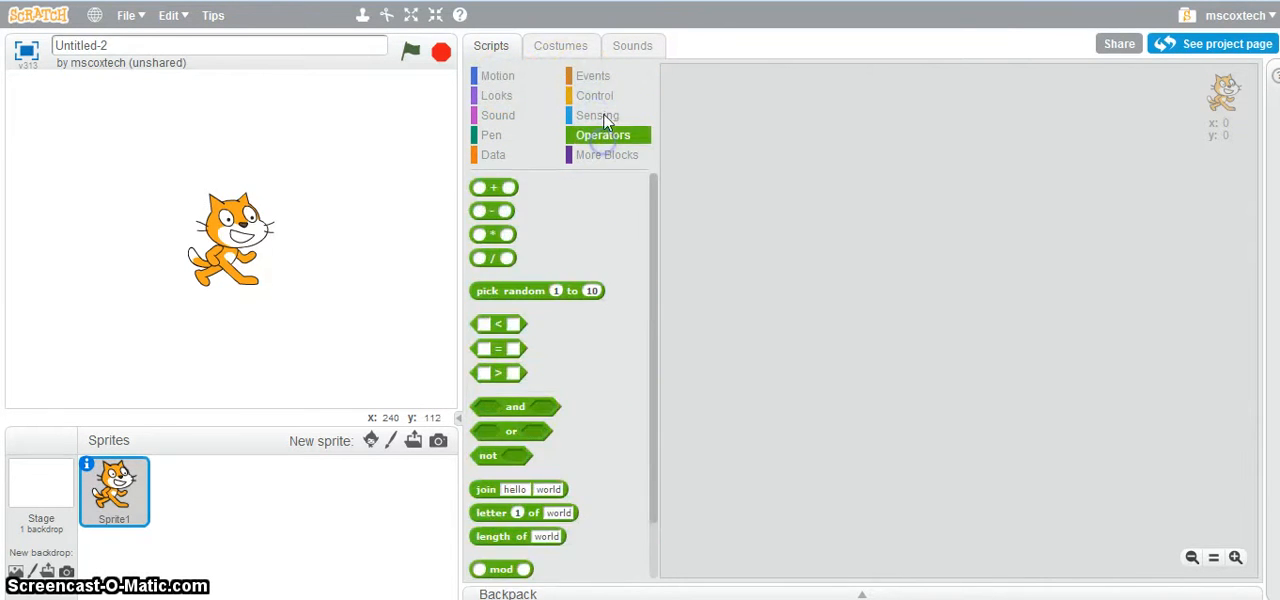
pyautogui.click(498, 76)
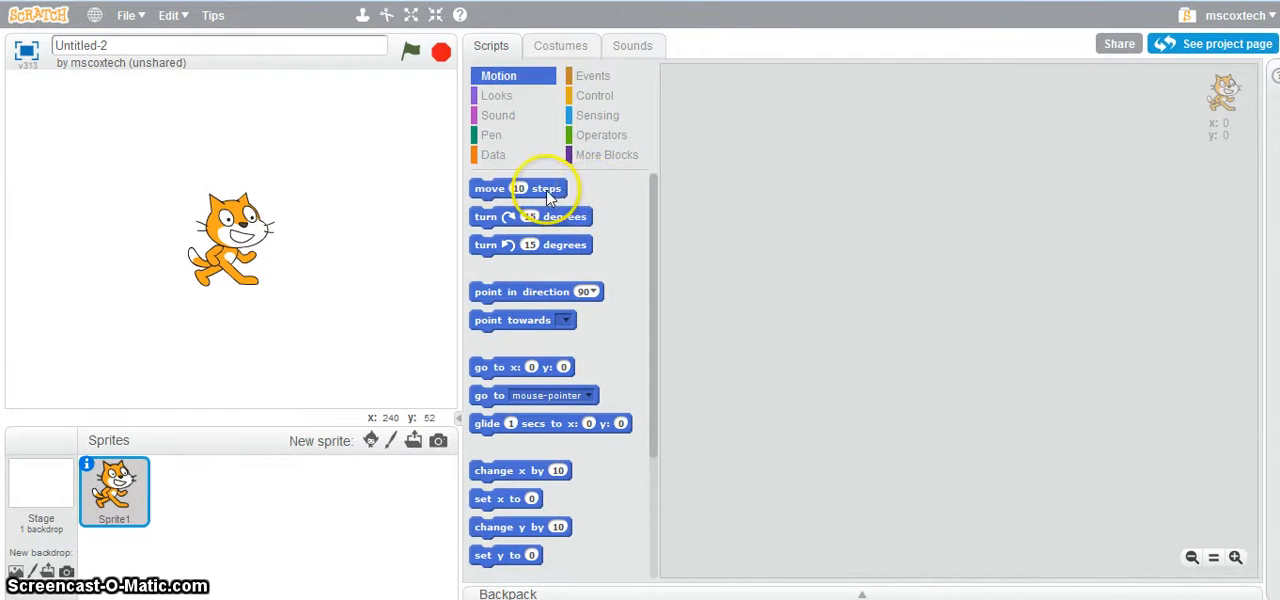
pyautogui.moveTo(490, 196)
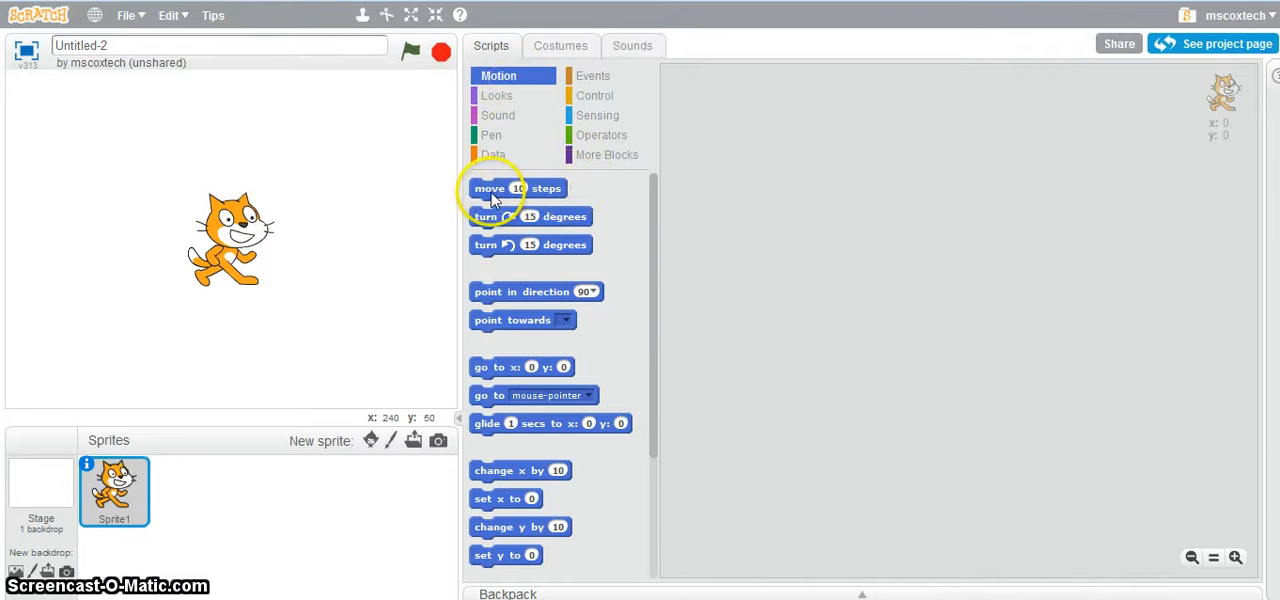
# Step: Place a move 10 steps block and a turn 15 degrees block in the scripts area and run the turn
pyautogui.moveTo(516, 188); pyautogui.dragTo(904, 198)
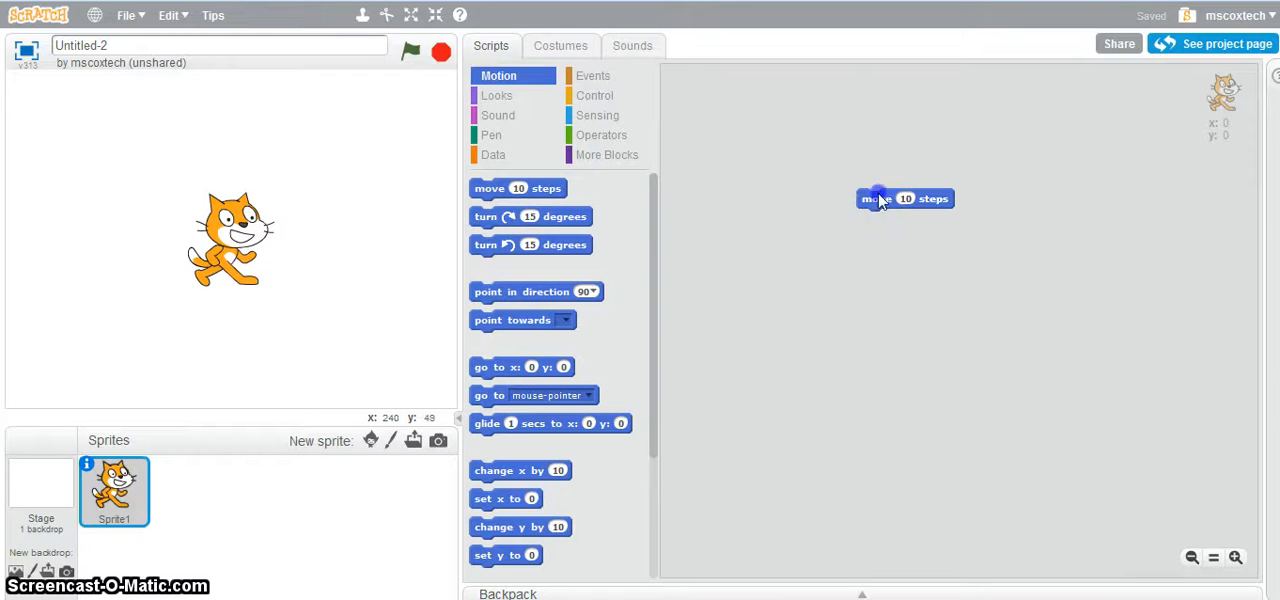
pyautogui.moveTo(904, 198); pyautogui.dragTo(830, 200)
pyautogui.write('-10')
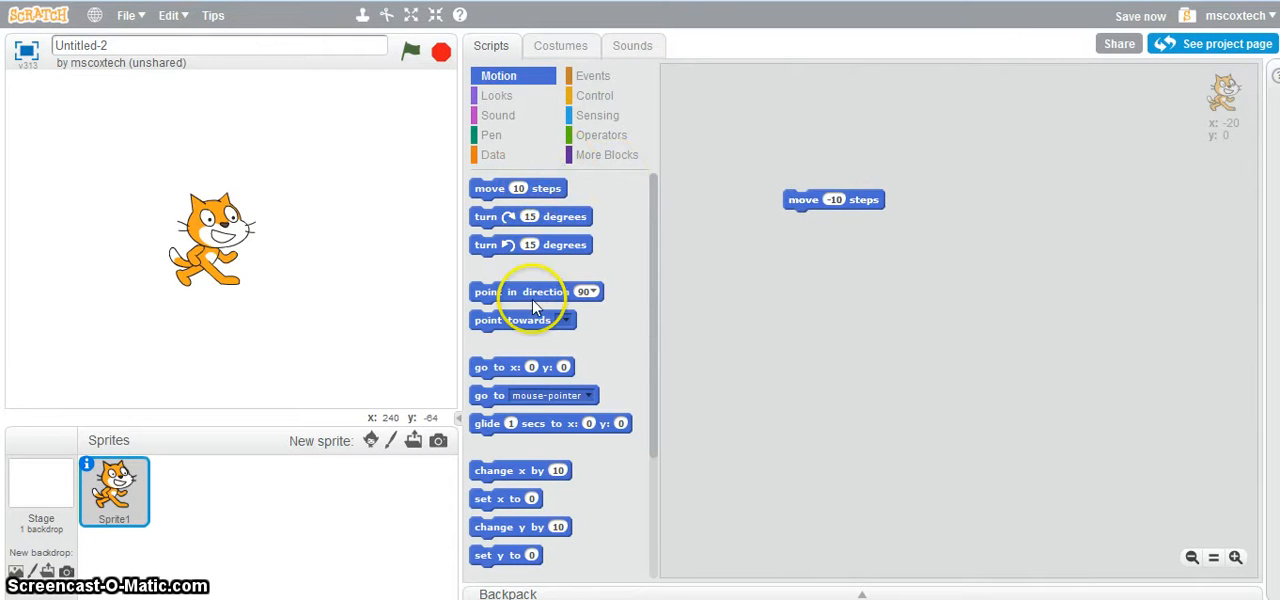
pyautogui.moveTo(560, 218)
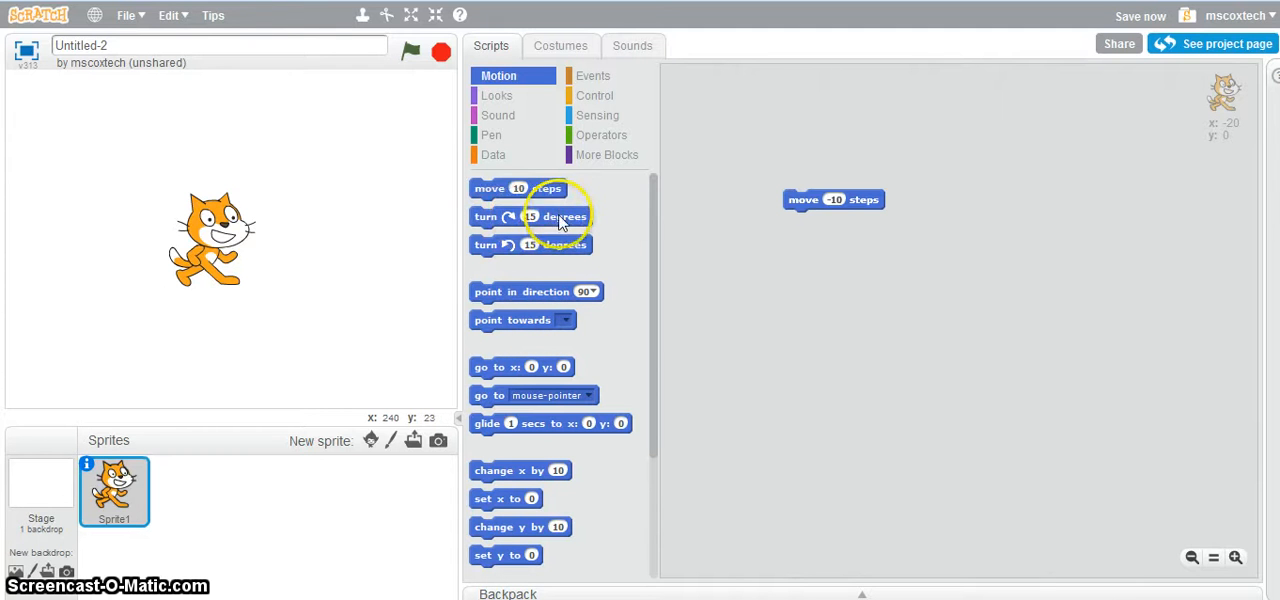
pyautogui.moveTo(530, 216); pyautogui.dragTo(910, 244)
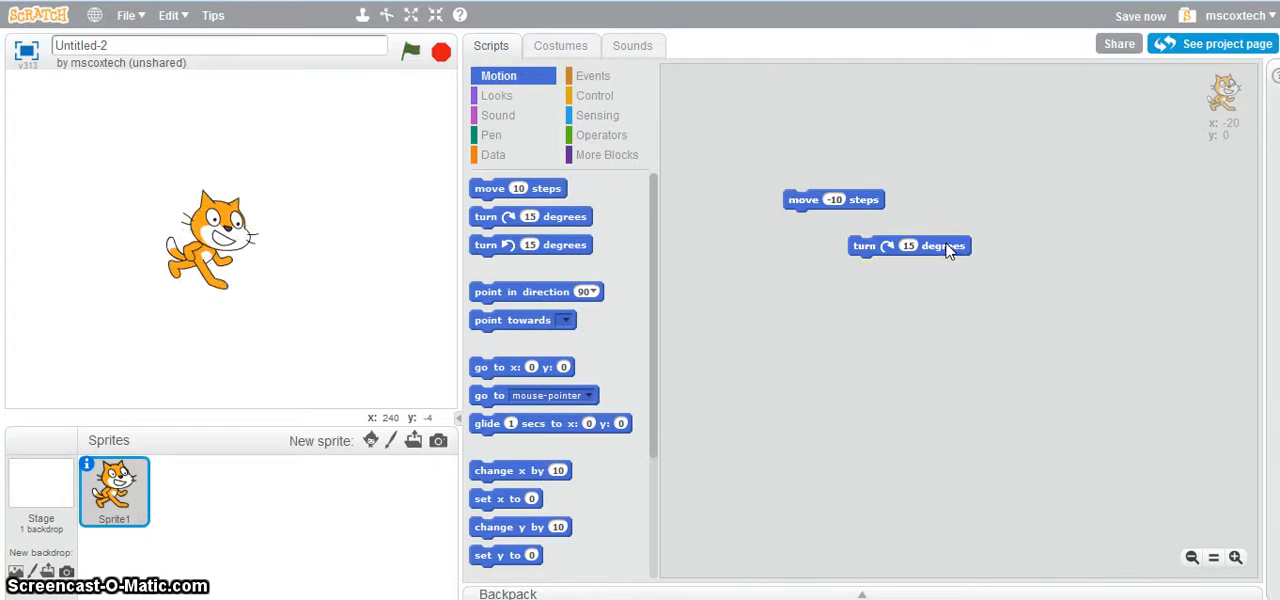
pyautogui.click(908, 244)
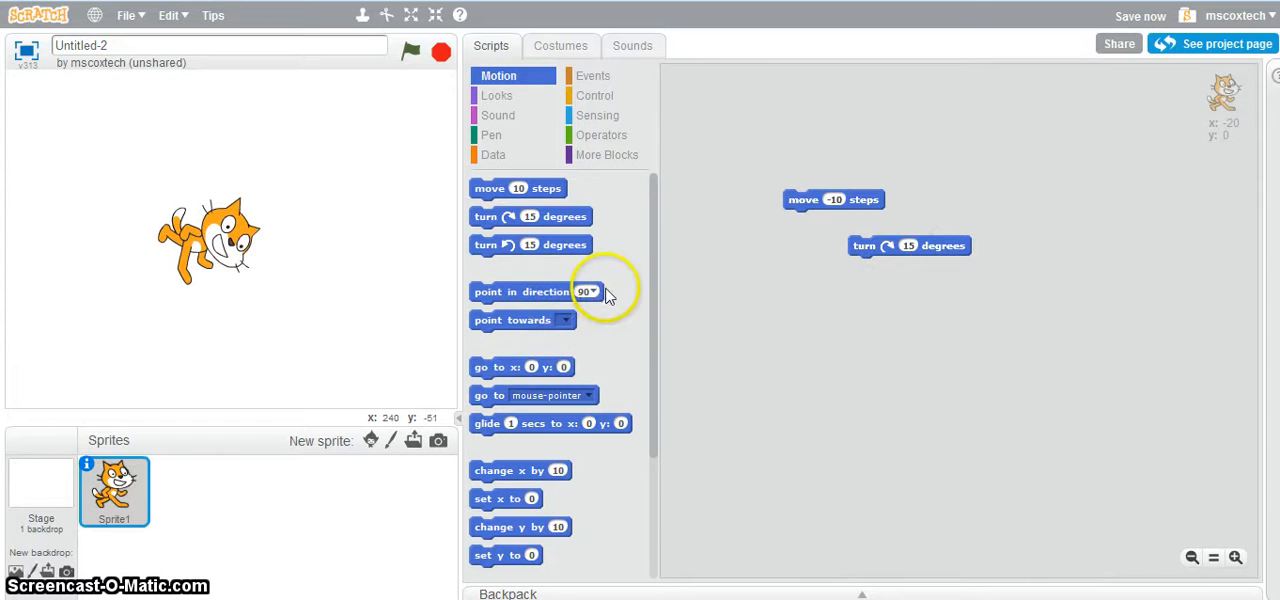
pyautogui.moveTo(576, 368)
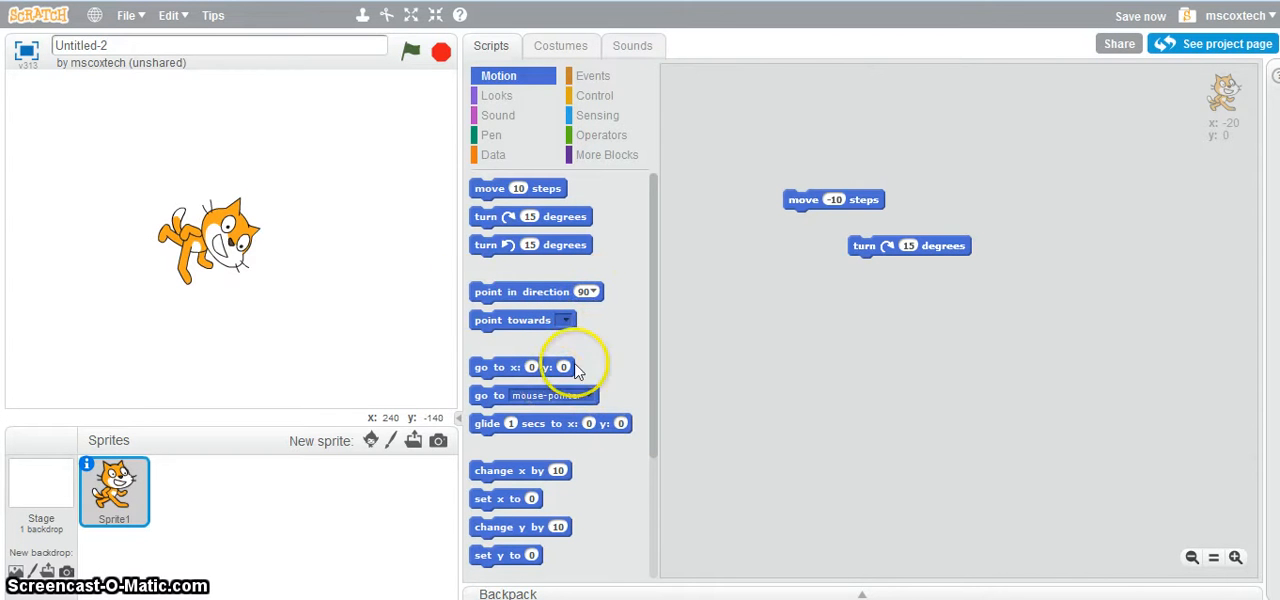
pyautogui.moveTo(800, 184)
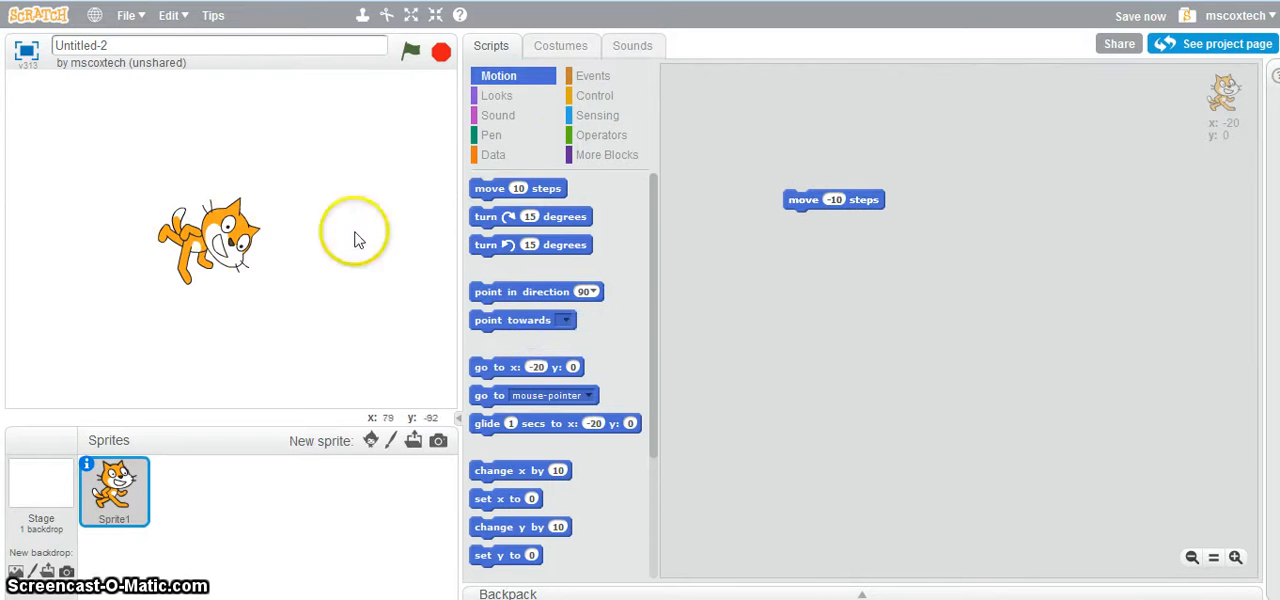
pyautogui.moveTo(496, 96)
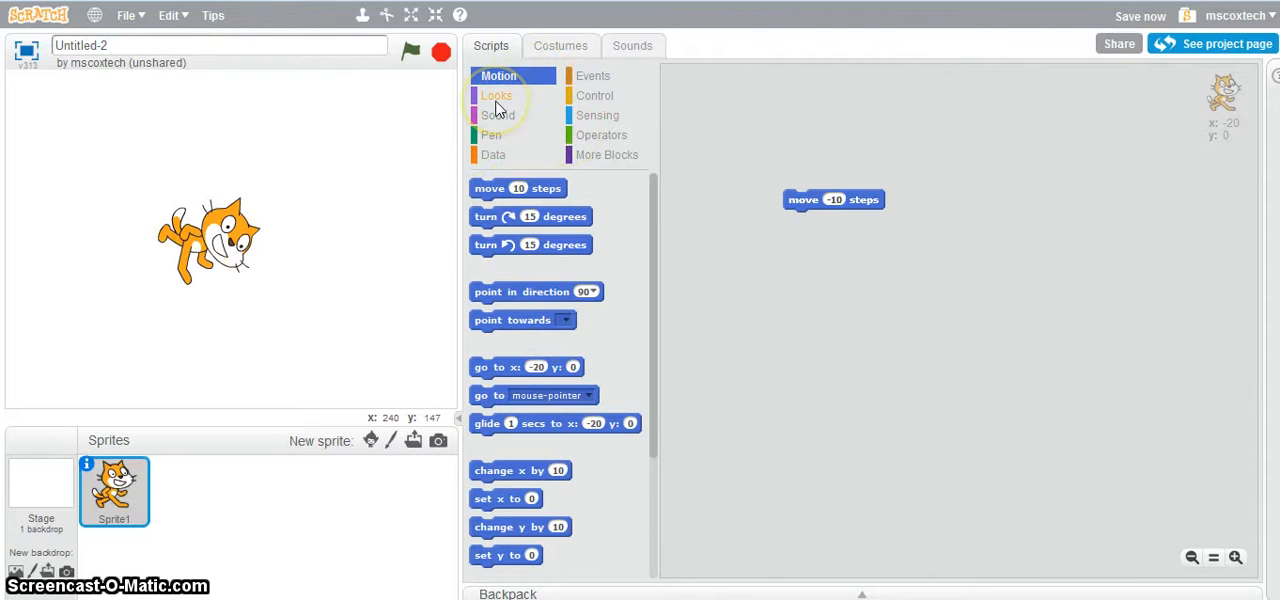
# Step: View the sprite's meow sound on the Sounds tab and return to its scripts
pyautogui.click(496, 96)
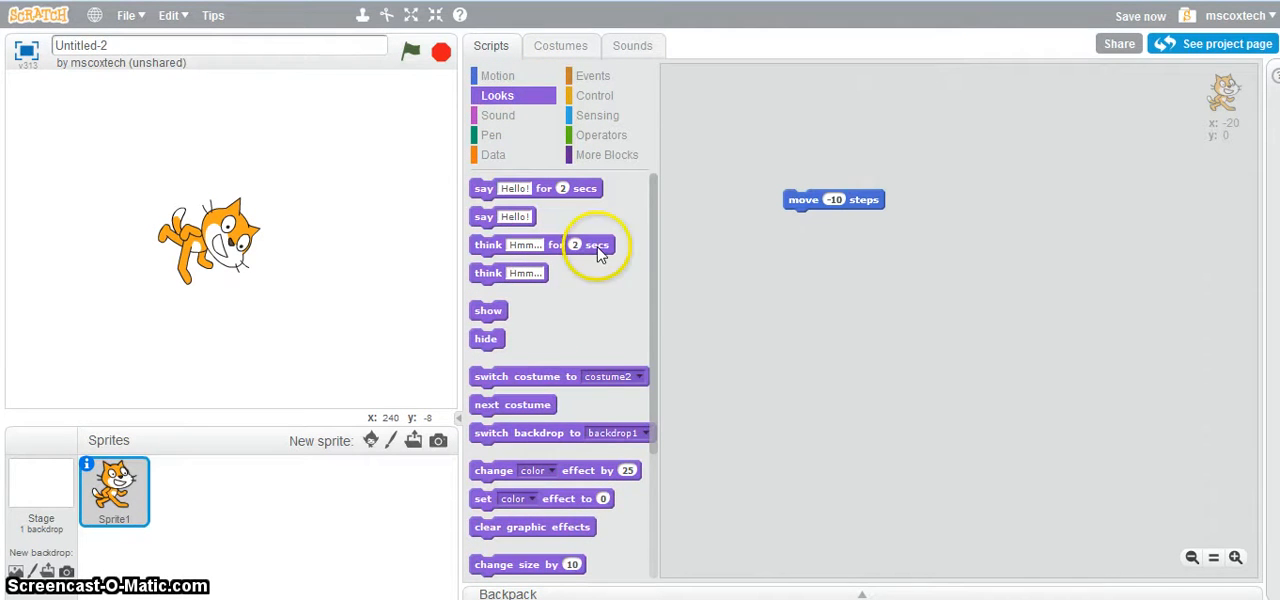
pyautogui.moveTo(578, 96)
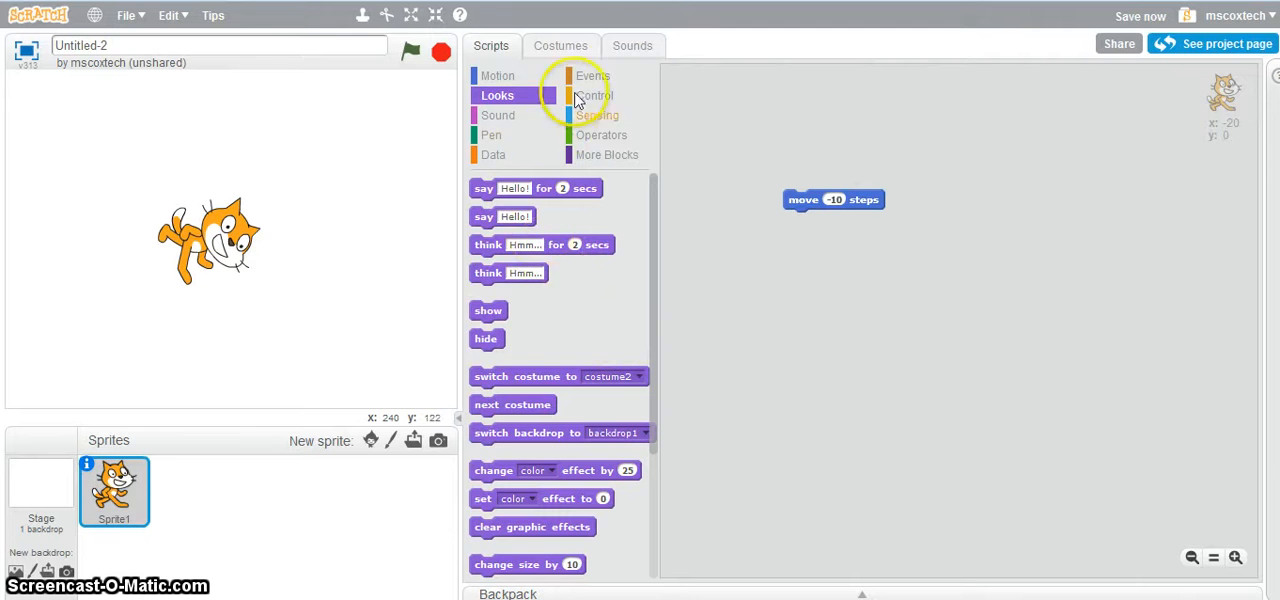
pyautogui.click(632, 44)
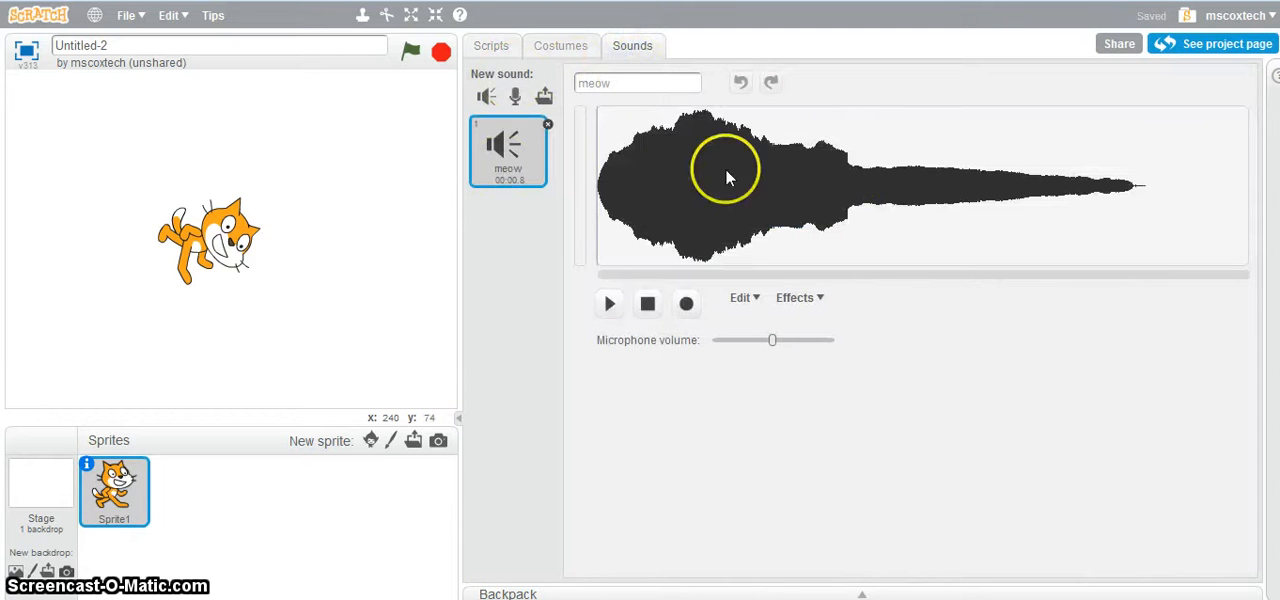
pyautogui.moveTo(690, 350)
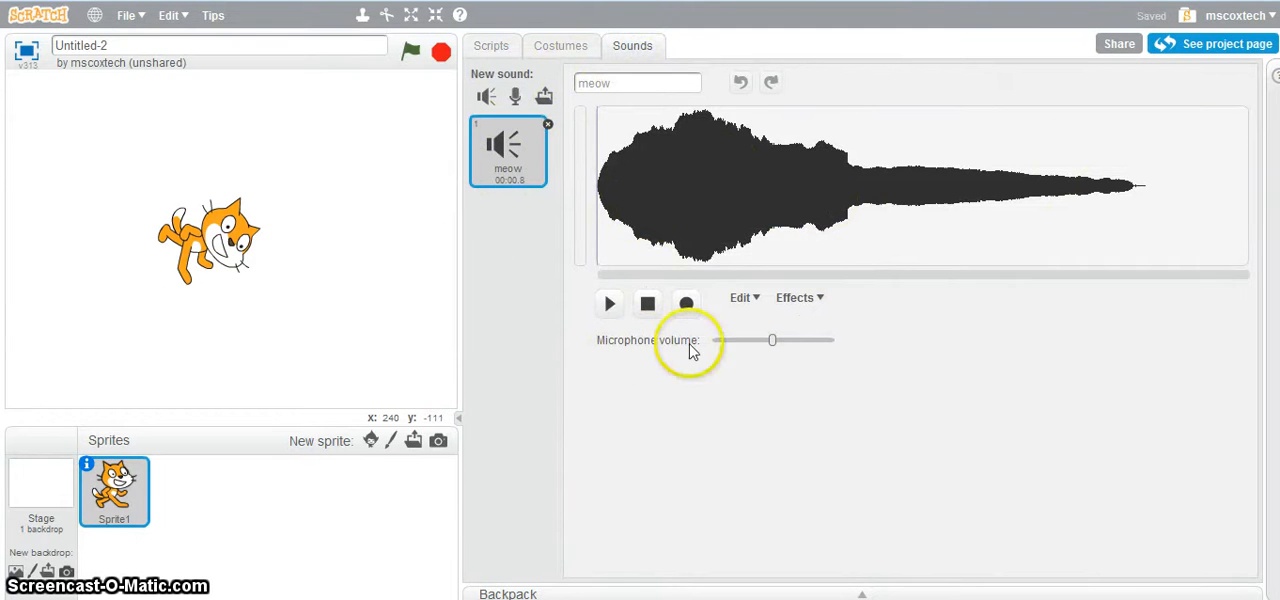
pyautogui.click(608, 304)
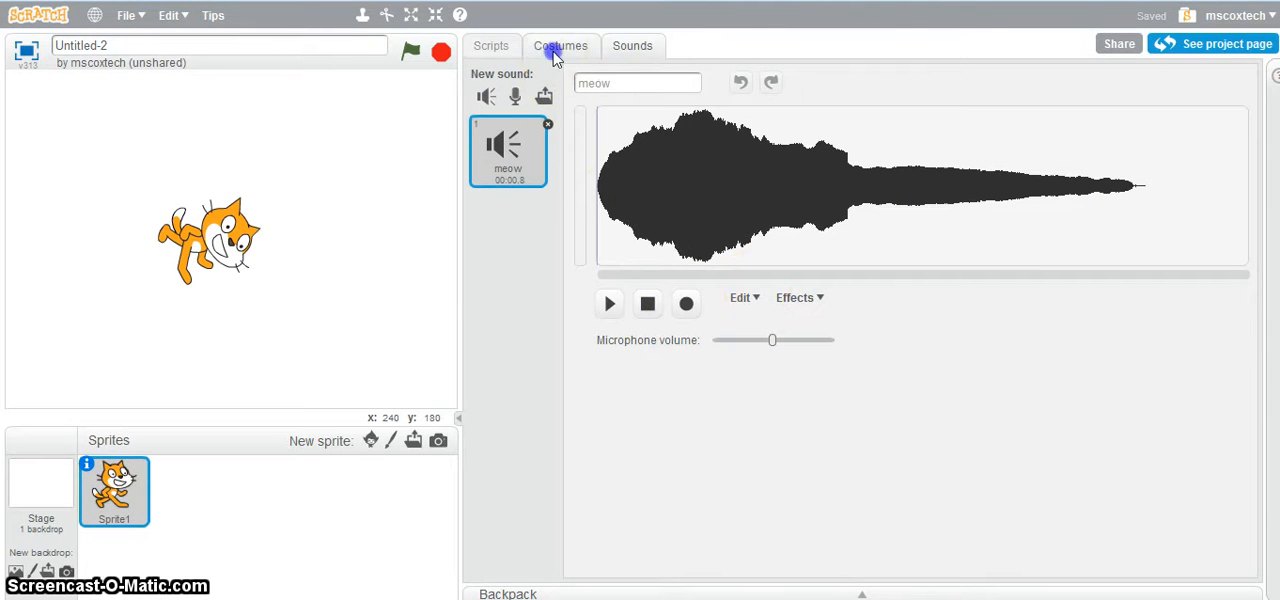
pyautogui.click(492, 44)
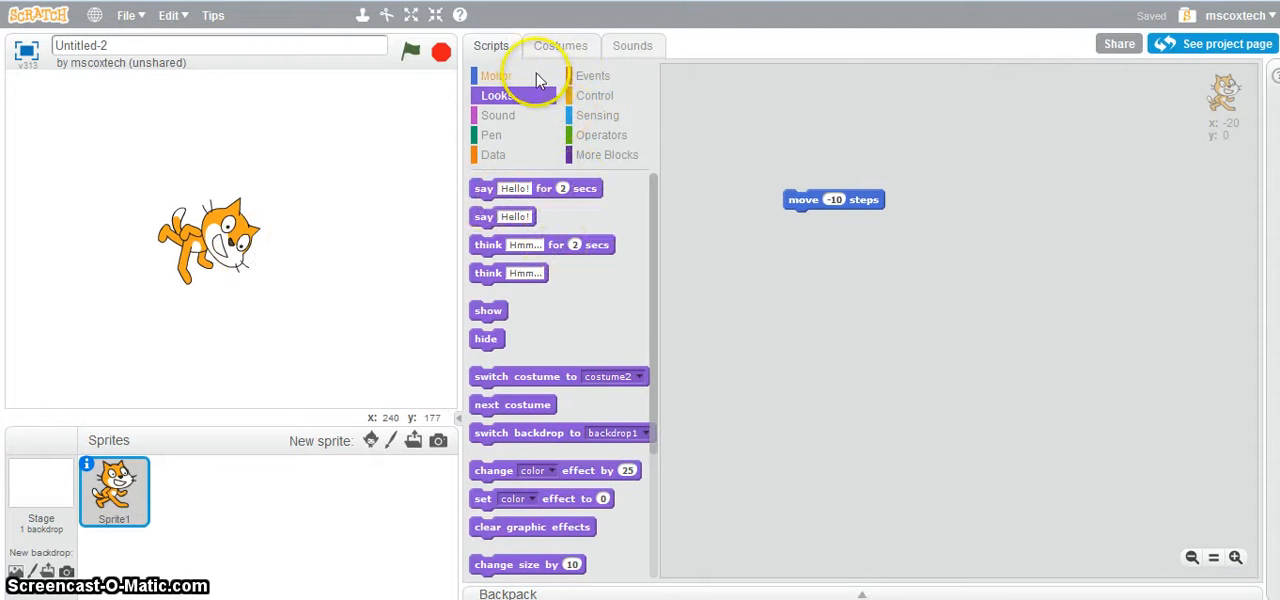
# Step: Snap a play sound meow block beneath the move -10 steps block
pyautogui.click(498, 116)
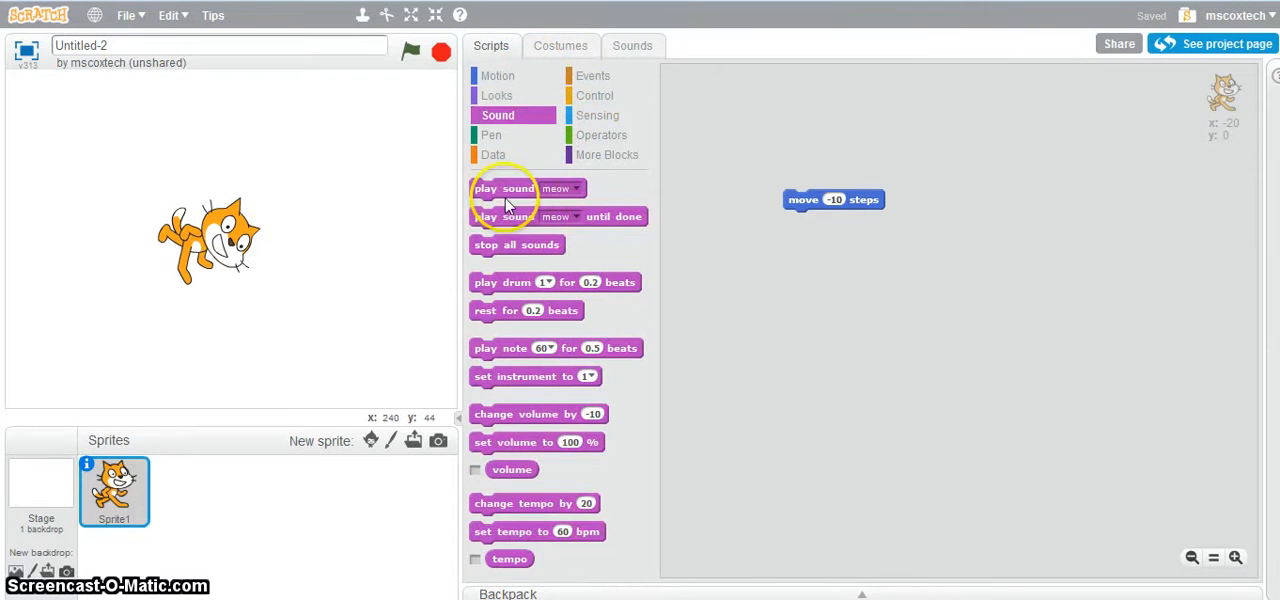
pyautogui.moveTo(504, 188); pyautogui.dragTo(836, 300)
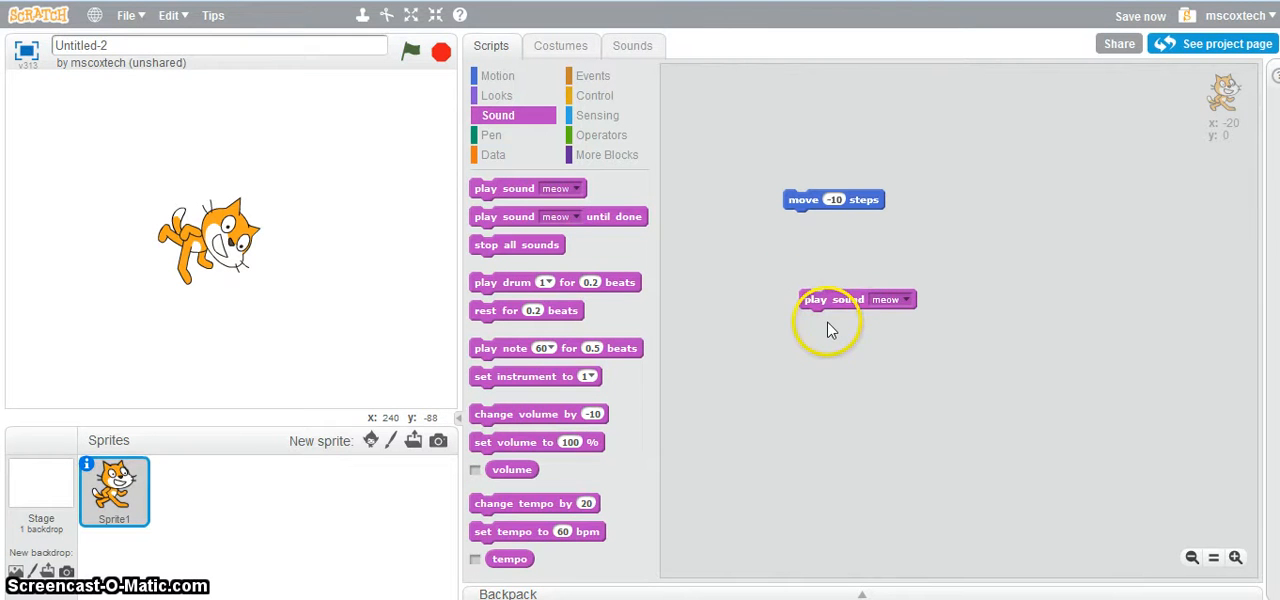
pyautogui.moveTo(790, 330)
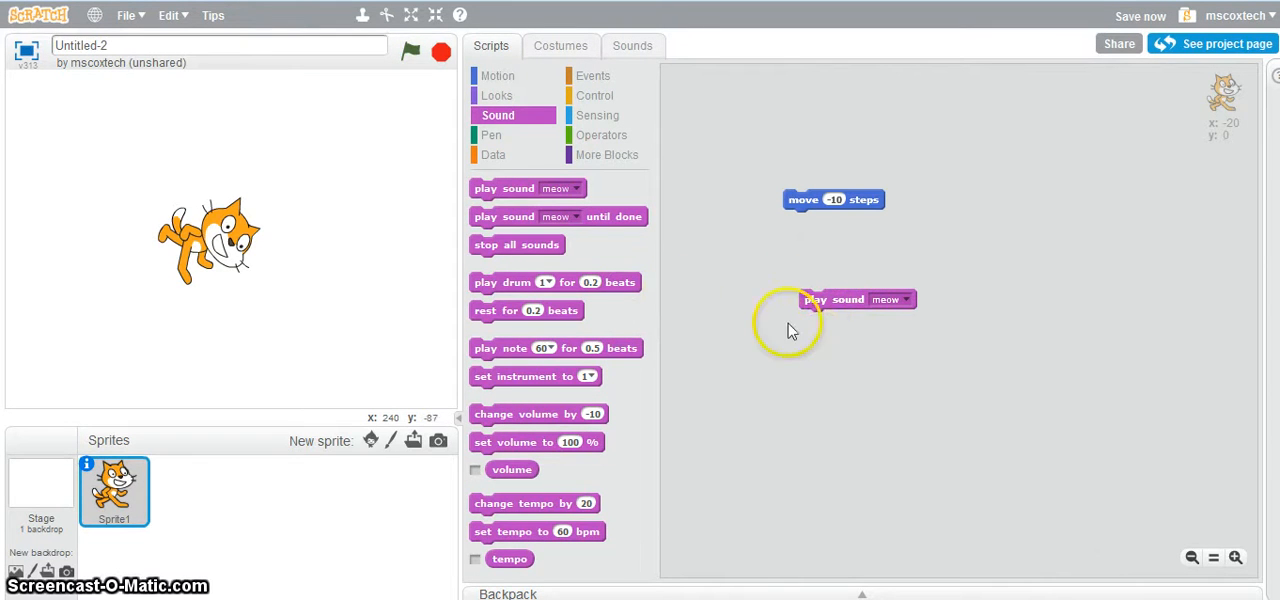
pyautogui.moveTo(856, 300); pyautogui.dragTo(840, 220)
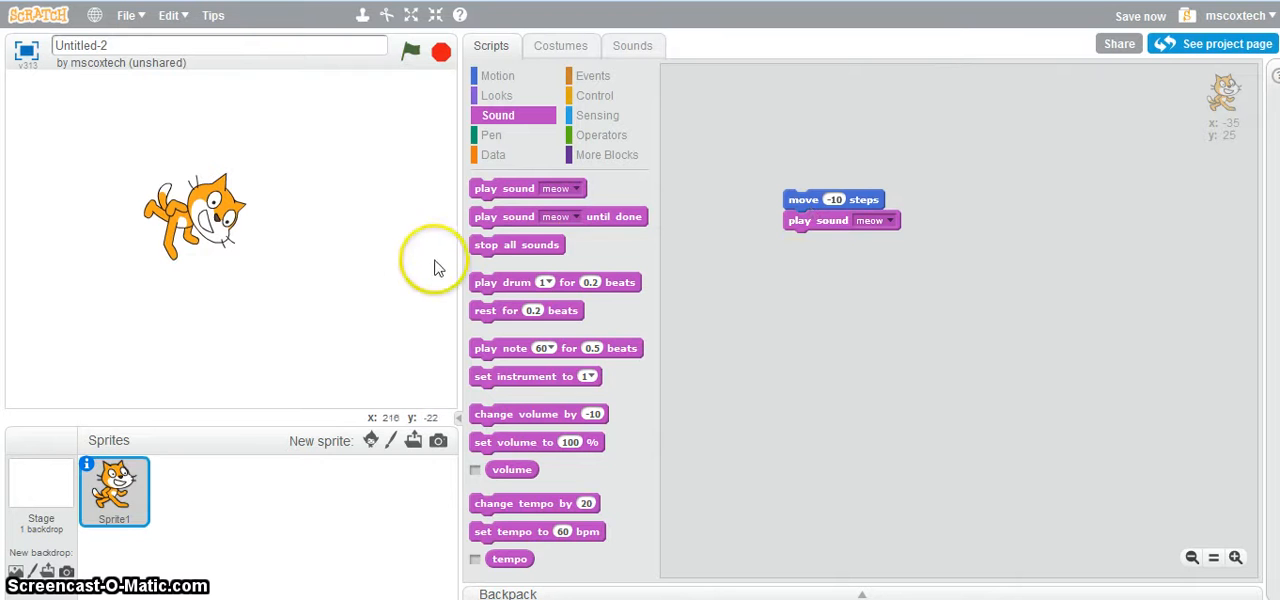
pyautogui.moveTo(710, 386)
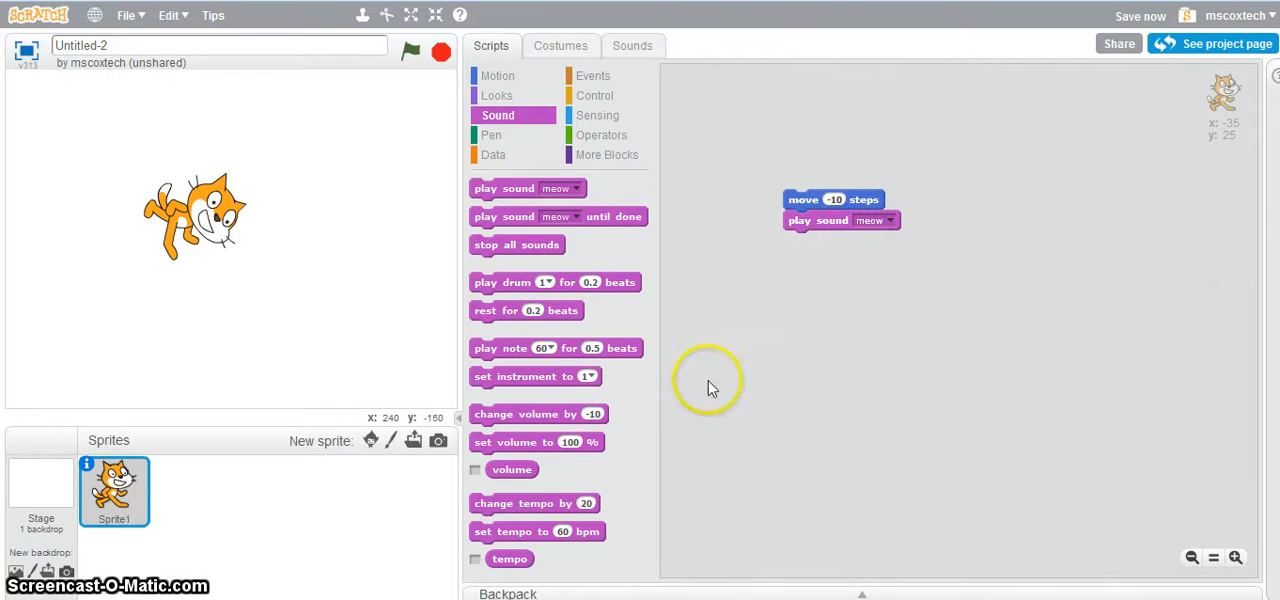
pyautogui.moveTo(596, 96)
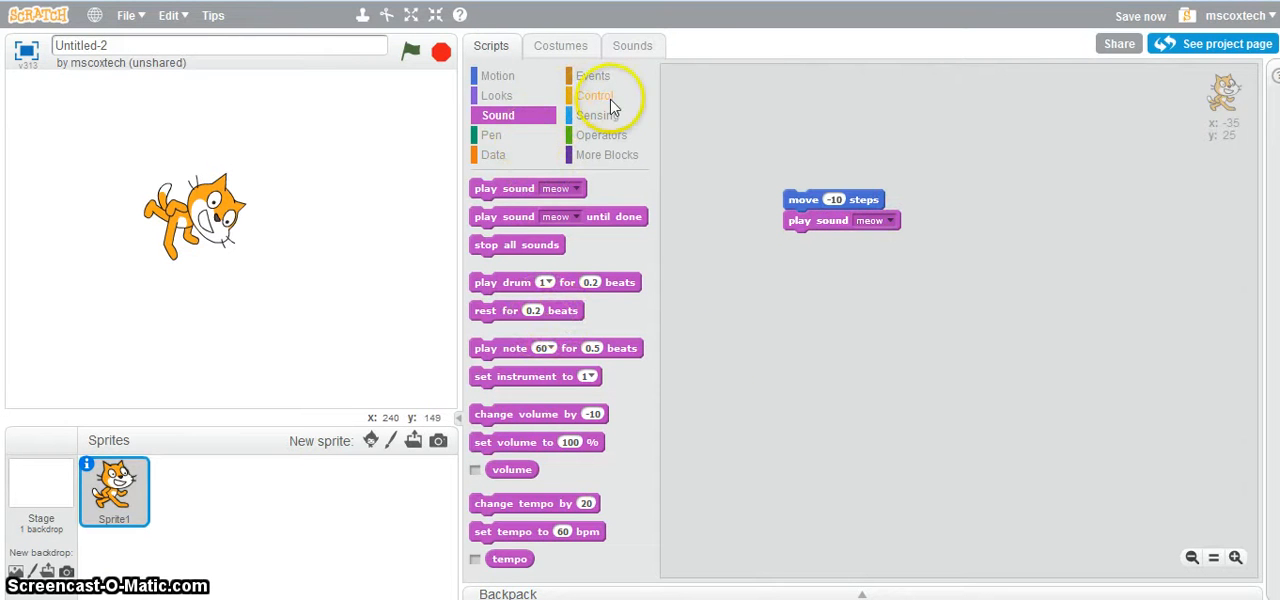
# Step: Wrap the move and sound blocks in a repeat 10 loop and reposition the script
pyautogui.click(596, 96)
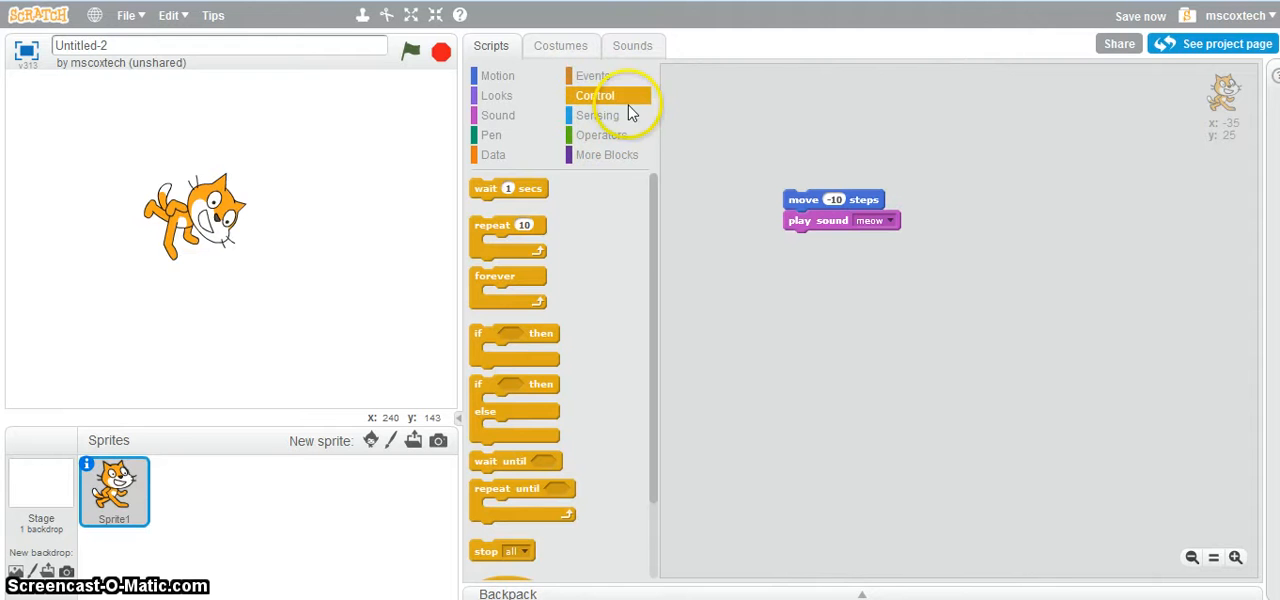
pyautogui.moveTo(548, 460)
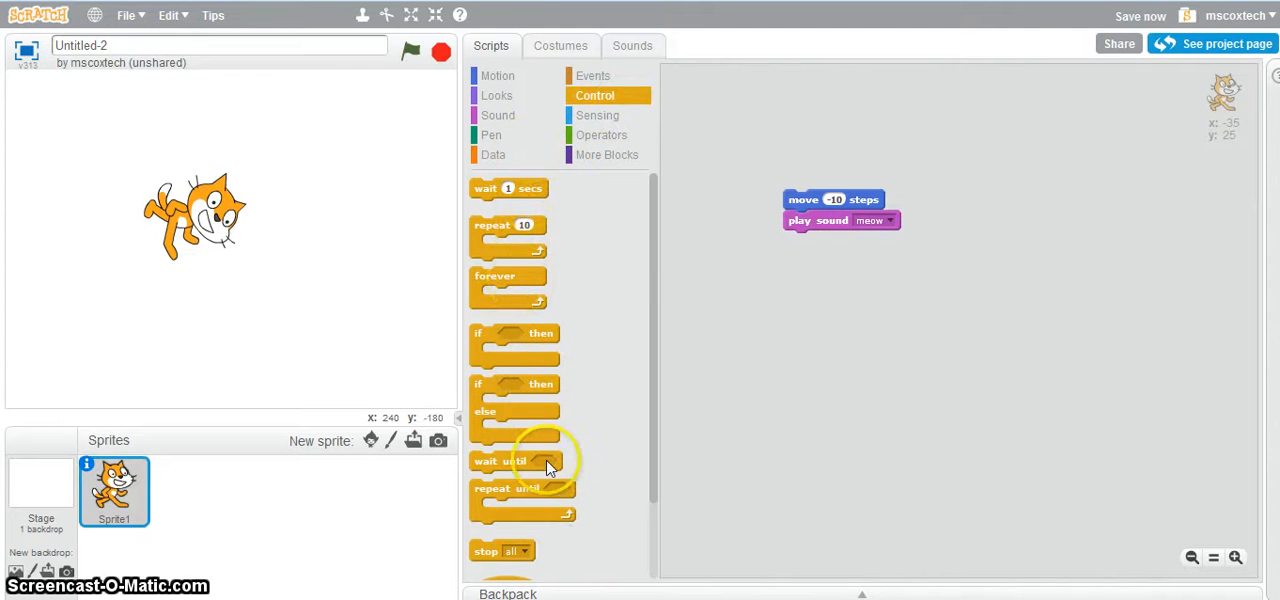
pyautogui.moveTo(500, 224)
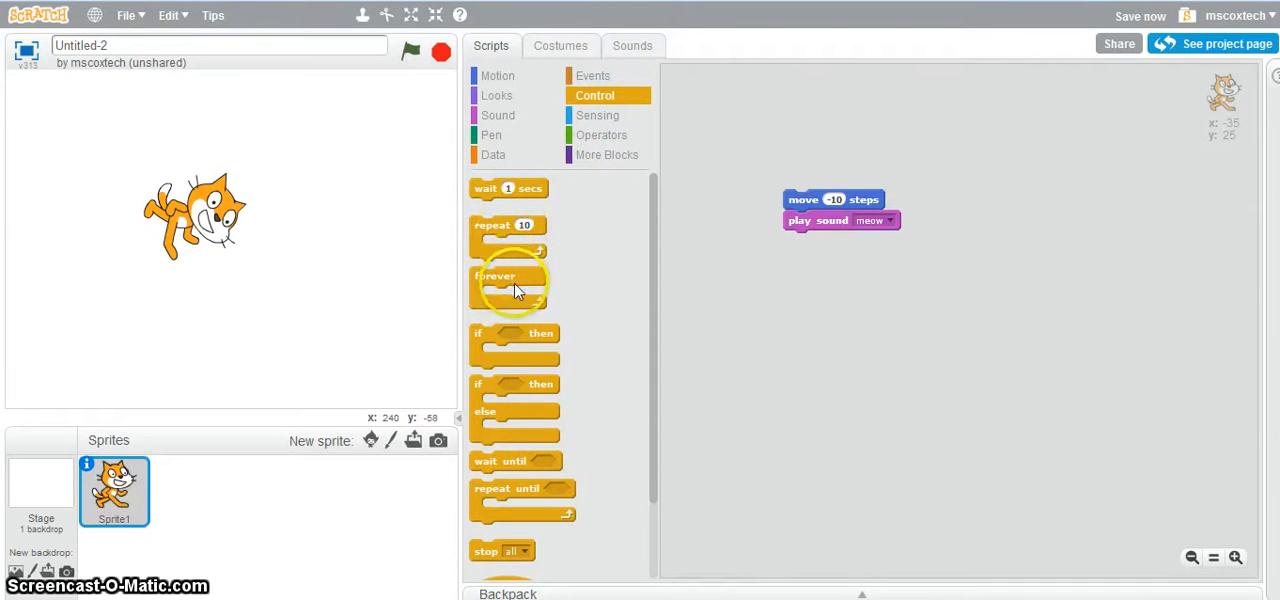
pyautogui.moveTo(534, 304)
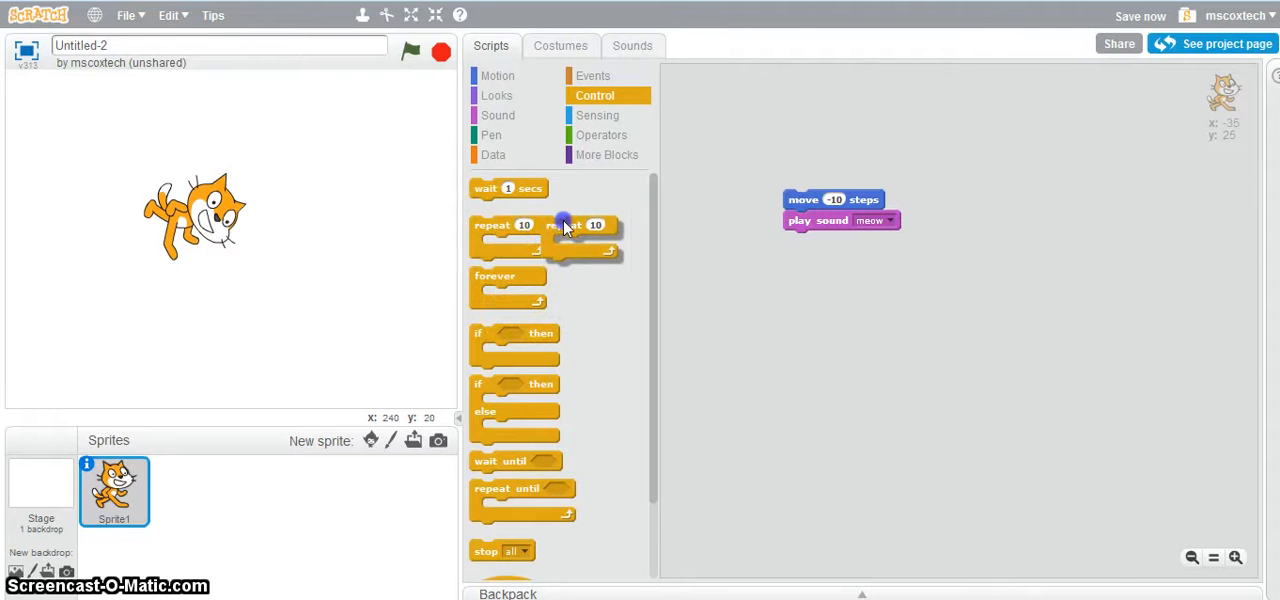
pyautogui.moveTo(508, 224); pyautogui.dragTo(808, 180)
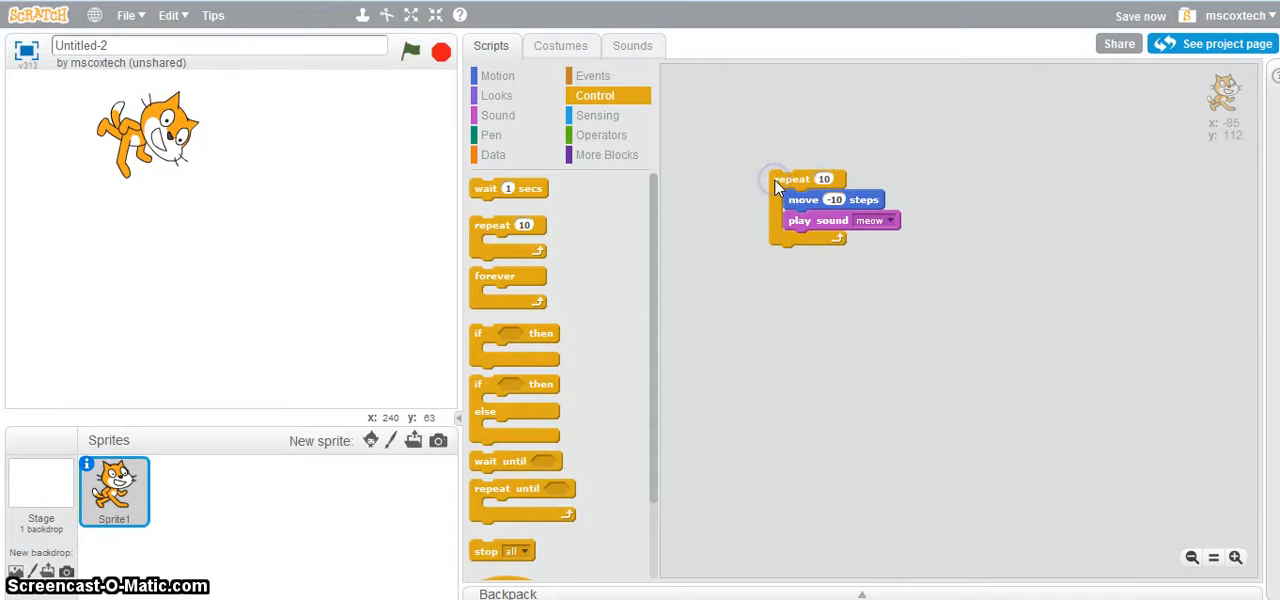
pyautogui.moveTo(352, 344)
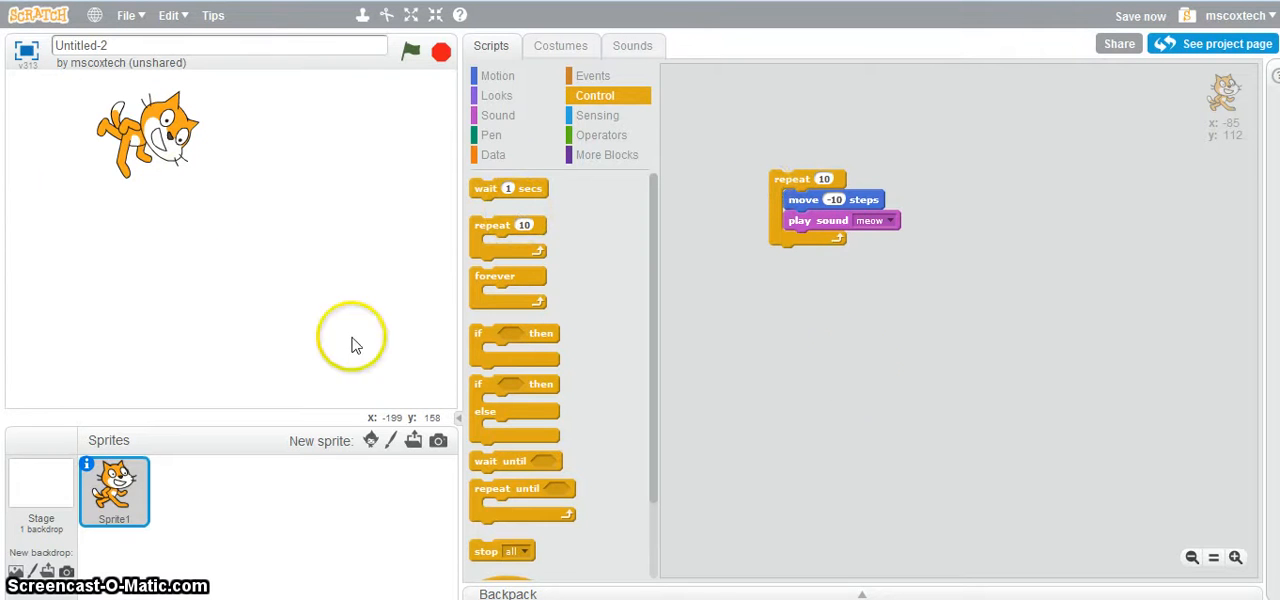
pyautogui.moveTo(700, 290)
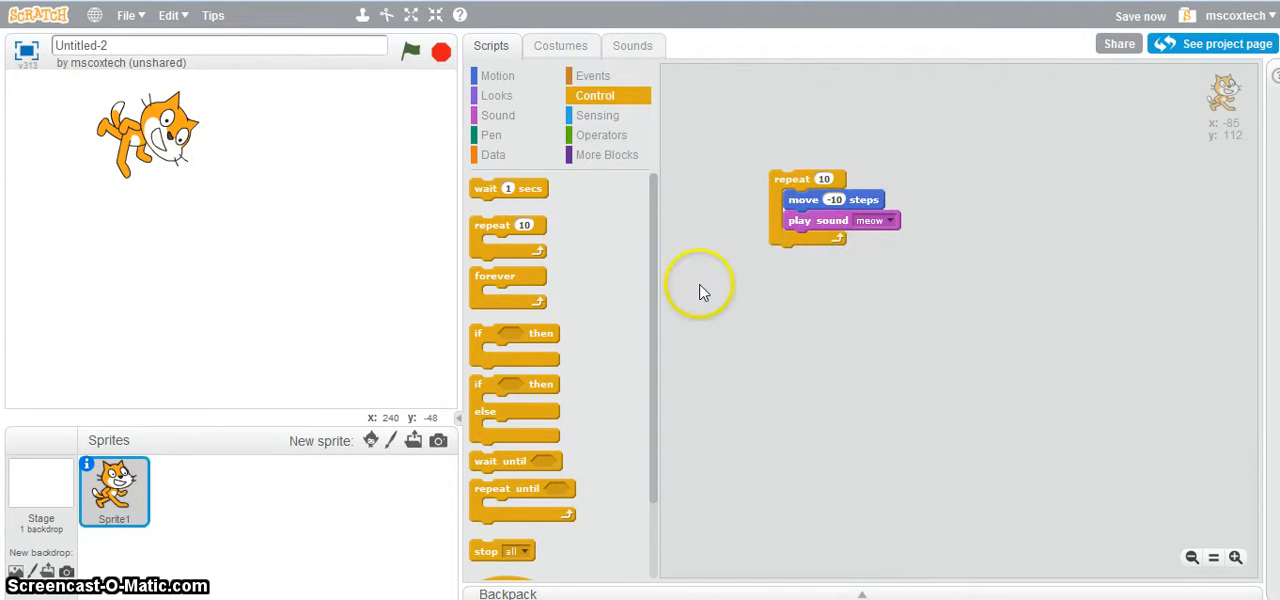
pyautogui.moveTo(800, 200); pyautogui.dragTo(688, 182)
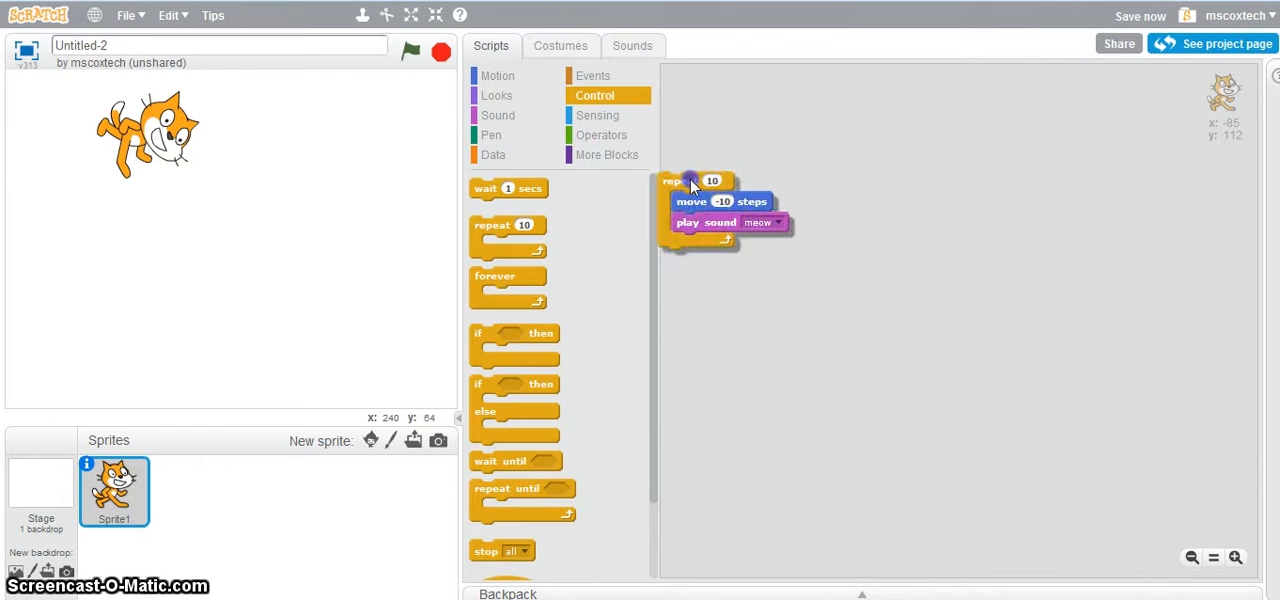
pyautogui.moveTo(690, 182); pyautogui.dragTo(858, 218)
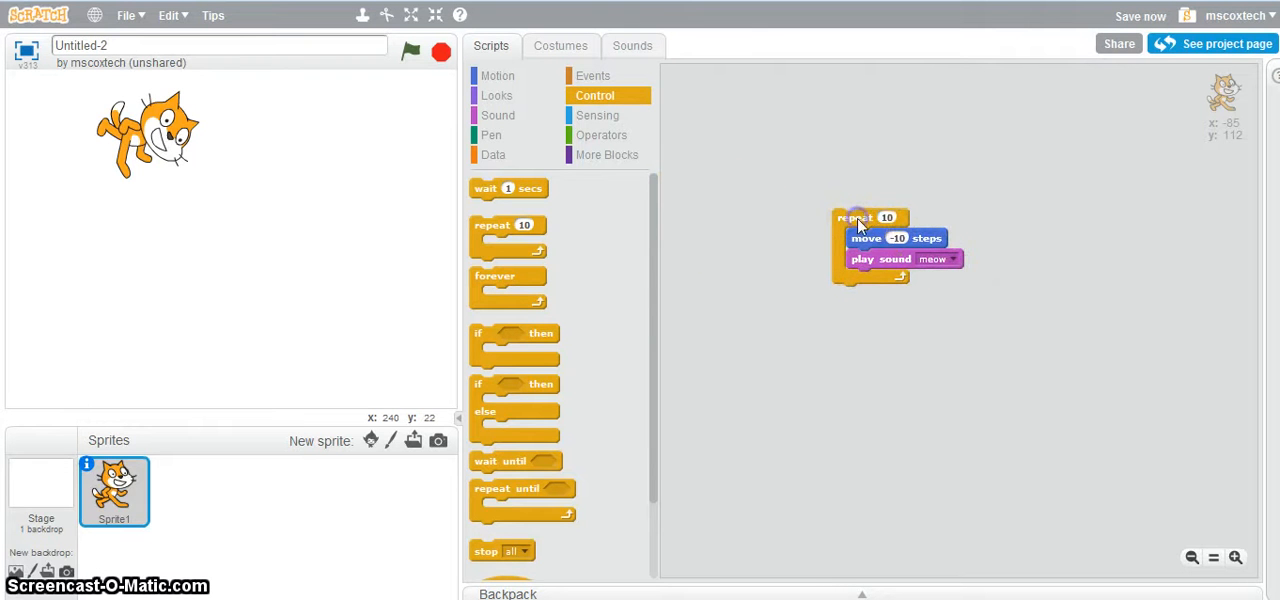
# Step: Detach the play sound meow block and pull the move block out of the loop
pyautogui.moveTo(890, 260); pyautogui.dragTo(1010, 344)
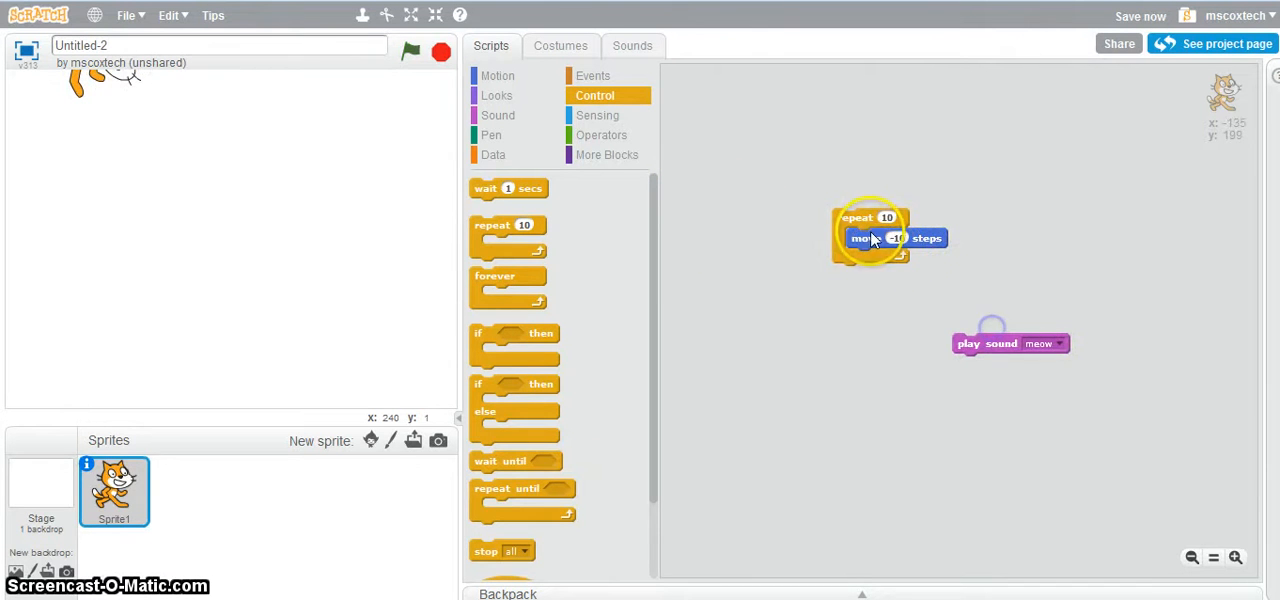
pyautogui.moveTo(870, 218); pyautogui.dragTo(596, 290)
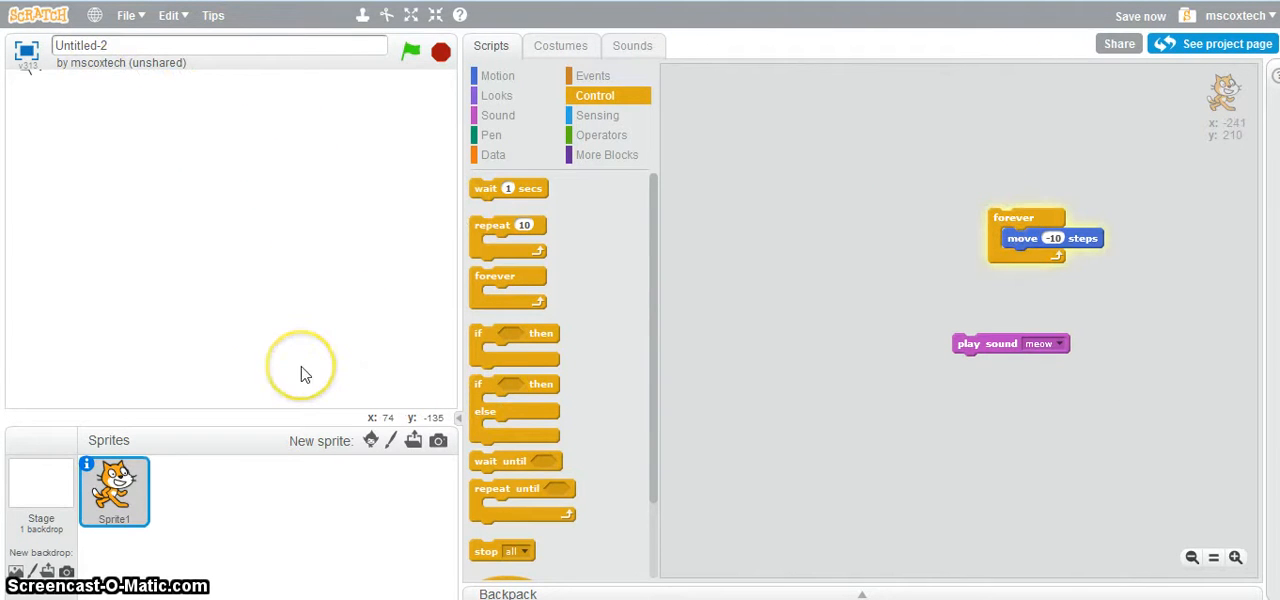
pyautogui.moveTo(976, 240)
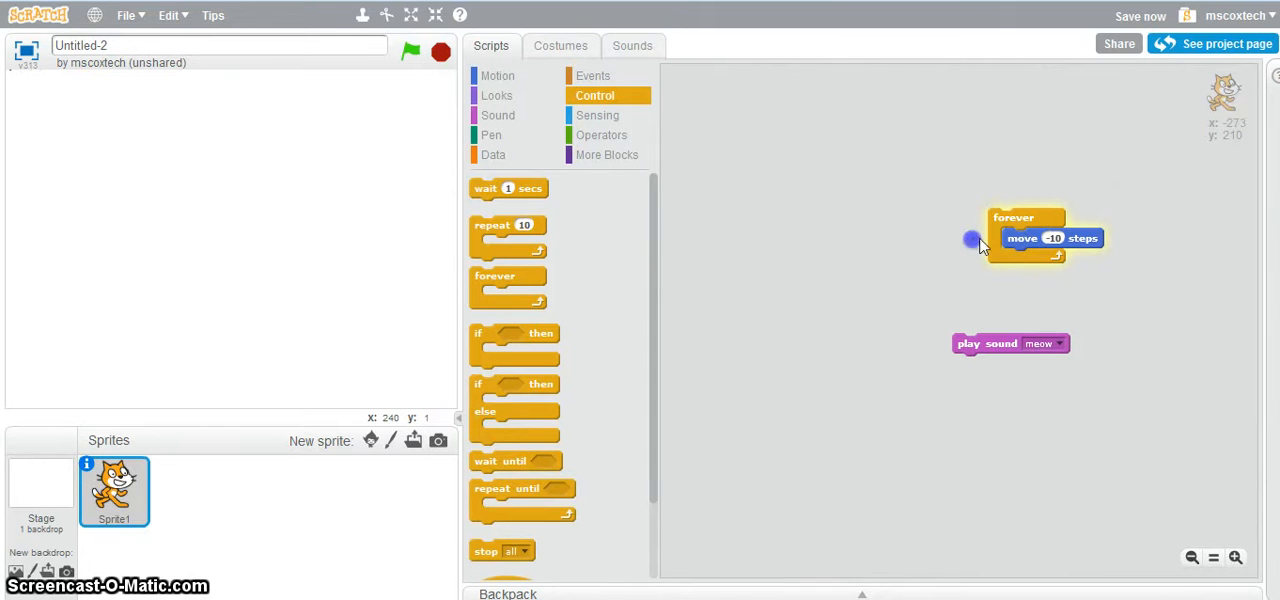
pyautogui.moveTo(780, 184)
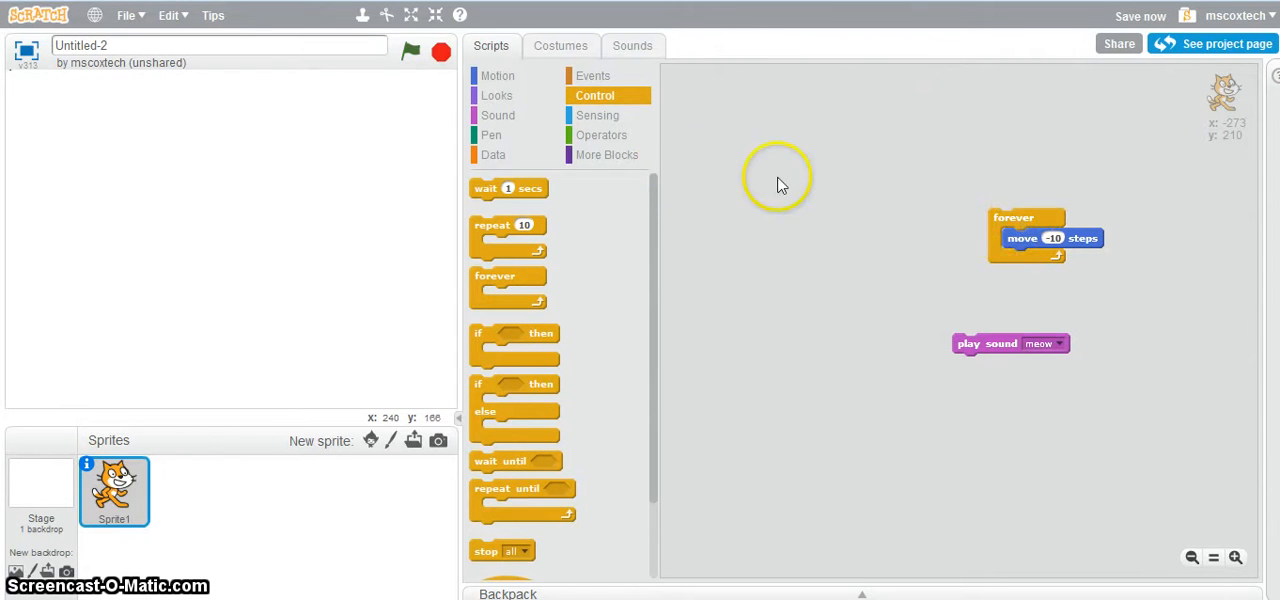
pyautogui.moveTo(24, 82)
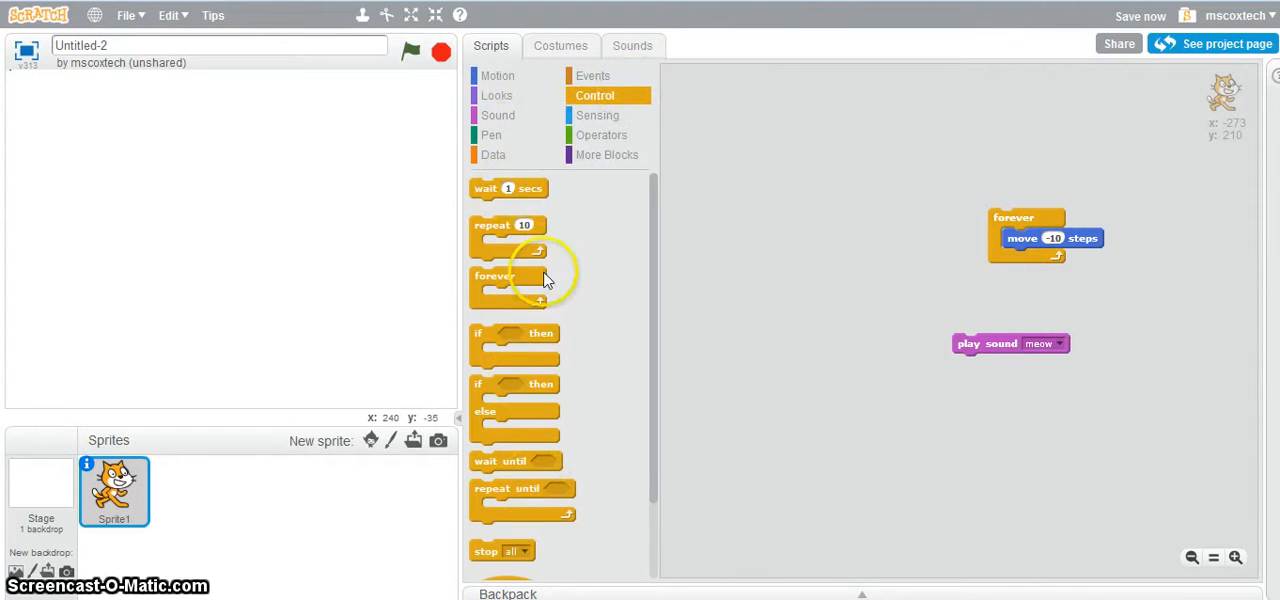
pyautogui.click(496, 76)
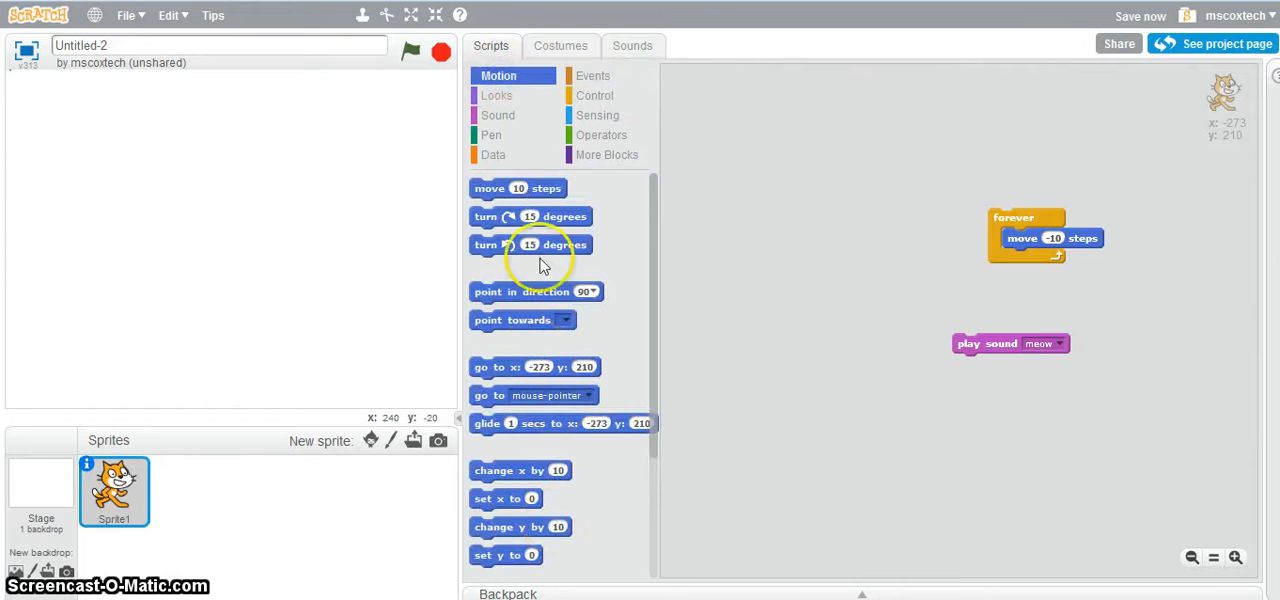
pyautogui.click(496, 116)
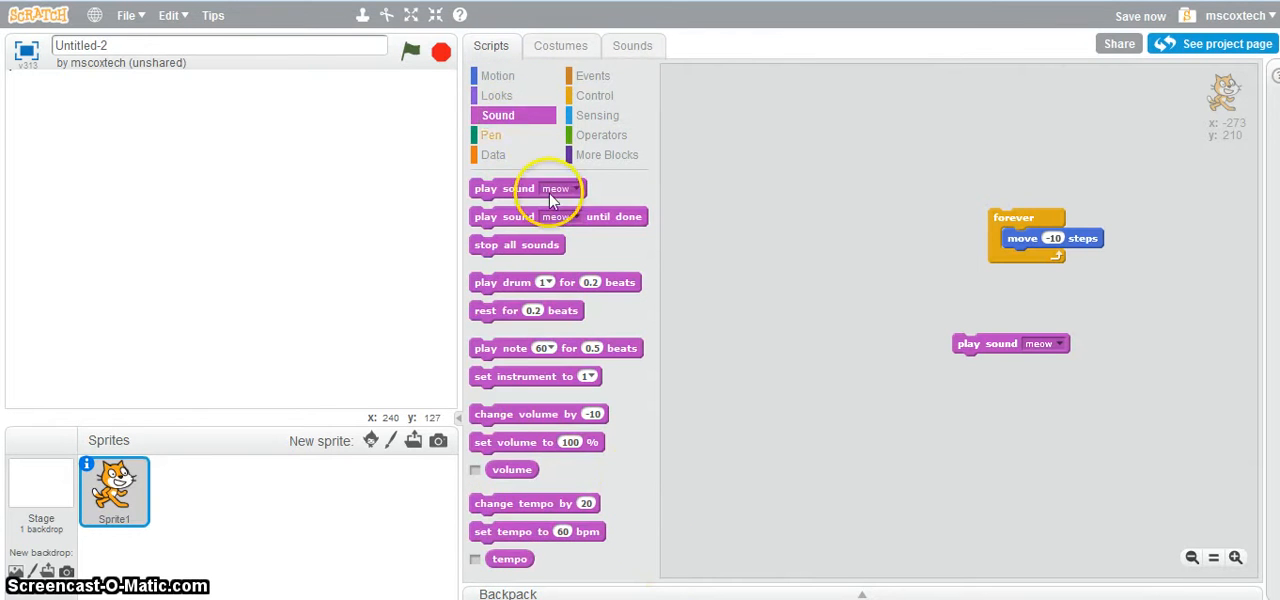
pyautogui.moveTo(548, 304)
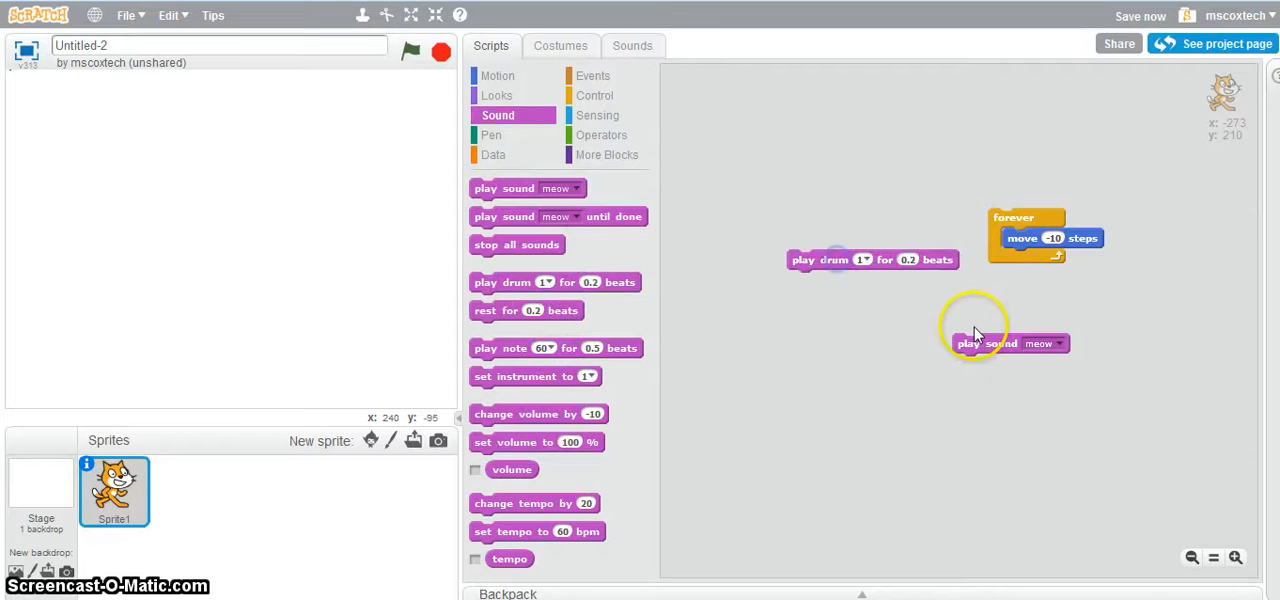
pyautogui.moveTo(840, 260)
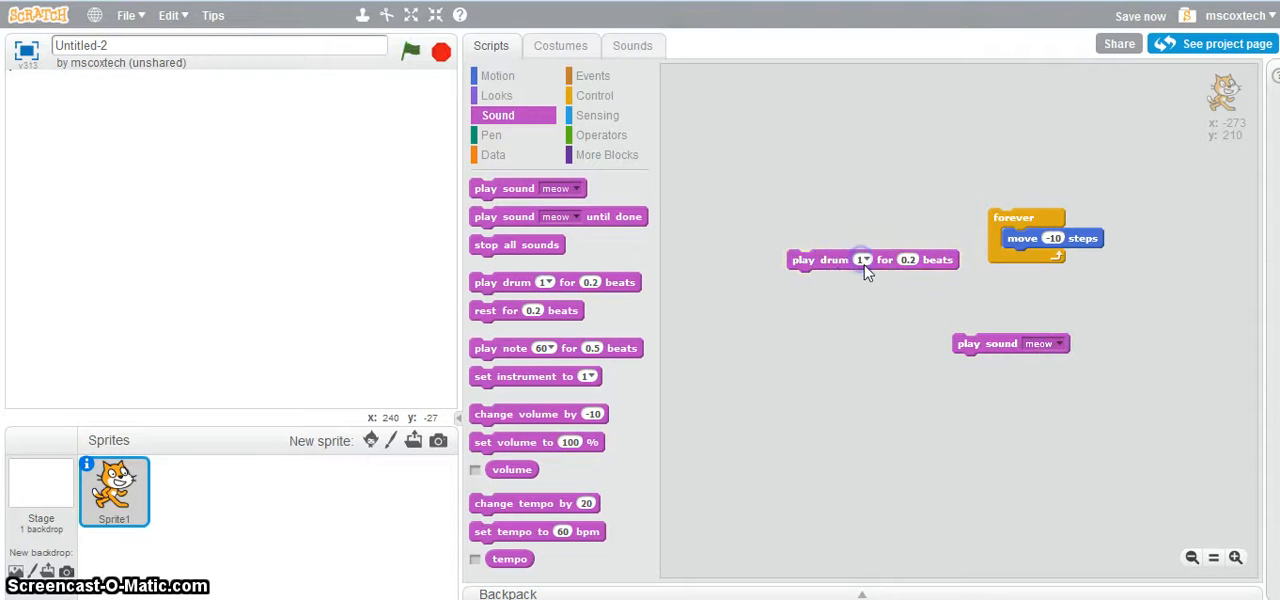
pyautogui.click(864, 260)
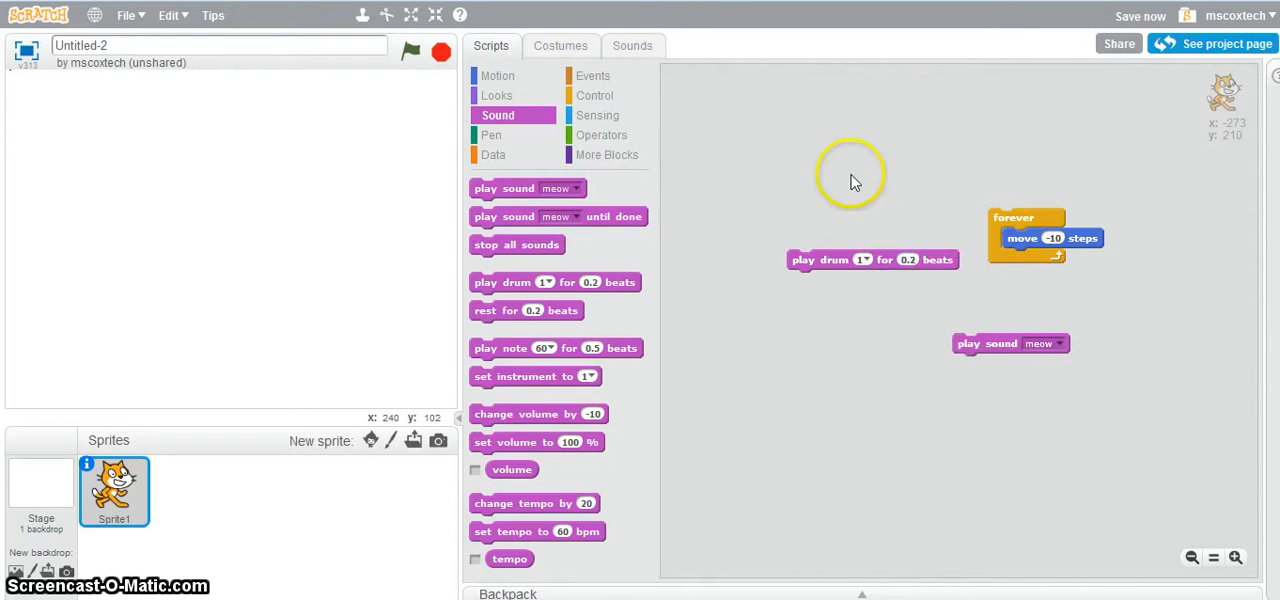
pyautogui.moveTo(930, 284)
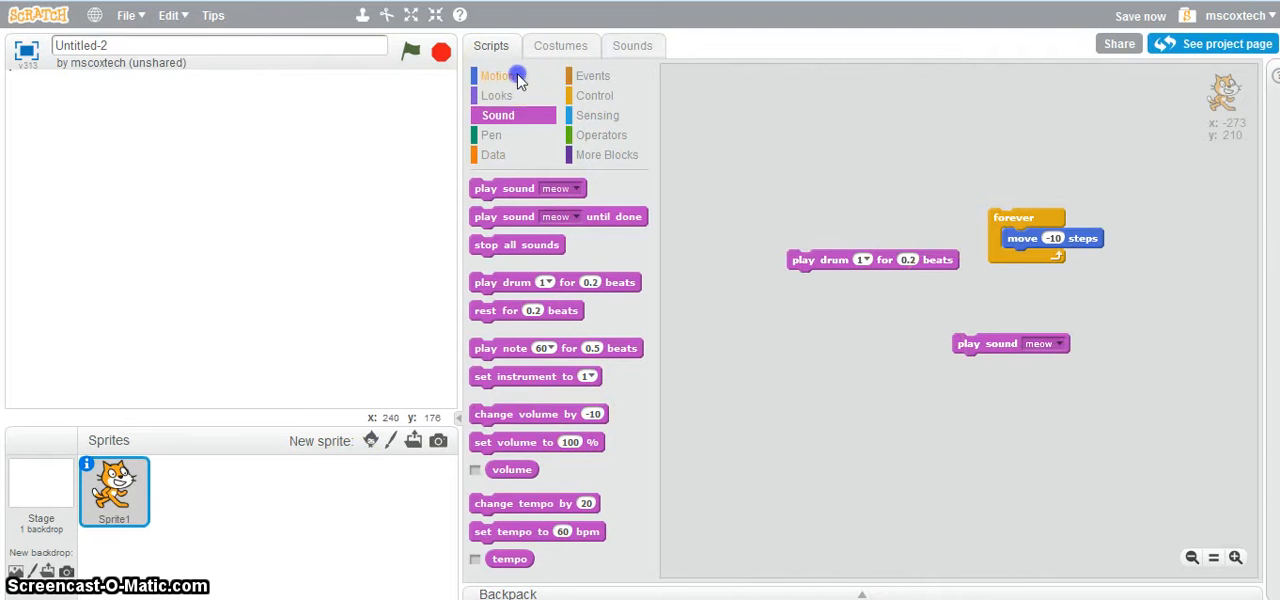
pyautogui.moveTo(510, 122)
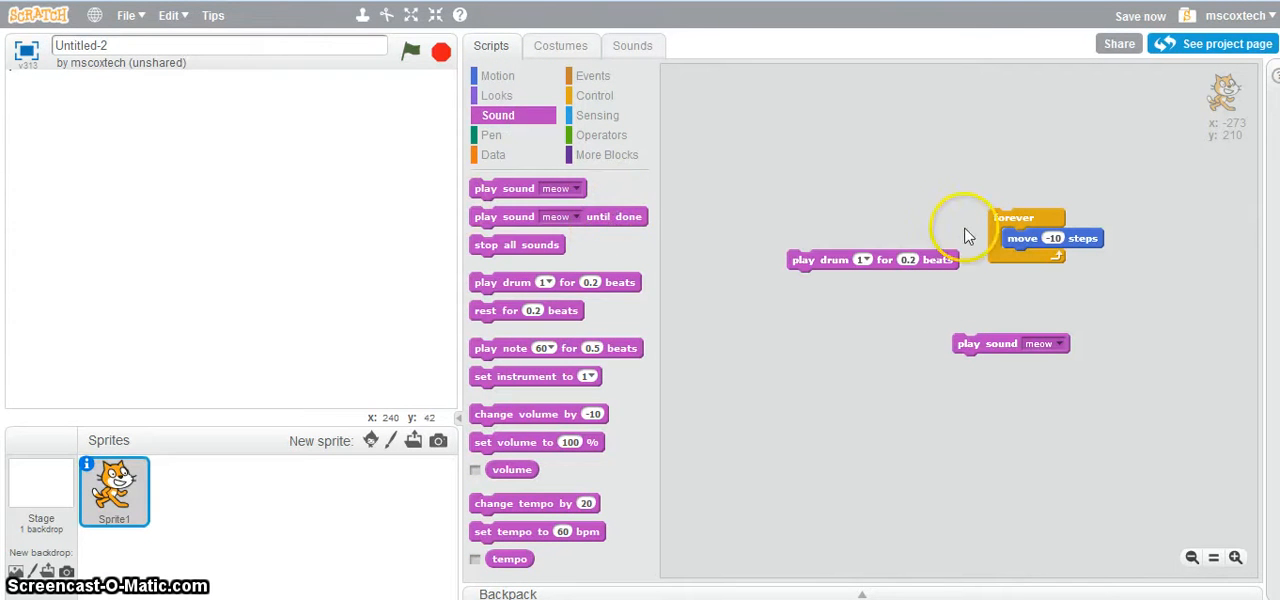
pyautogui.moveTo(744, 268)
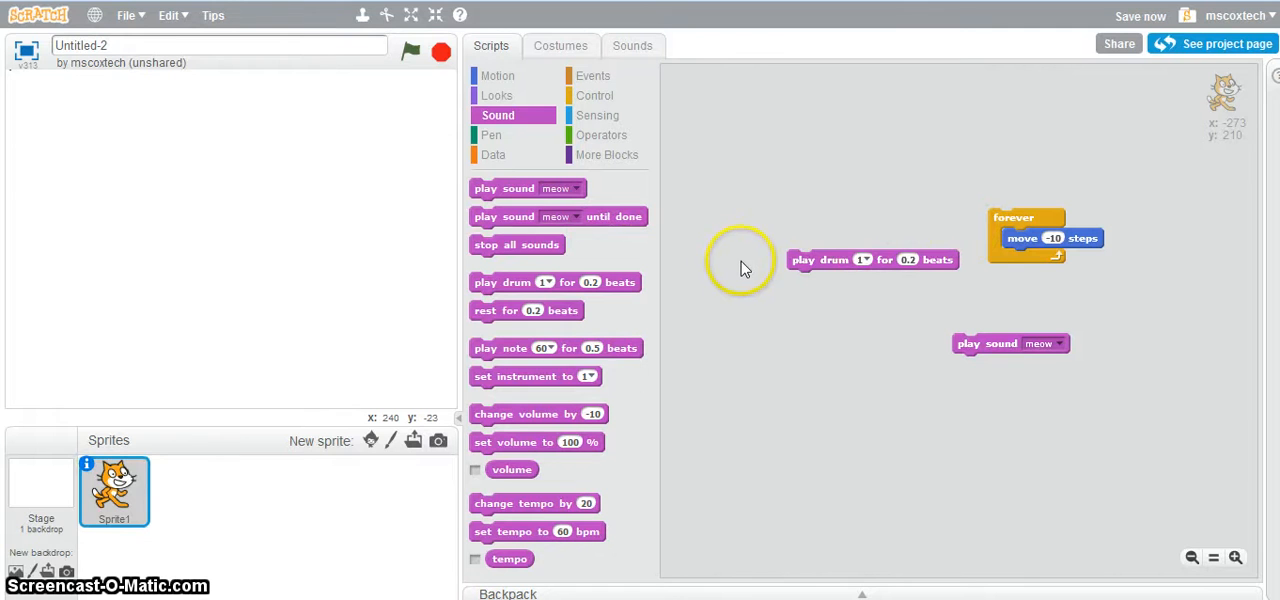
pyautogui.moveTo(278, 338)
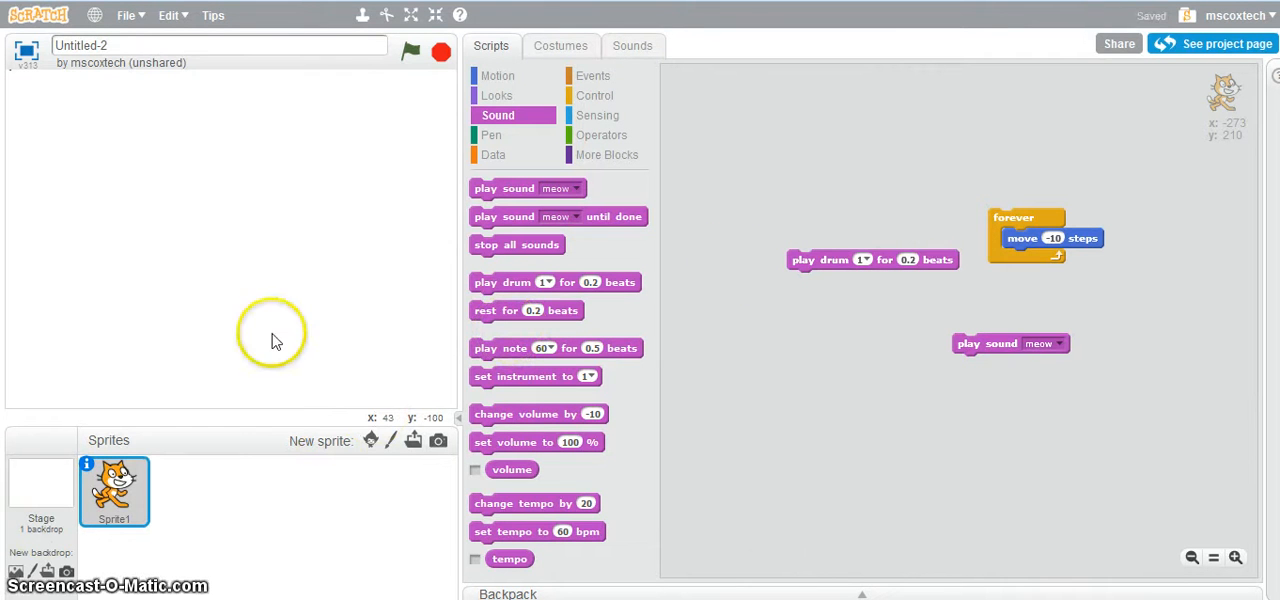
pyautogui.moveTo(276, 342)
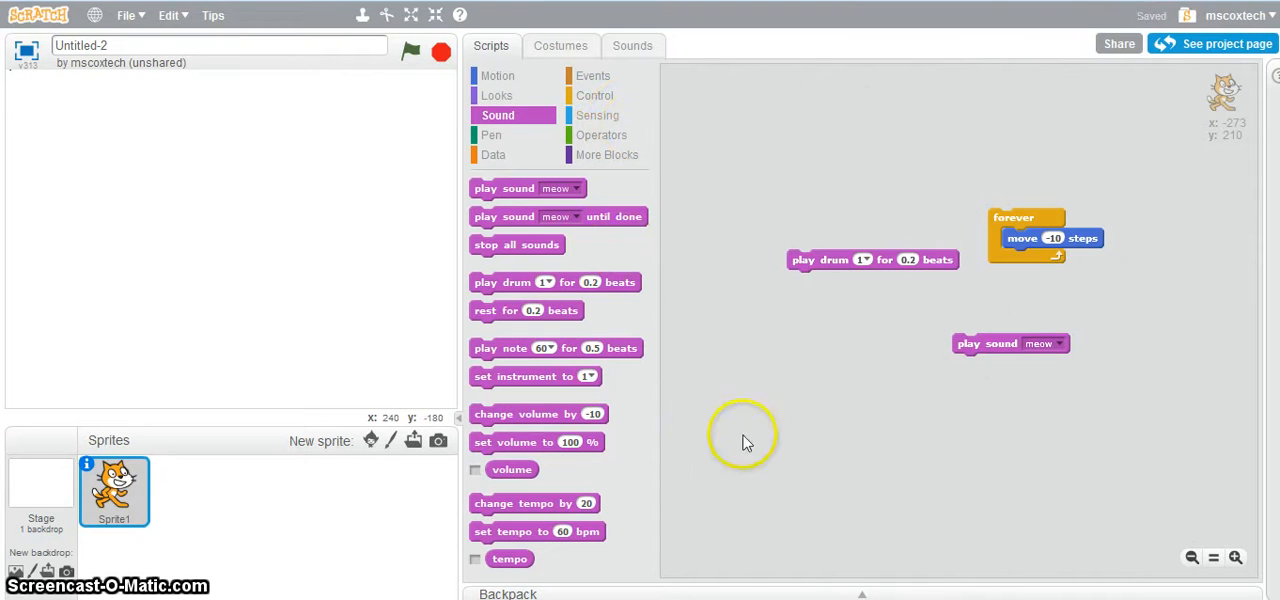
pyautogui.moveTo(592, 60)
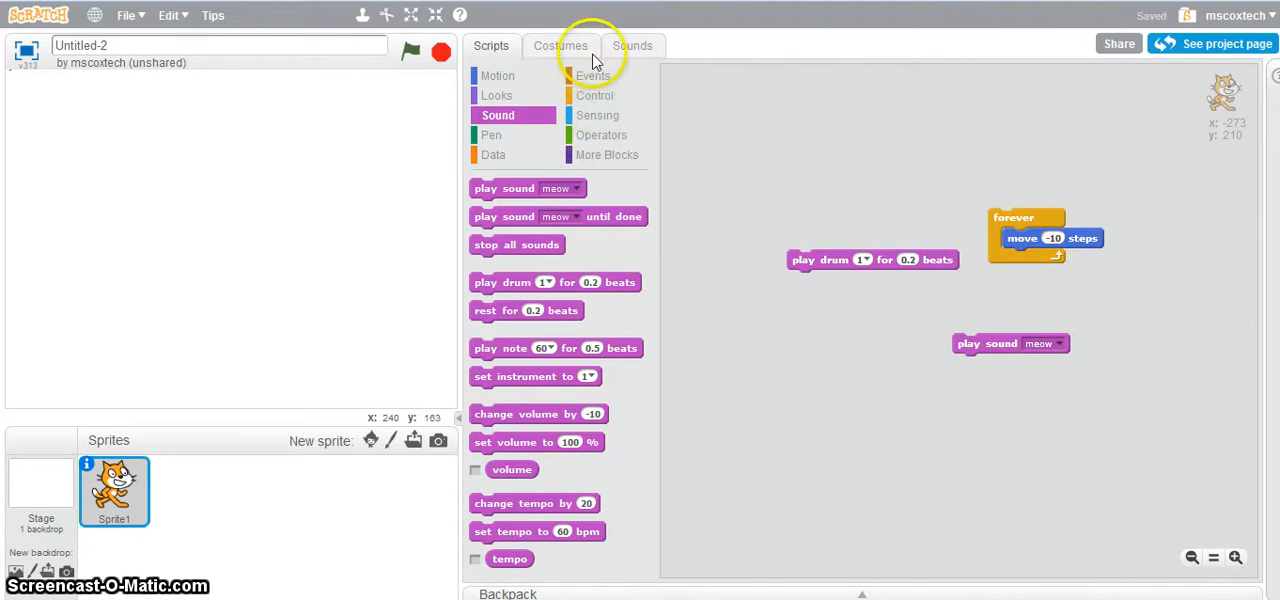
# Step: Build a when green flag clicked script with move -10 steps attached beneath it
pyautogui.click(592, 76)
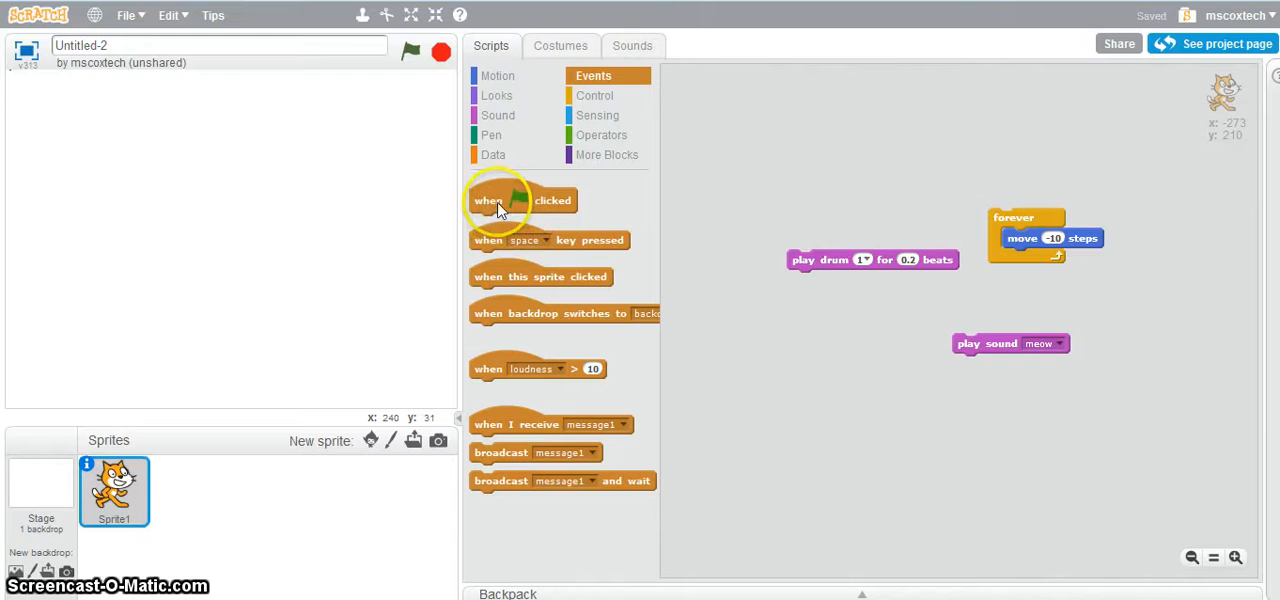
pyautogui.moveTo(488, 204)
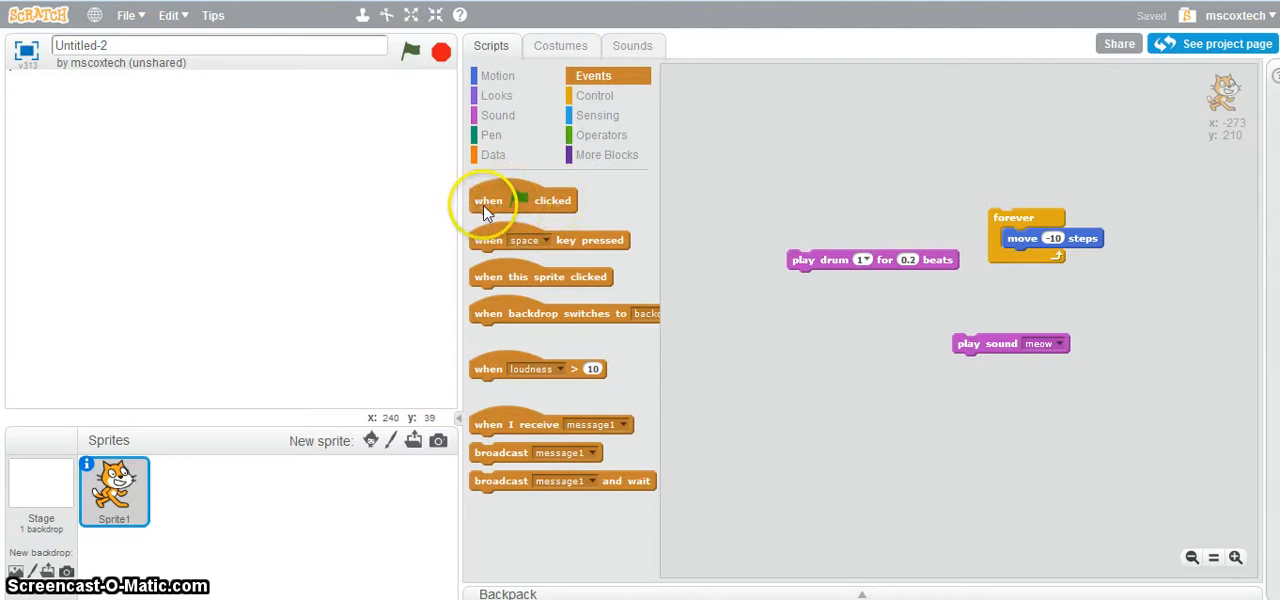
pyautogui.moveTo(520, 200); pyautogui.dragTo(792, 152)
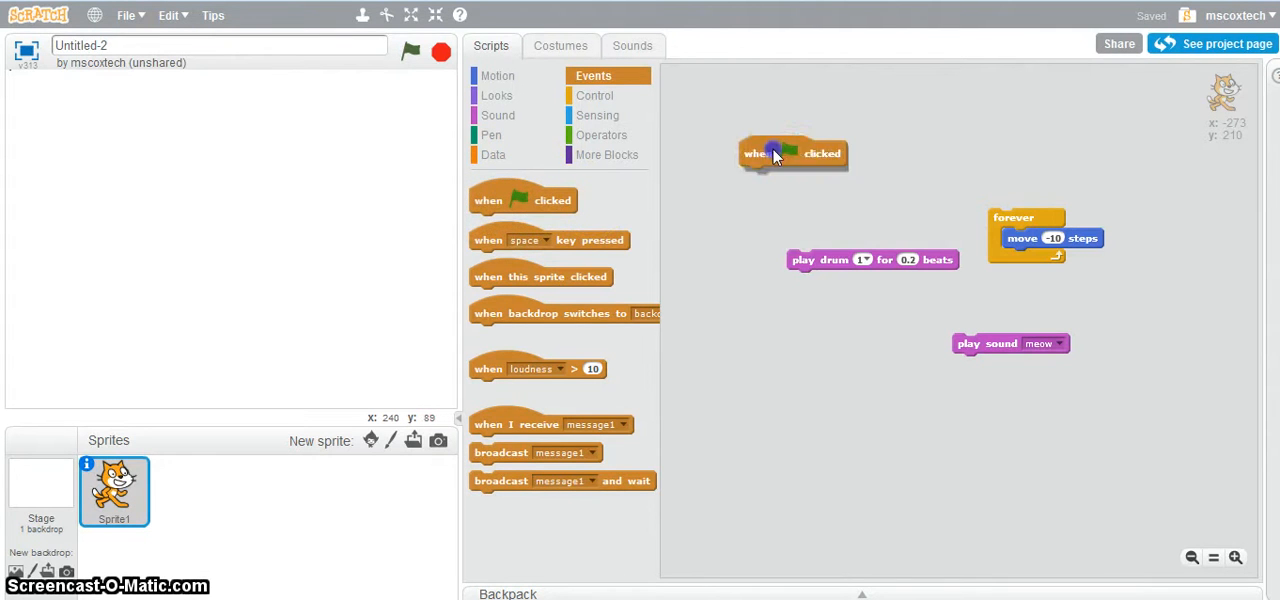
pyautogui.moveTo(792, 152); pyautogui.dragTo(826, 128)
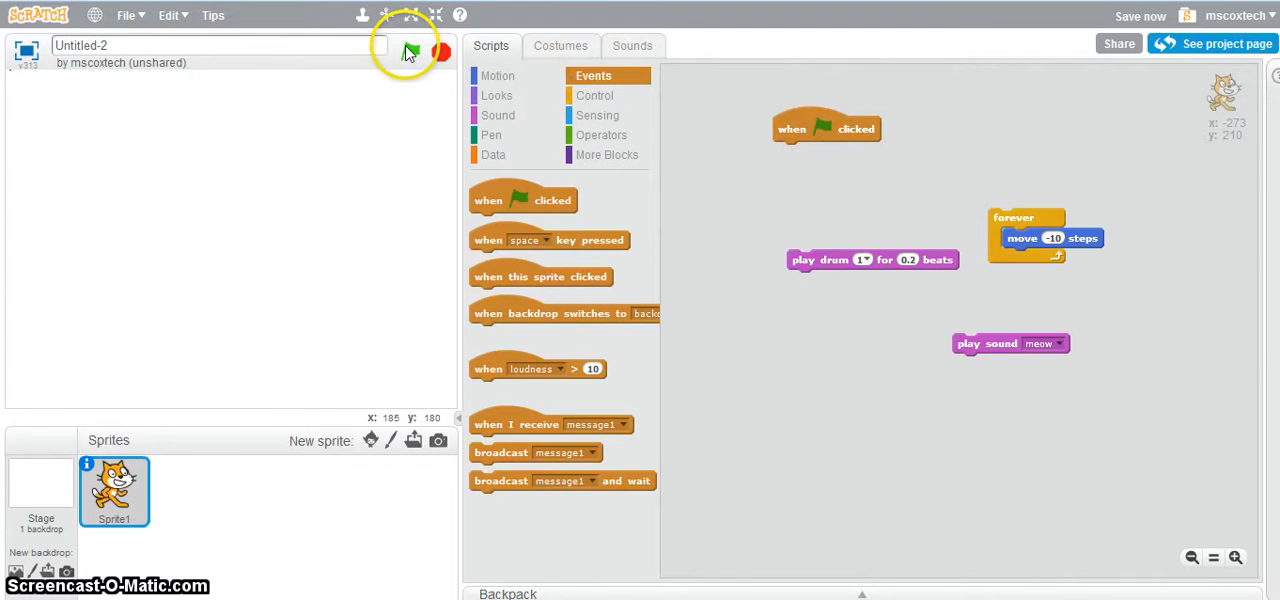
pyautogui.moveTo(938, 190)
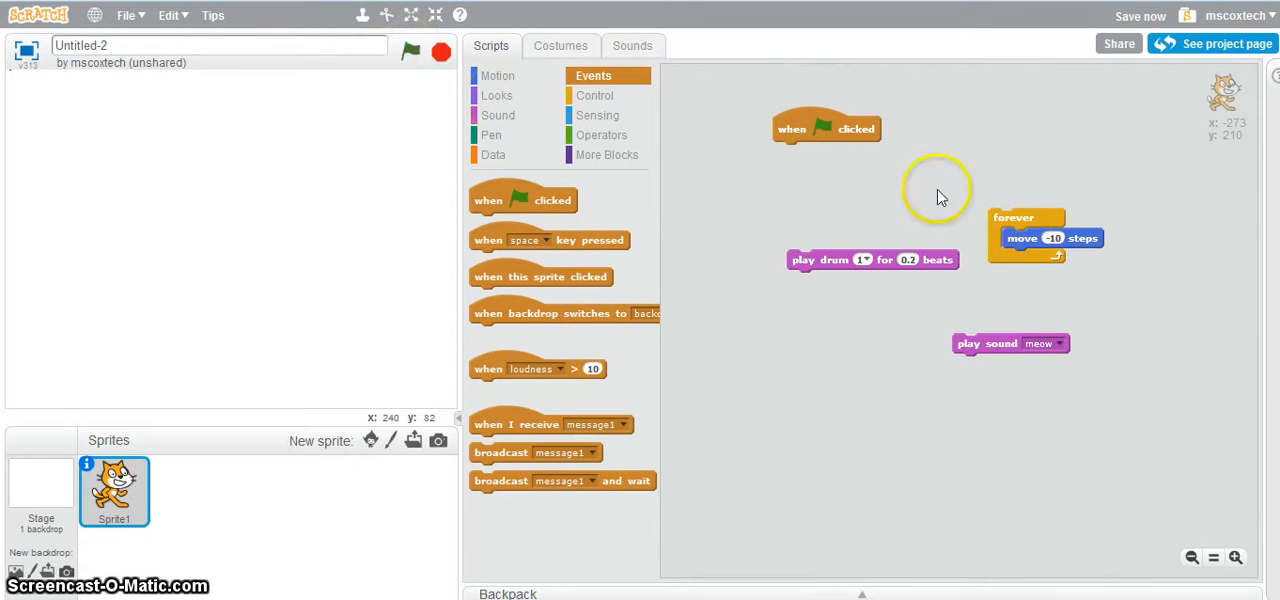
pyautogui.moveTo(10, 80)
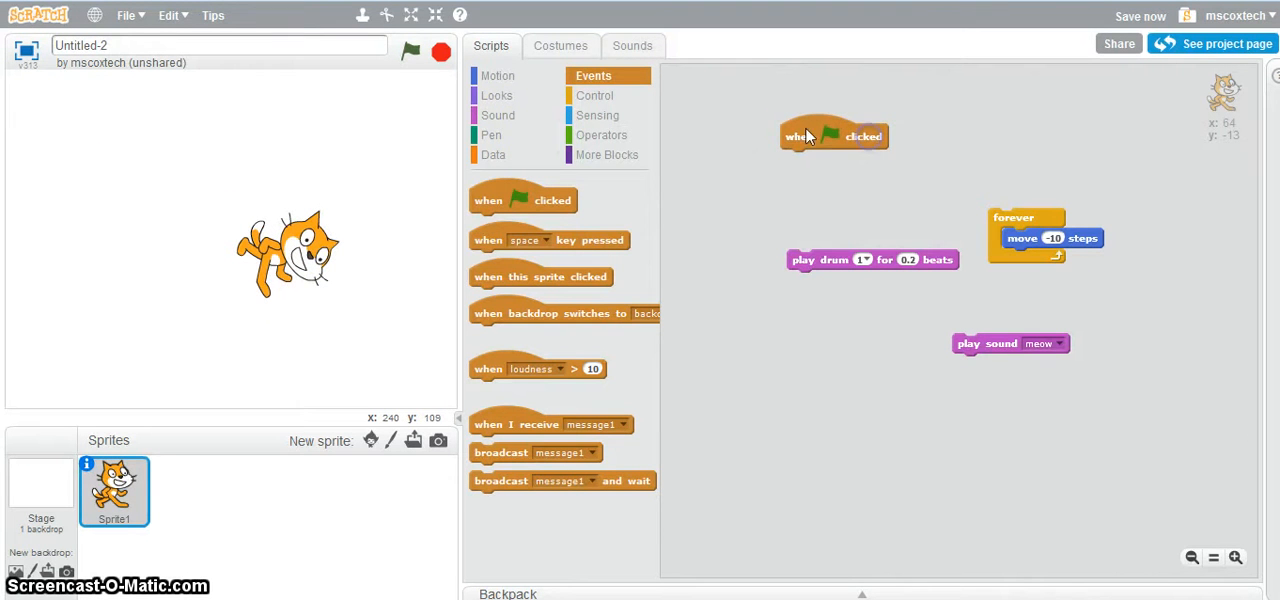
pyautogui.moveTo(1168, 244)
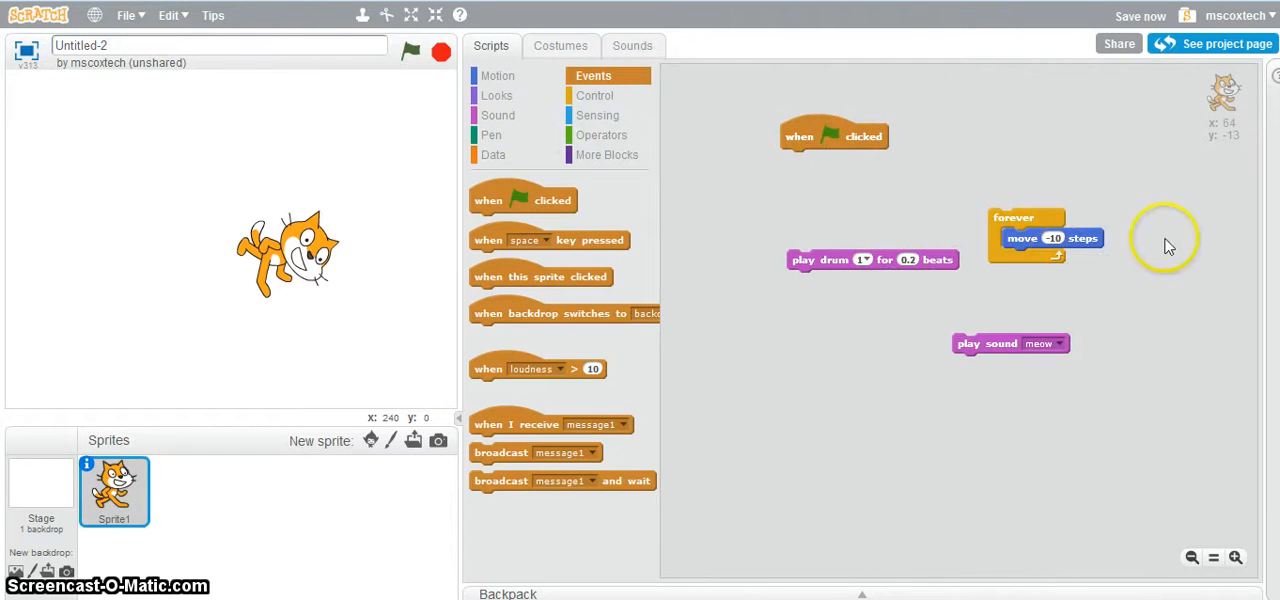
pyautogui.moveTo(1050, 238); pyautogui.dragTo(810, 156)
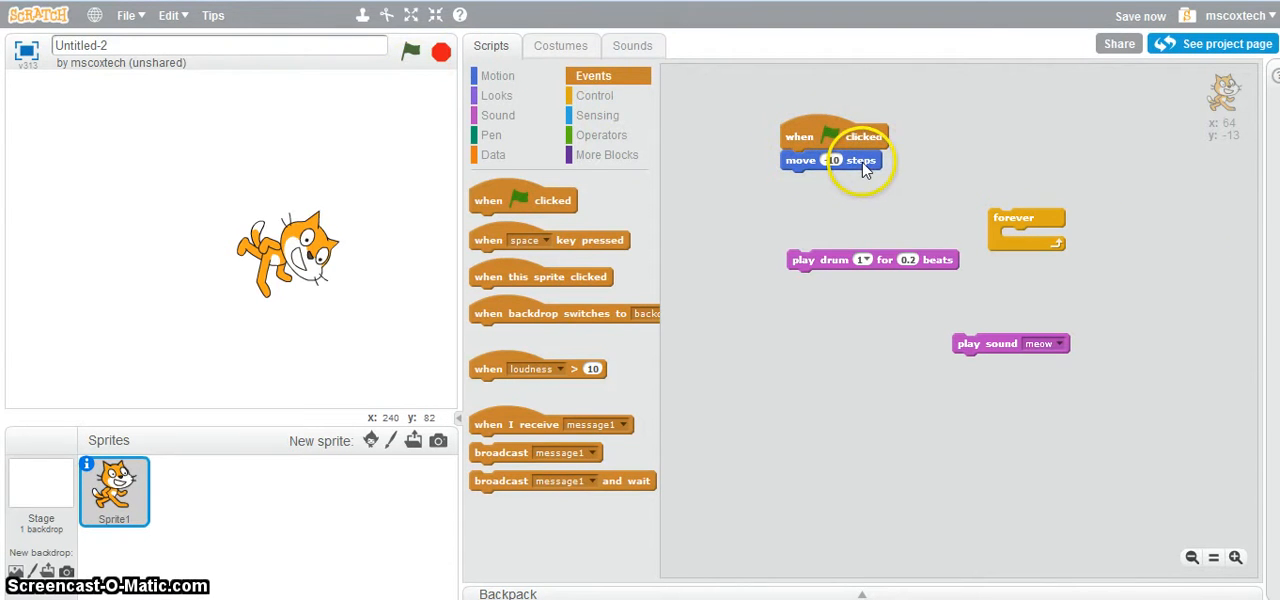
# Step: Run the green-flag script three times so the cat shifts left
pyautogui.click(410, 52)
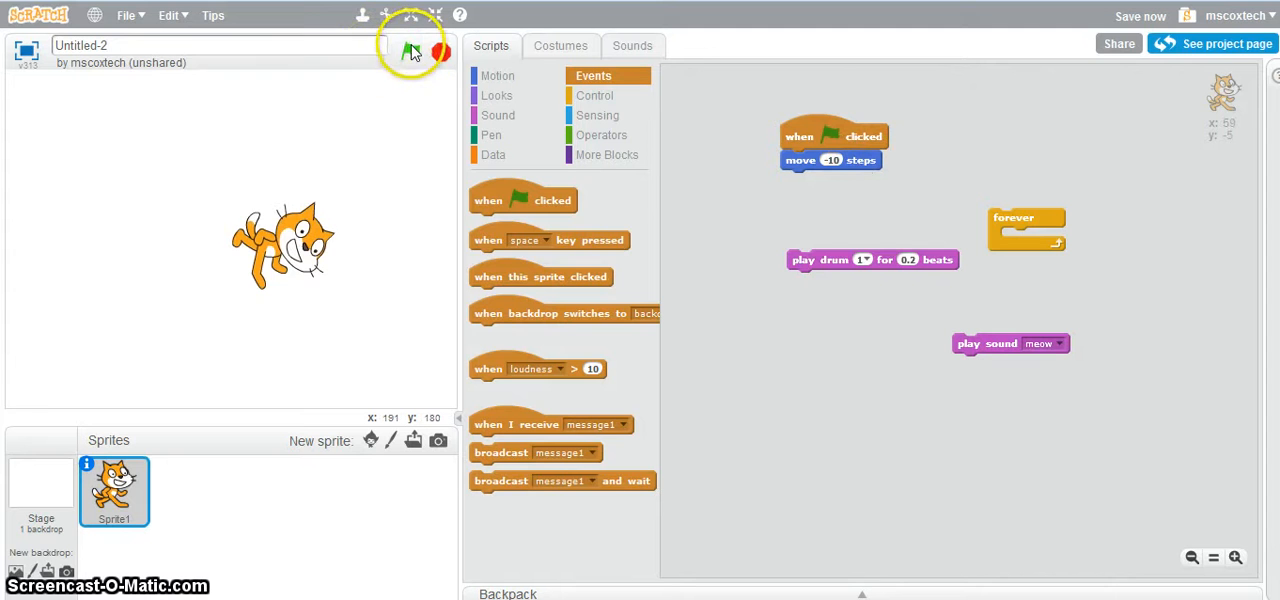
pyautogui.click(412, 52)
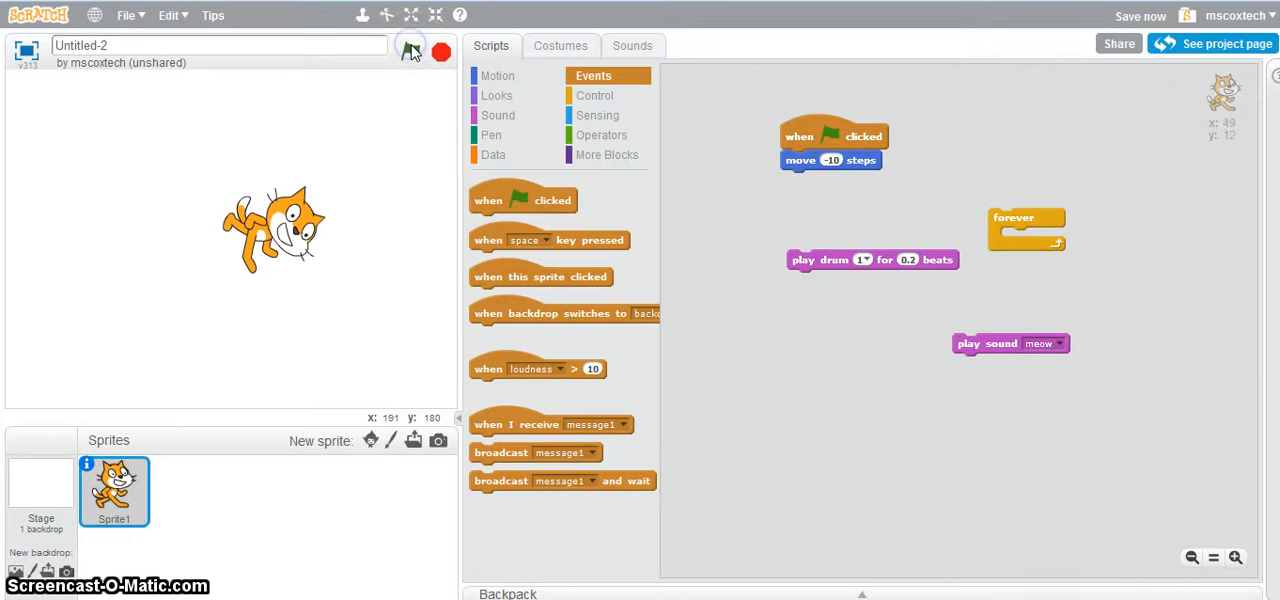
pyautogui.click(412, 52)
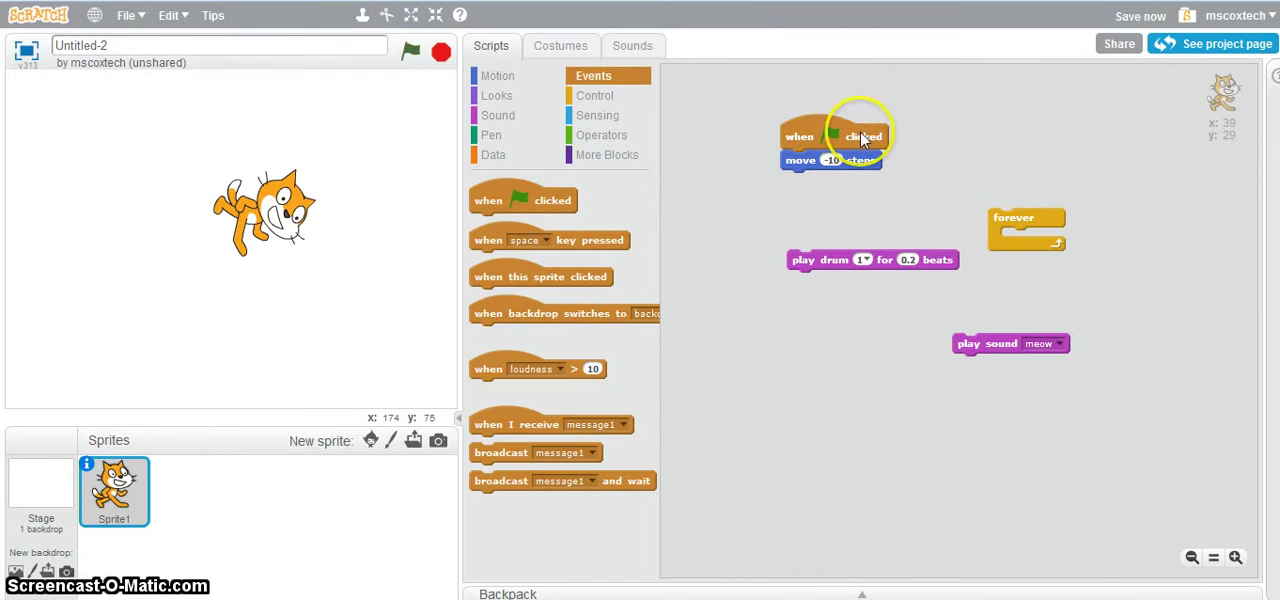
pyautogui.moveTo(500, 244)
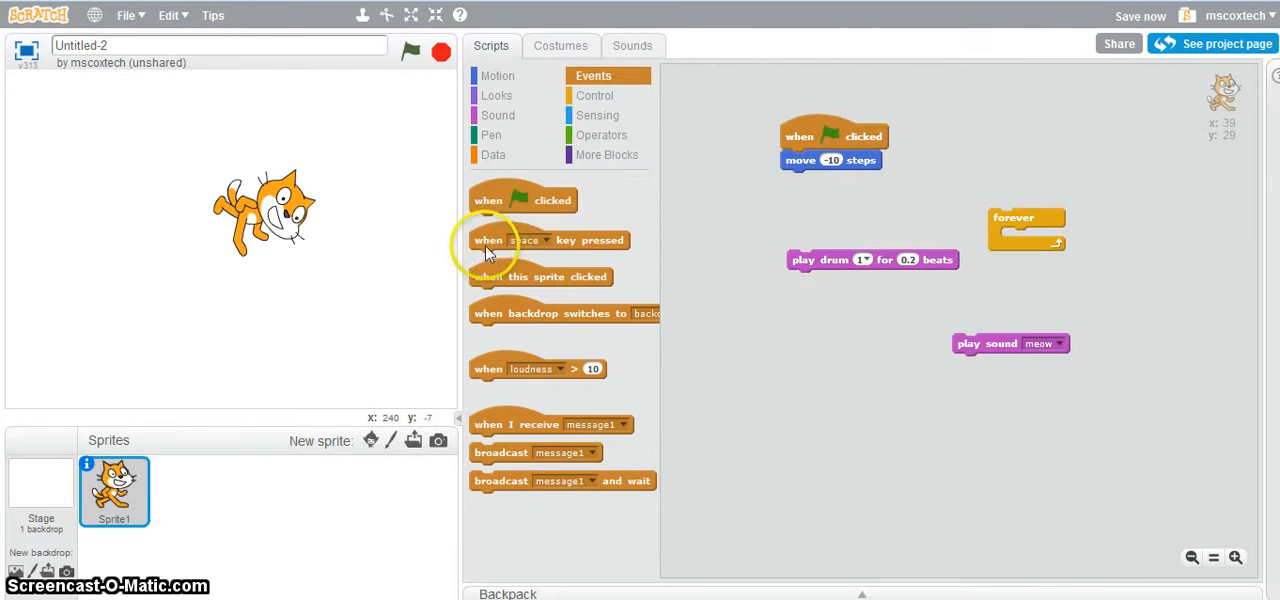
pyautogui.moveTo(588, 236)
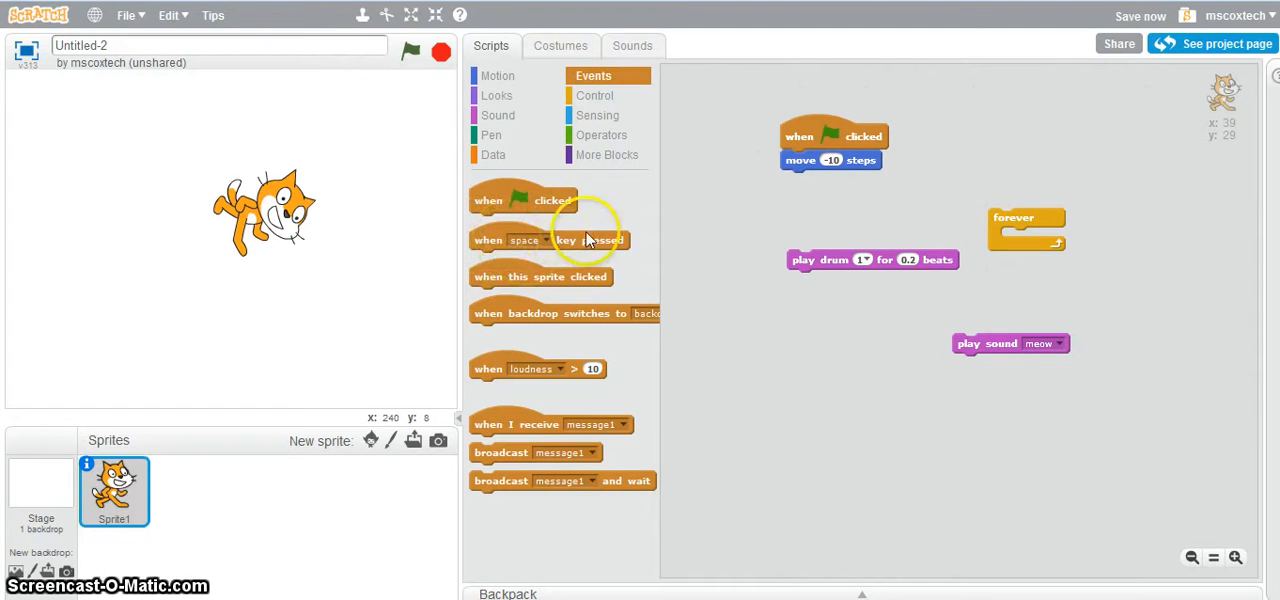
# Step: Make a when up arrow key pressed script with change y by 10 attached
pyautogui.moveTo(522, 240); pyautogui.dragTo(810, 376)
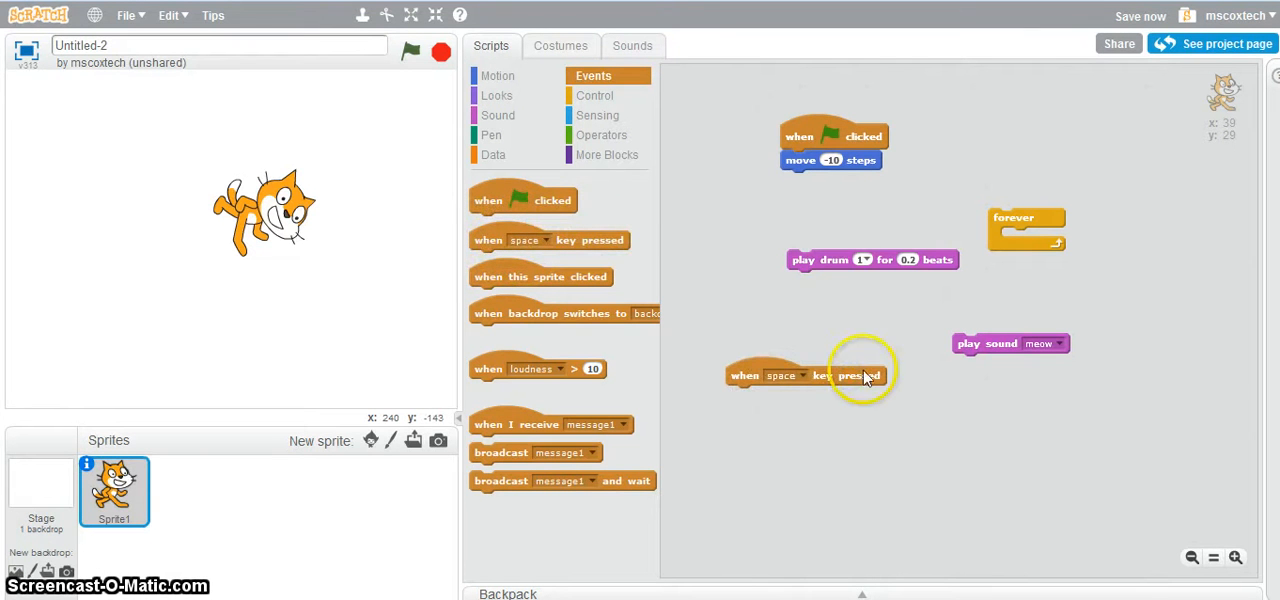
pyautogui.click(788, 376)
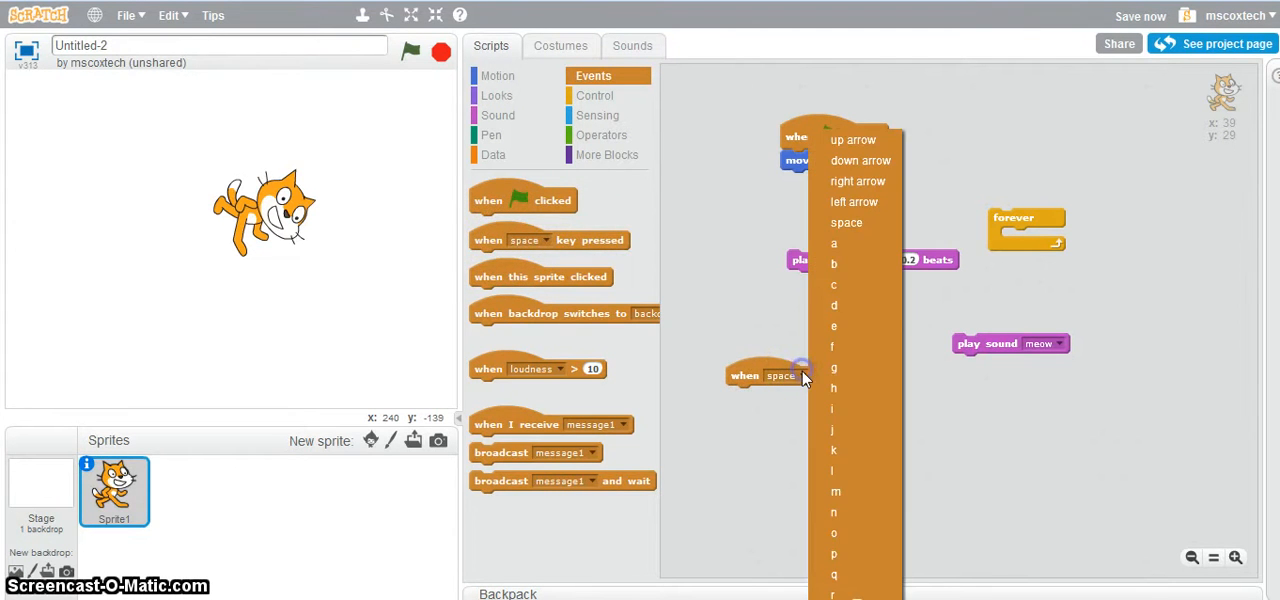
pyautogui.moveTo(856, 202)
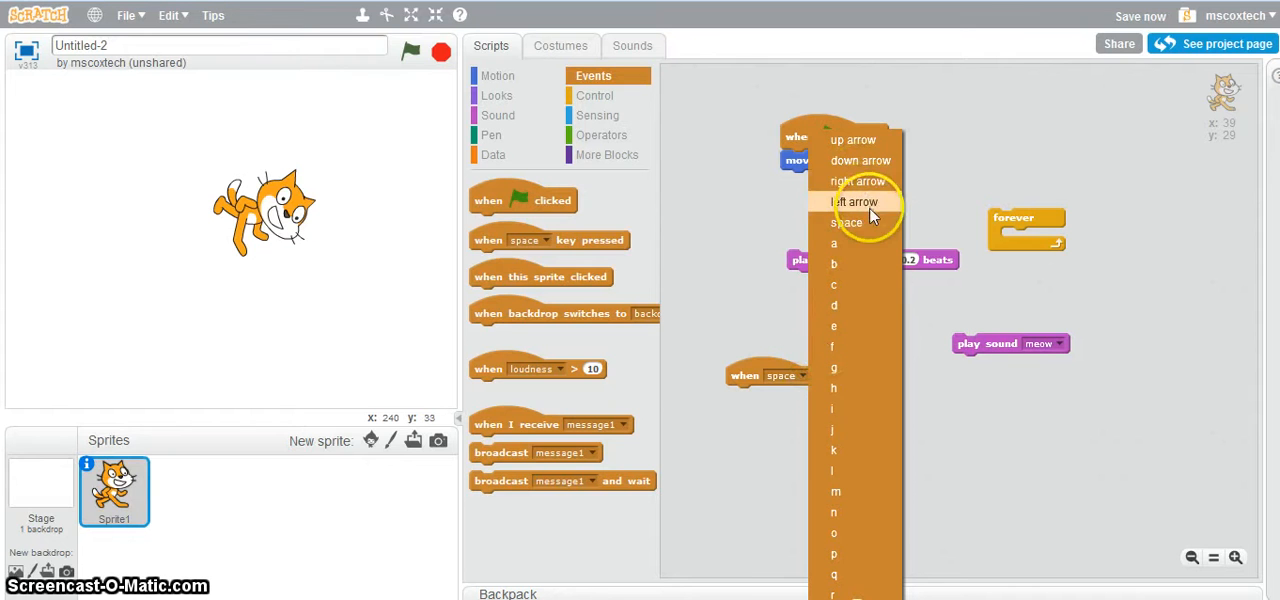
pyautogui.click(852, 140)
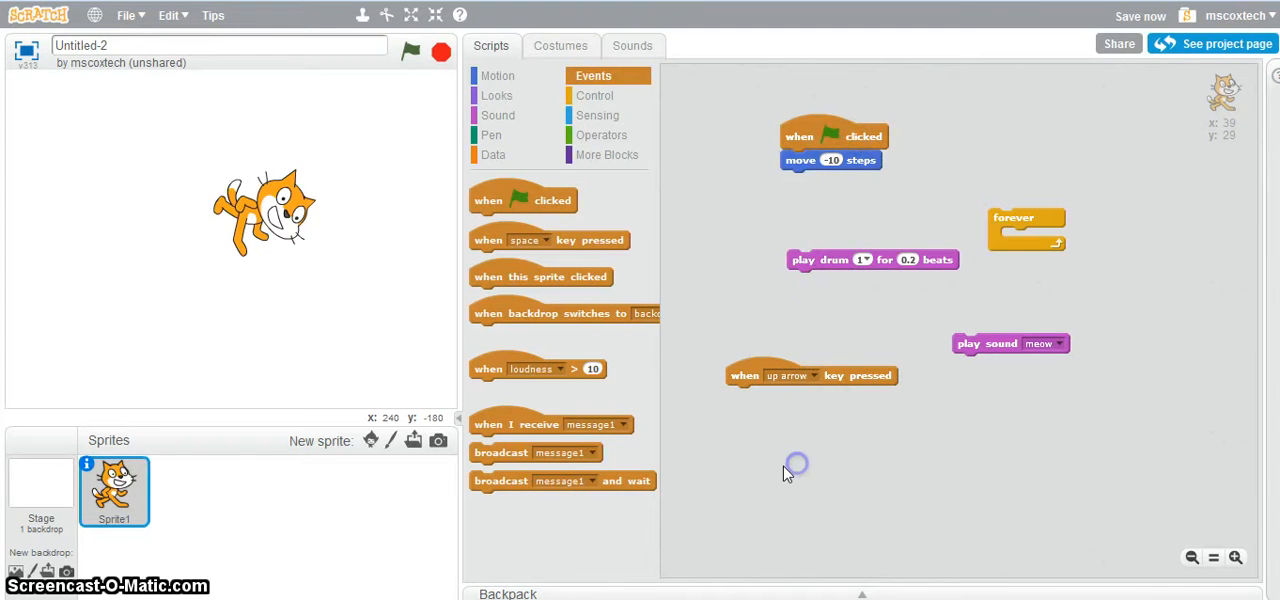
pyautogui.click(498, 76)
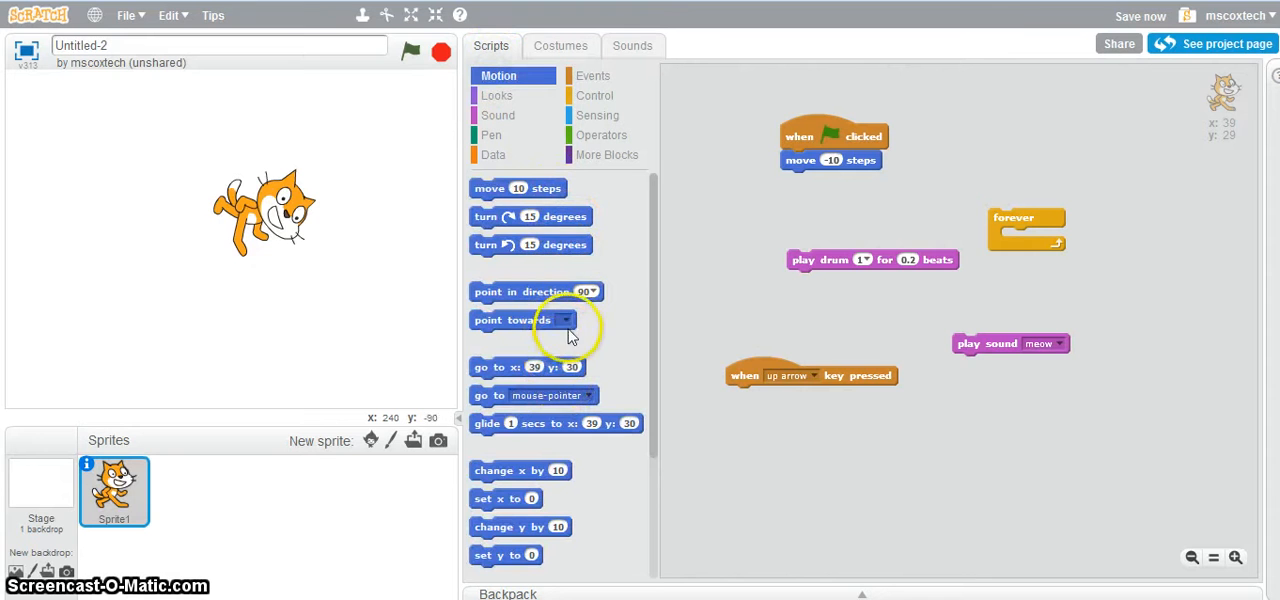
pyautogui.moveTo(510, 470)
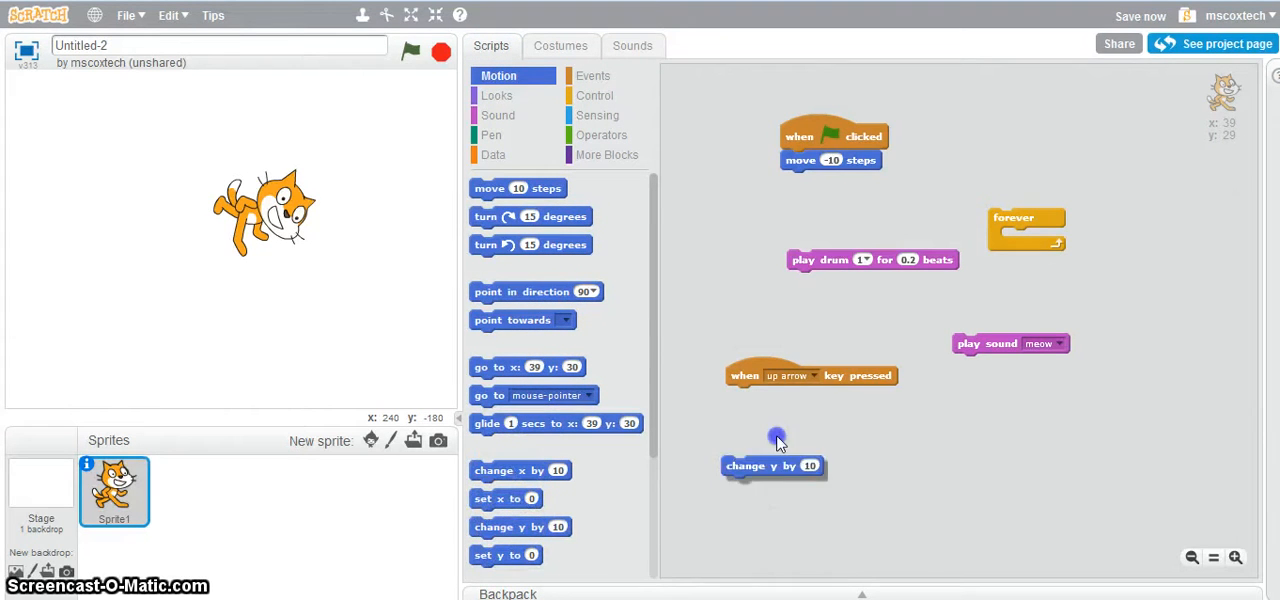
pyautogui.moveTo(772, 464); pyautogui.dragTo(776, 396)
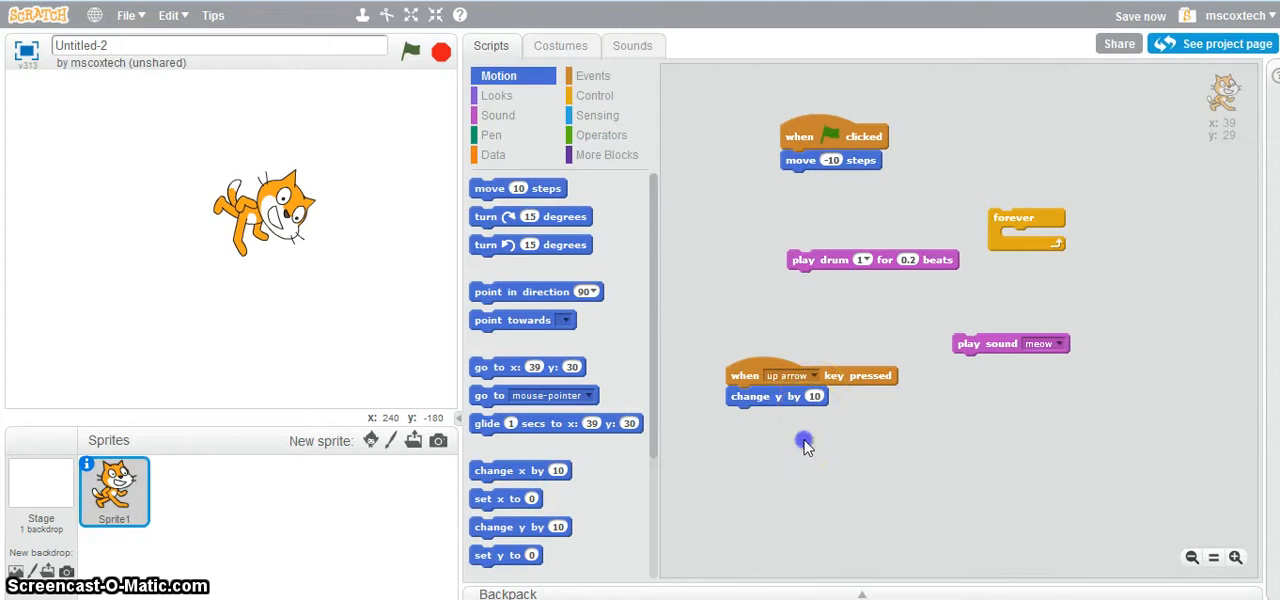
pyautogui.moveTo(778, 342)
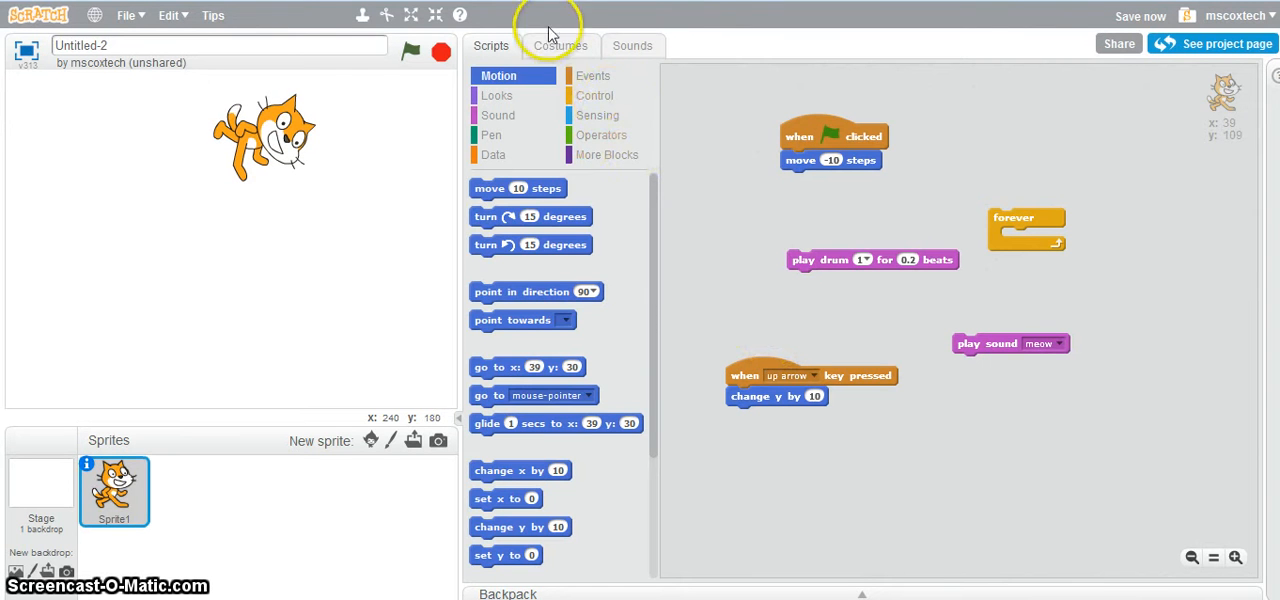
# Step: Make a when down arrow key pressed script with change y by 10 attached
pyautogui.click(592, 76)
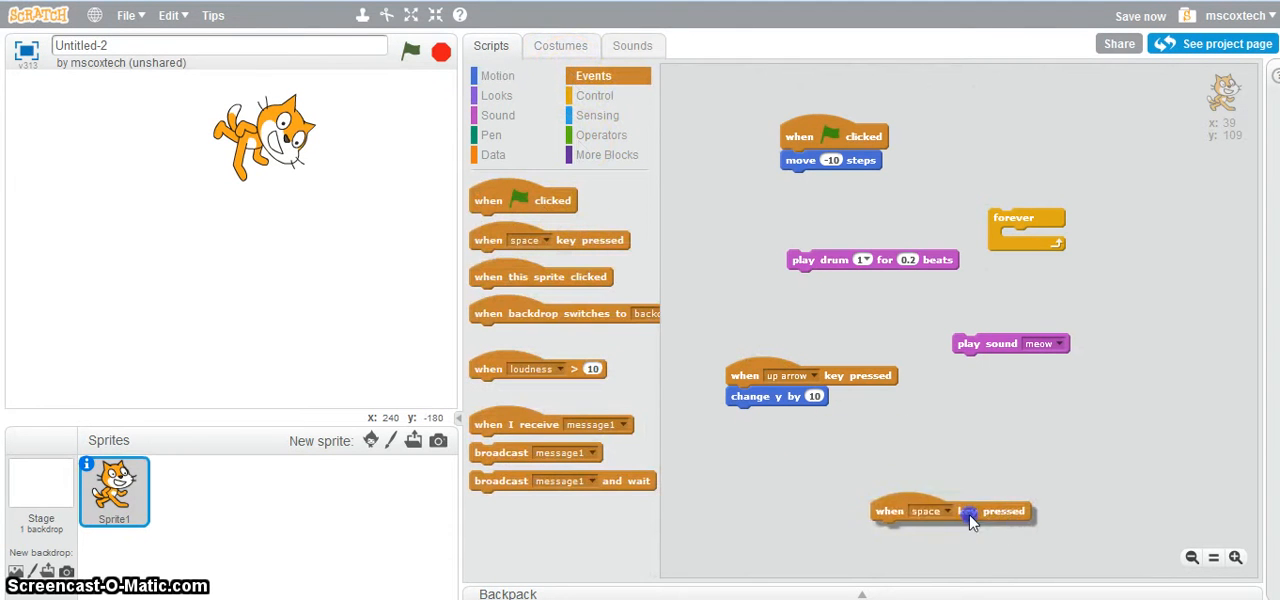
pyautogui.click(928, 512)
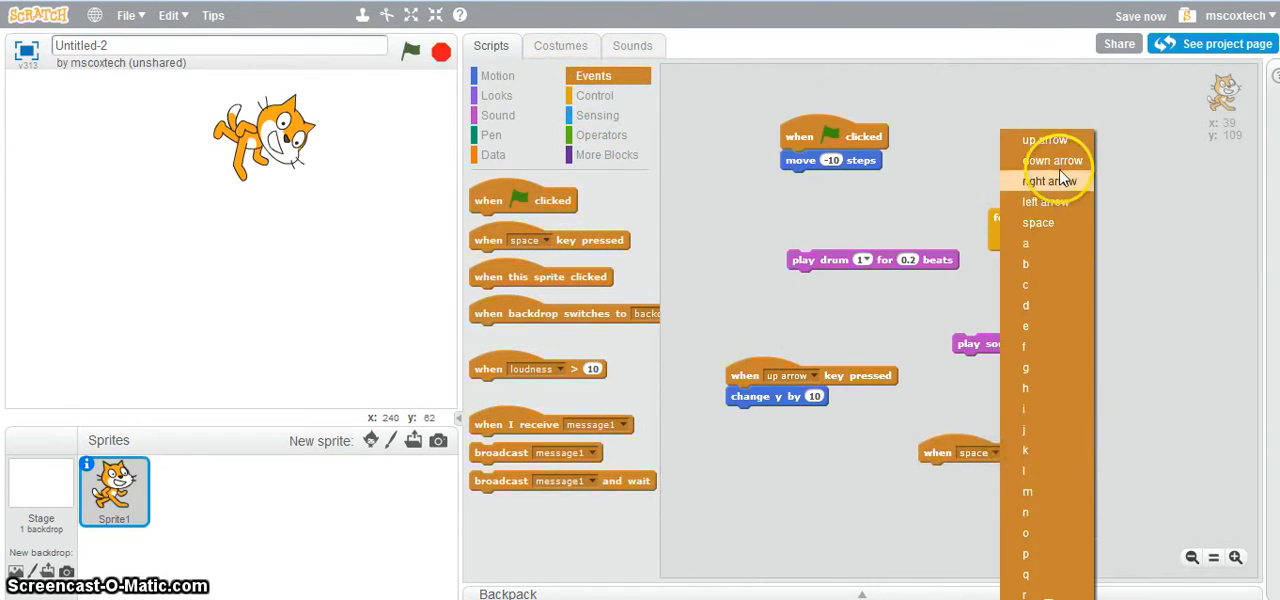
pyautogui.click(1052, 160)
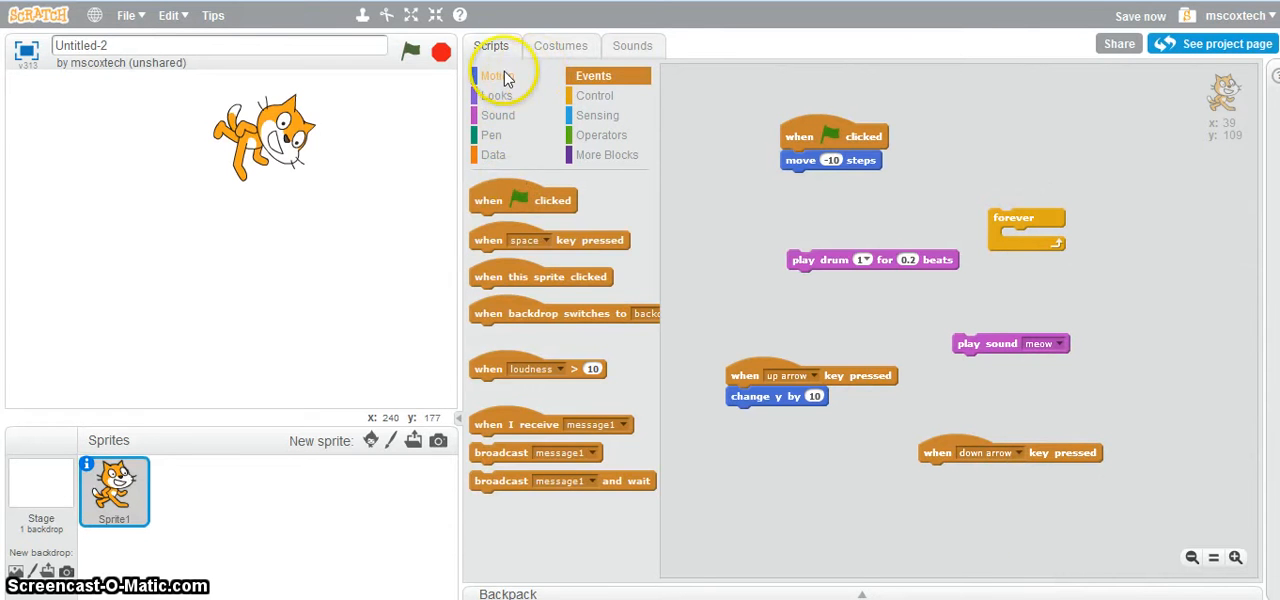
pyautogui.click(496, 76)
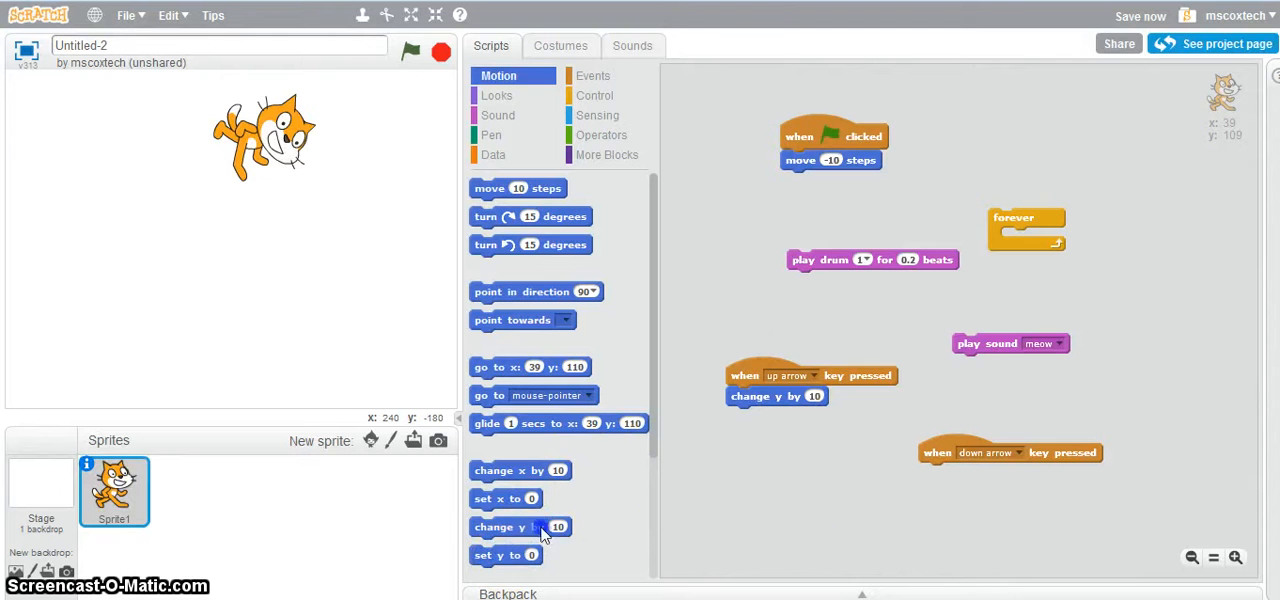
pyautogui.moveTo(520, 528); pyautogui.dragTo(968, 472)
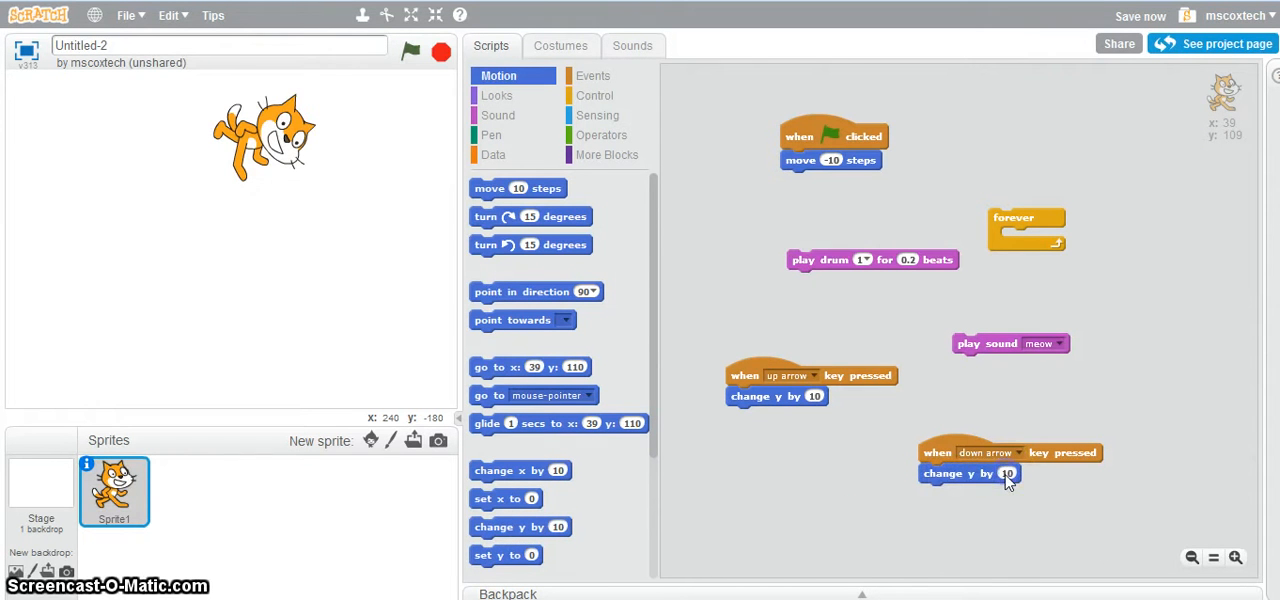
pyautogui.moveTo(1024, 476)
pyautogui.write('-10')
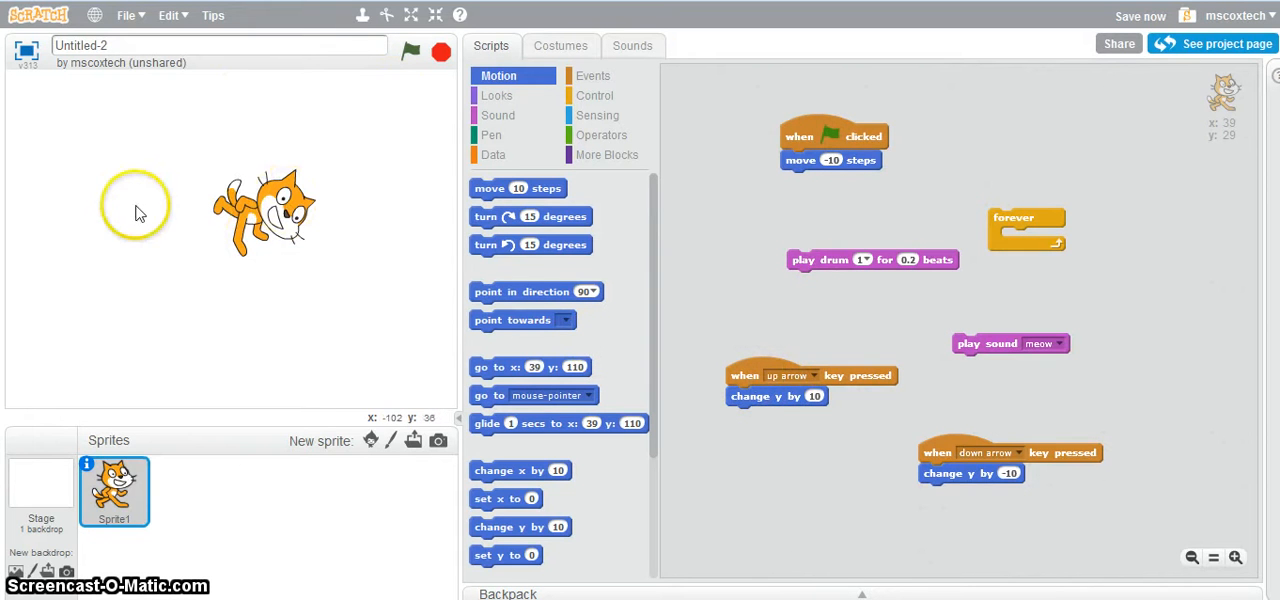
pyautogui.moveTo(380, 304)
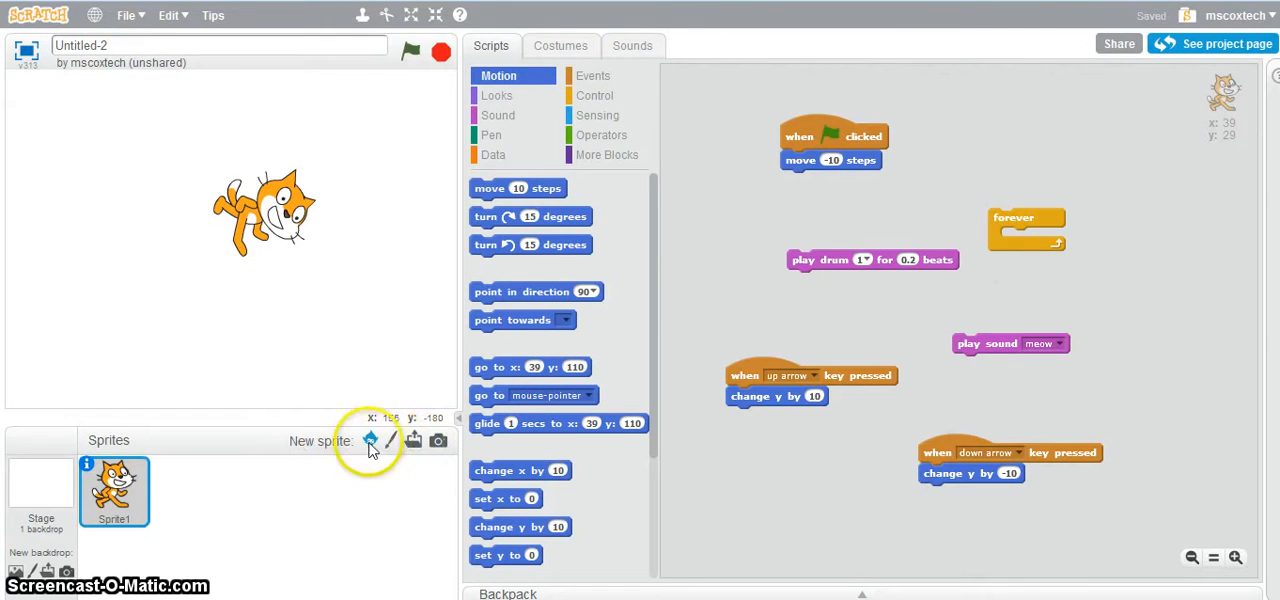
pyautogui.moveTo(370, 440)
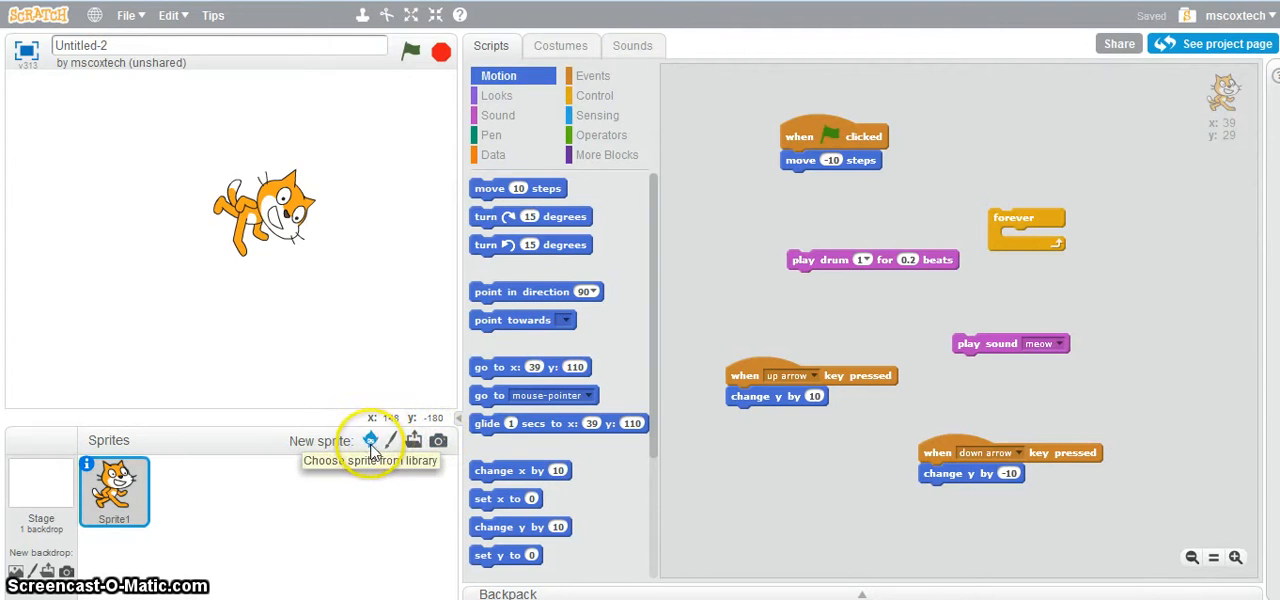
pyautogui.click(370, 440)
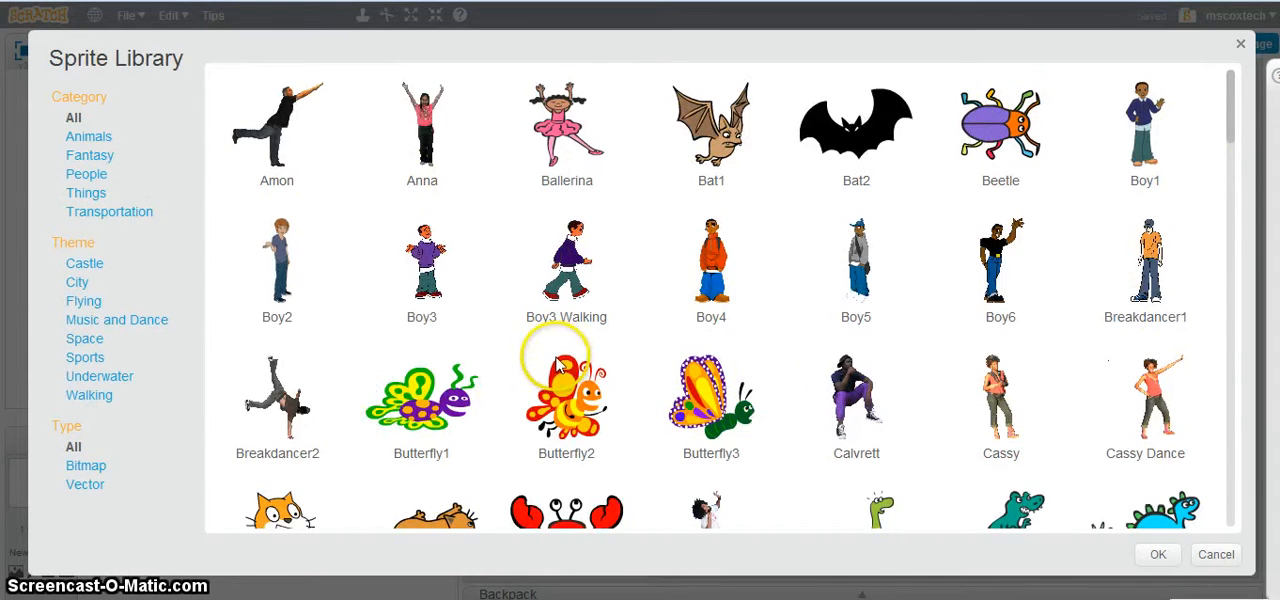
pyautogui.moveTo(82, 258)
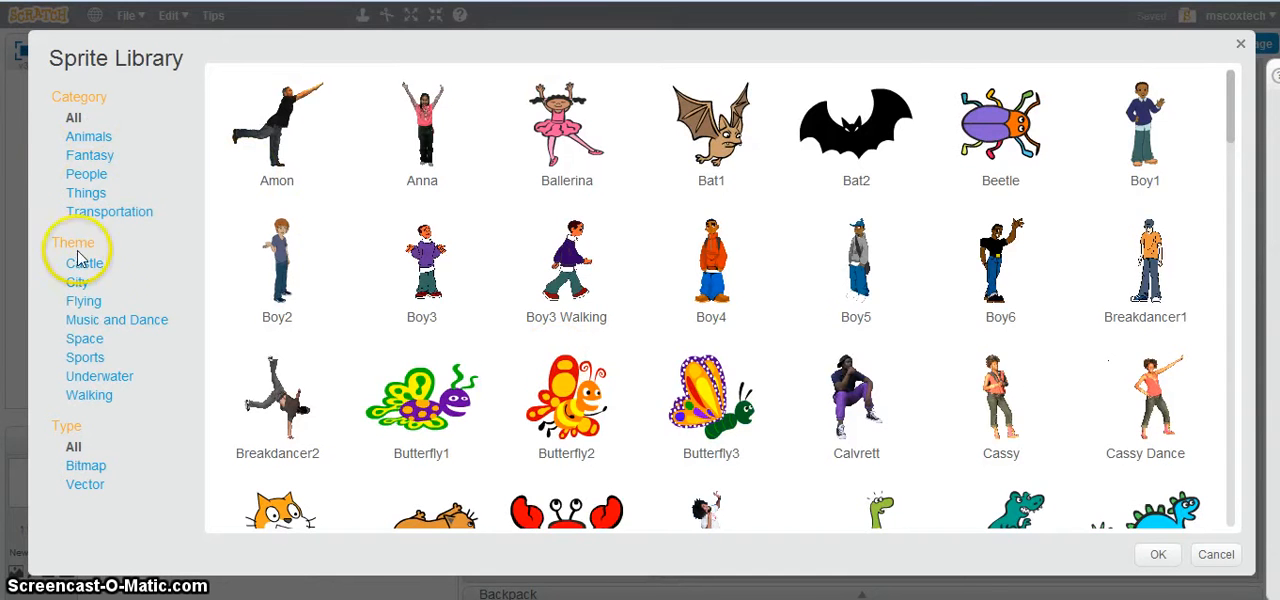
pyautogui.moveTo(1244, 42)
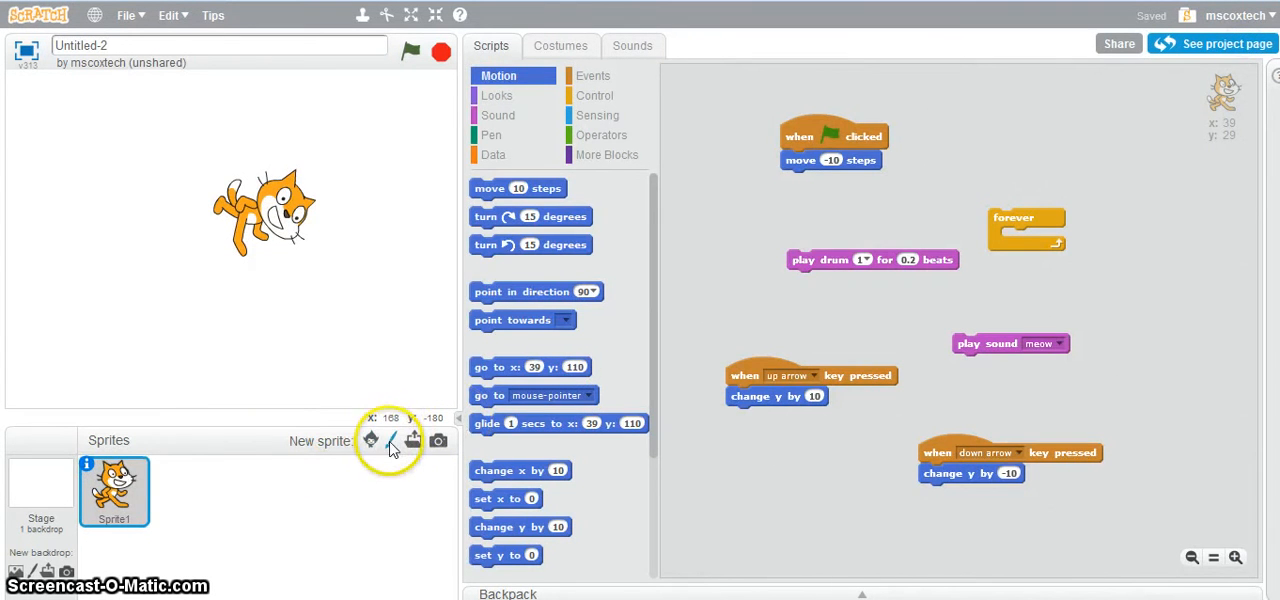
# Step: Create blank Sprite2 with its empty costume open in the paint editor
pyautogui.click(392, 440)
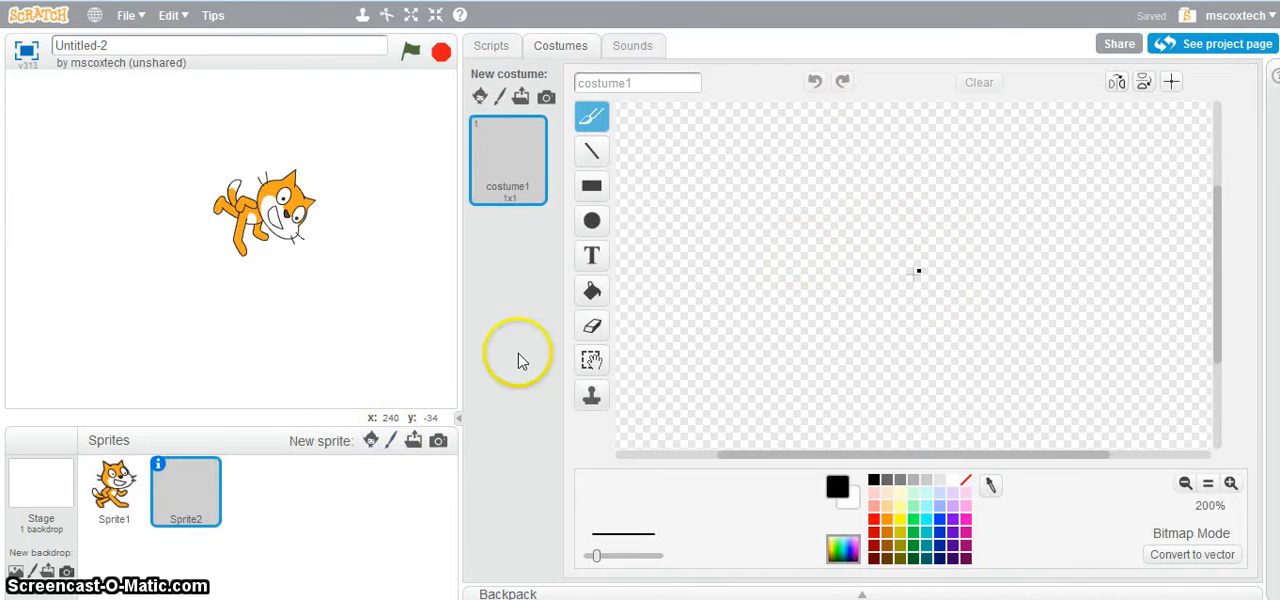
pyautogui.click(412, 440)
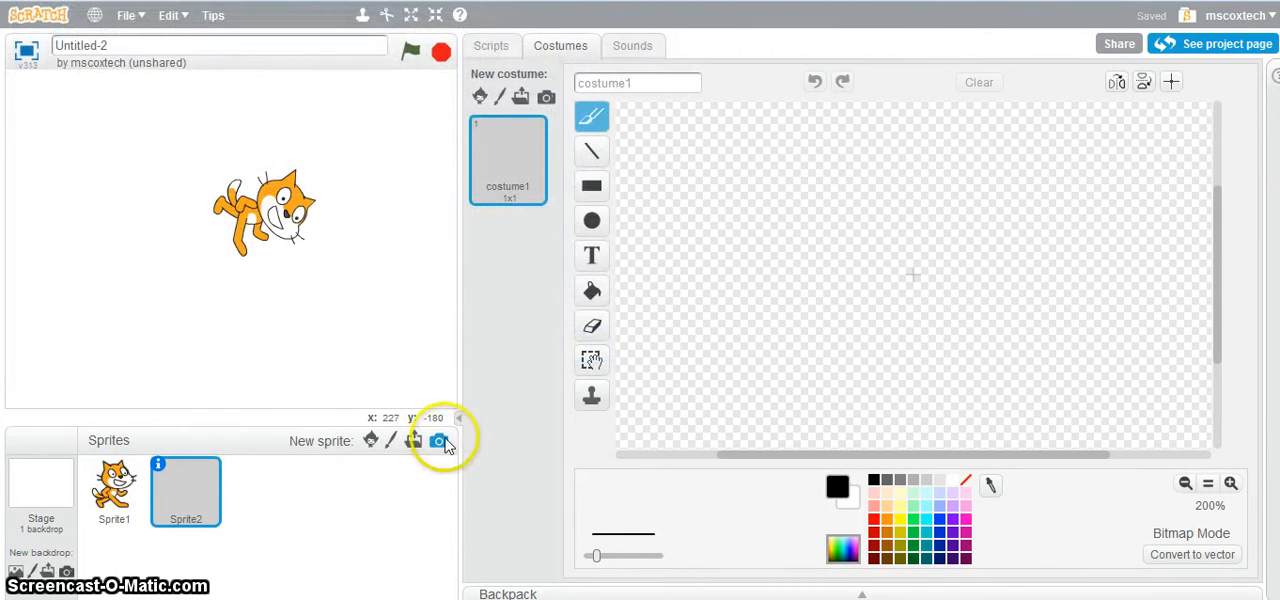
pyautogui.moveTo(1032, 76)
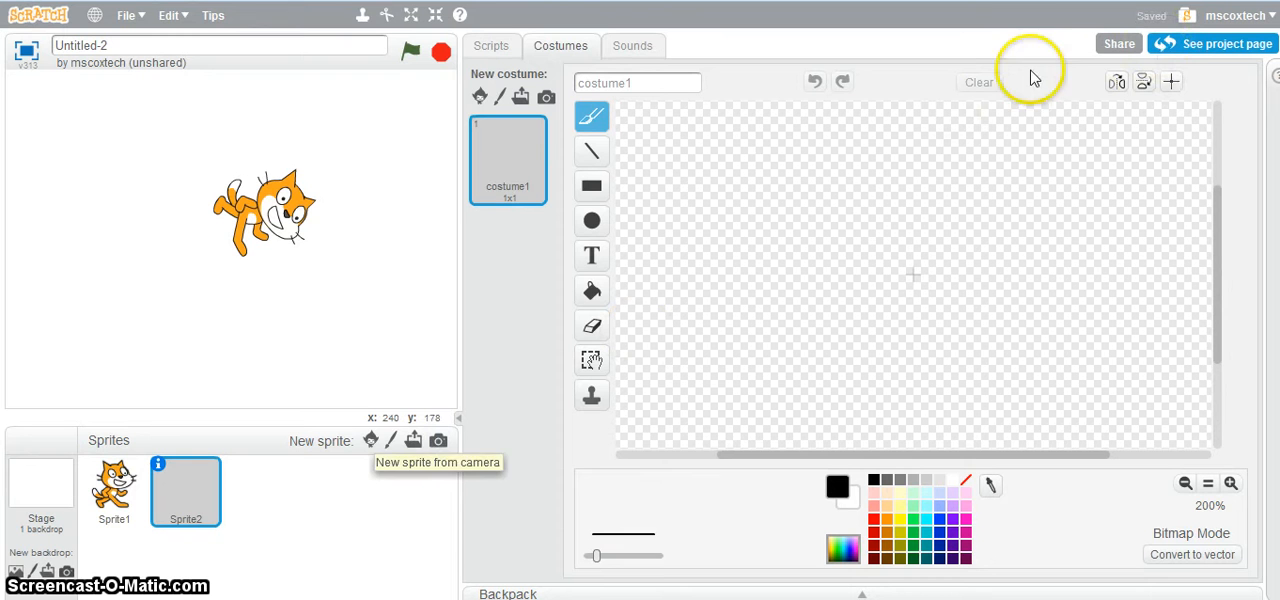
pyautogui.moveTo(372, 438)
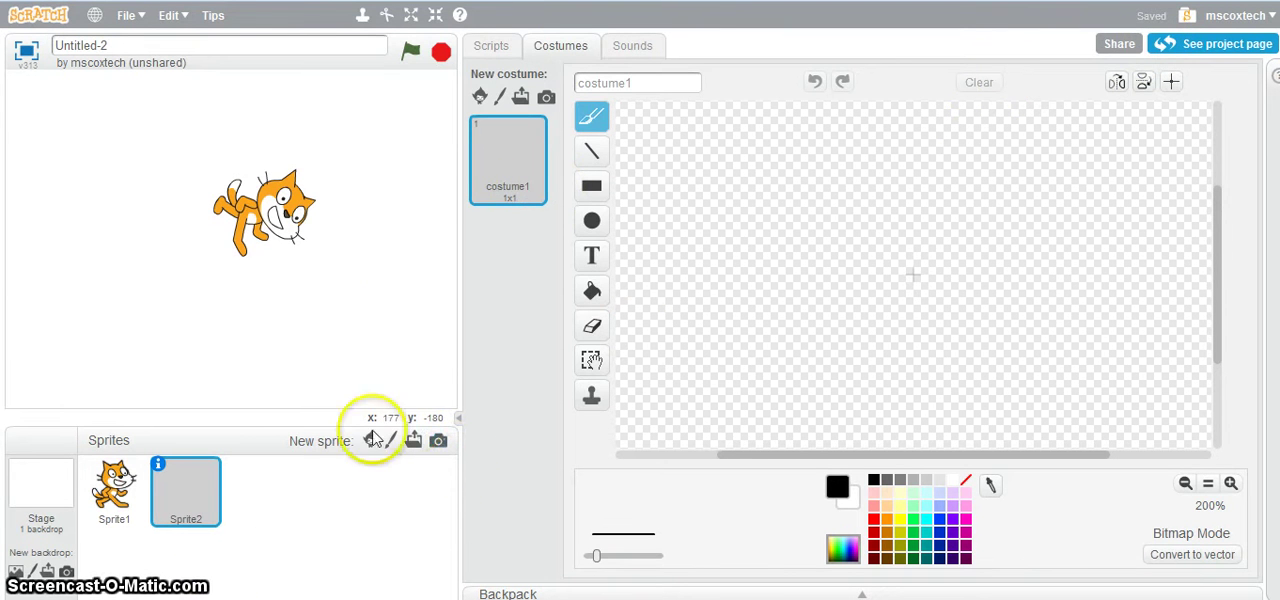
# Step: Add the Starfish sprite from the library and place it left of the cat
pyautogui.click(492, 44)
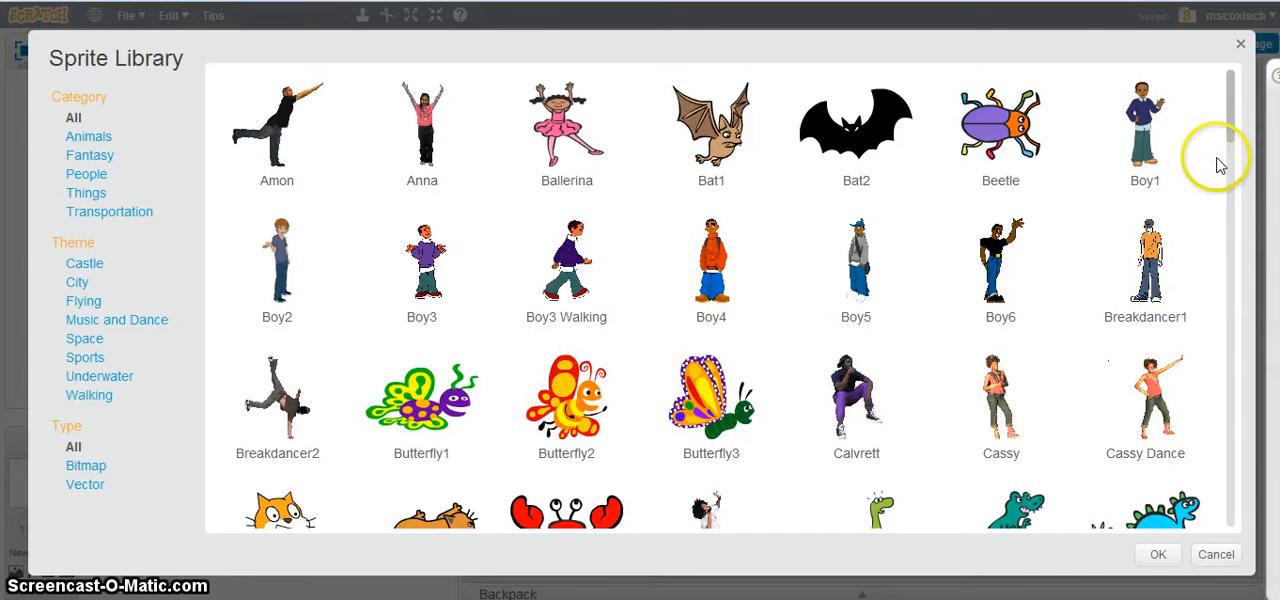
pyautogui.scroll(-3)
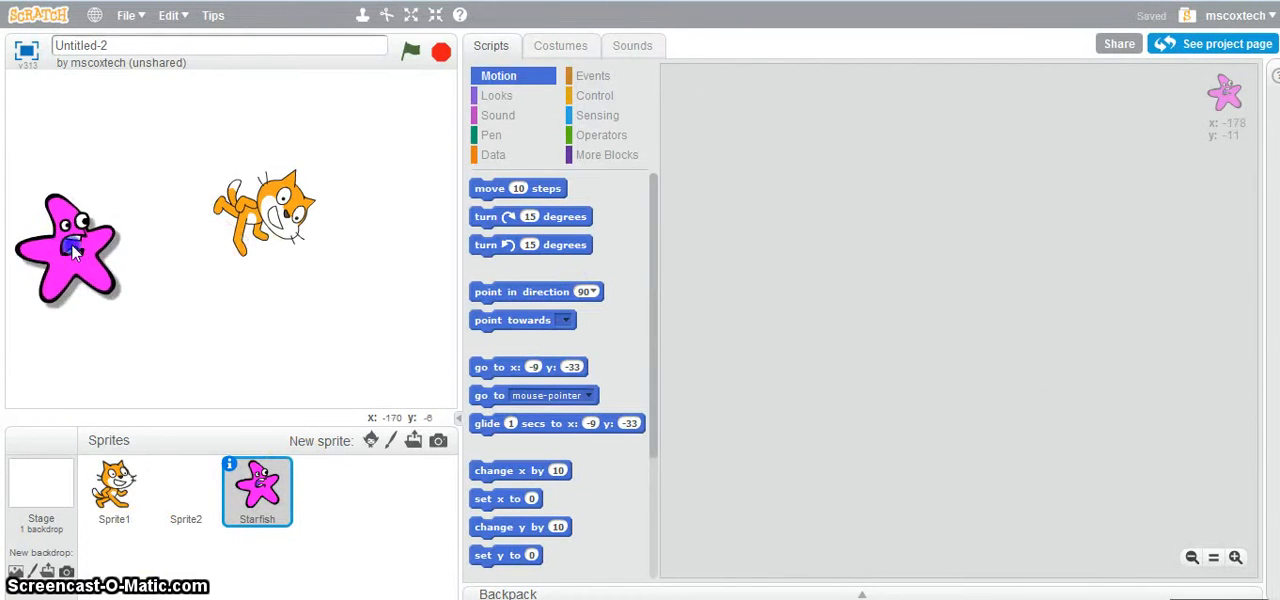
pyautogui.moveTo(70, 250); pyautogui.dragTo(96, 264)
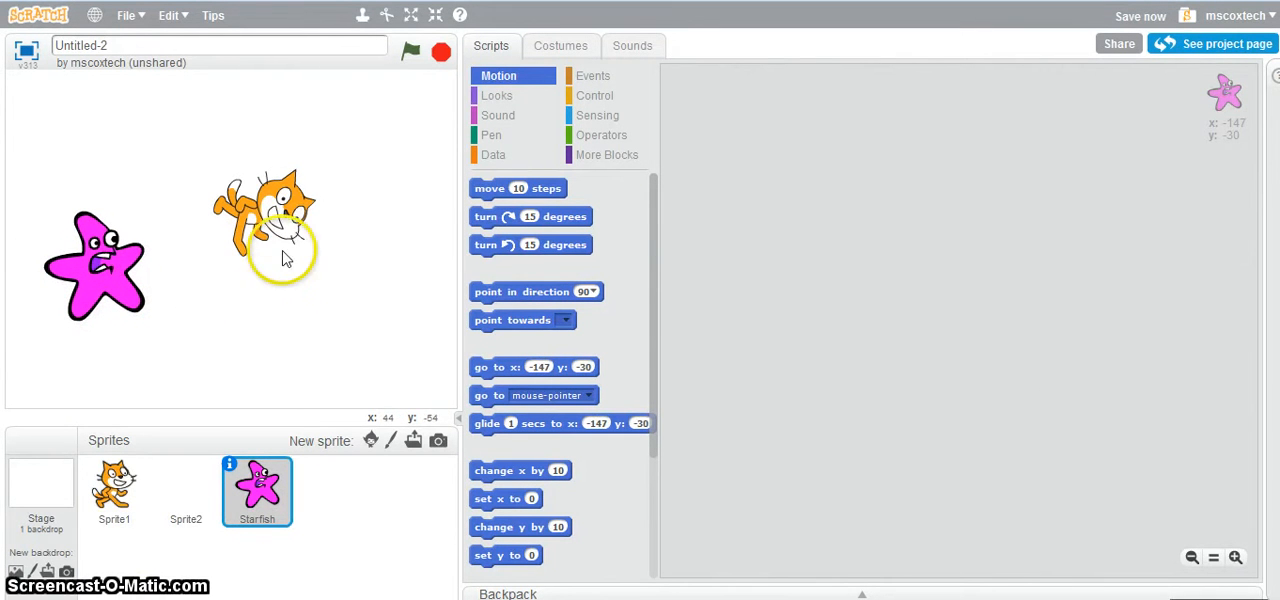
pyautogui.moveTo(604, 64)
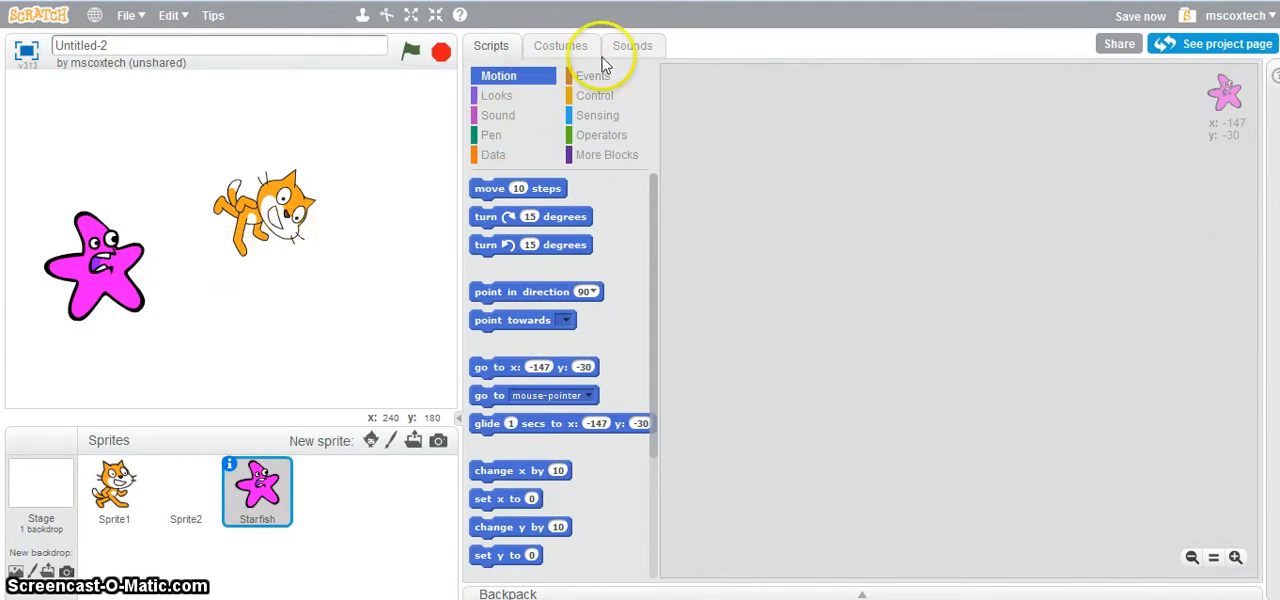
pyautogui.click(632, 44)
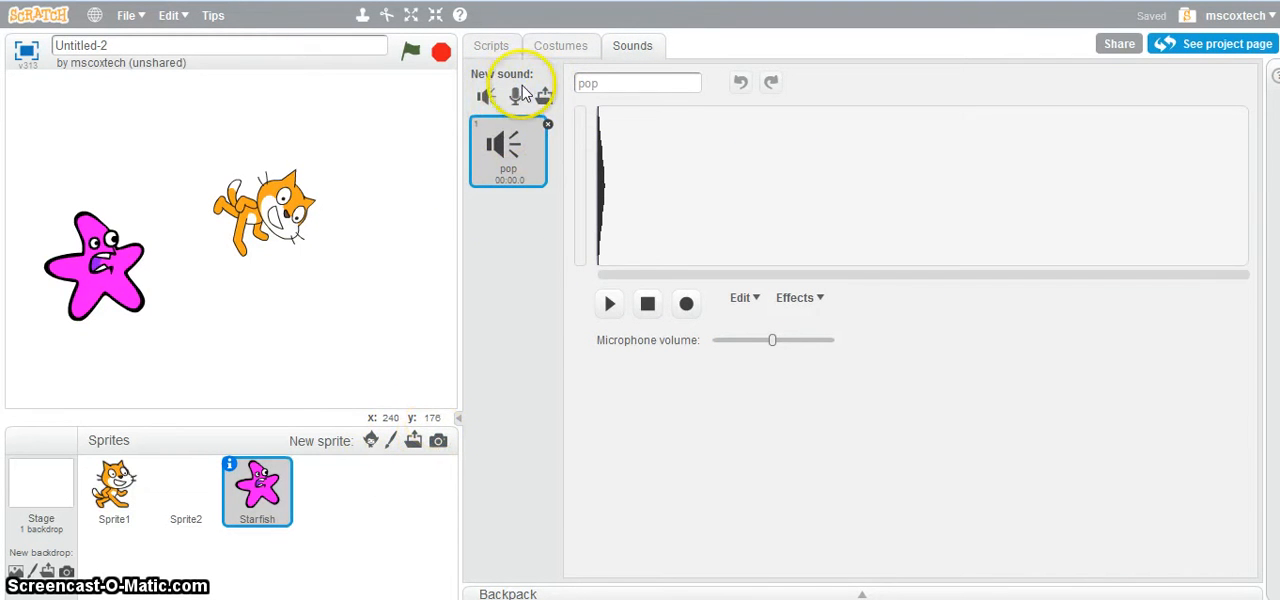
pyautogui.moveTo(484, 98)
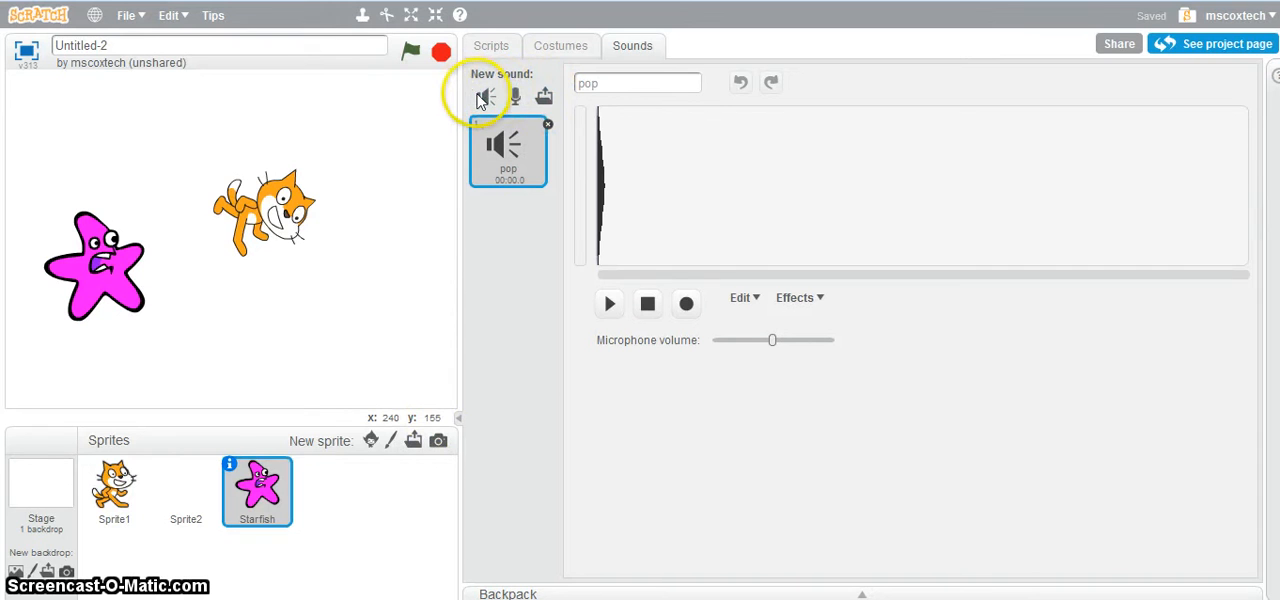
pyautogui.moveTo(484, 96)
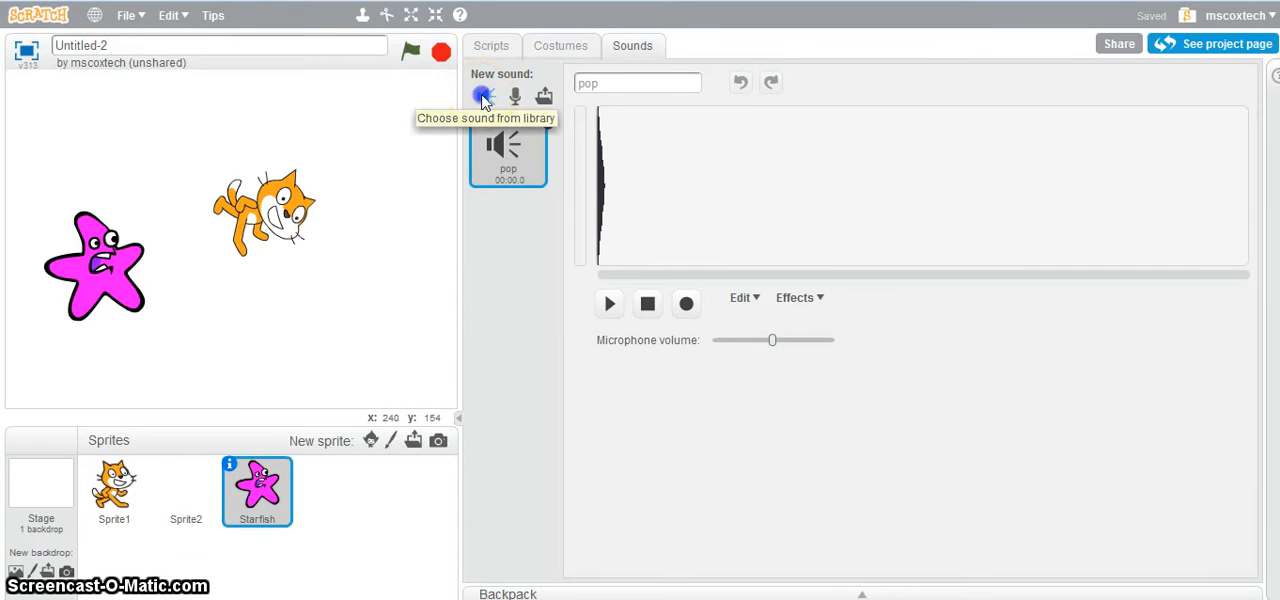
pyautogui.click(484, 96)
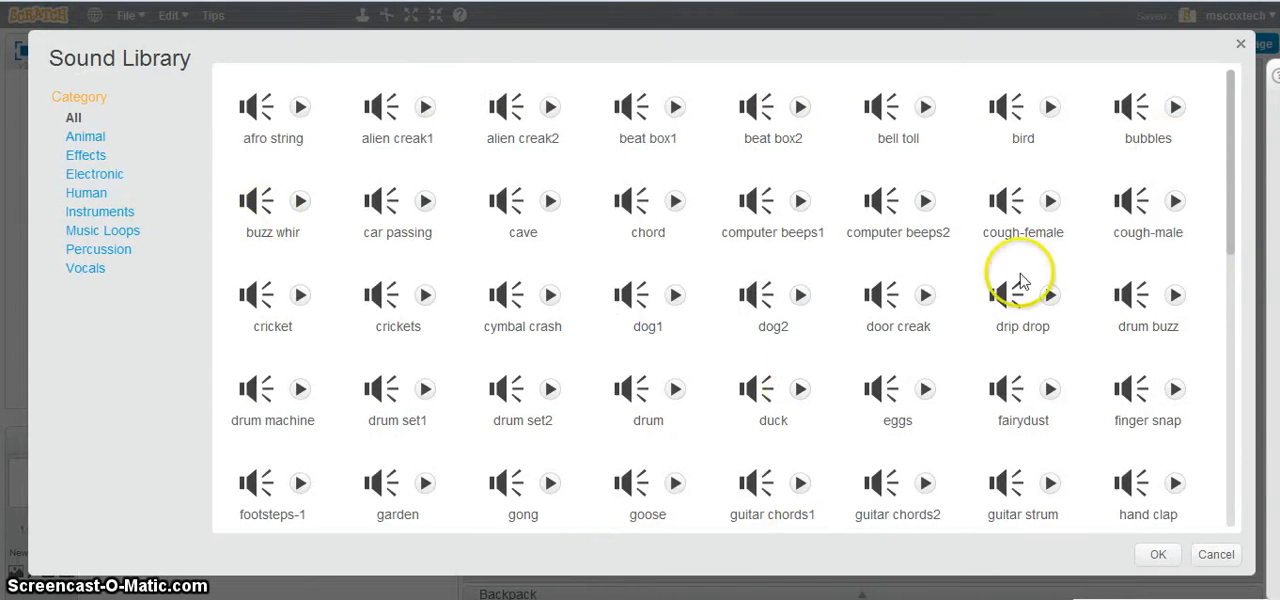
pyautogui.moveTo(86, 156)
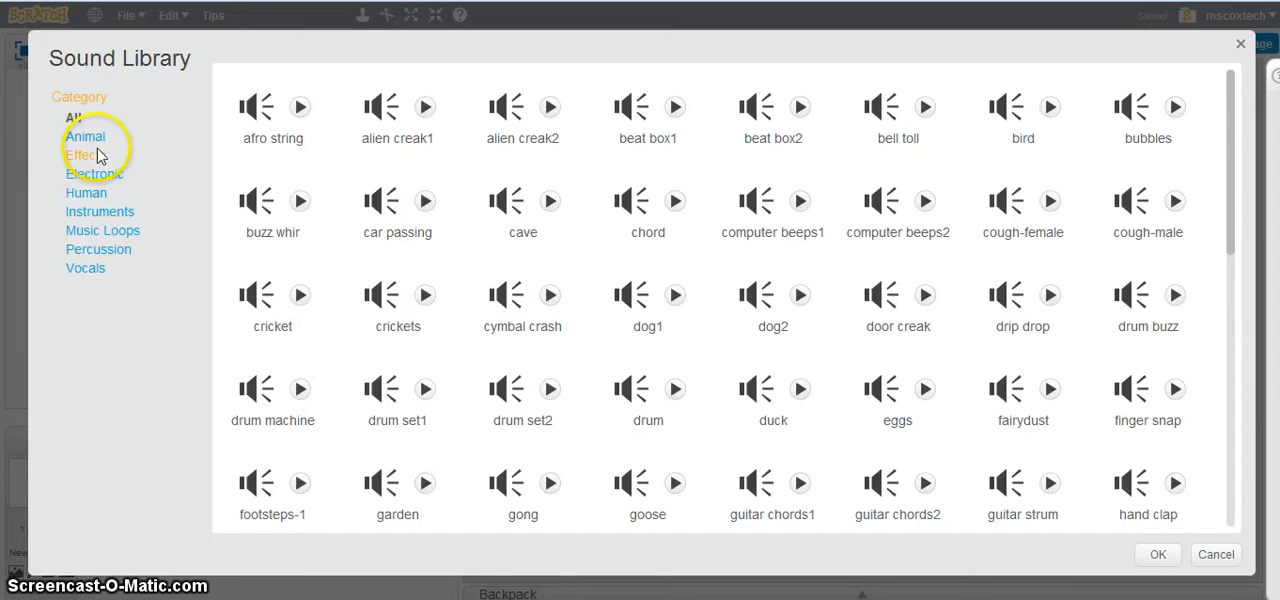
pyautogui.moveTo(648, 200)
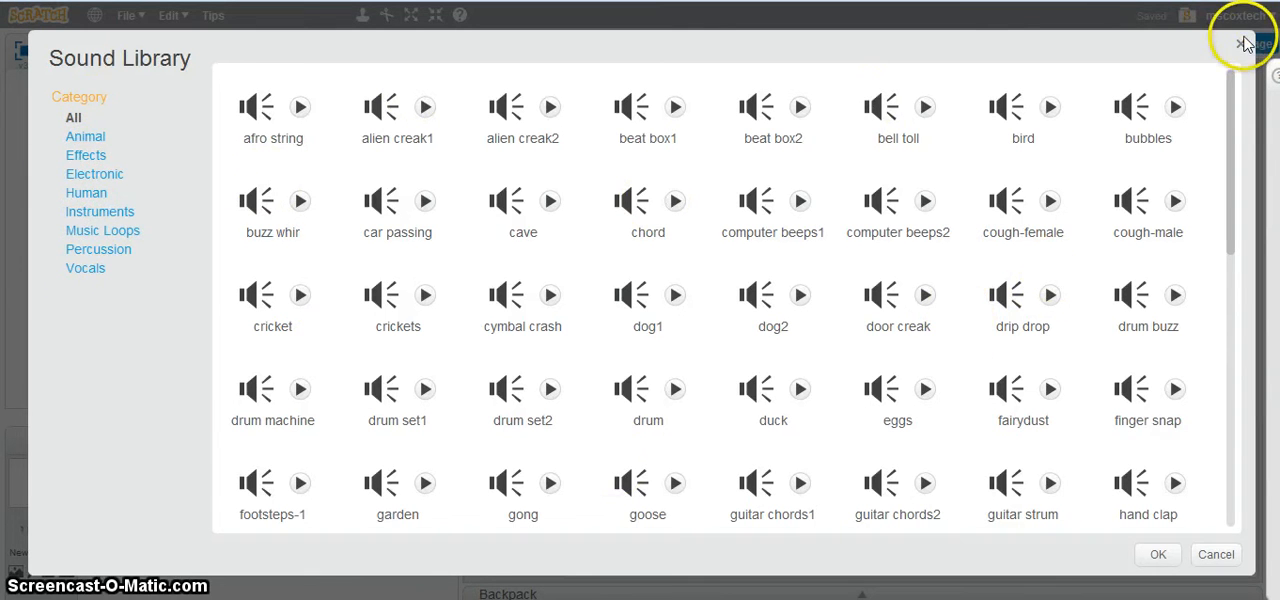
pyautogui.click(1244, 44)
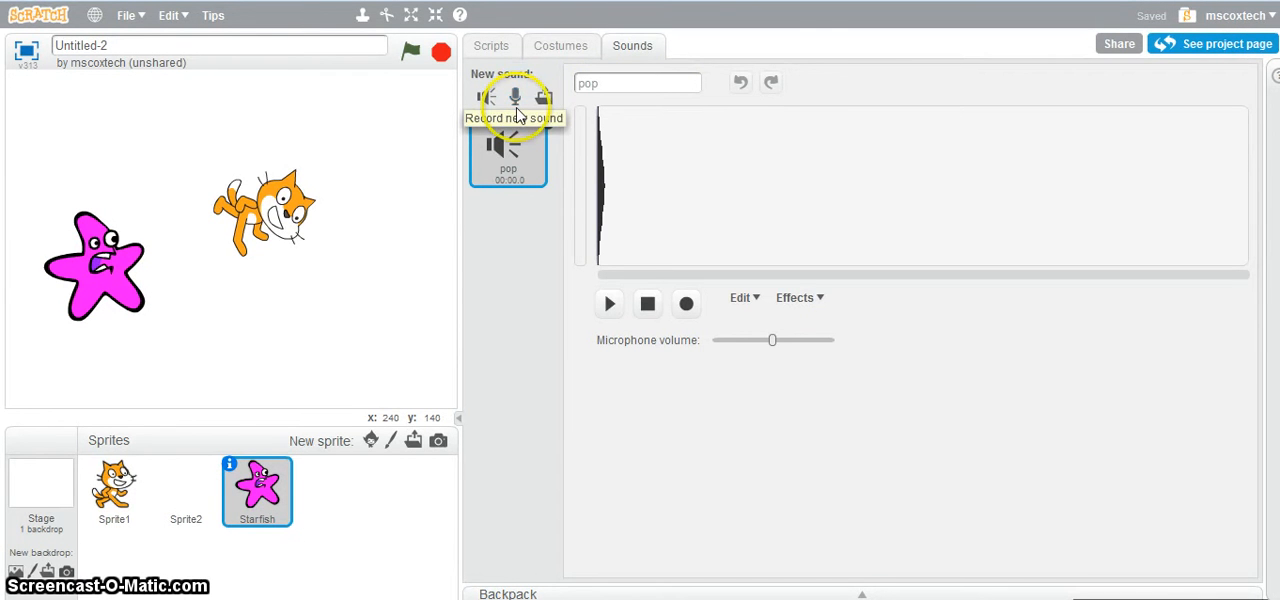
pyautogui.click(492, 44)
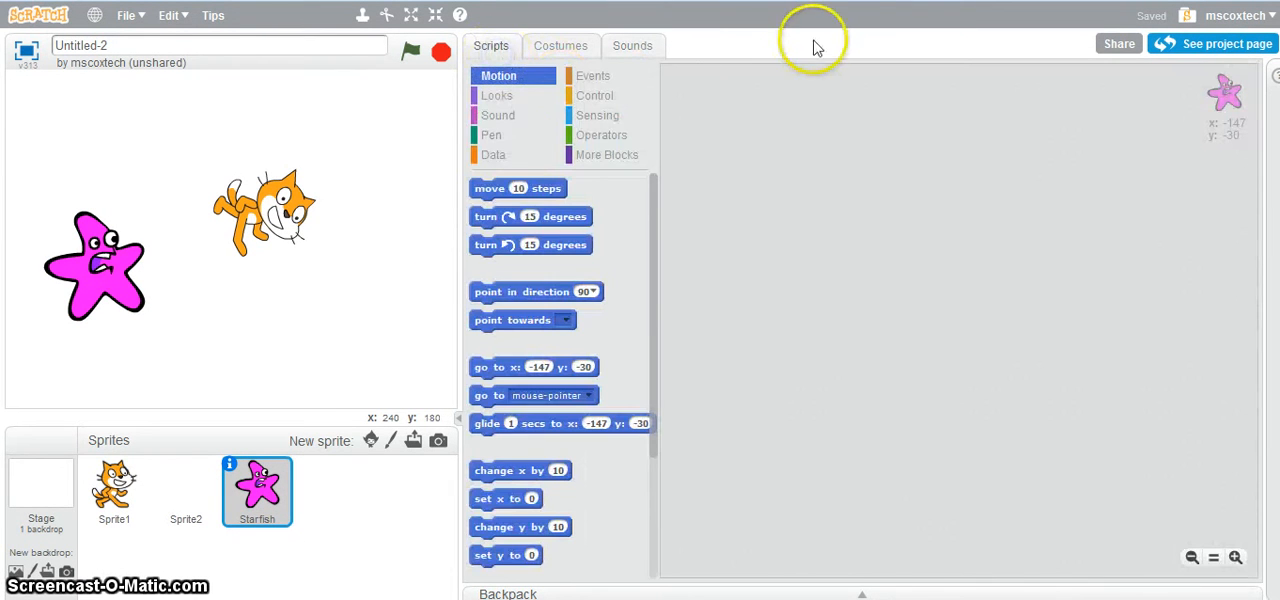
pyautogui.moveTo(90, 390)
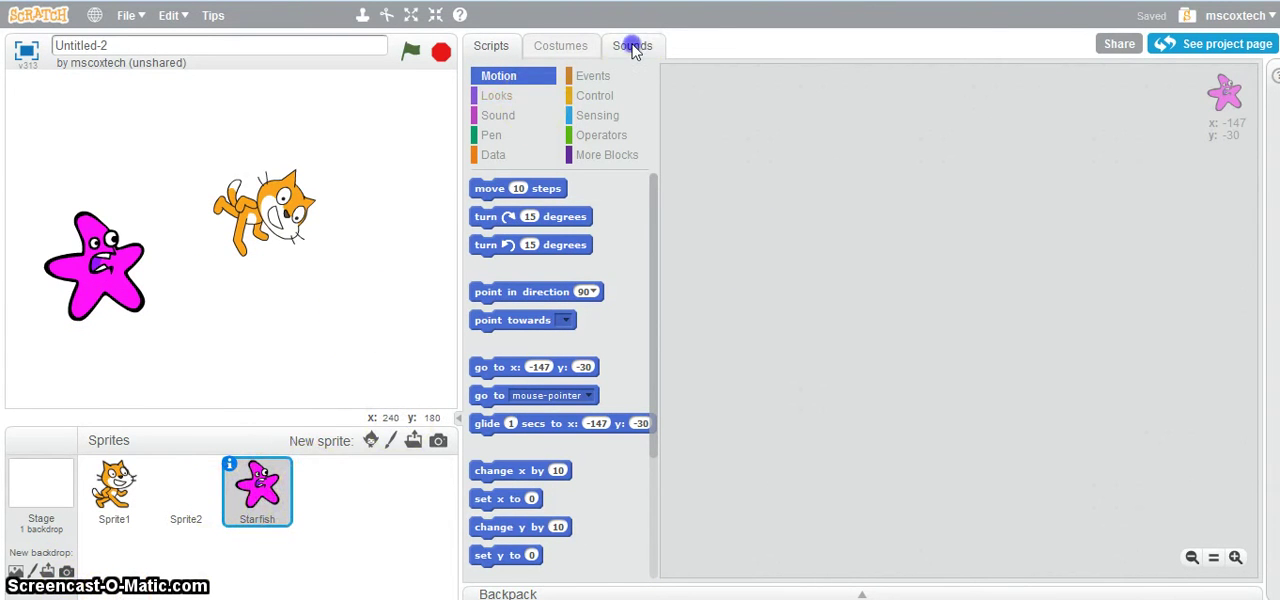
# Step: Select the Starfish sprite to view its empty Scripts area
pyautogui.click(492, 44)
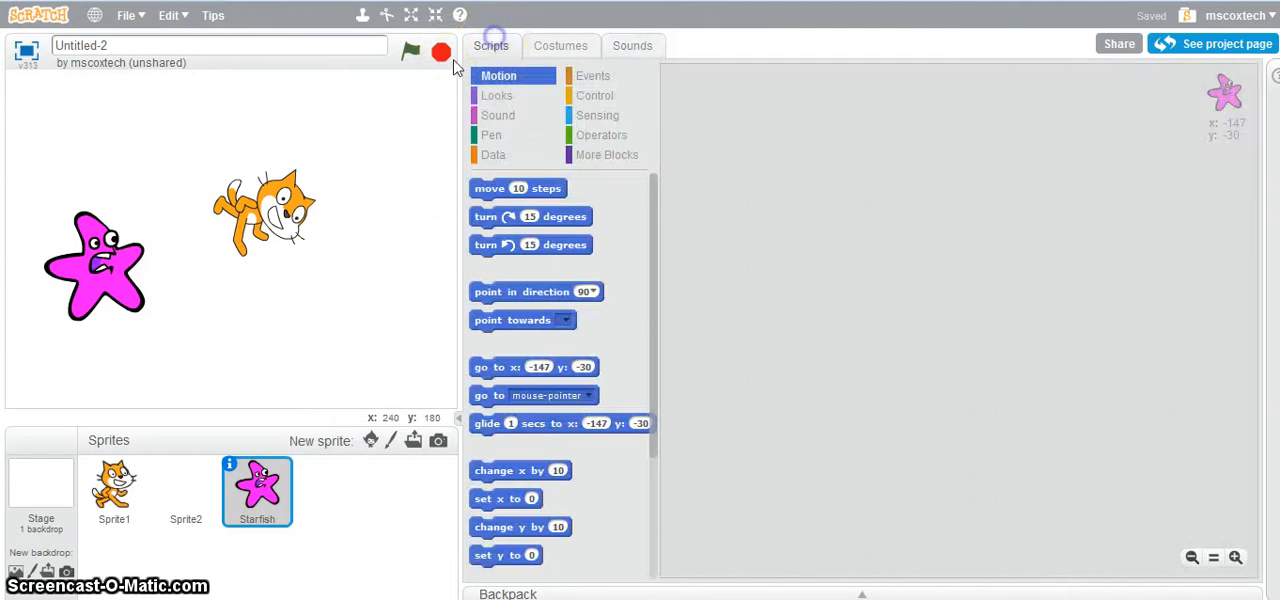
pyautogui.moveTo(388, 440)
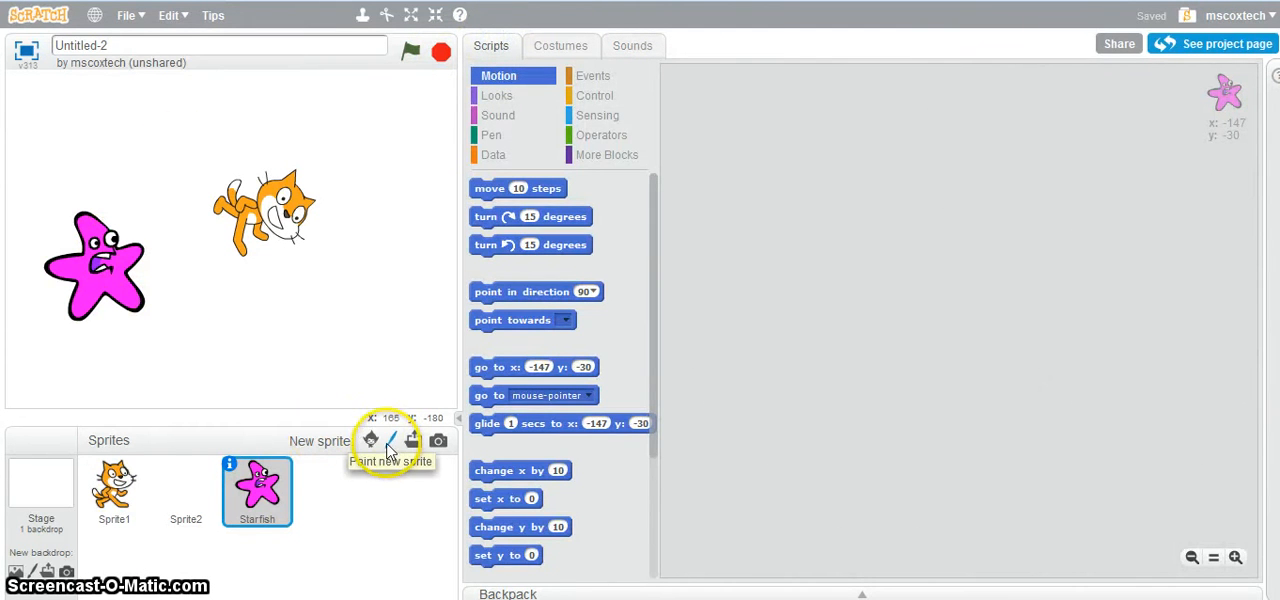
pyautogui.moveTo(220, 310)
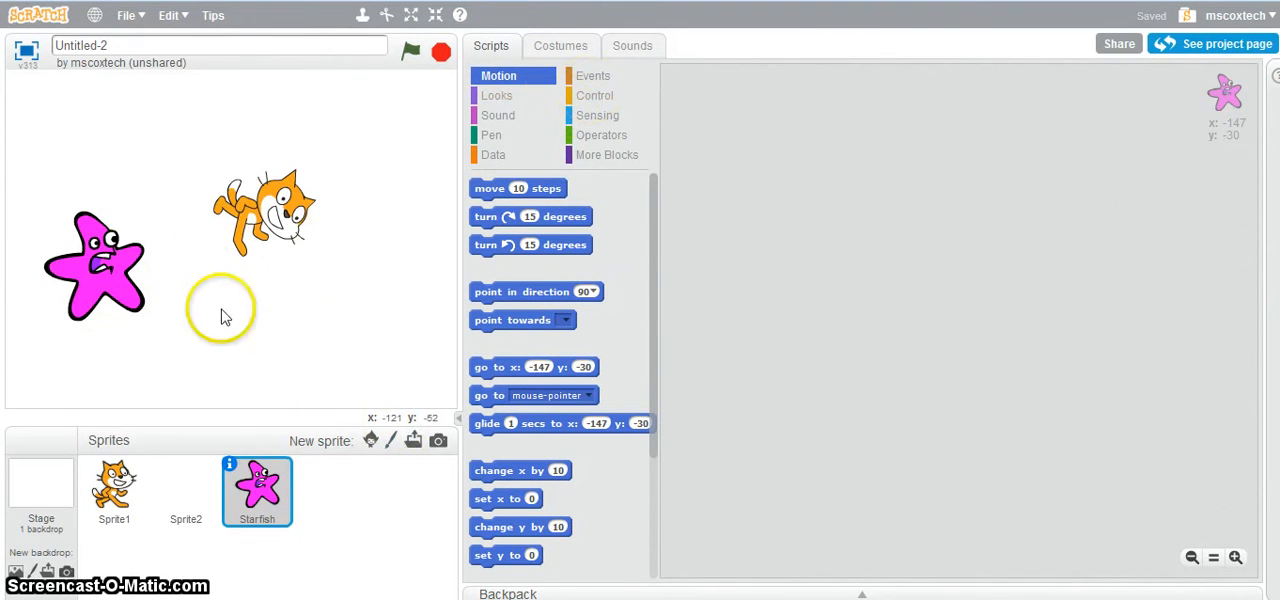
pyautogui.moveTo(1056, 104)
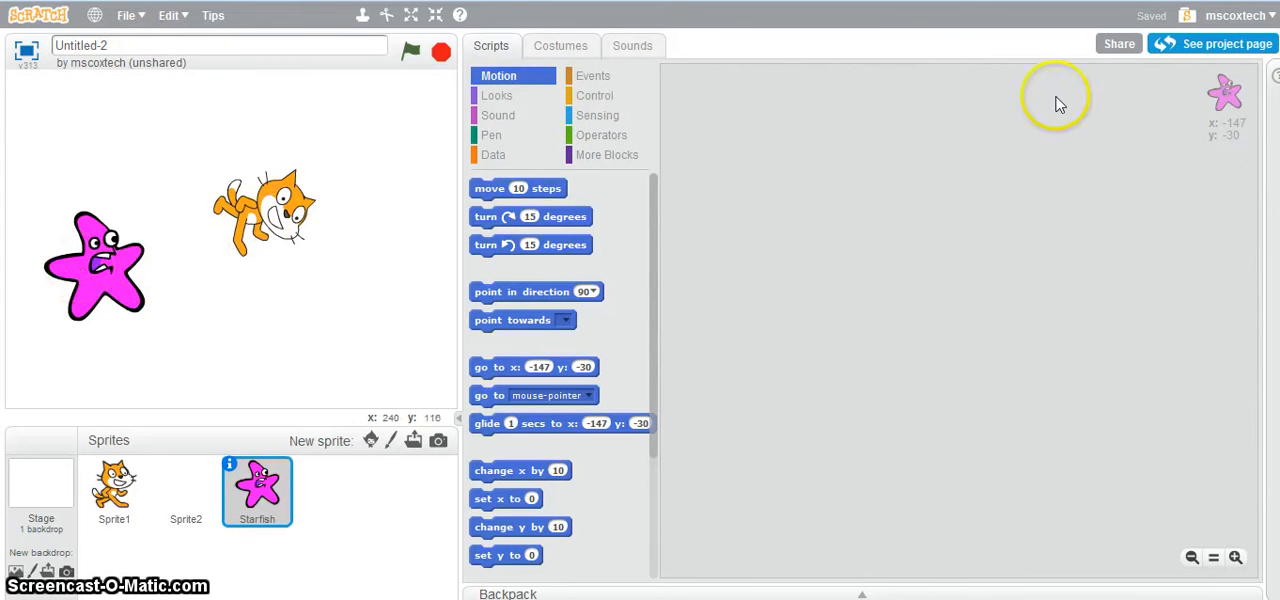
pyautogui.moveTo(924, 524)
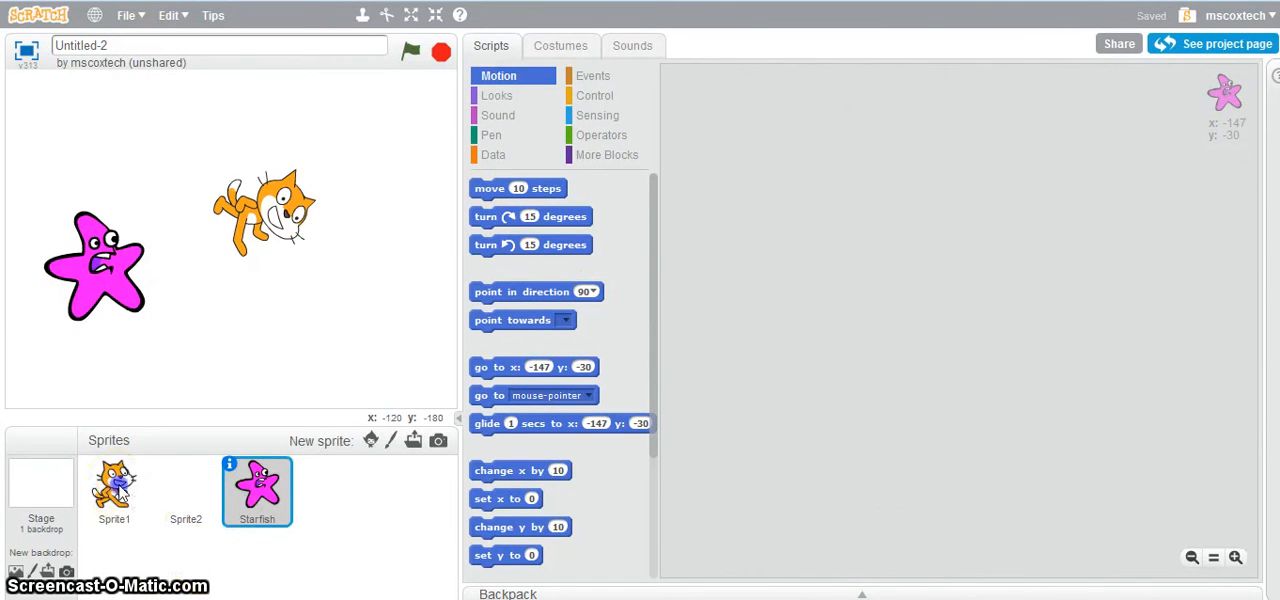
pyautogui.click(114, 490)
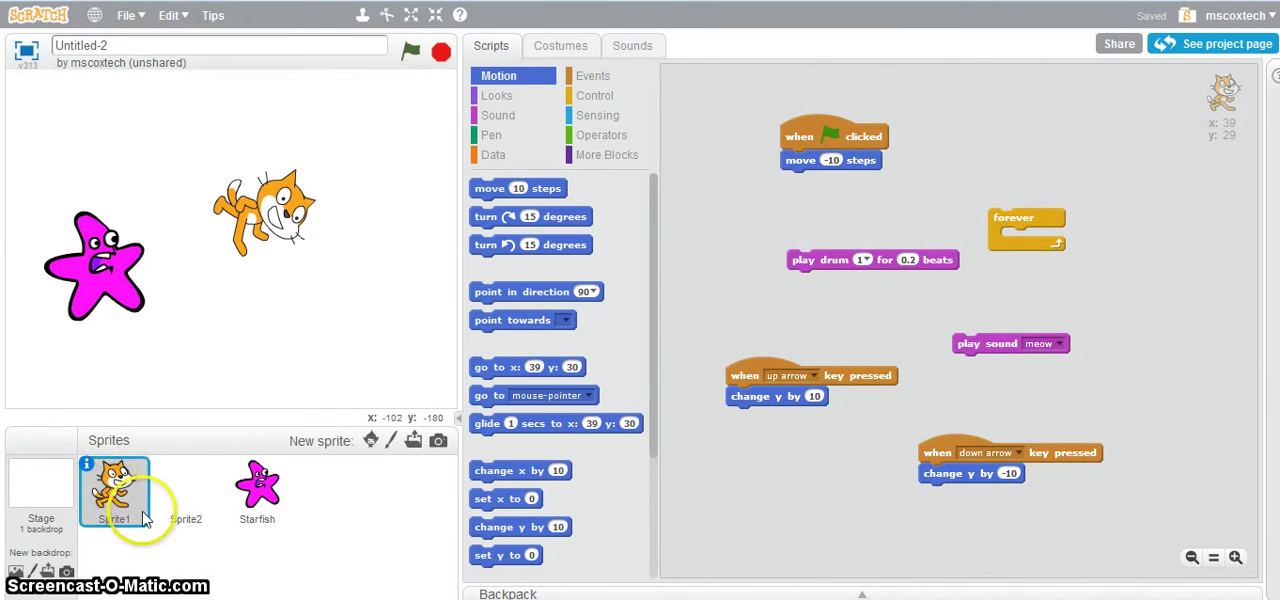
pyautogui.moveTo(948, 88)
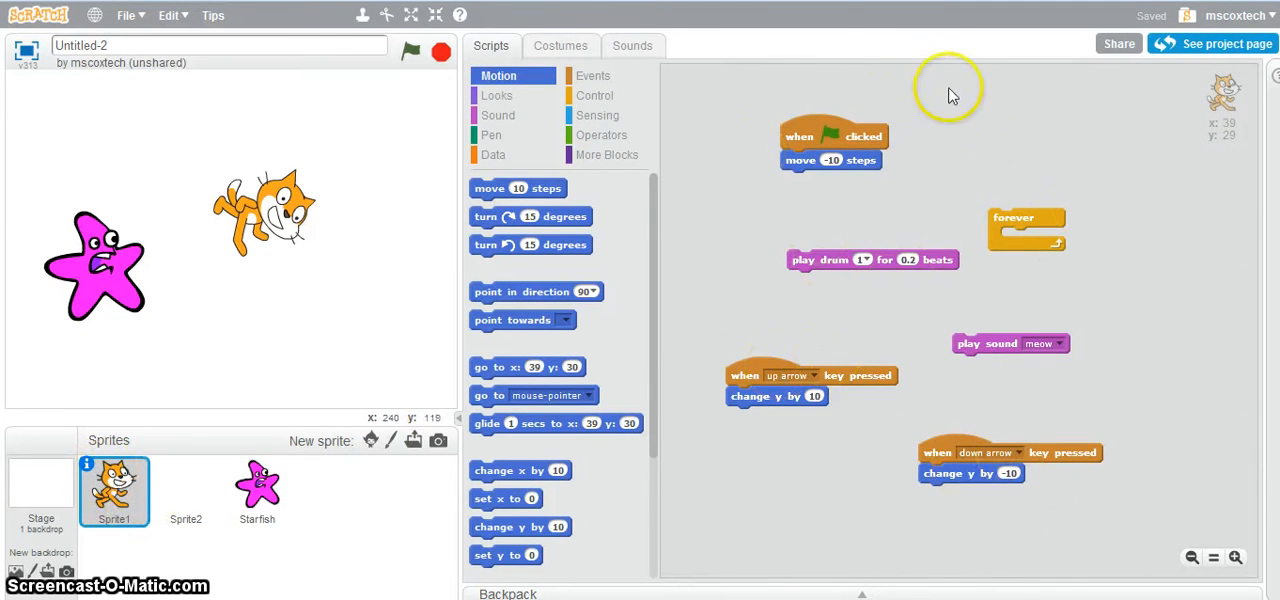
pyautogui.click(256, 490)
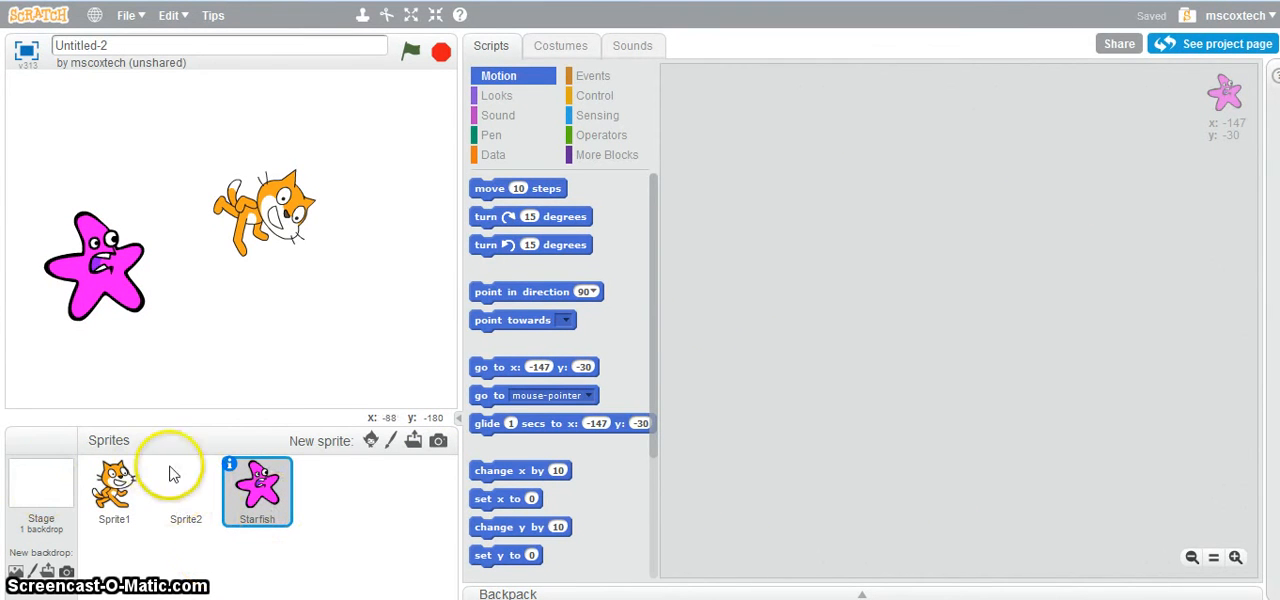
pyautogui.moveTo(316, 550)
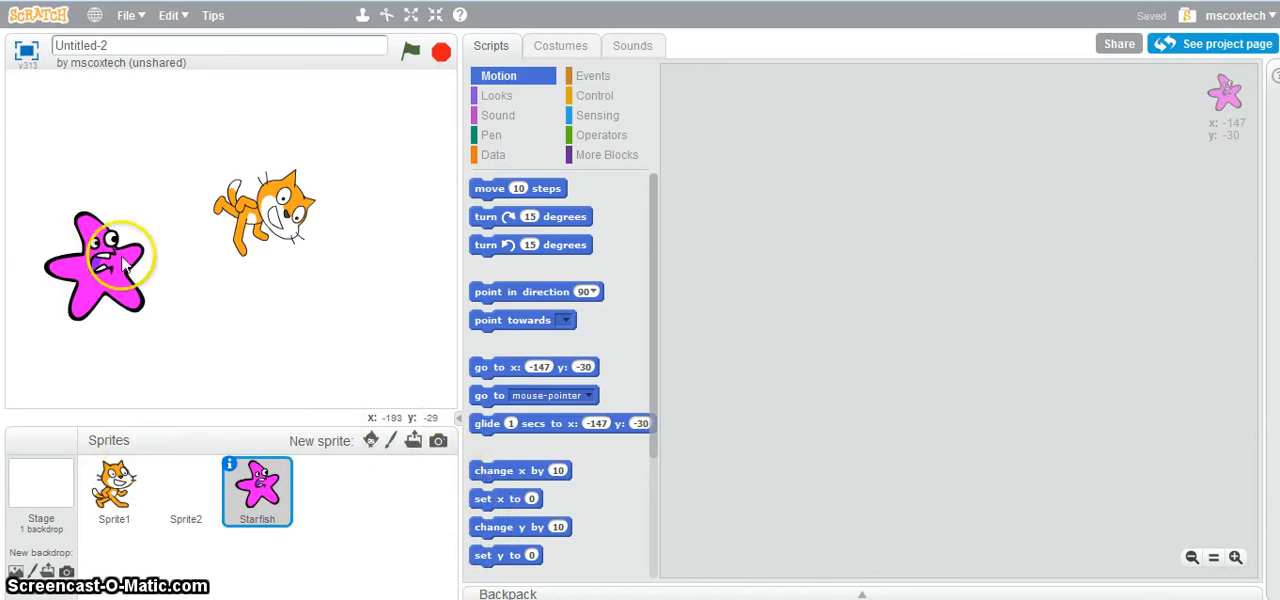
pyautogui.moveTo(672, 196)
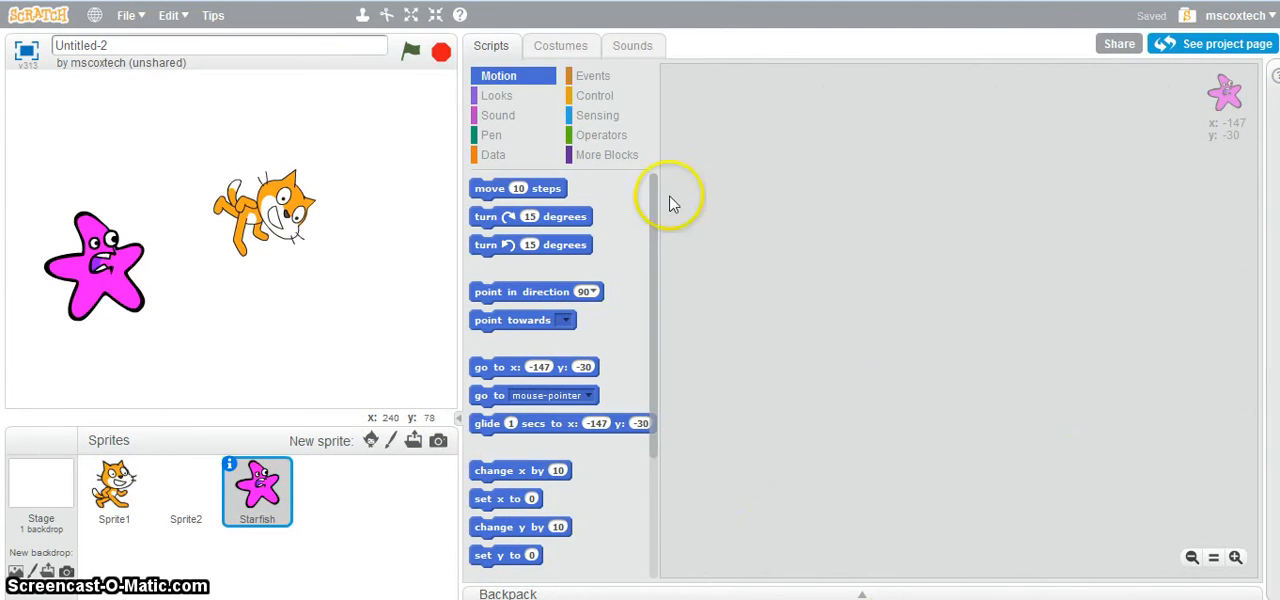
pyautogui.moveTo(648, 348)
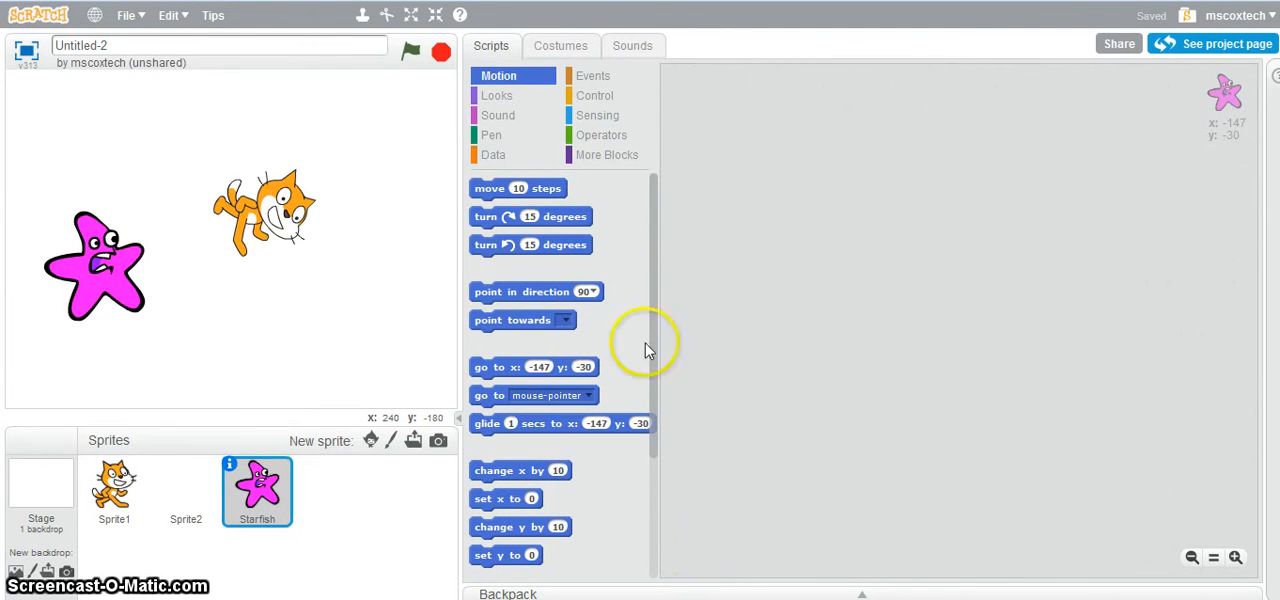
pyautogui.moveTo(736, 156)
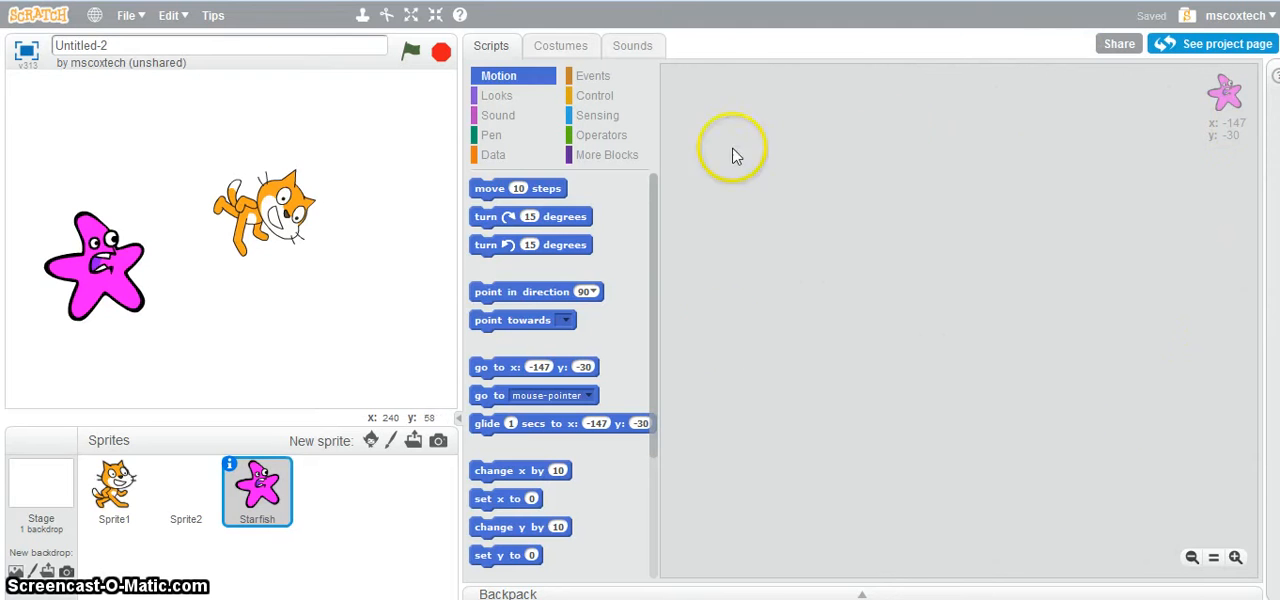
pyautogui.moveTo(568, 224)
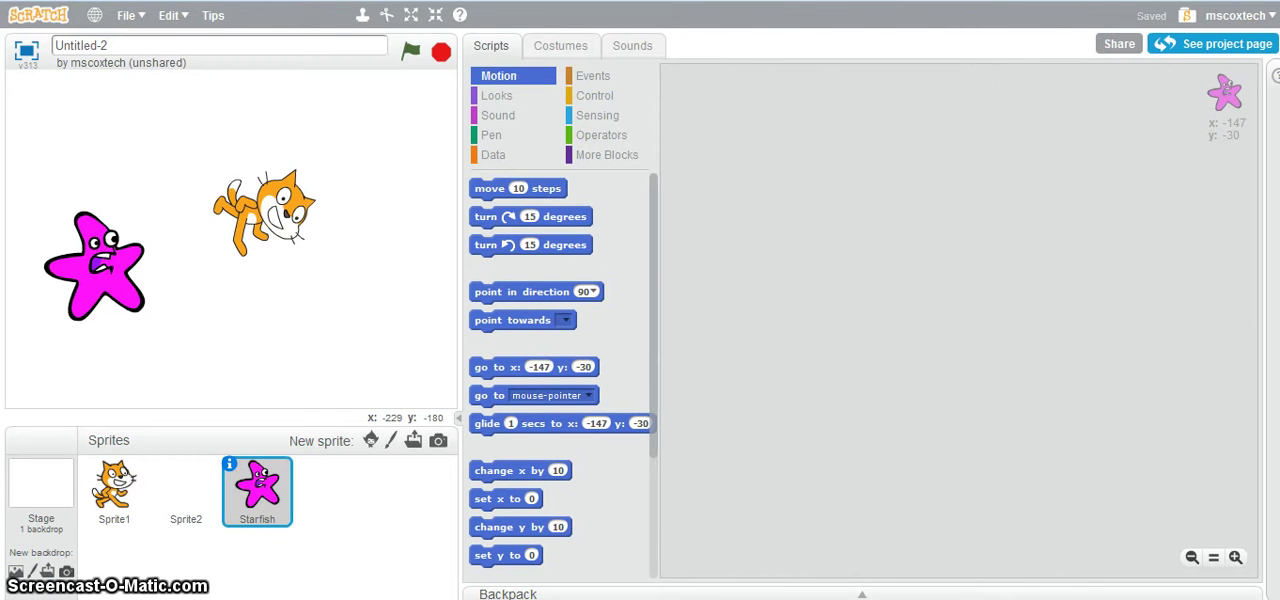
pyautogui.moveTo(320, 318)
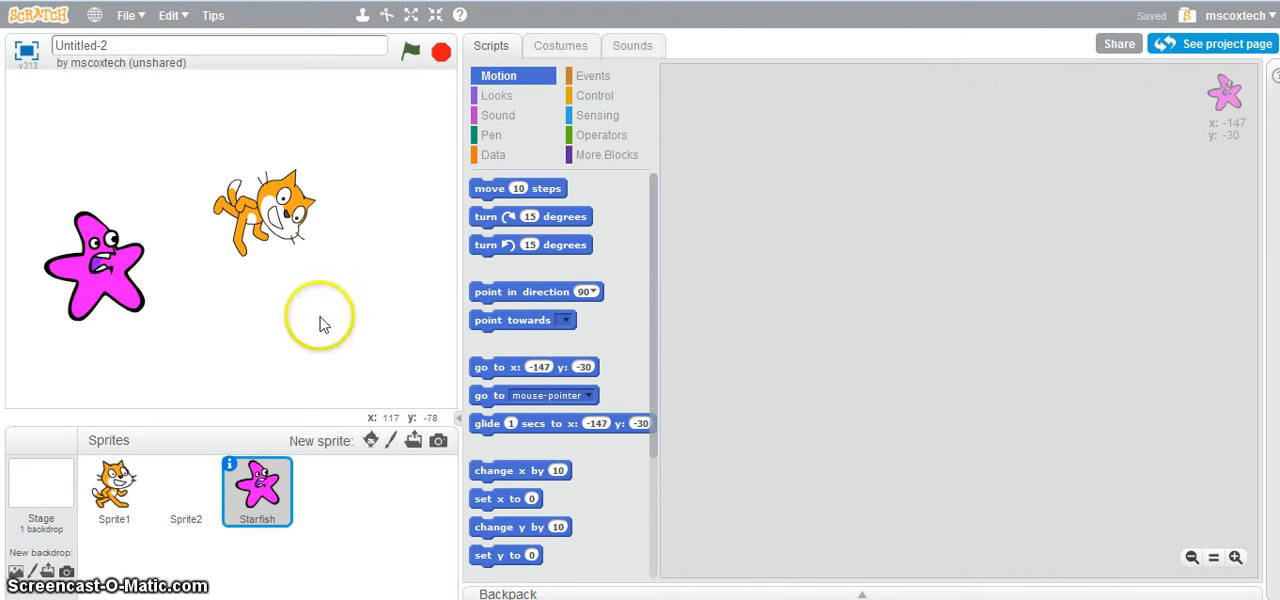
pyautogui.moveTo(412, 252)
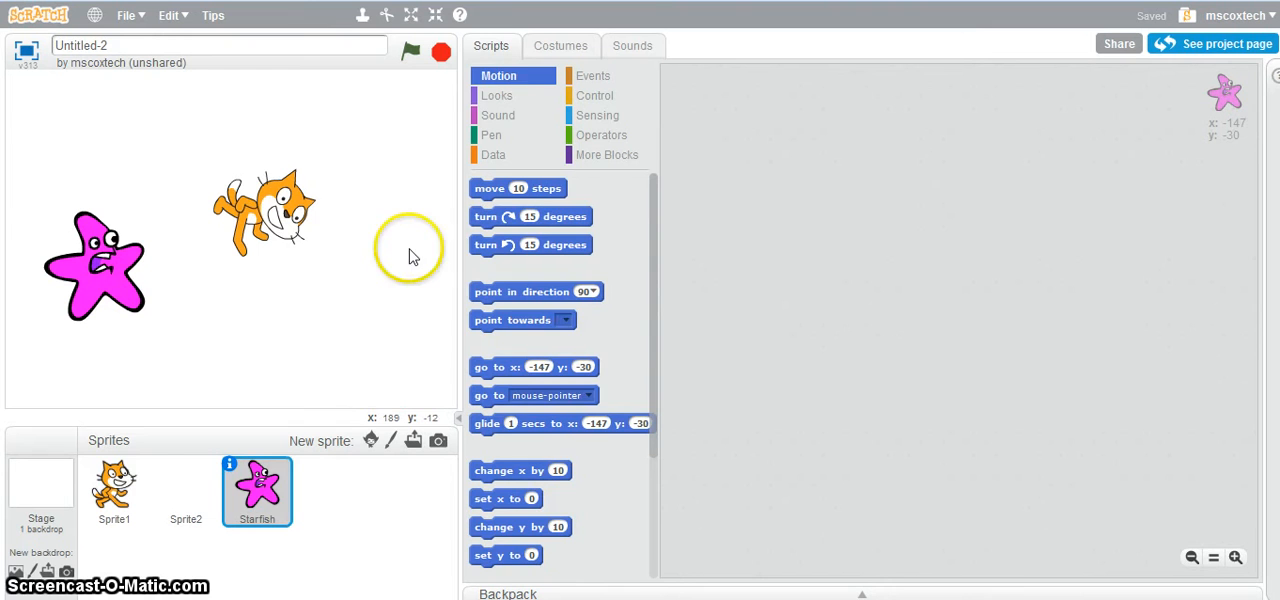
# Step: Show the Looks blocks and switch back to the cat sprite (Sprite1)
pyautogui.click(496, 96)
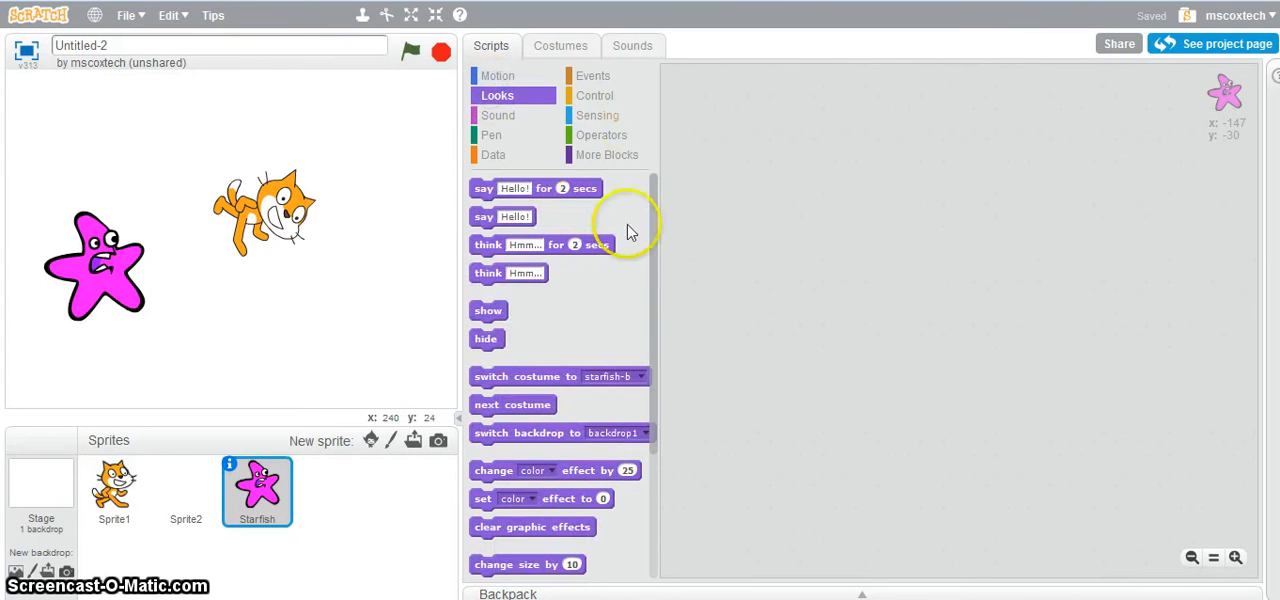
pyautogui.moveTo(556, 196)
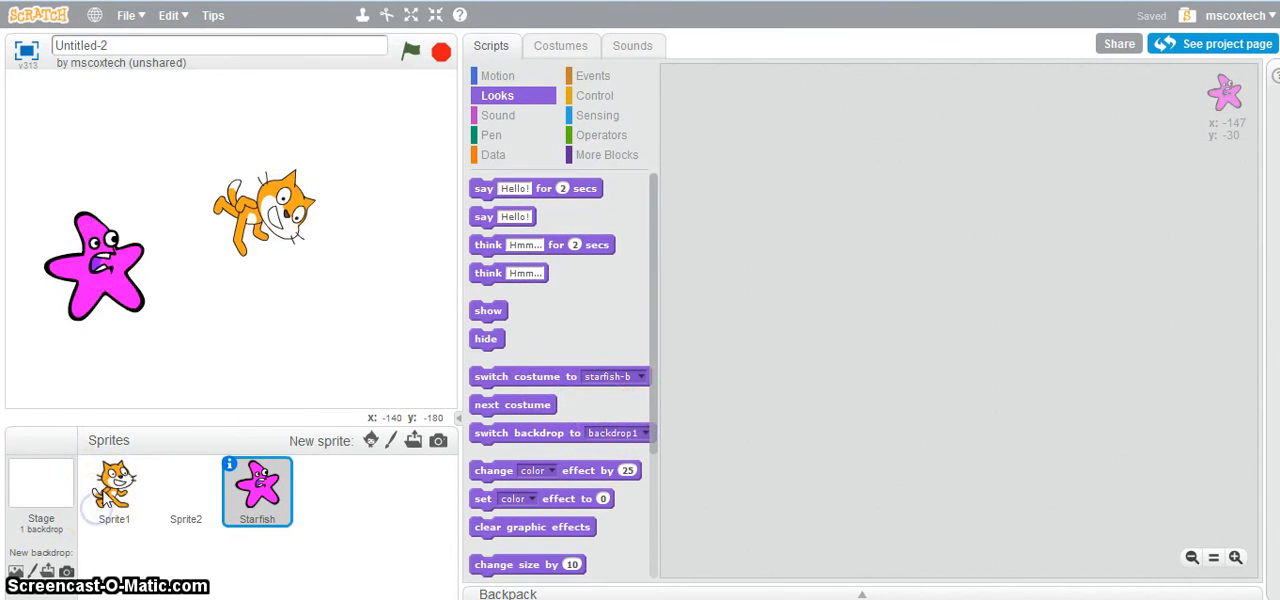
pyautogui.click(114, 490)
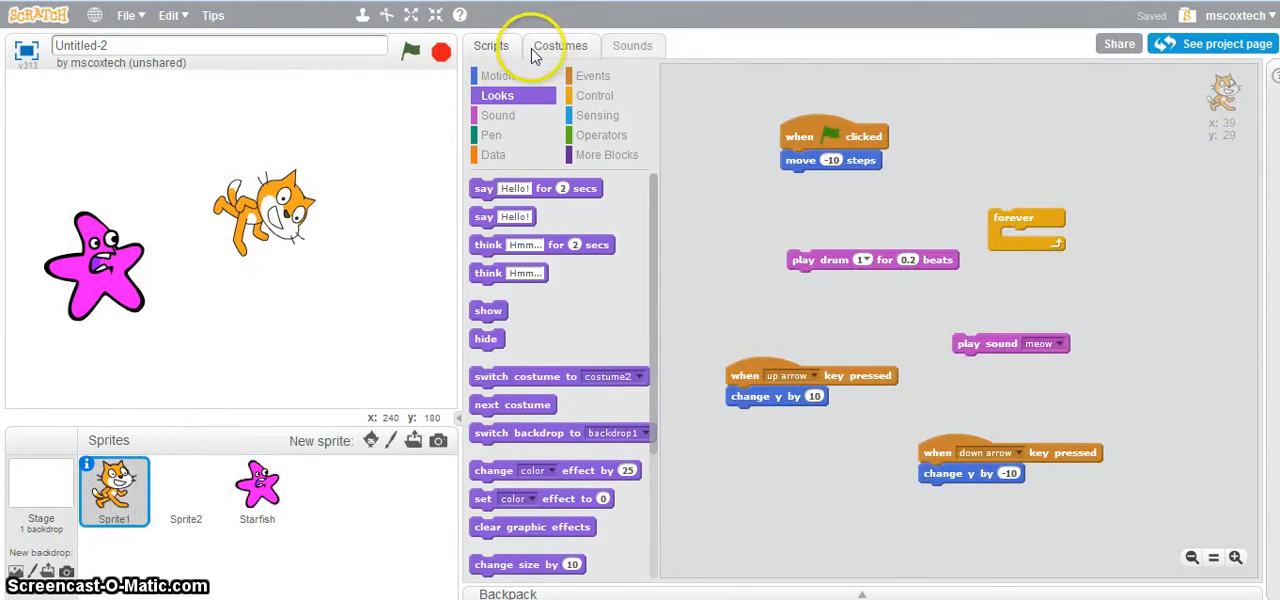
pyautogui.moveTo(540, 40)
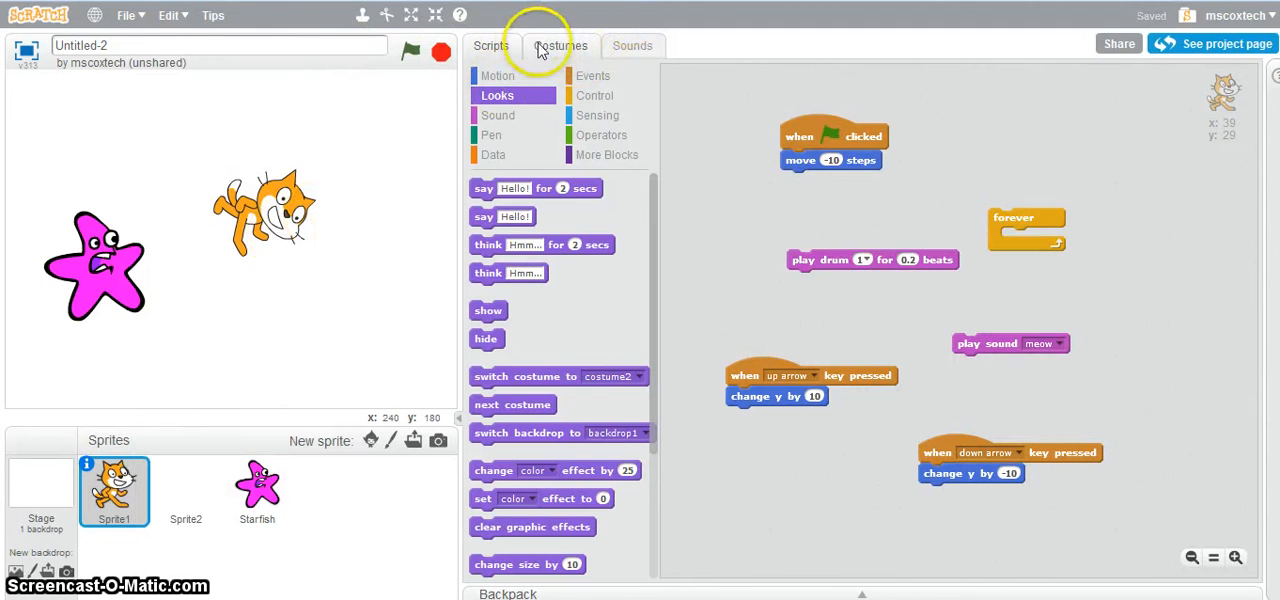
pyautogui.click(560, 44)
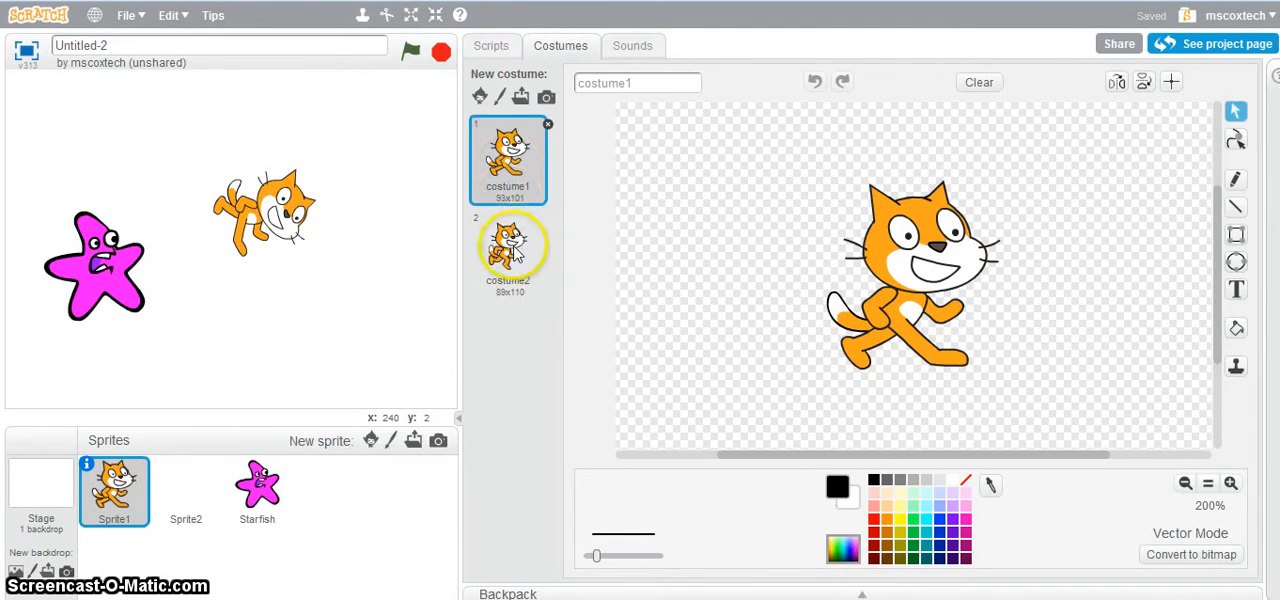
pyautogui.click(508, 160)
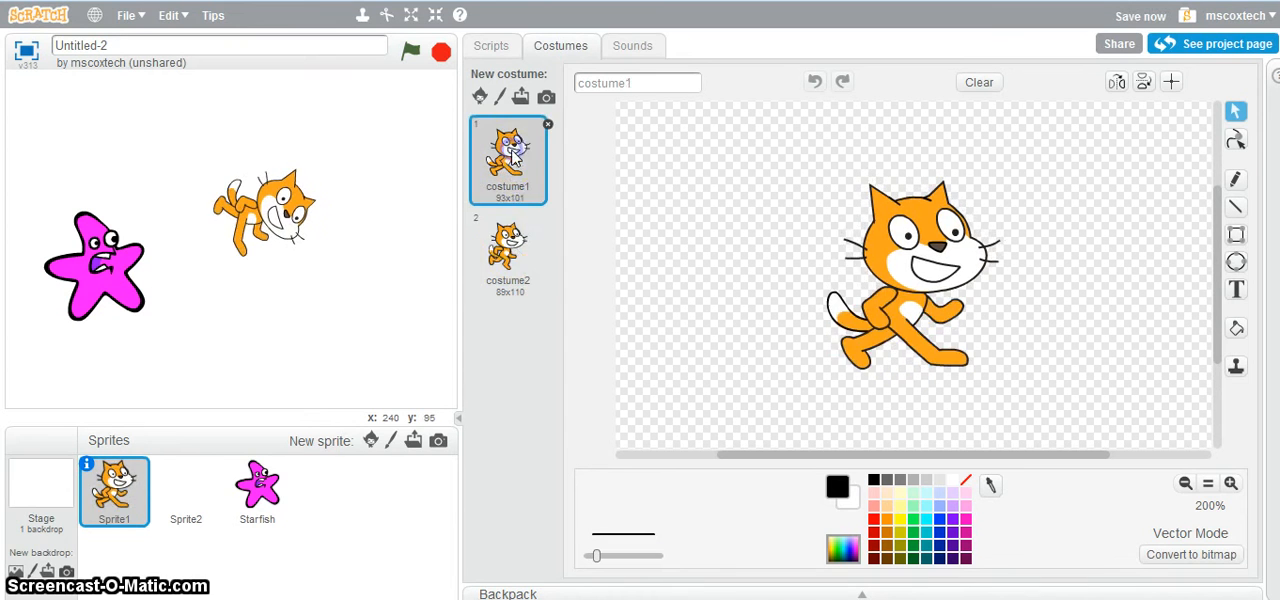
pyautogui.click(508, 250)
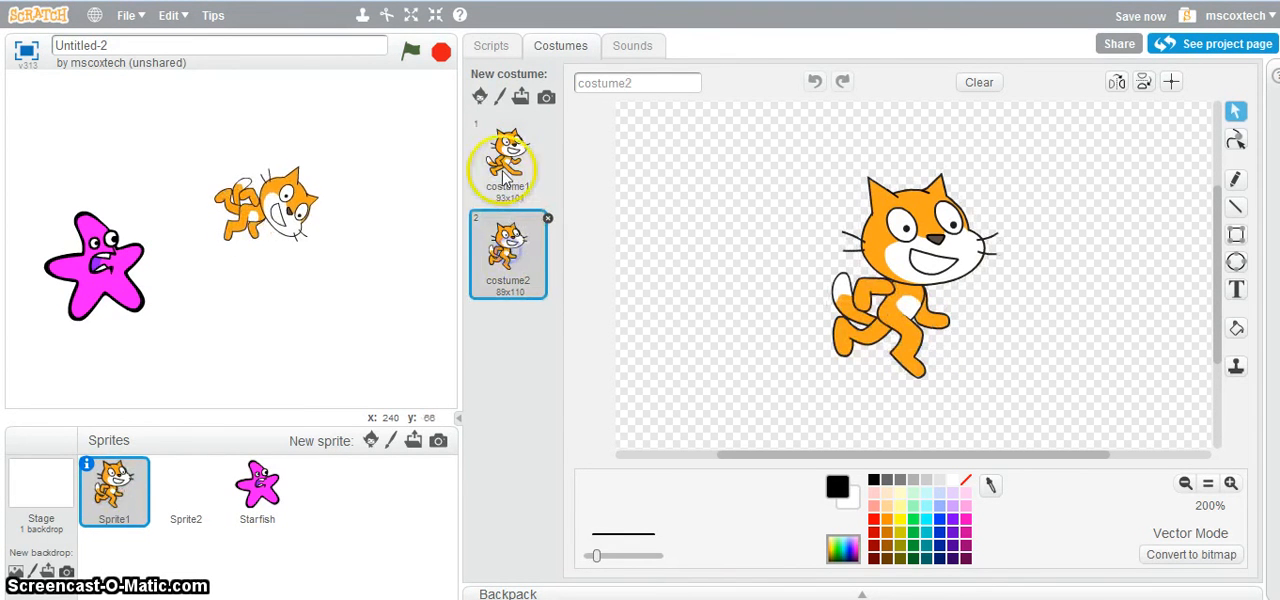
pyautogui.click(508, 160)
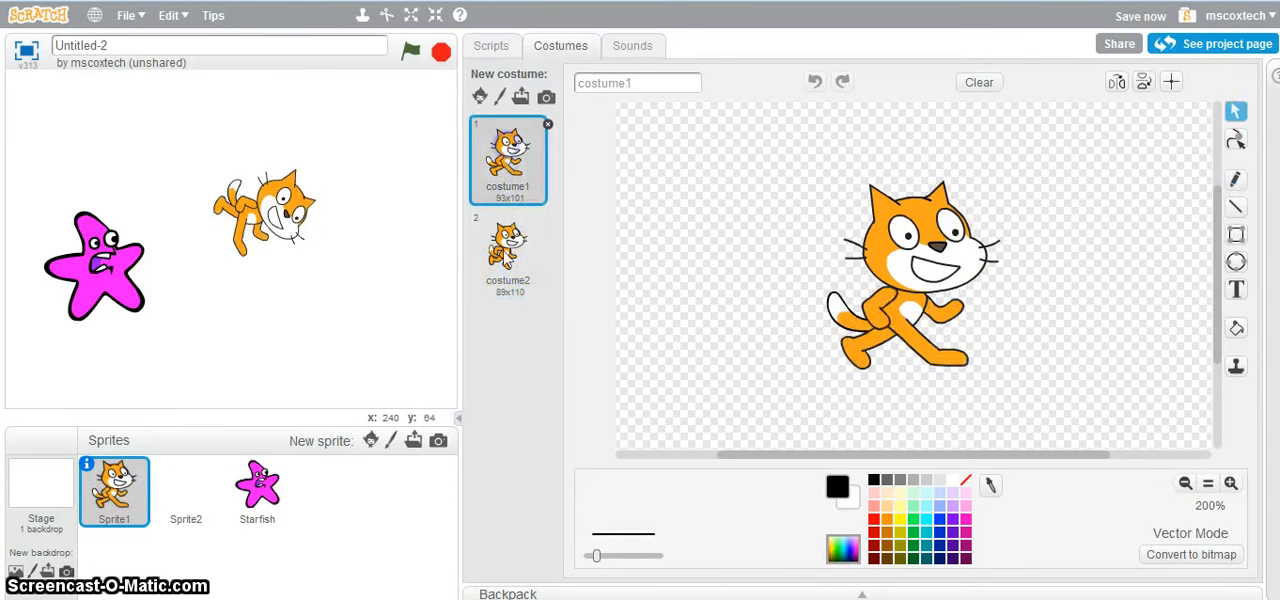
pyautogui.click(492, 44)
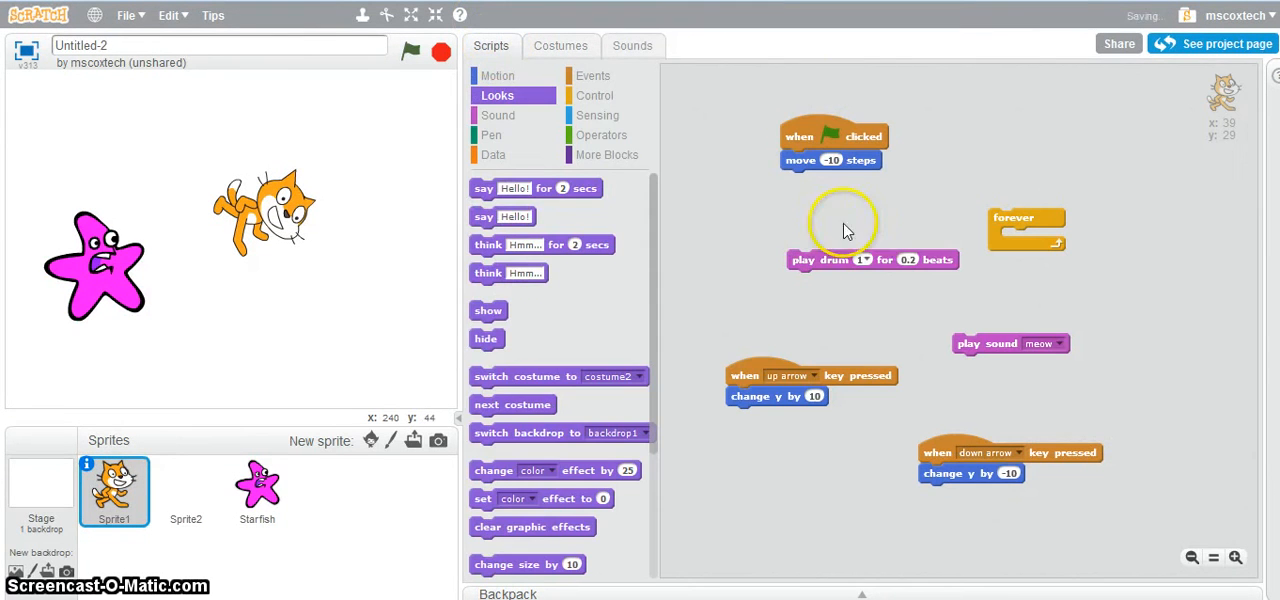
pyautogui.moveTo(676, 280)
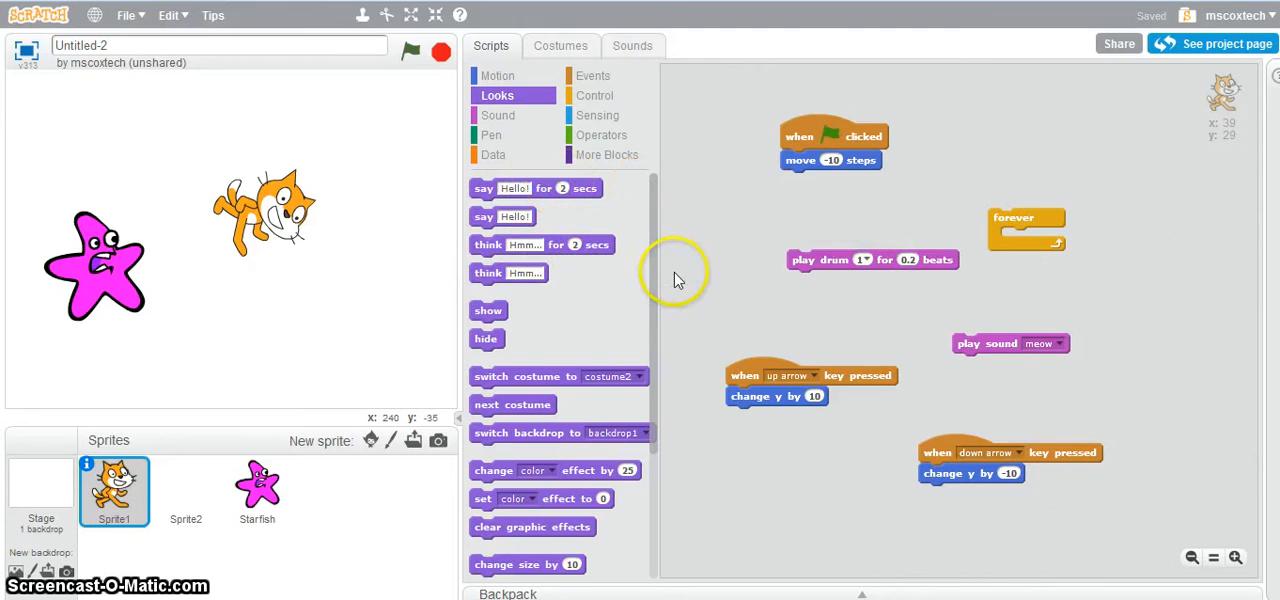
# Step: Reposition the green-flag script and reattach the move step under the flag hat
pyautogui.moveTo(830, 136); pyautogui.dragTo(756, 118)
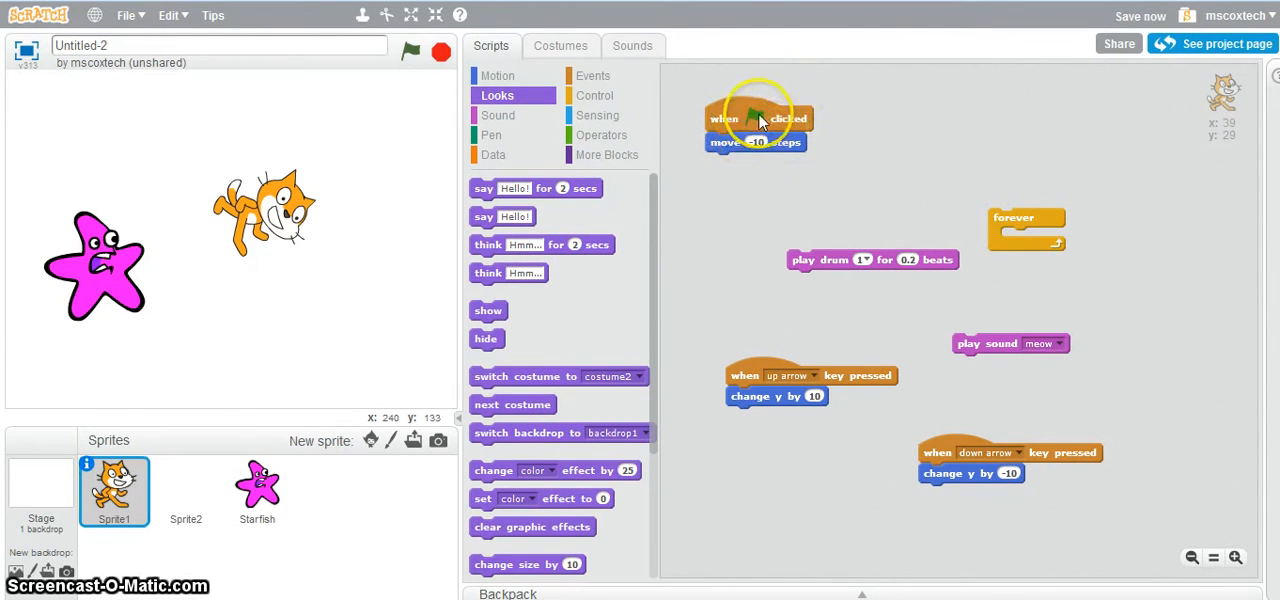
pyautogui.moveTo(756, 140); pyautogui.dragTo(770, 172)
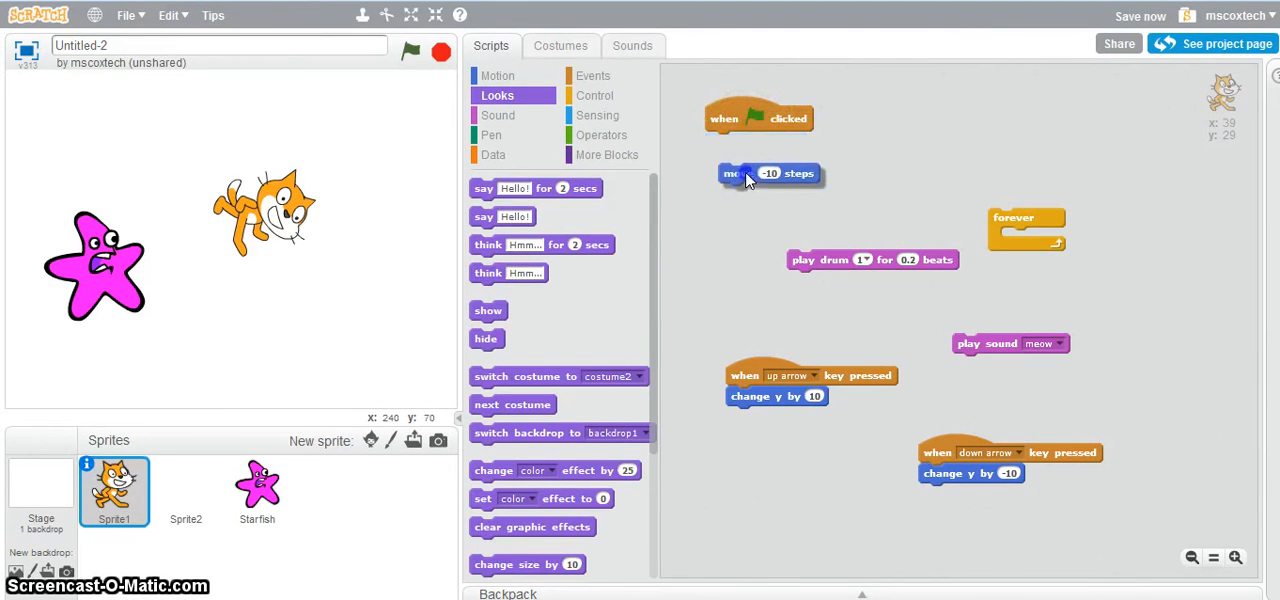
pyautogui.moveTo(770, 172); pyautogui.dragTo(756, 140)
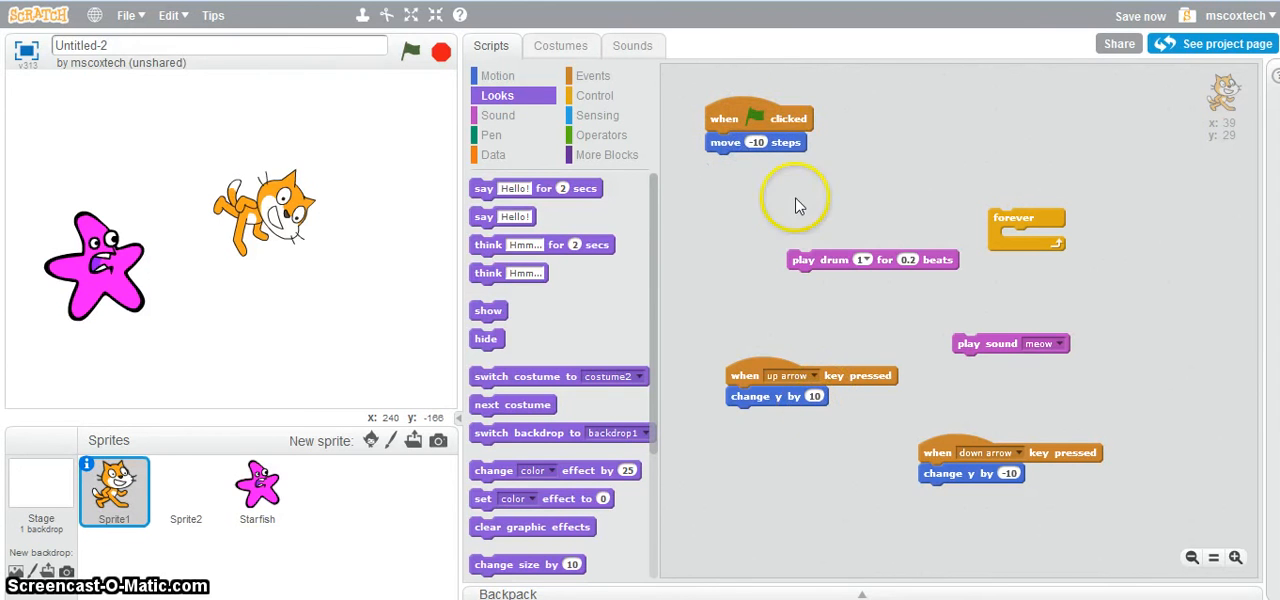
pyautogui.moveTo(810, 378)
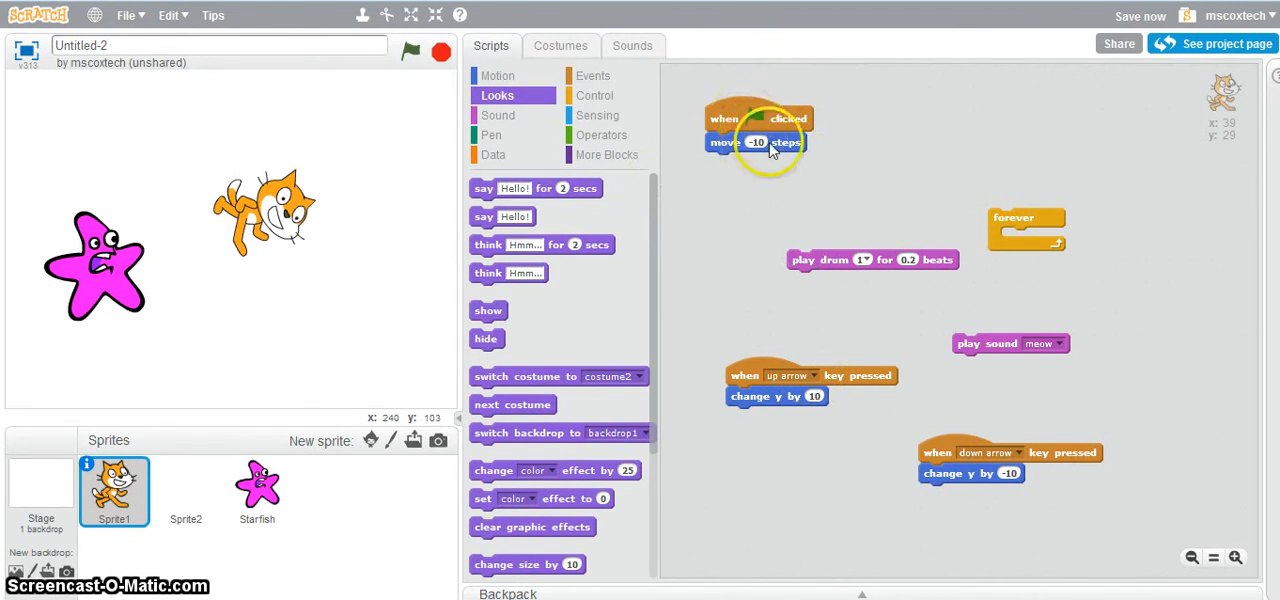
pyautogui.moveTo(736, 144)
pyautogui.write('10')
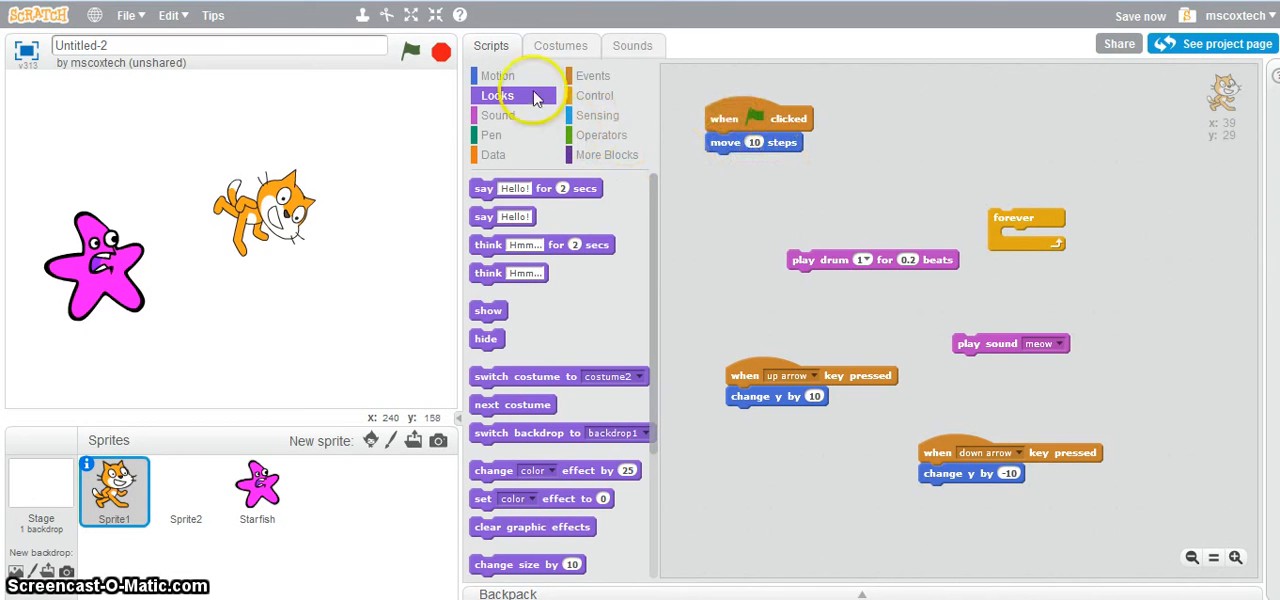
# Step: Attach a switch costume block under the move step, keeping costume2 selected
pyautogui.moveTo(524, 376); pyautogui.dragTo(810, 172)
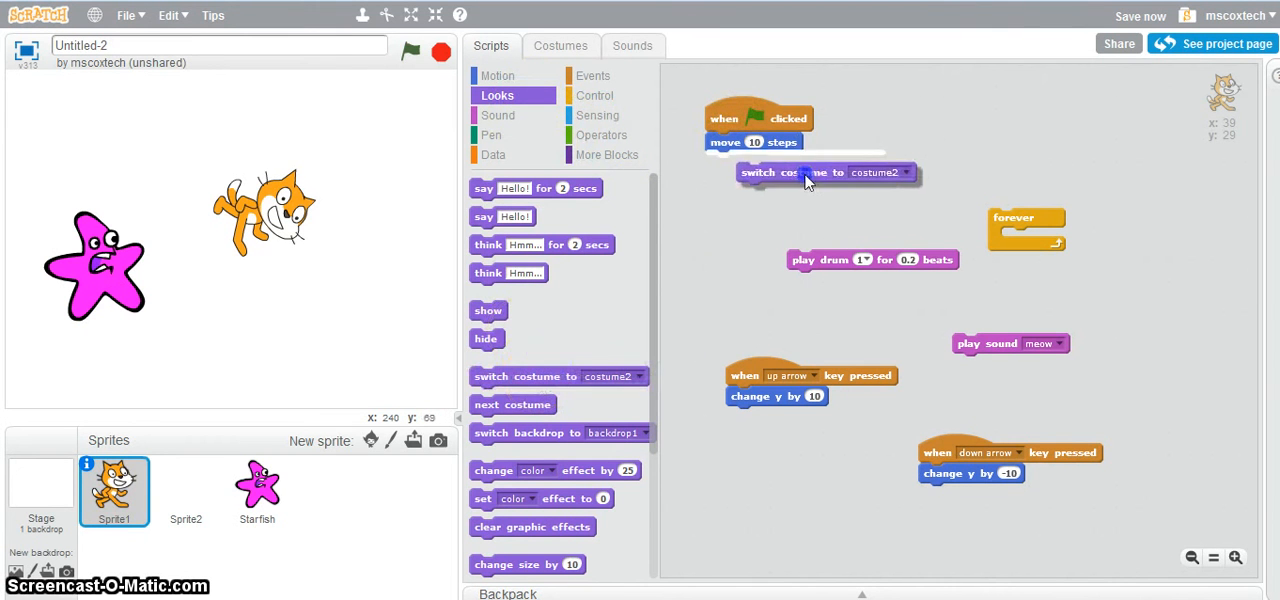
pyautogui.moveTo(810, 172); pyautogui.dragTo(790, 164)
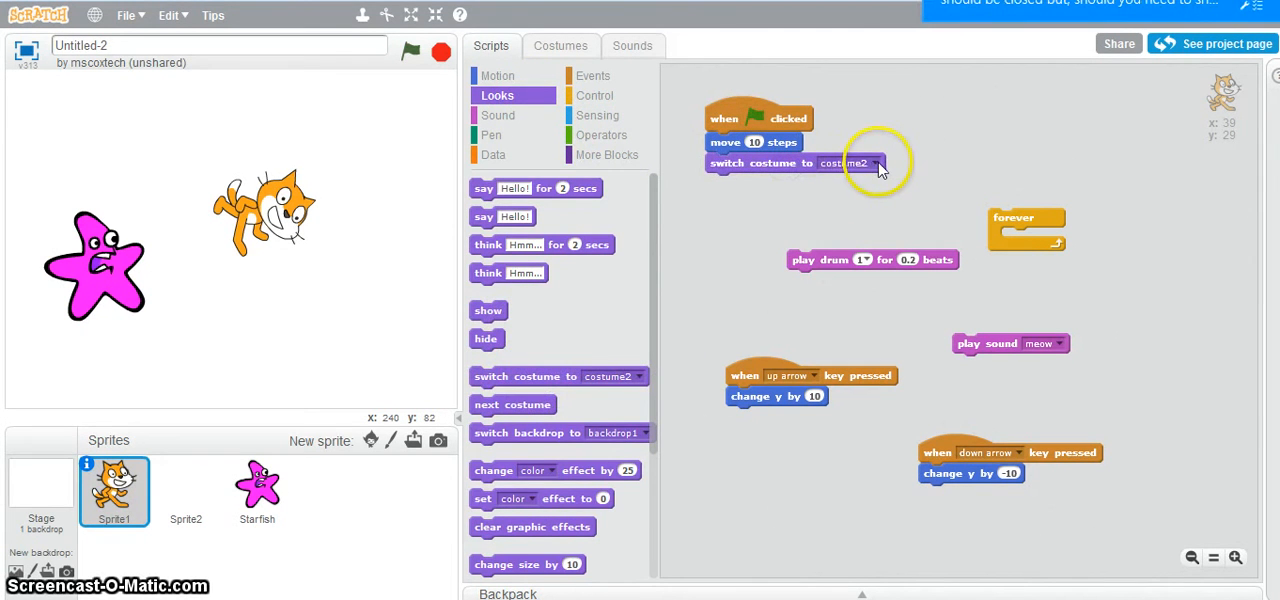
pyautogui.click(848, 164)
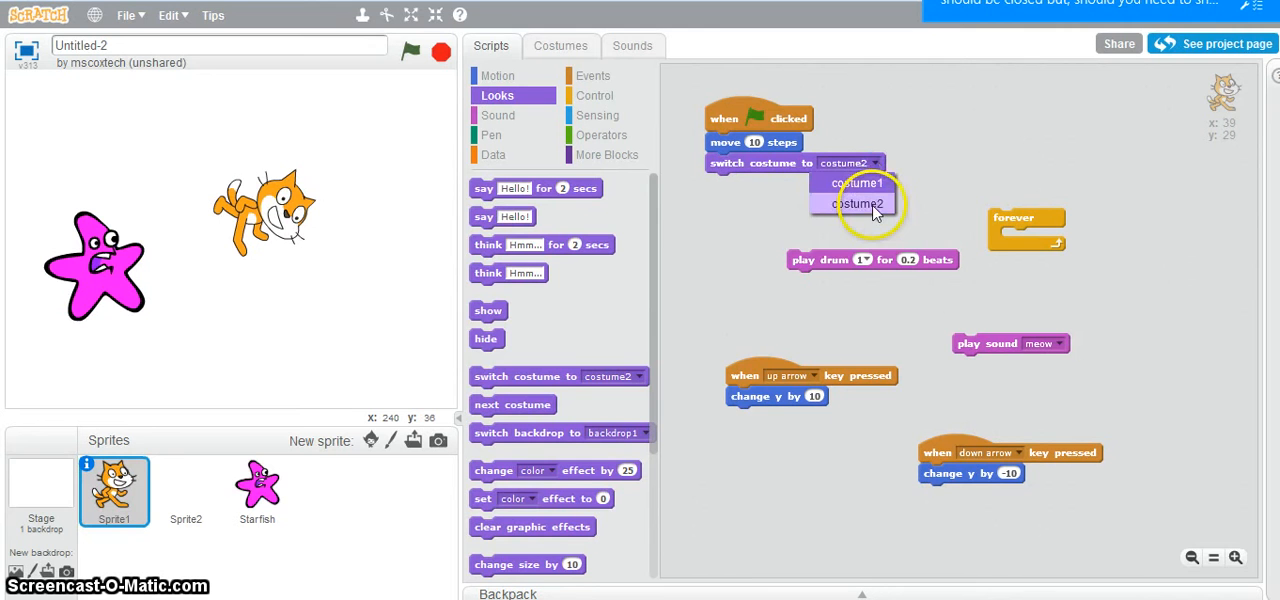
pyautogui.click(858, 204)
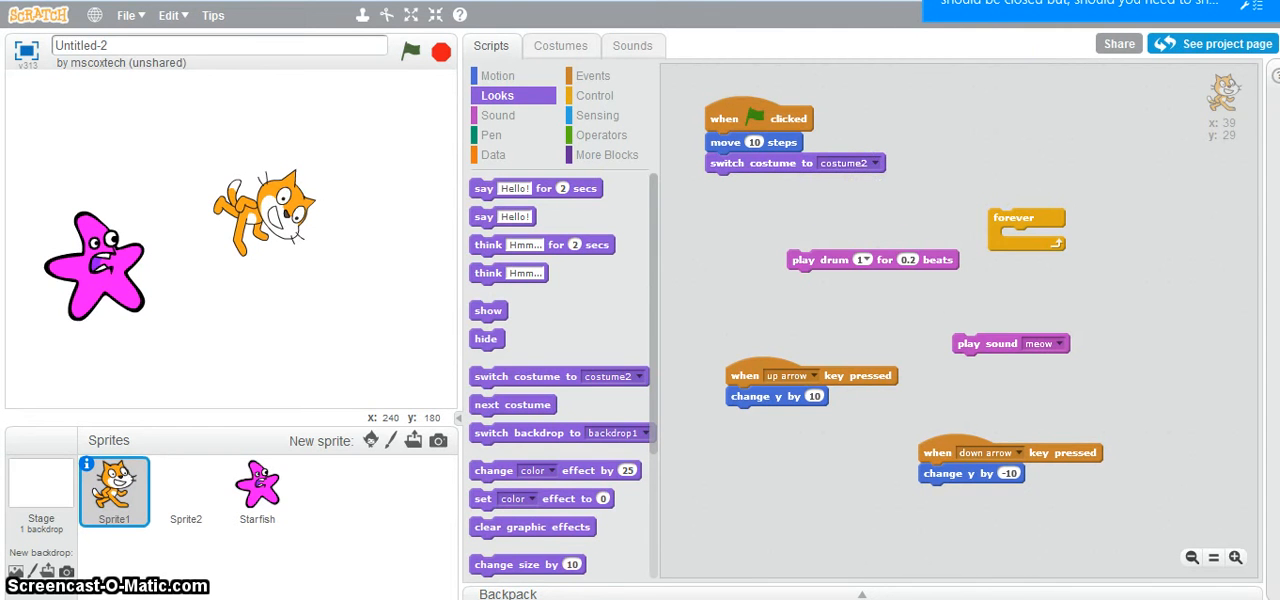
pyautogui.click(596, 96)
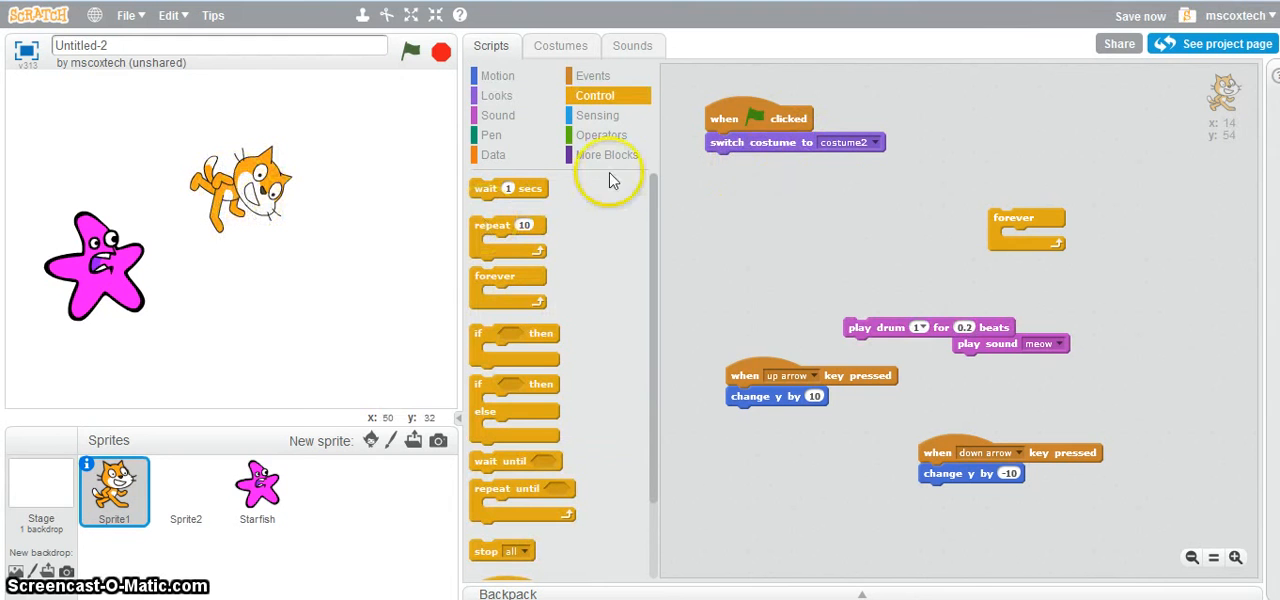
pyautogui.moveTo(518, 240)
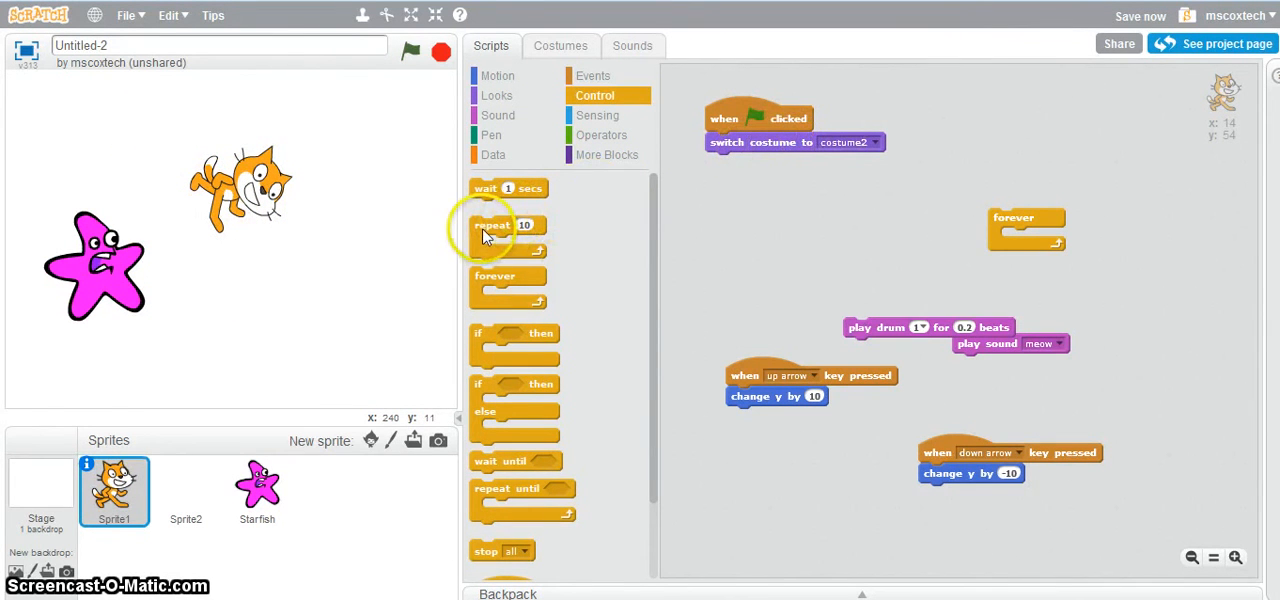
# Step: Wrap the flag script in a forever loop with the costume2 switch inside it
pyautogui.moveTo(504, 224); pyautogui.dragTo(776, 164)
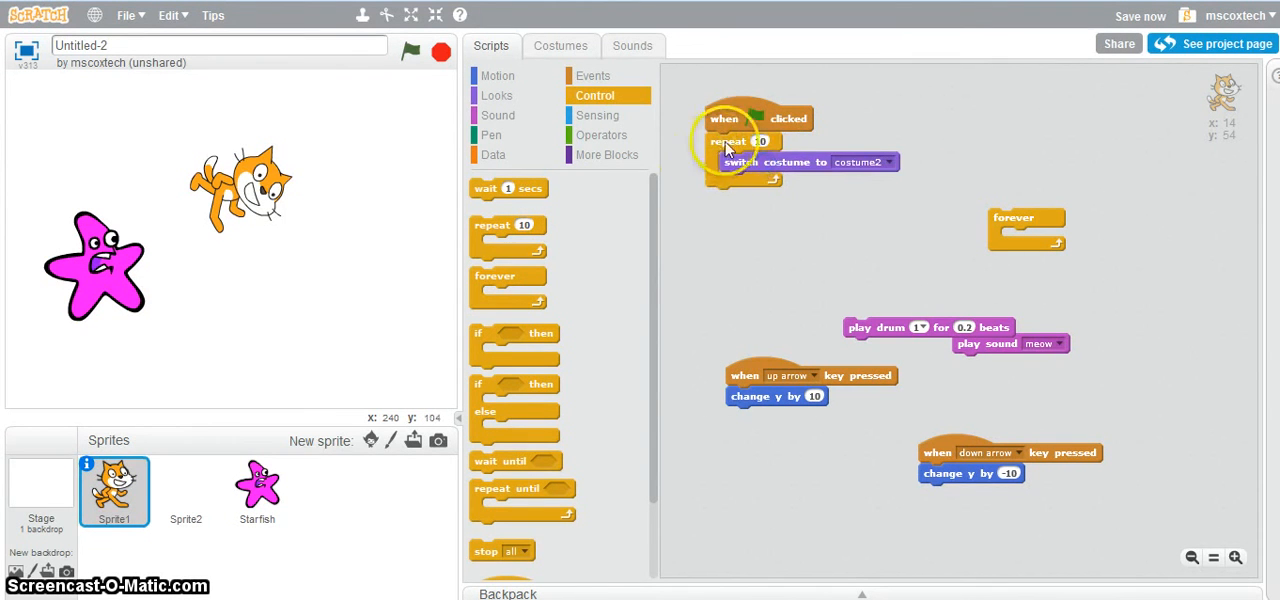
pyautogui.moveTo(740, 140); pyautogui.dragTo(896, 188)
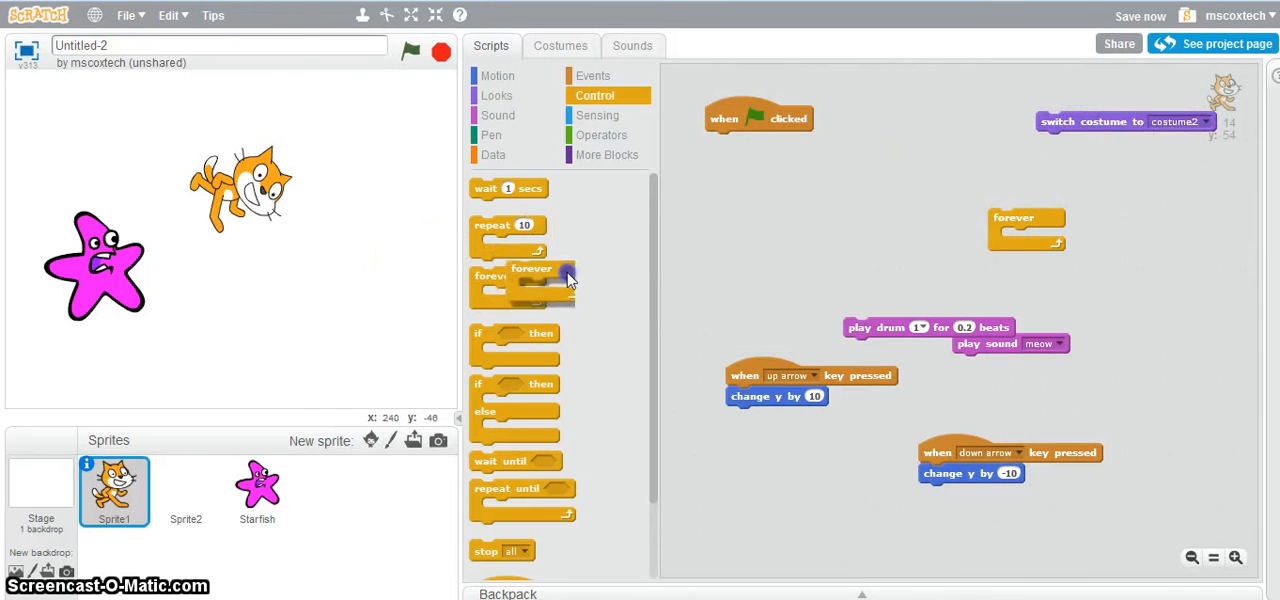
pyautogui.moveTo(1124, 120); pyautogui.dragTo(840, 148)
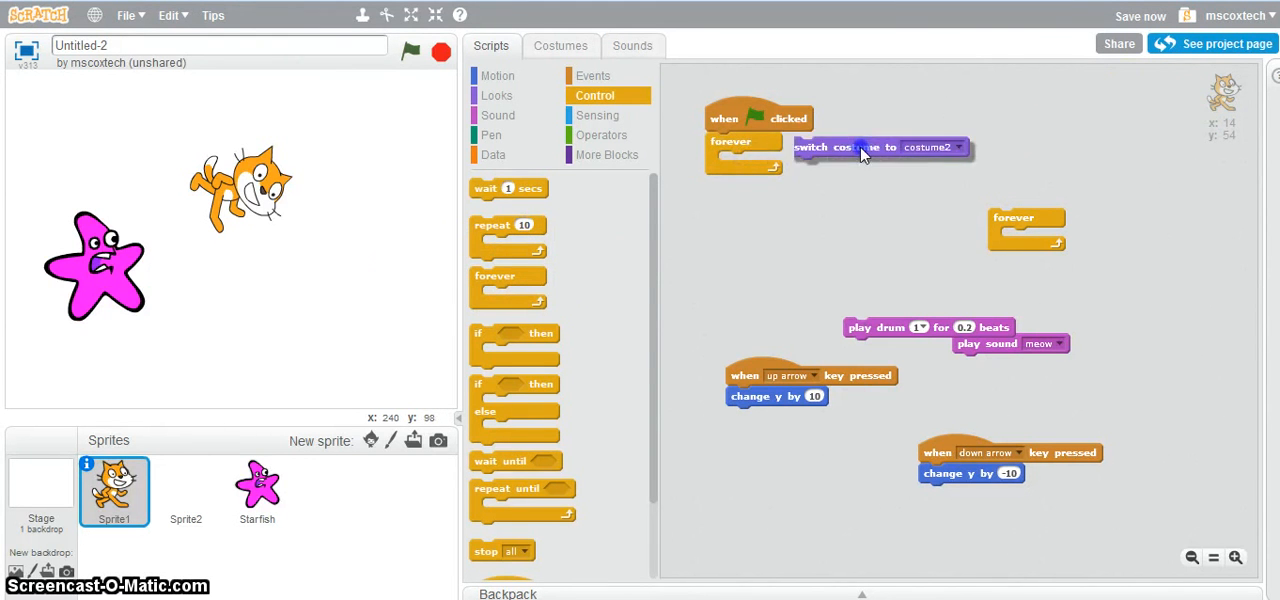
pyautogui.moveTo(862, 148); pyautogui.dragTo(804, 162)
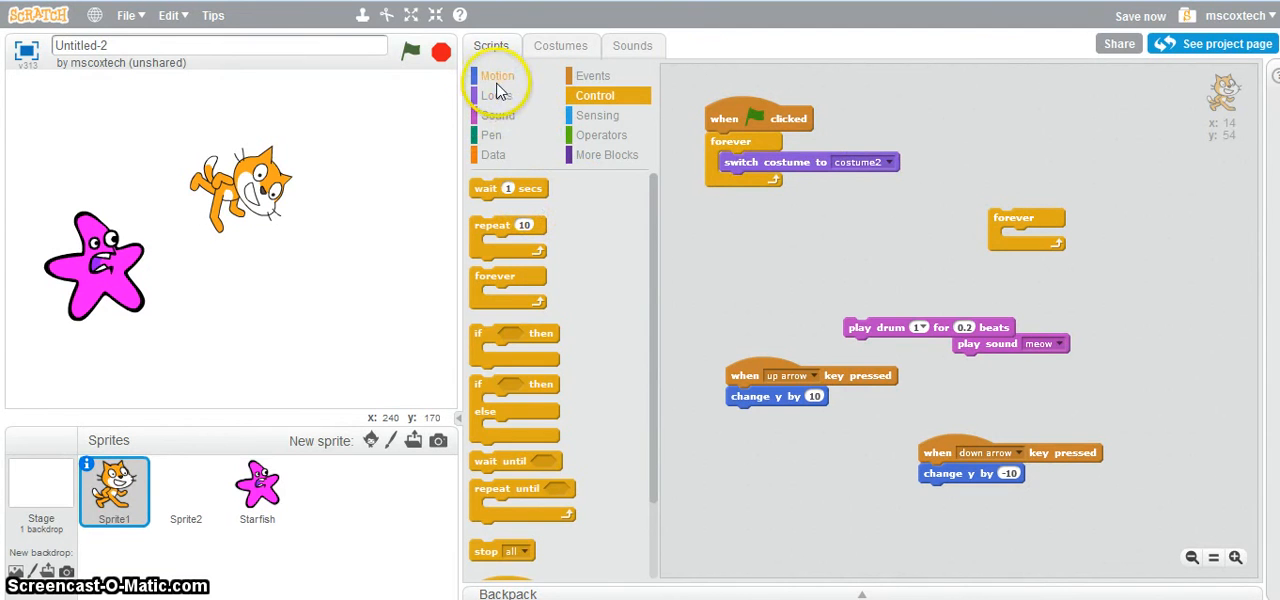
# Step: Add a second switch to costume1 in the loop, then run and stop the animation
pyautogui.click(496, 114)
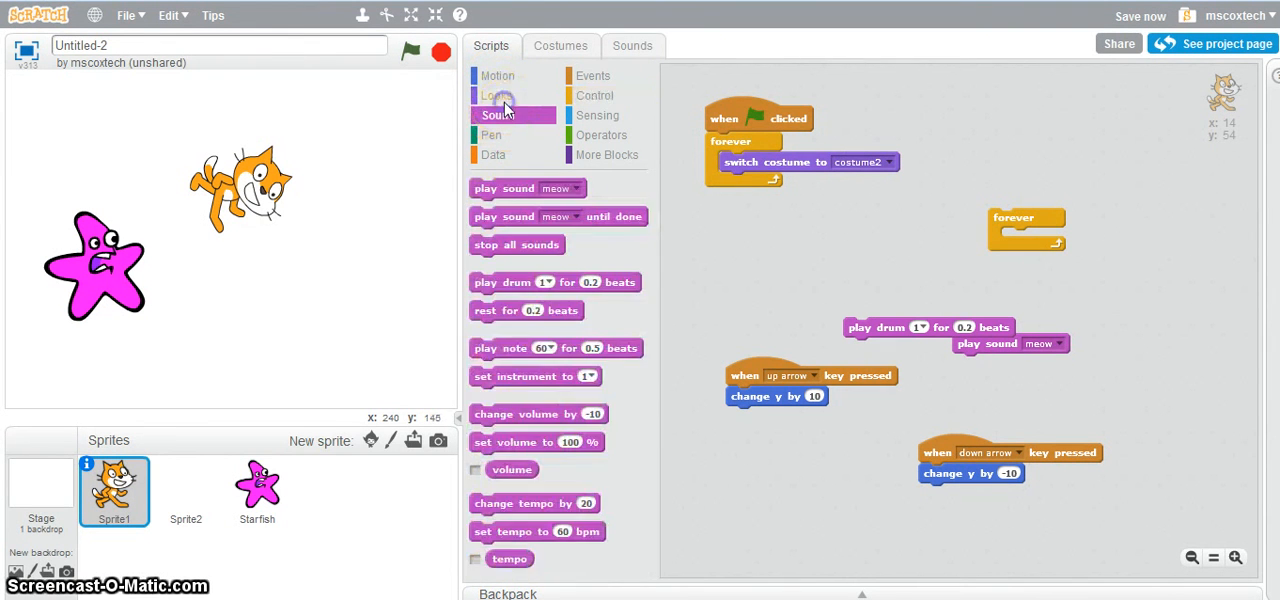
pyautogui.click(496, 96)
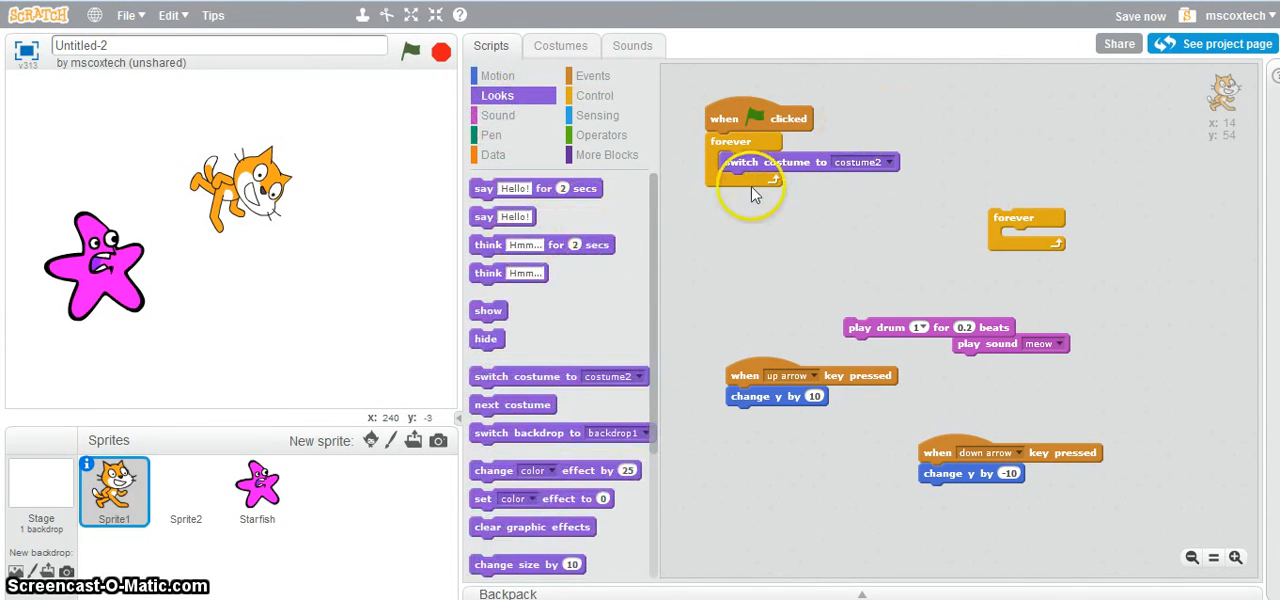
pyautogui.moveTo(638, 258)
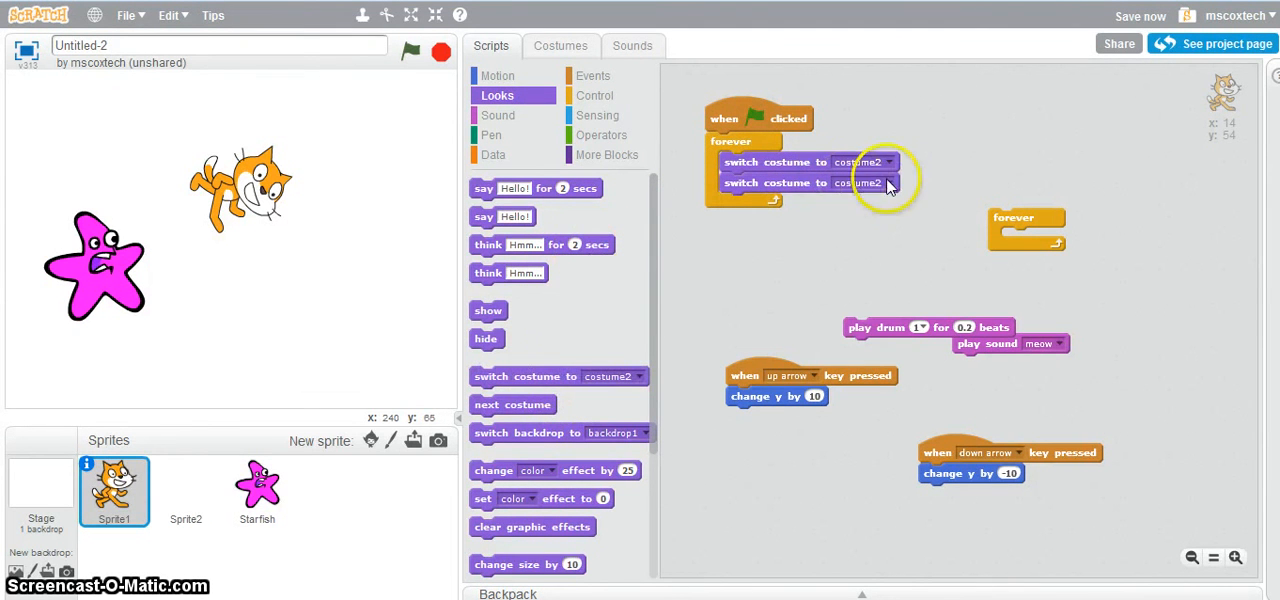
pyautogui.click(884, 182)
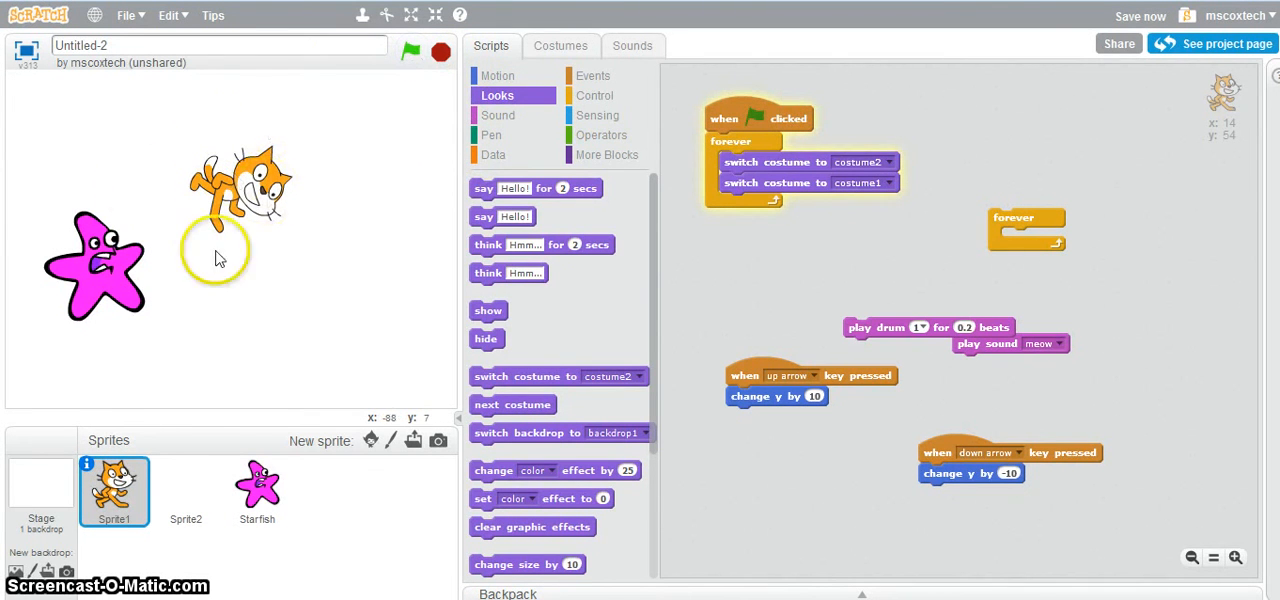
pyautogui.moveTo(210, 250)
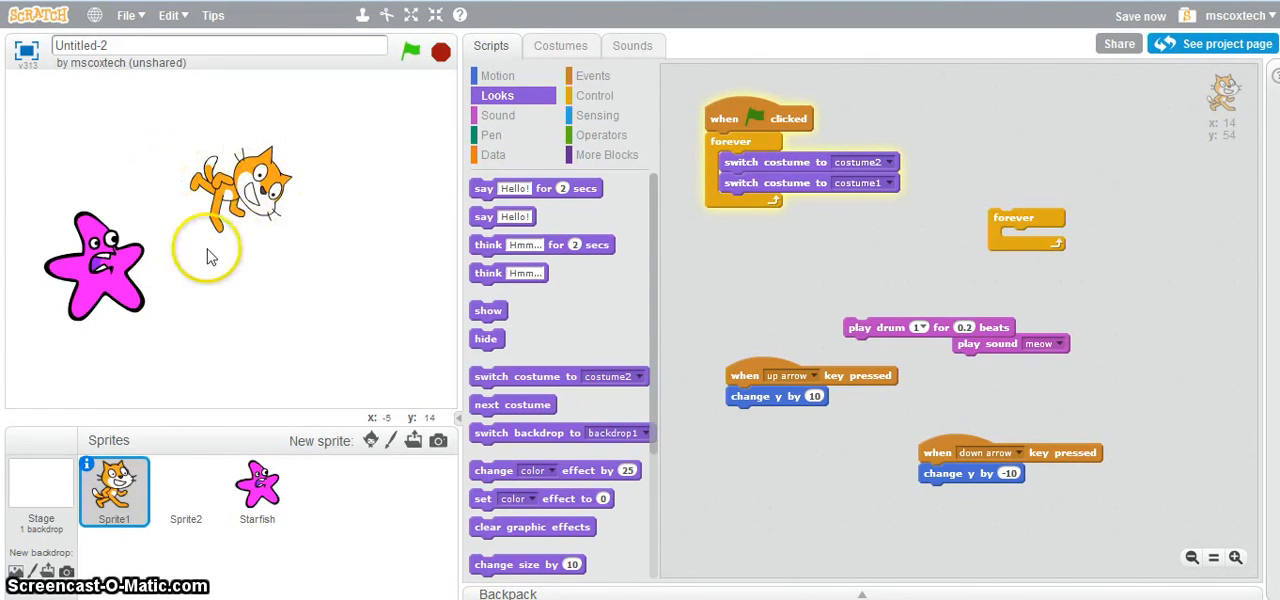
pyautogui.click(440, 52)
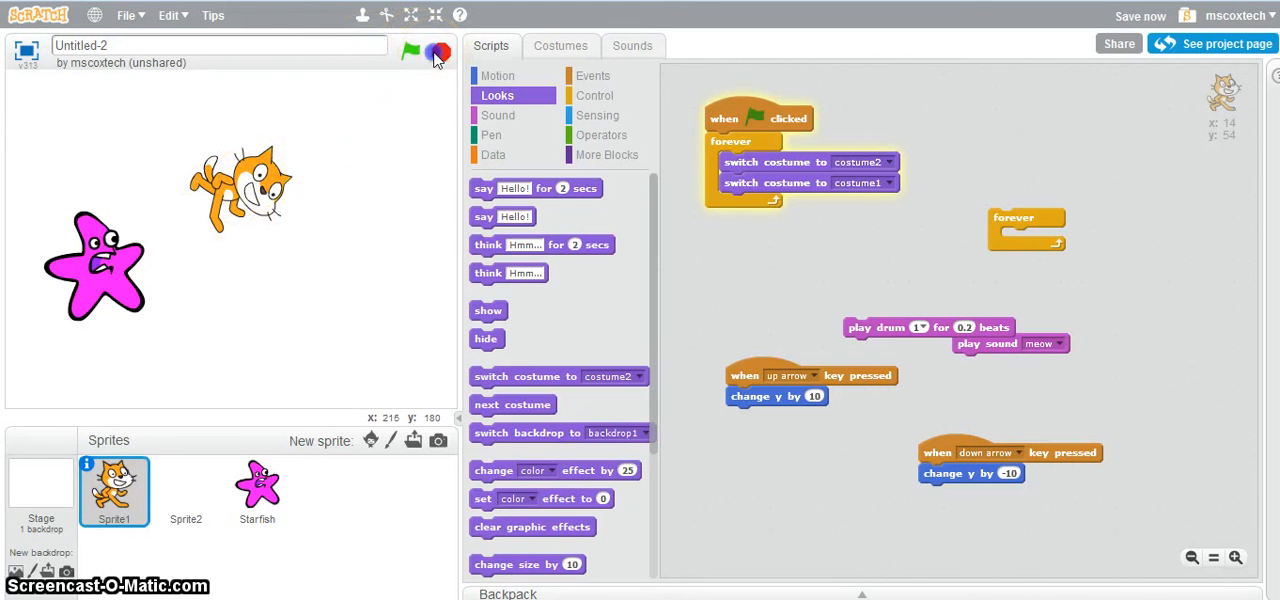
pyautogui.click(410, 52)
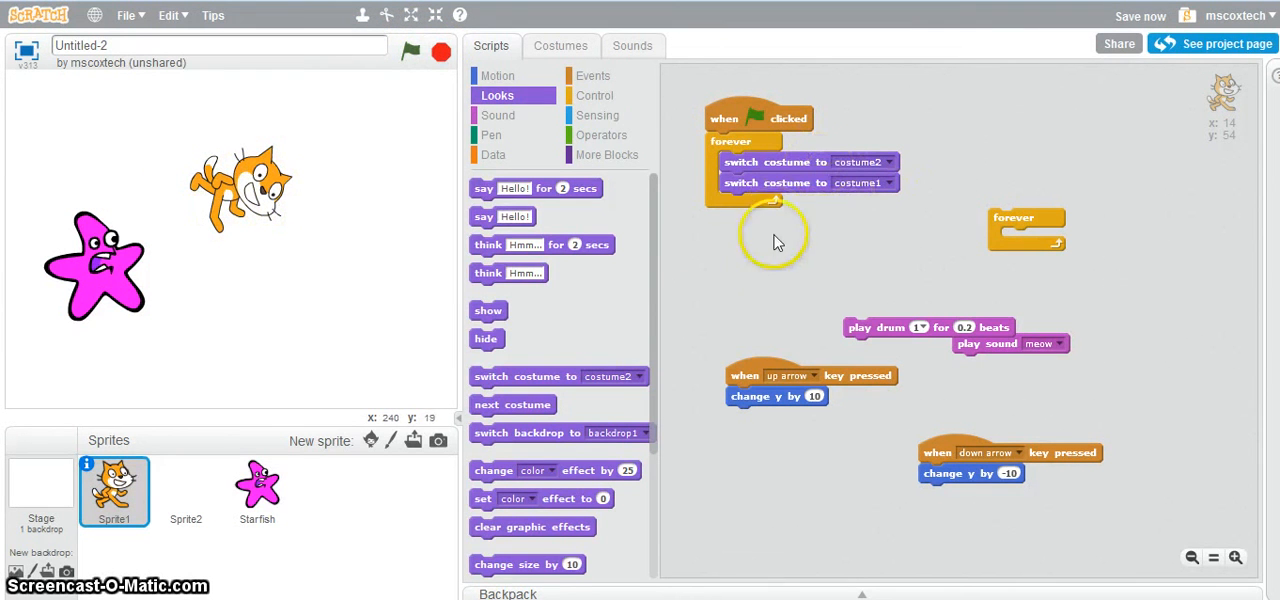
pyautogui.click(594, 96)
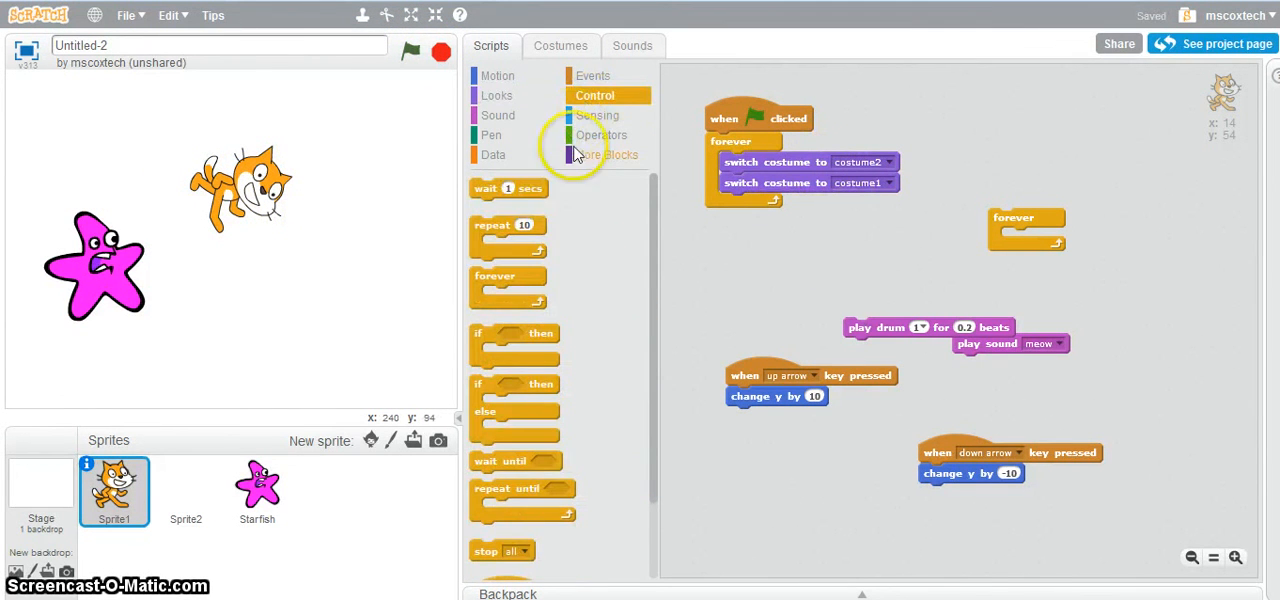
# Step: Add .5-second waits after the costume2 and costume1 switches, testing with the flag
pyautogui.moveTo(508, 188); pyautogui.dragTo(756, 182)
pyautogui.write('.5')
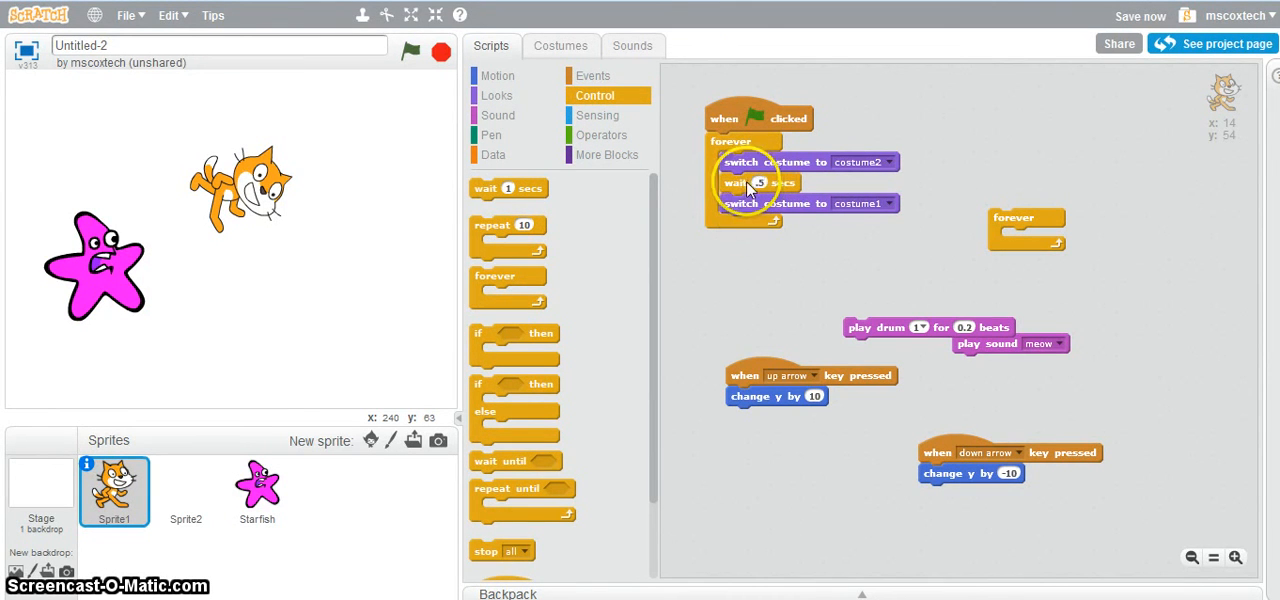
pyautogui.moveTo(456, 104)
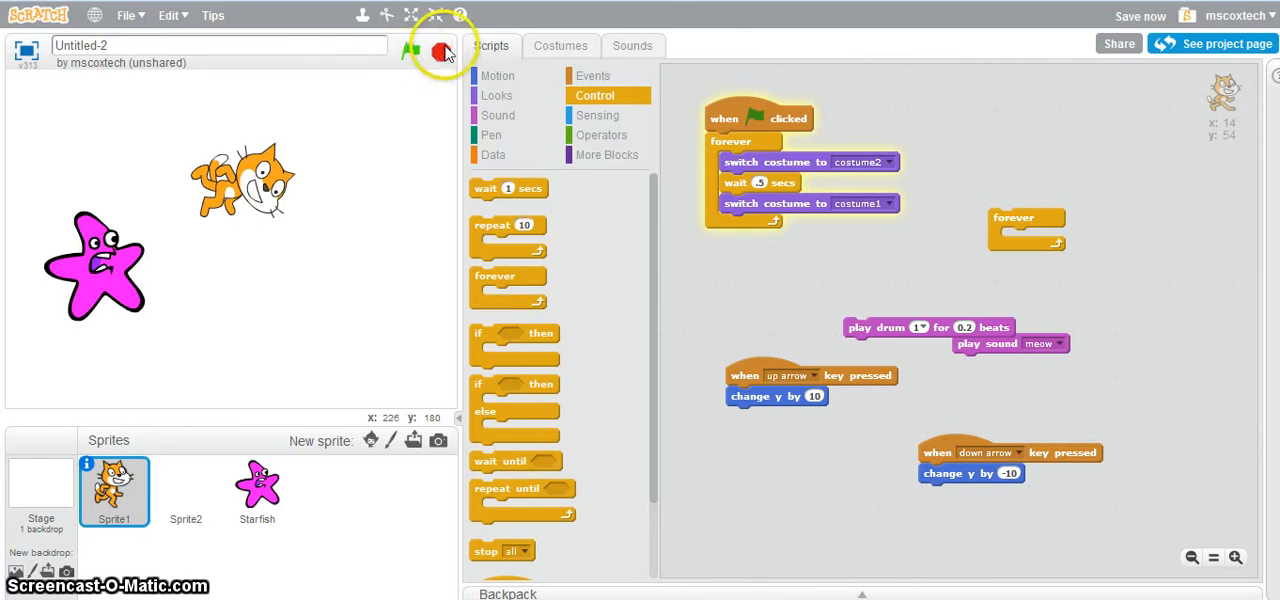
pyautogui.click(410, 52)
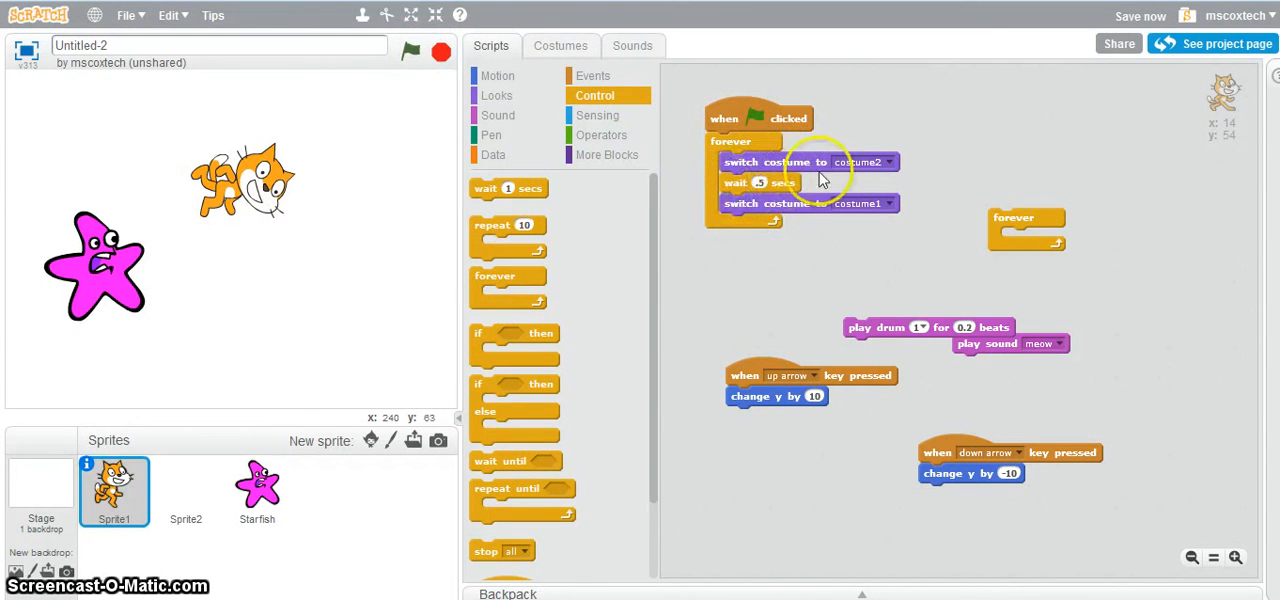
pyautogui.moveTo(768, 164)
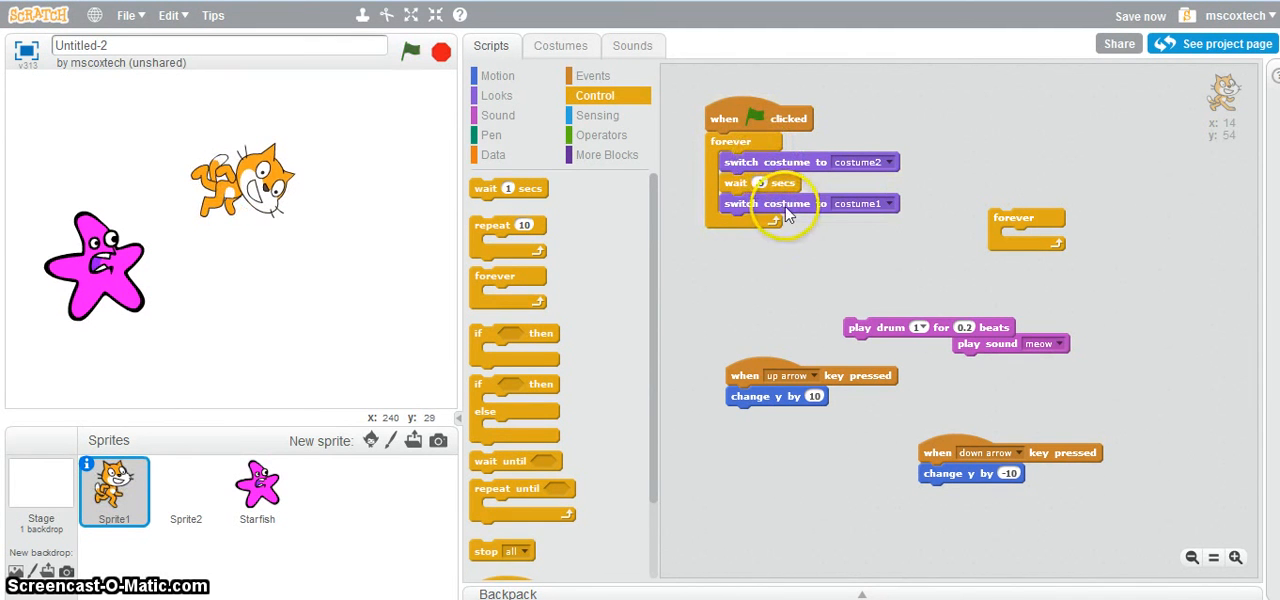
pyautogui.moveTo(744, 156)
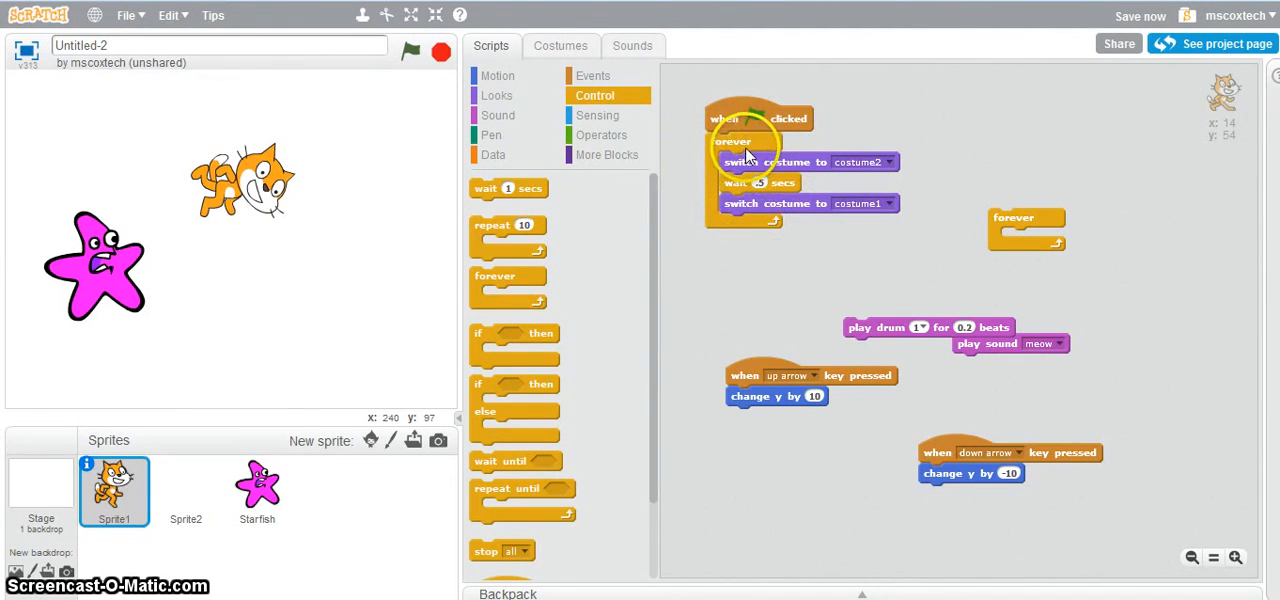
pyautogui.moveTo(770, 190)
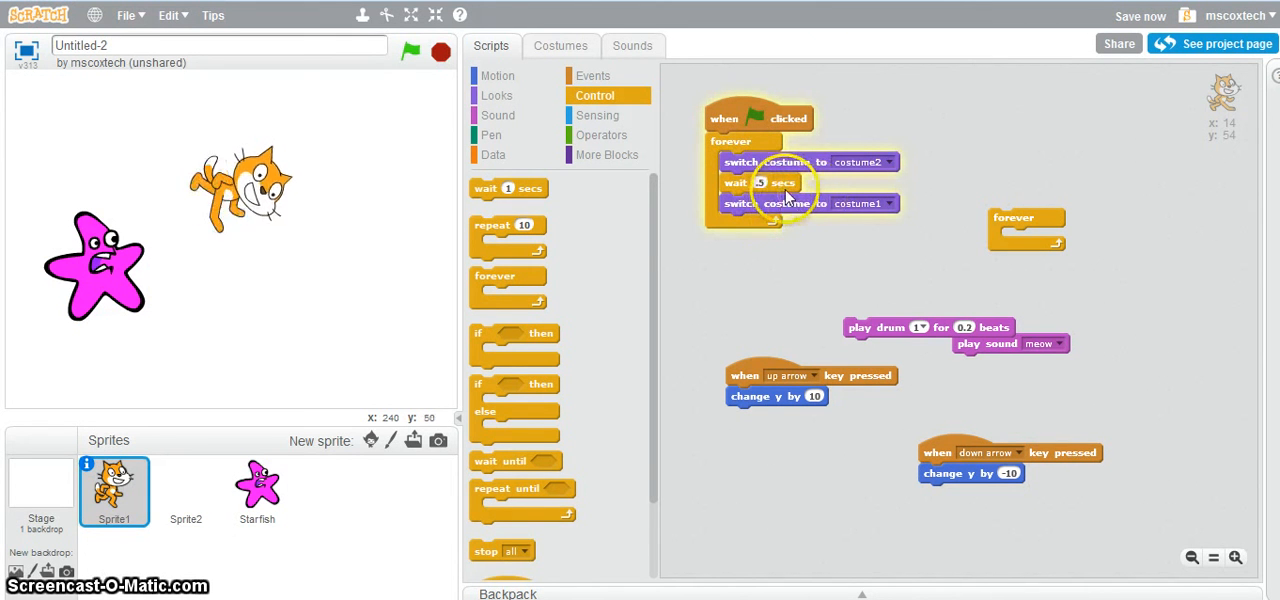
pyautogui.moveTo(508, 188); pyautogui.dragTo(784, 210)
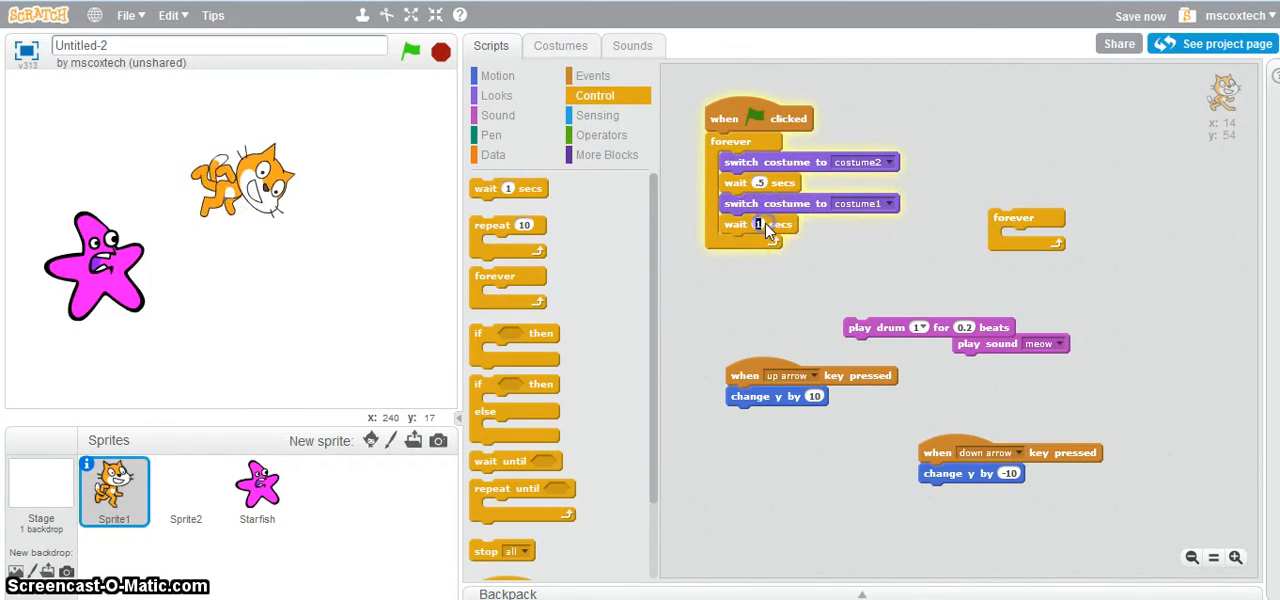
pyautogui.click(760, 224)
pyautogui.write('.5')
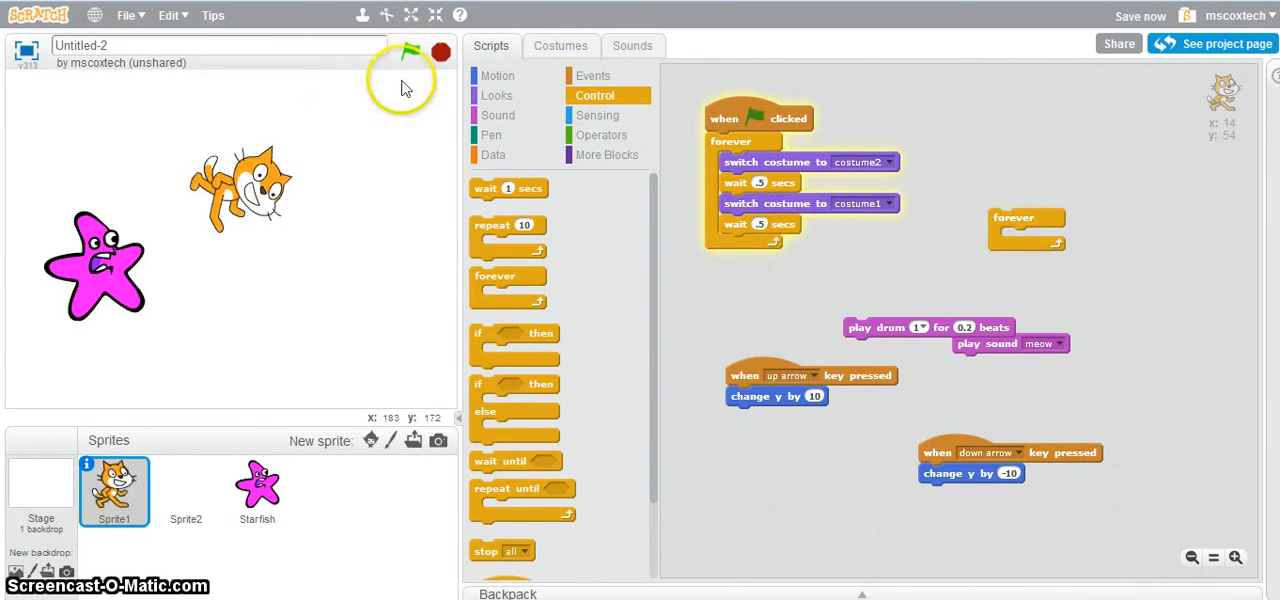
pyautogui.moveTo(276, 200)
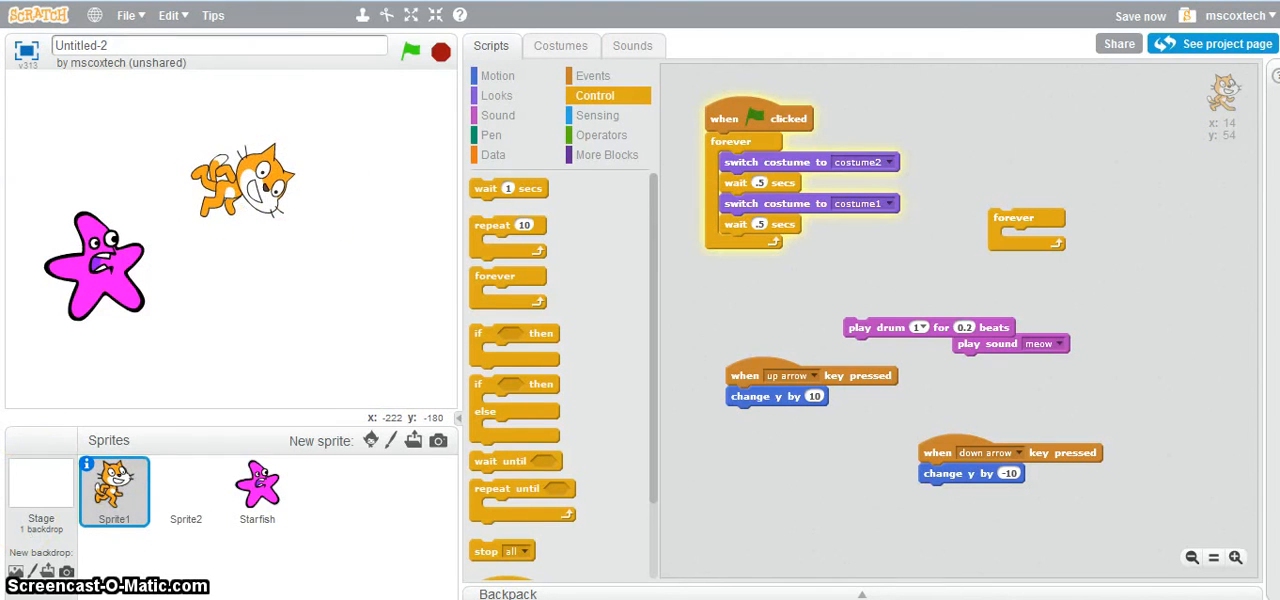
pyautogui.moveTo(490, 140)
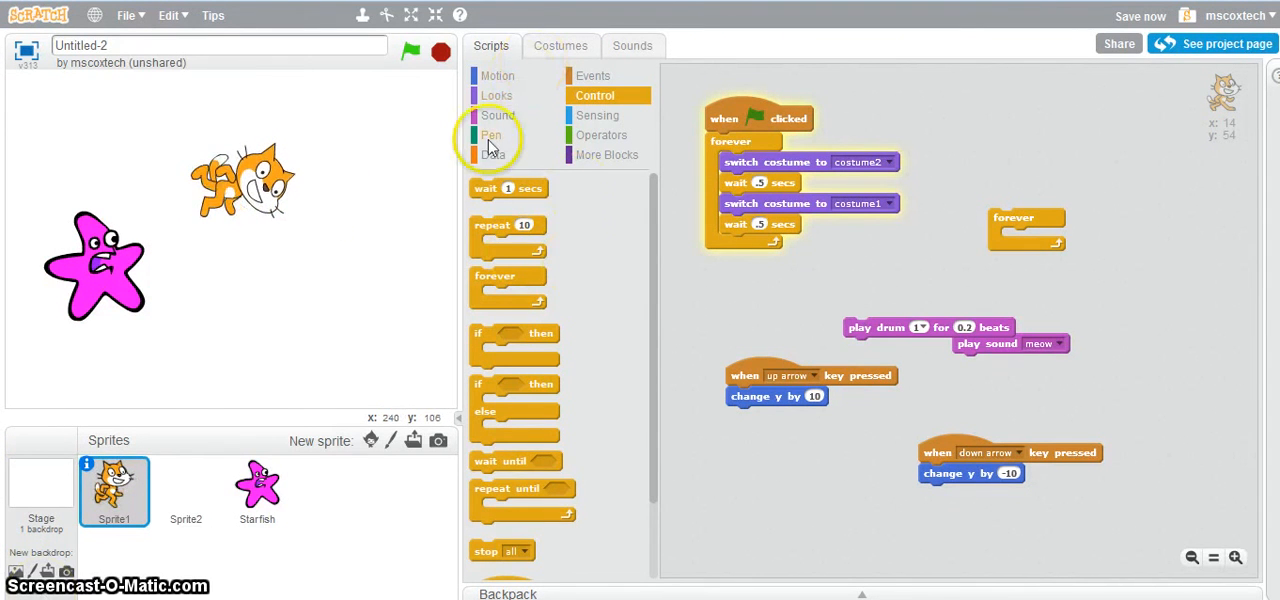
pyautogui.click(496, 96)
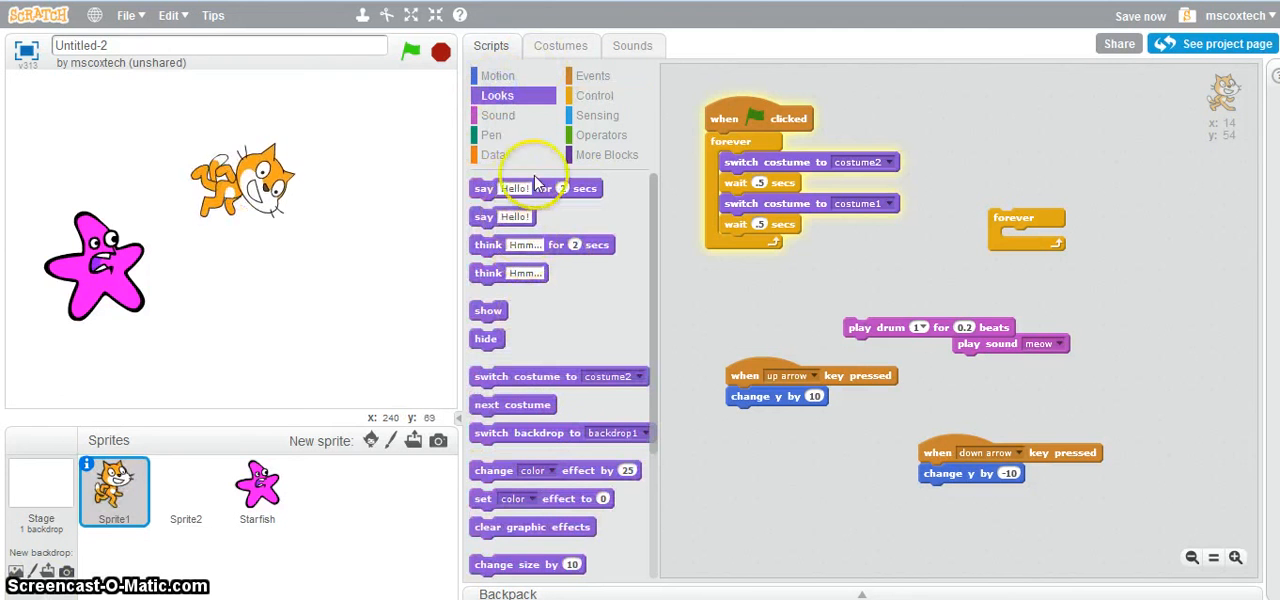
# Step: Insert say Hello! for 2 secs under the hat block, then run and stop the project
pyautogui.moveTo(536, 188); pyautogui.dragTo(740, 288)
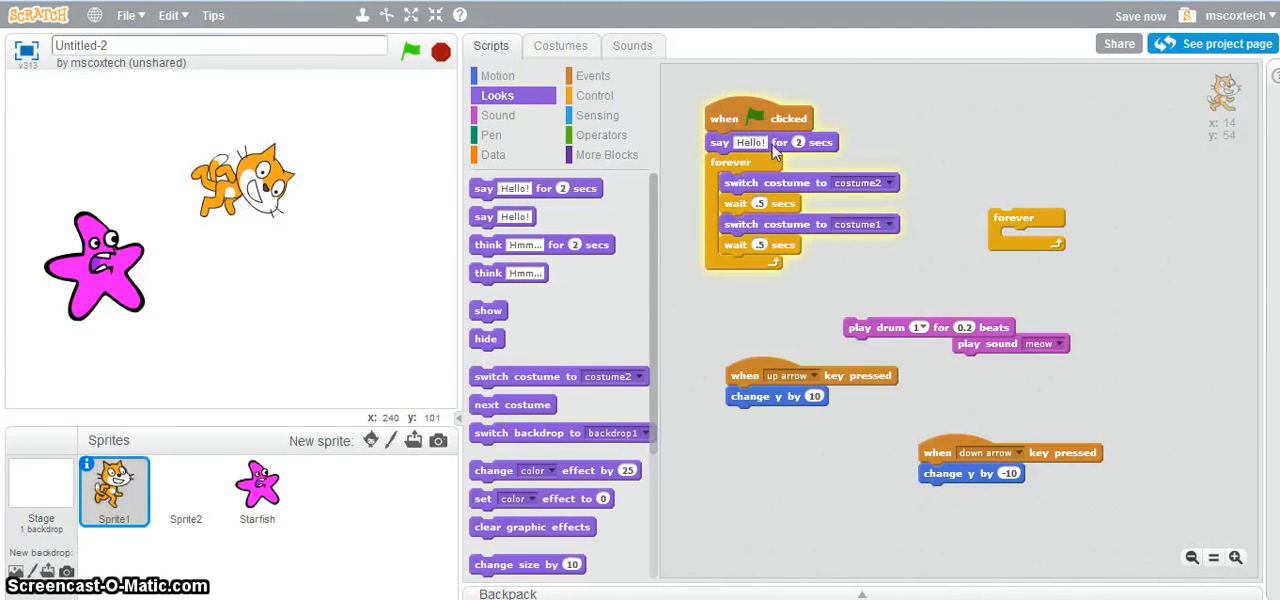
pyautogui.click(410, 52)
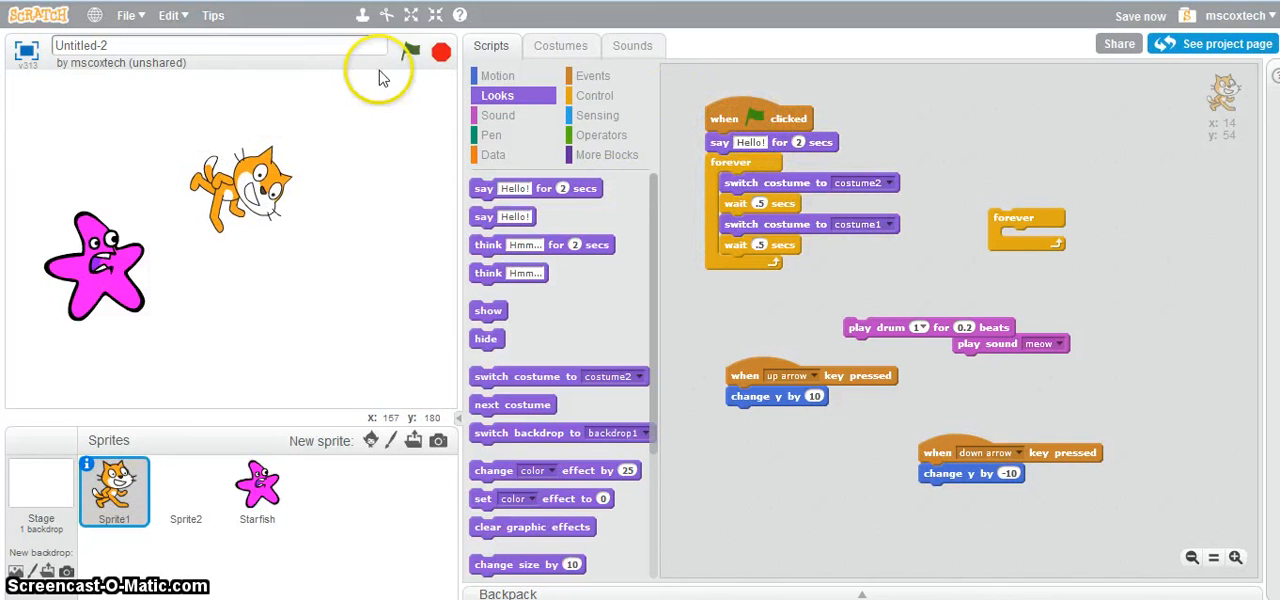
pyautogui.click(410, 52)
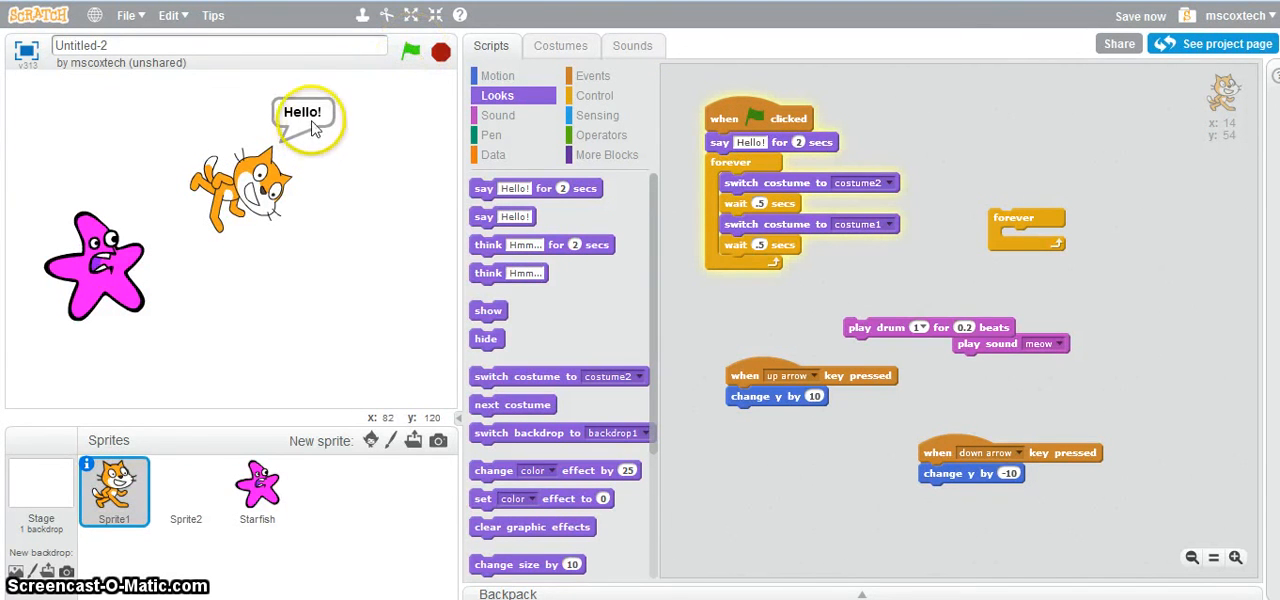
pyautogui.click(440, 52)
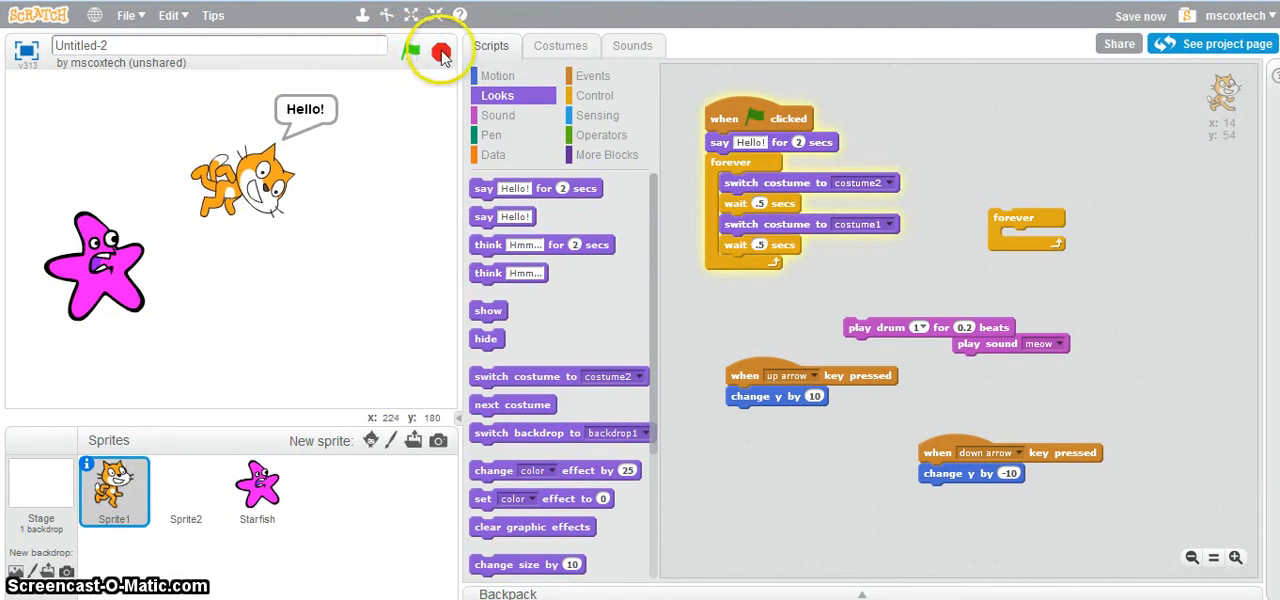
pyautogui.click(440, 52)
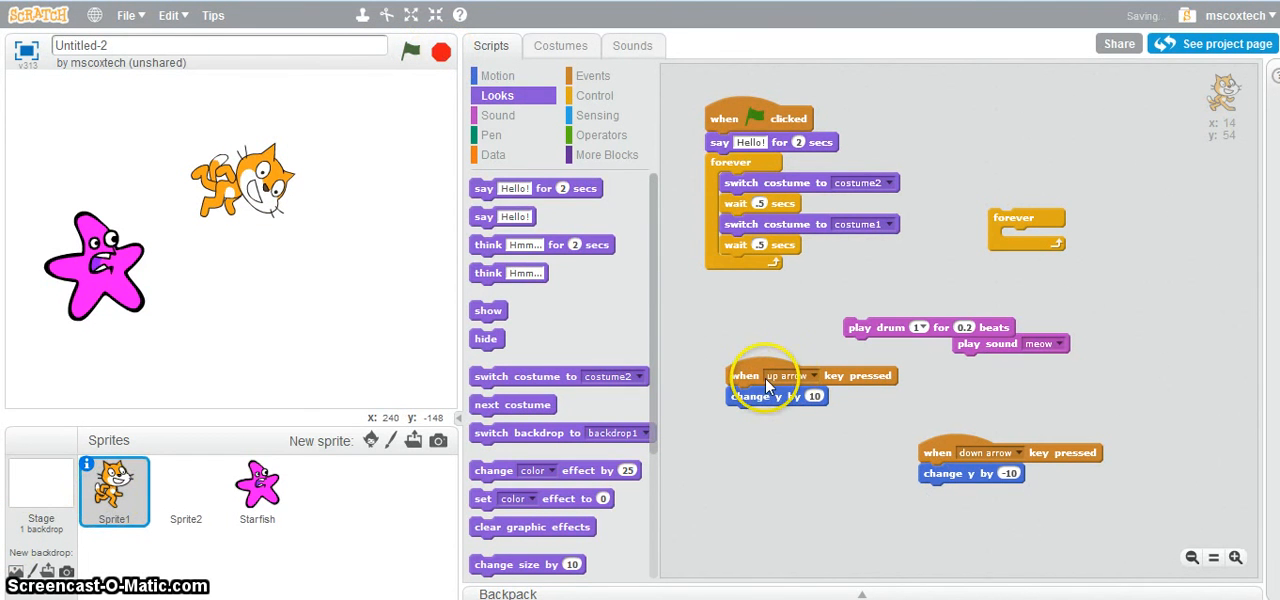
pyautogui.moveTo(696, 420)
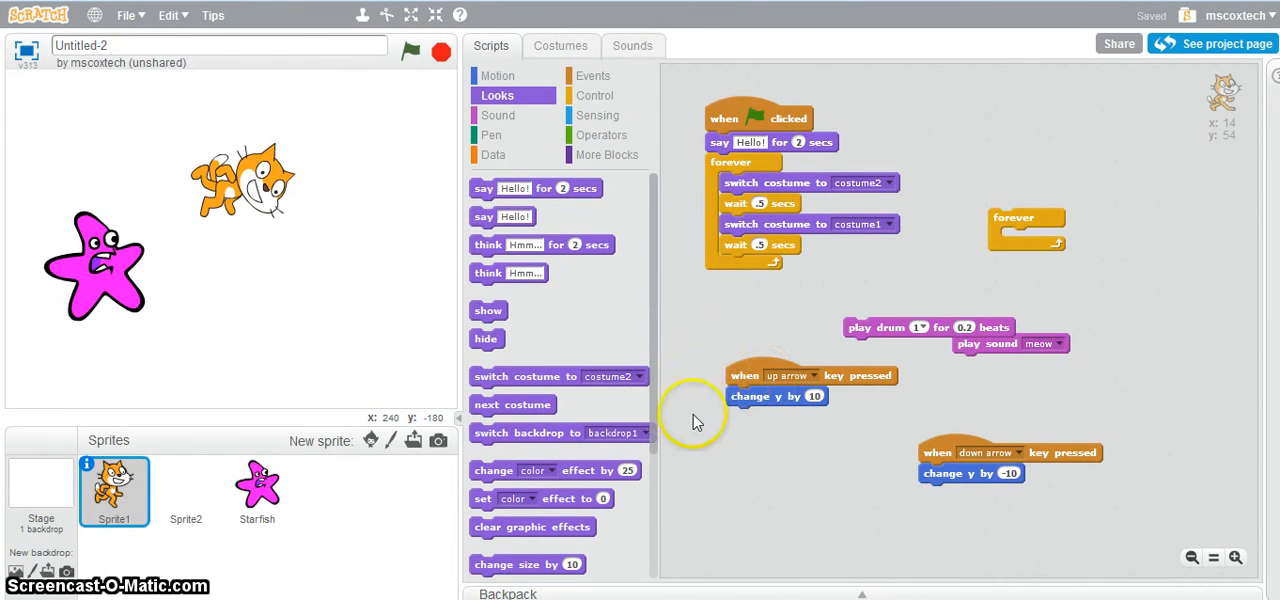